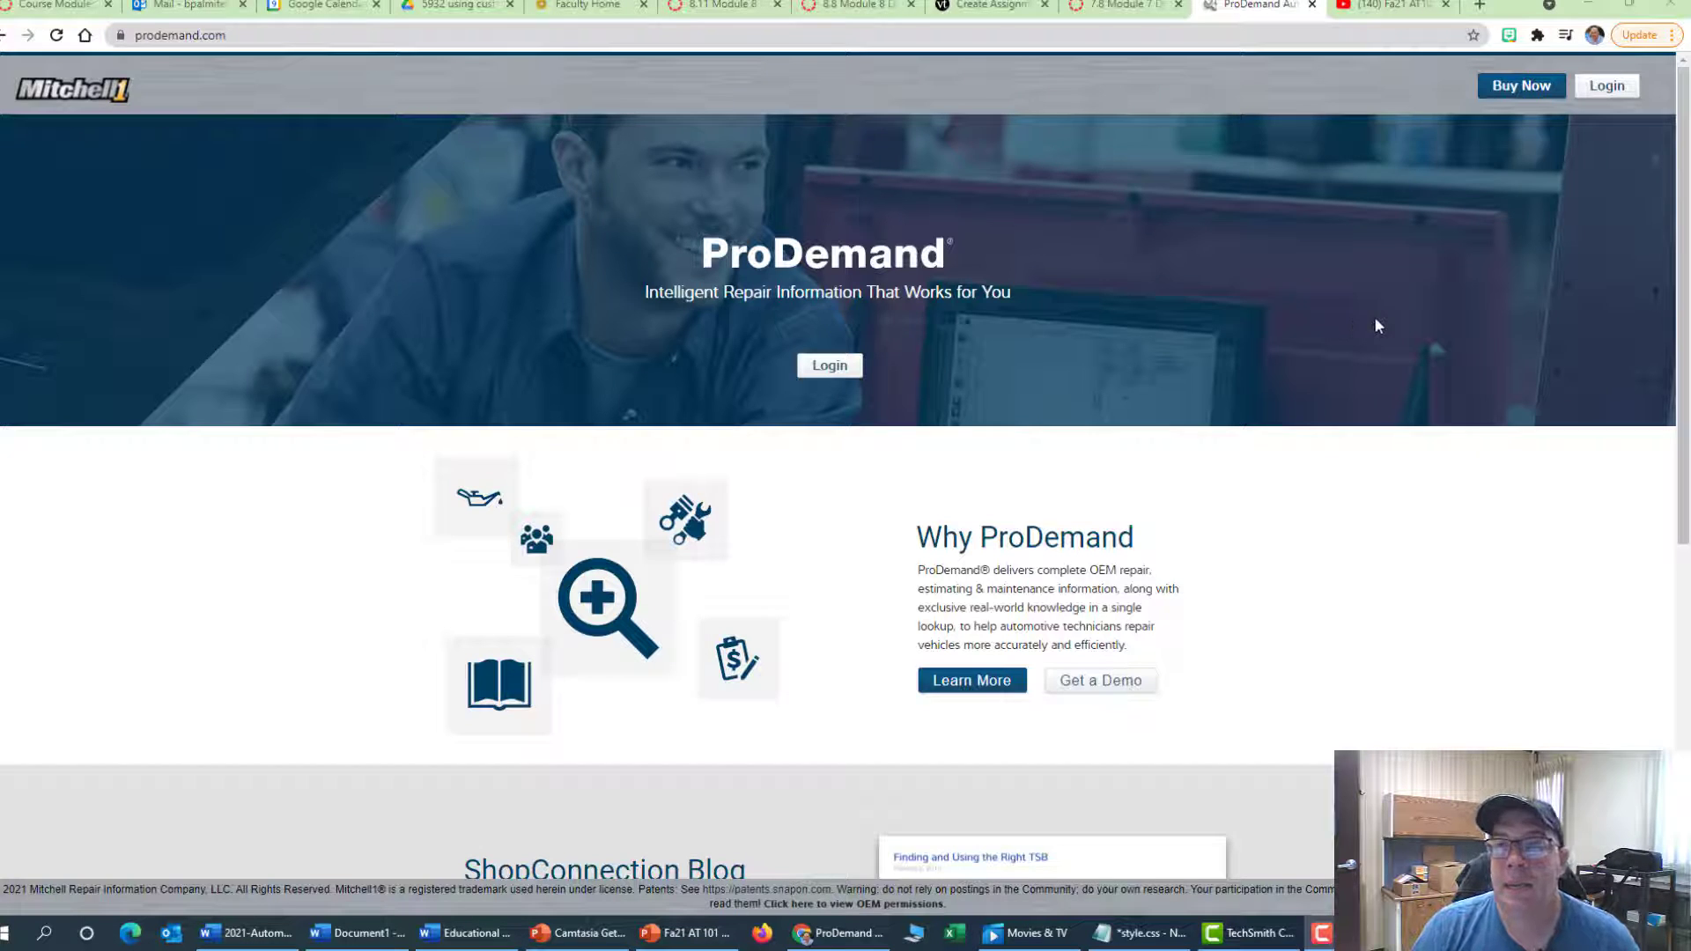
Log into ProDemand with the saved school username and its password
left_click(828, 366)
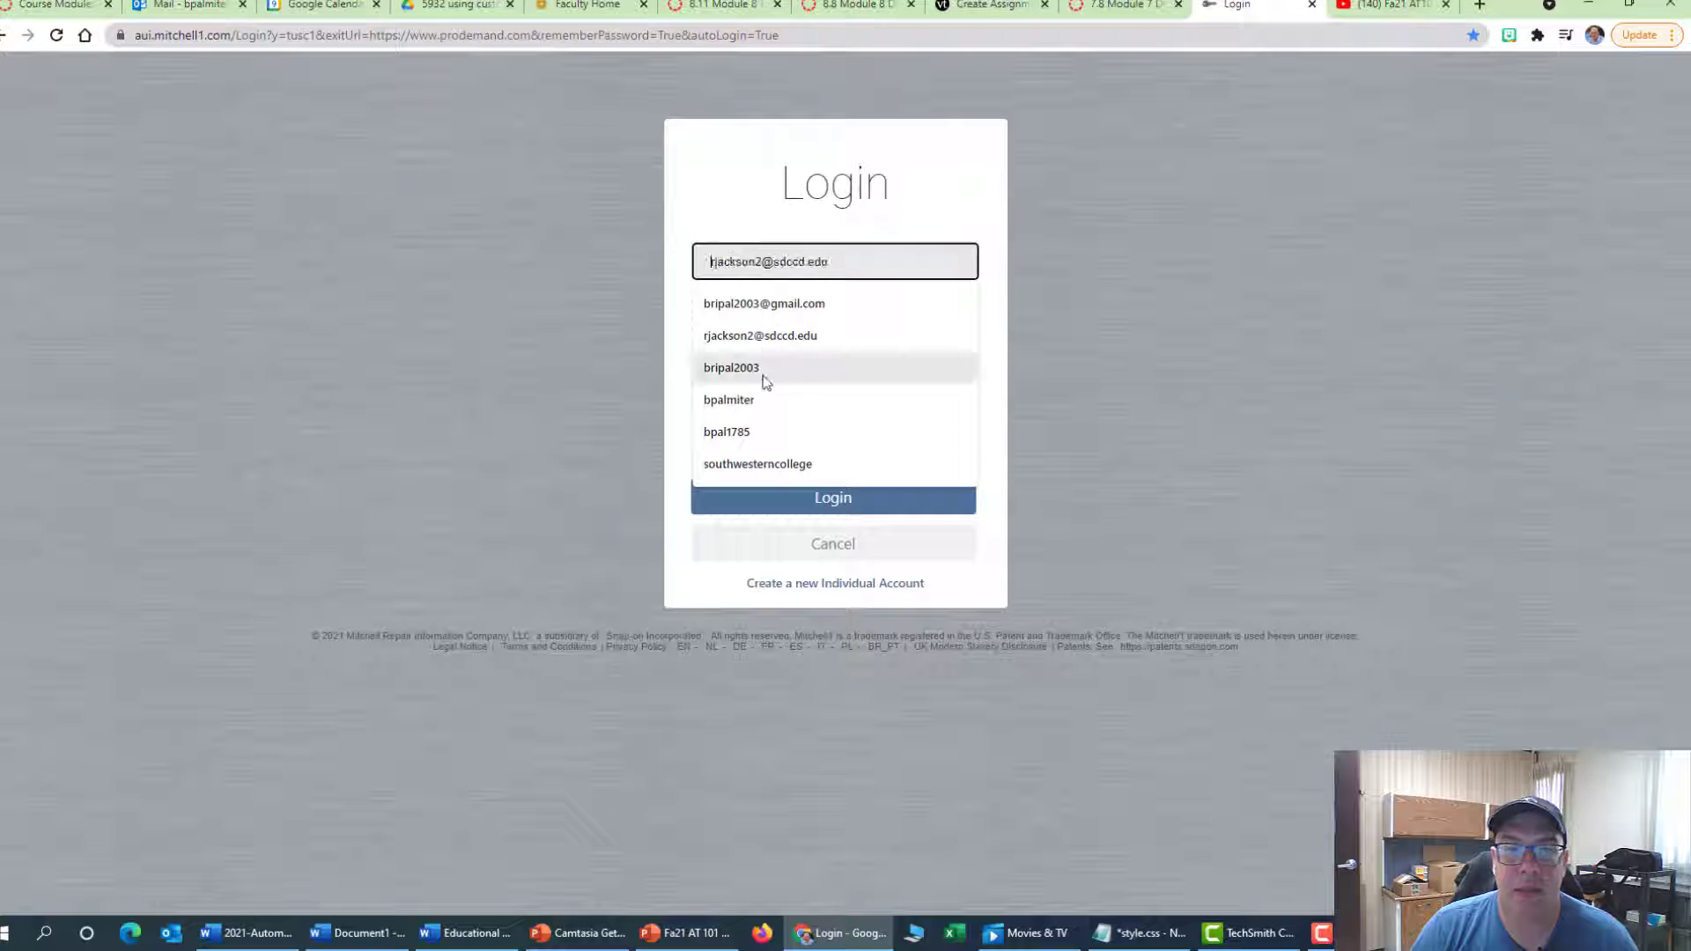
left_click(757, 464)
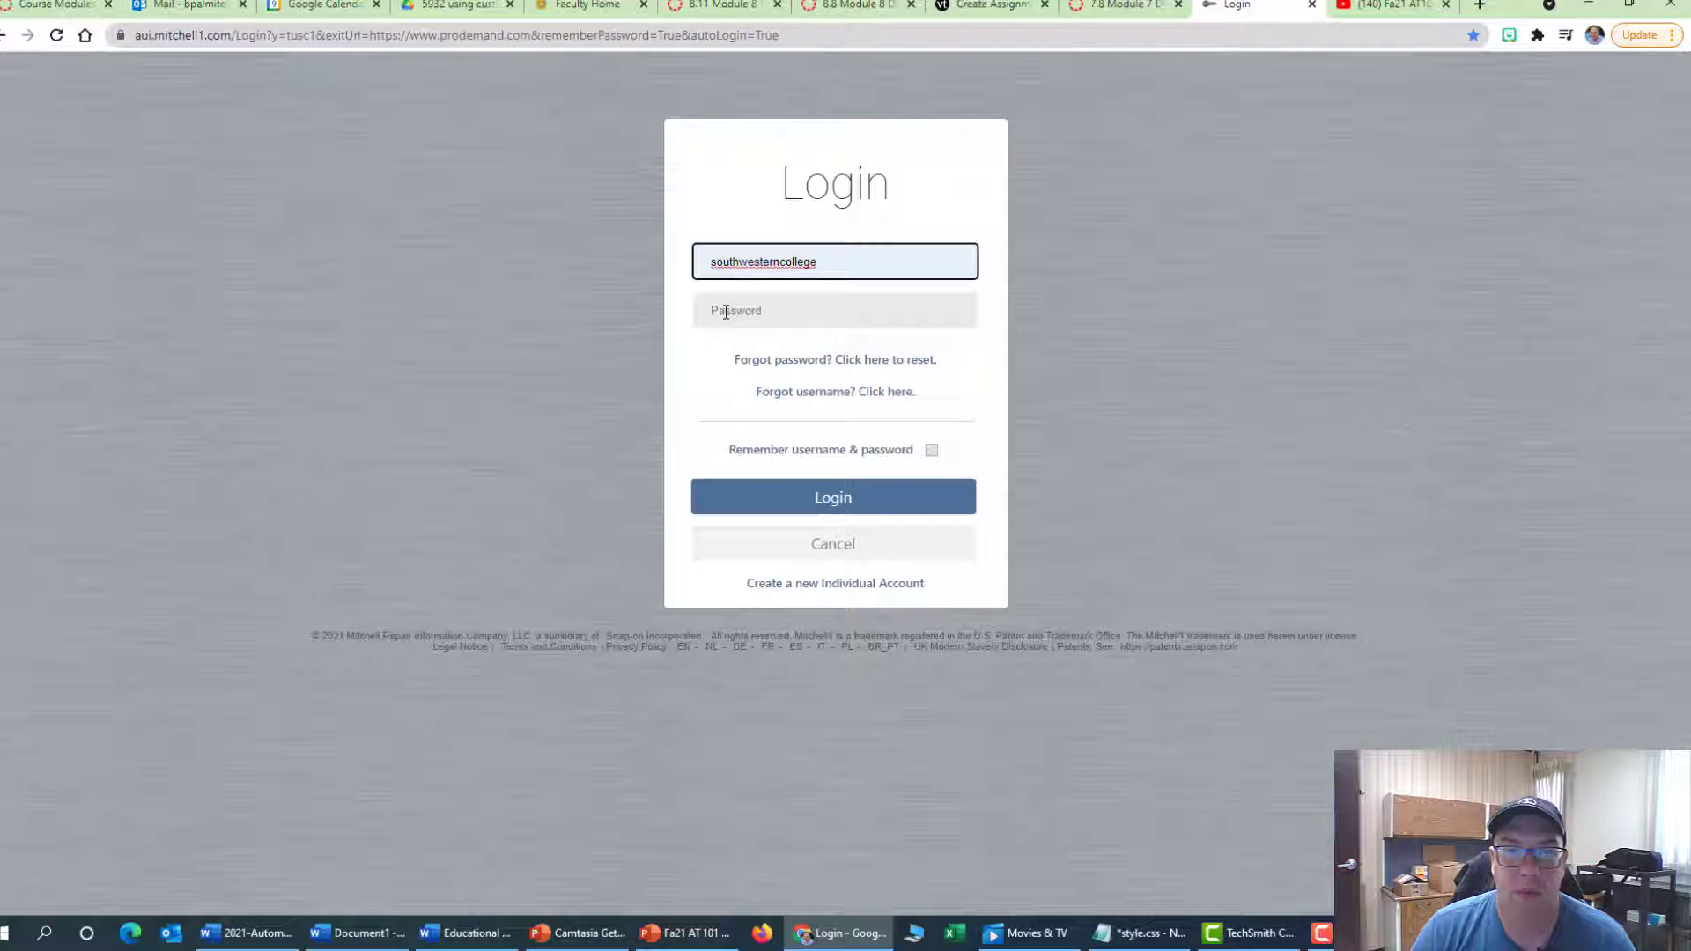
left_click(833, 310)
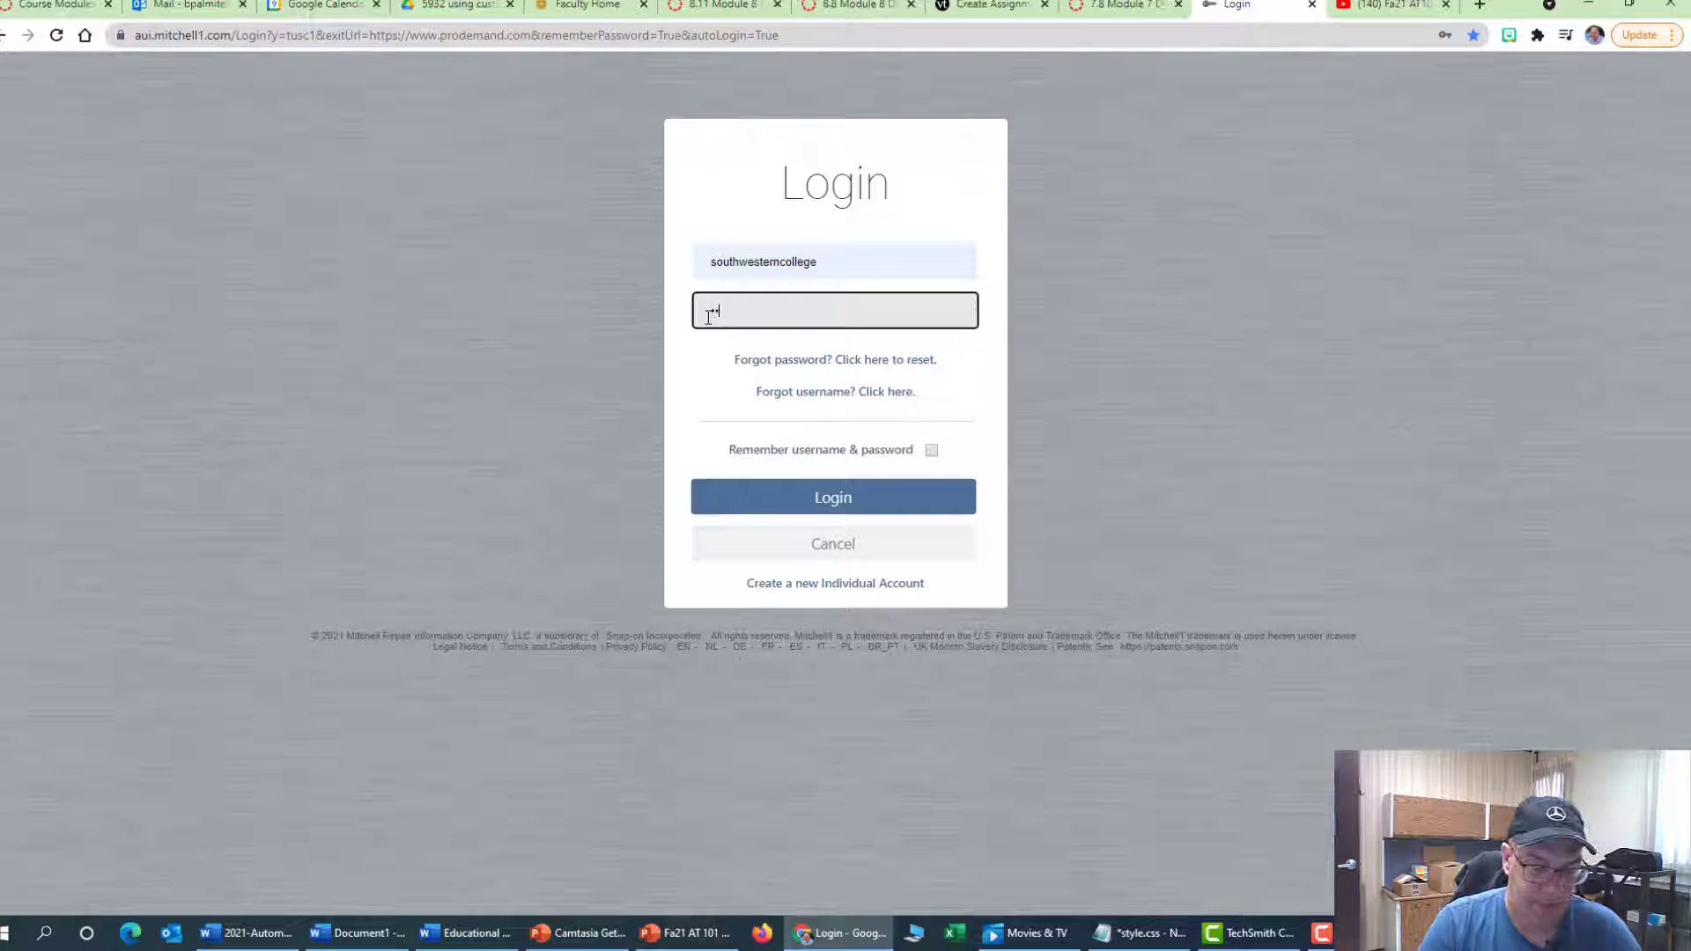
type("password")
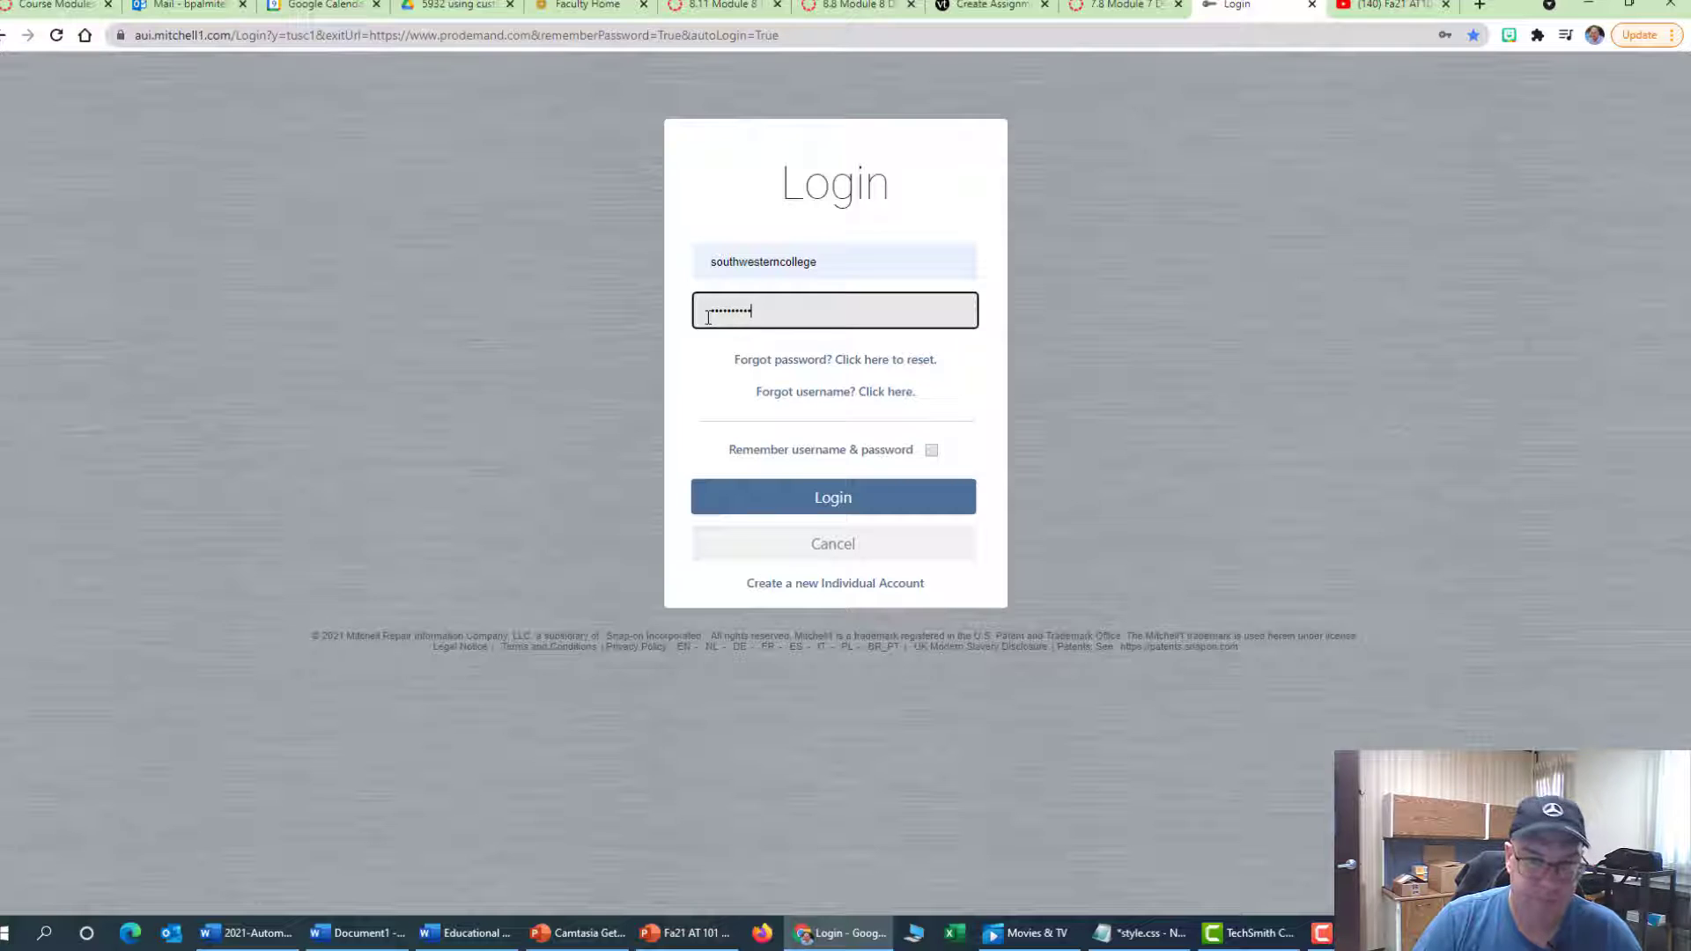
left_click(833, 496)
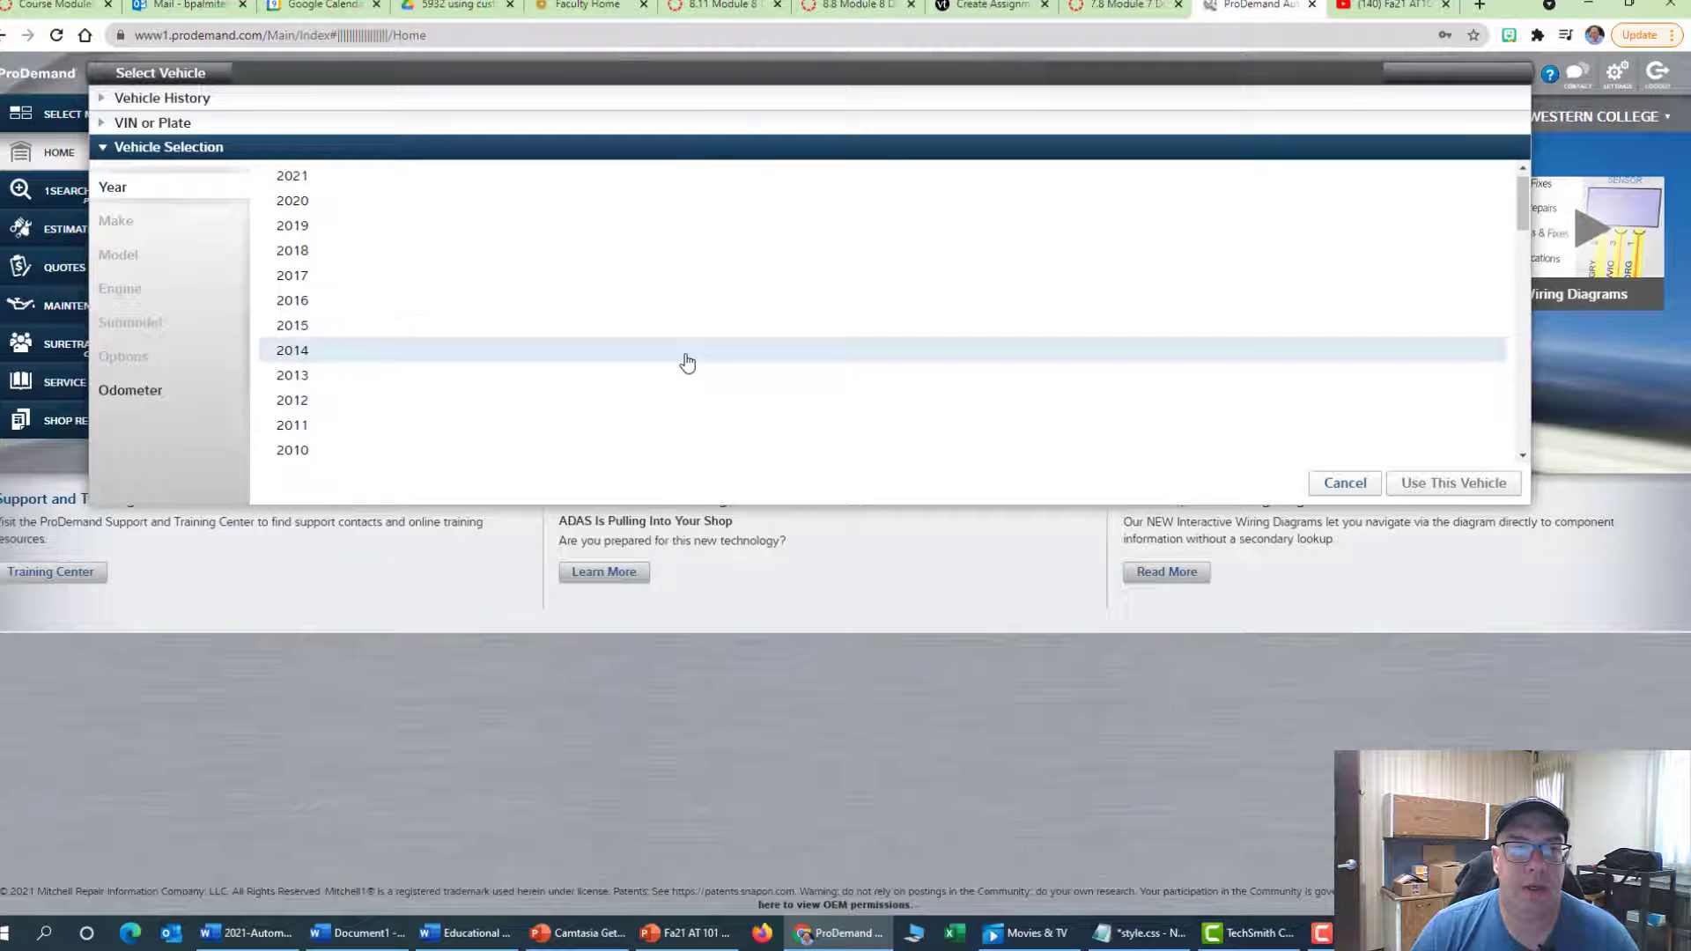
Select Year 2011, Toyota, Tacoma, 4.0L, Base, Automatic Trans and use this vehicle
scroll("down", 3)
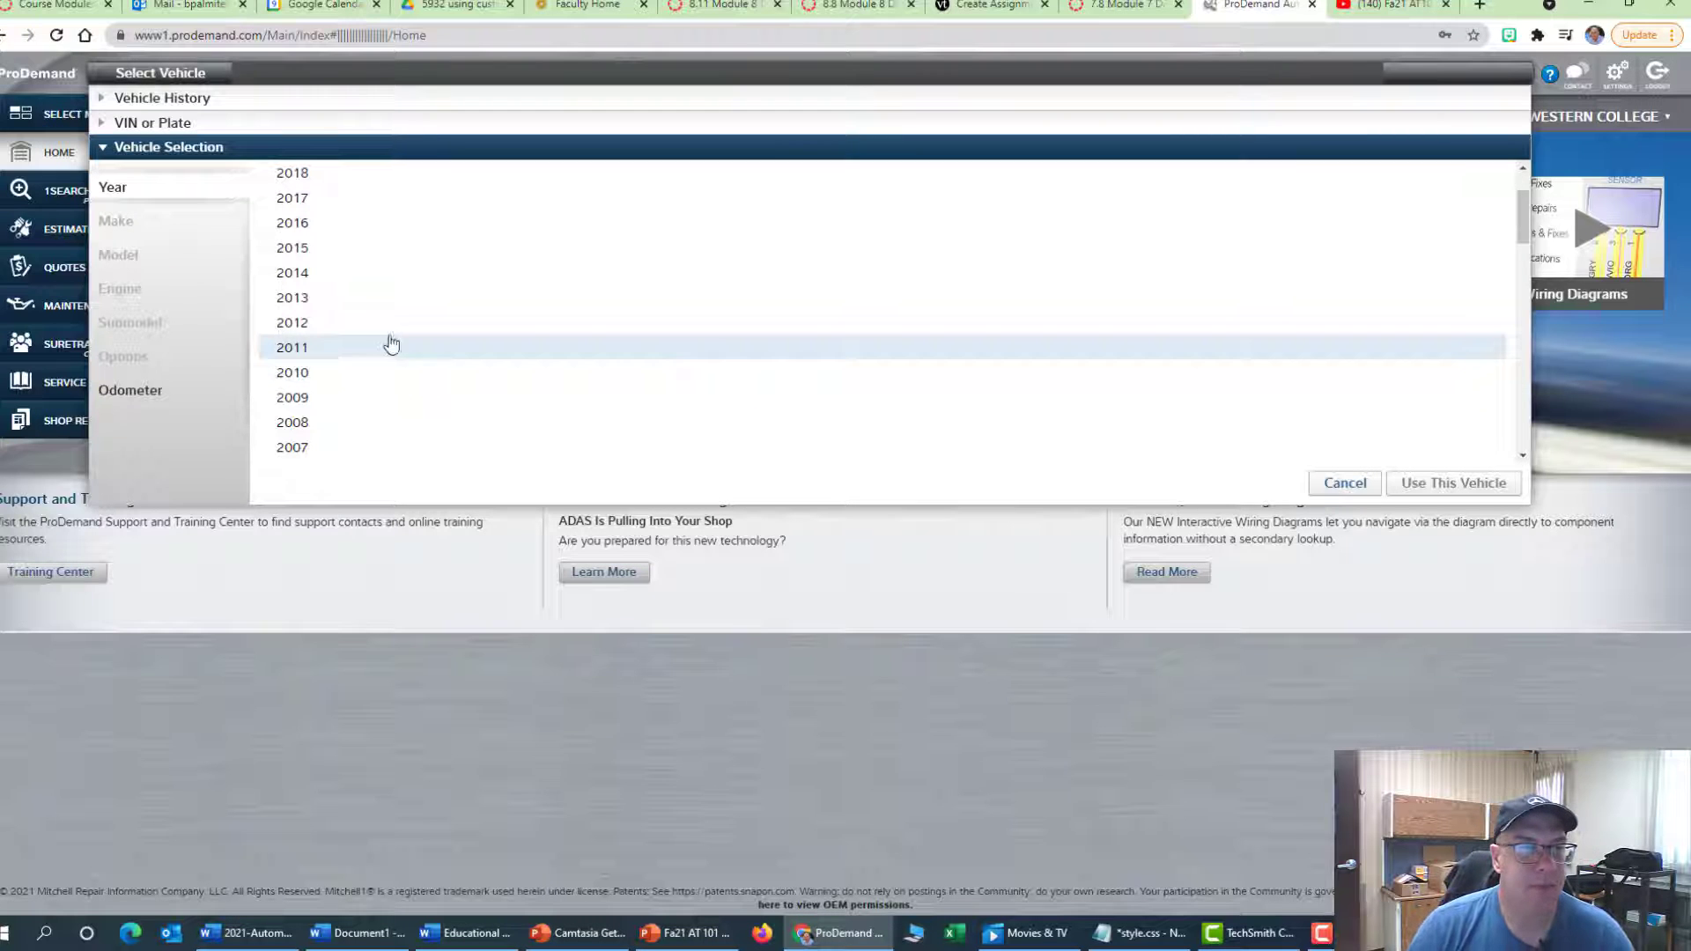
left_click(292, 347)
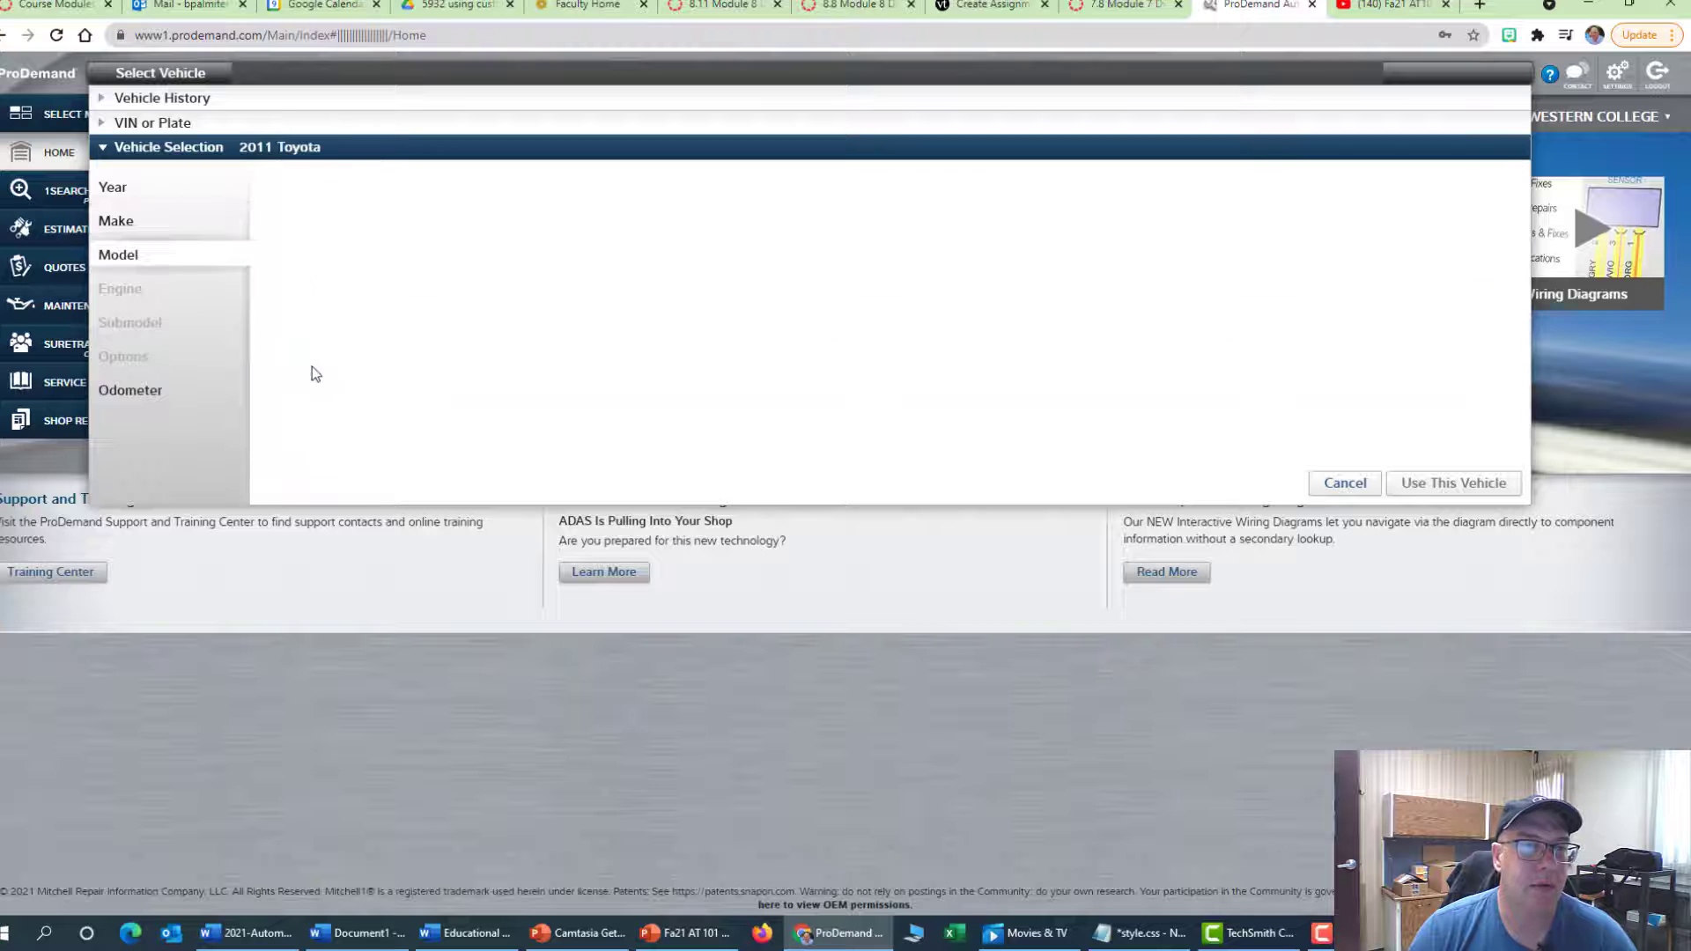
left_click(118, 254)
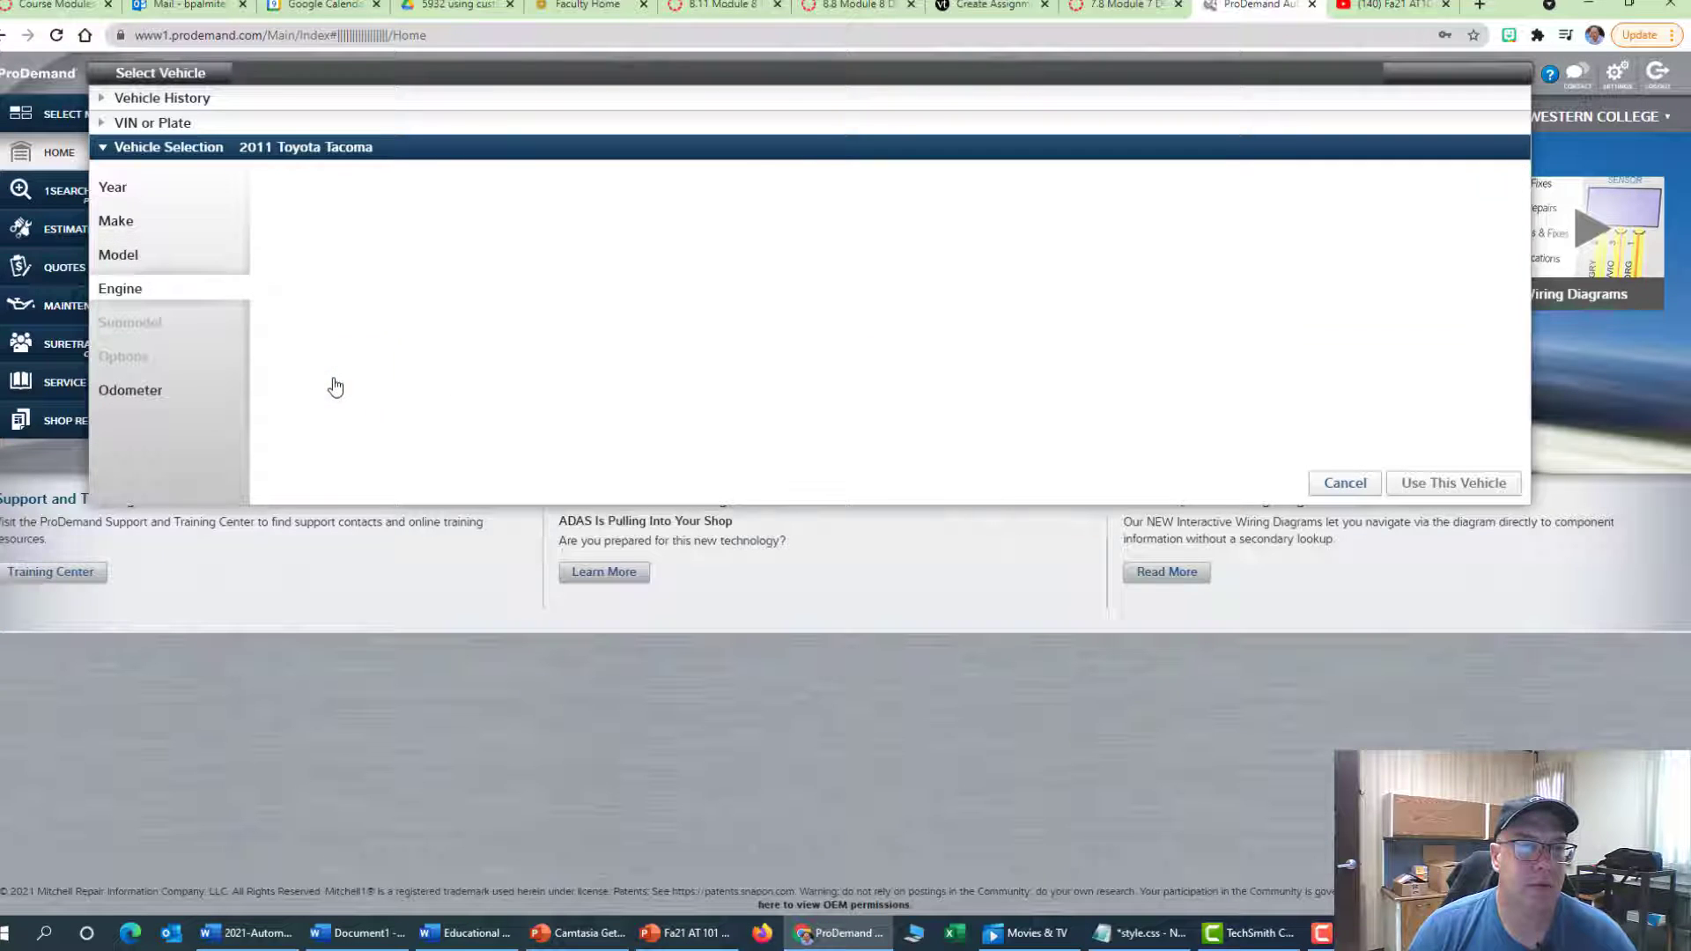
left_click(120, 287)
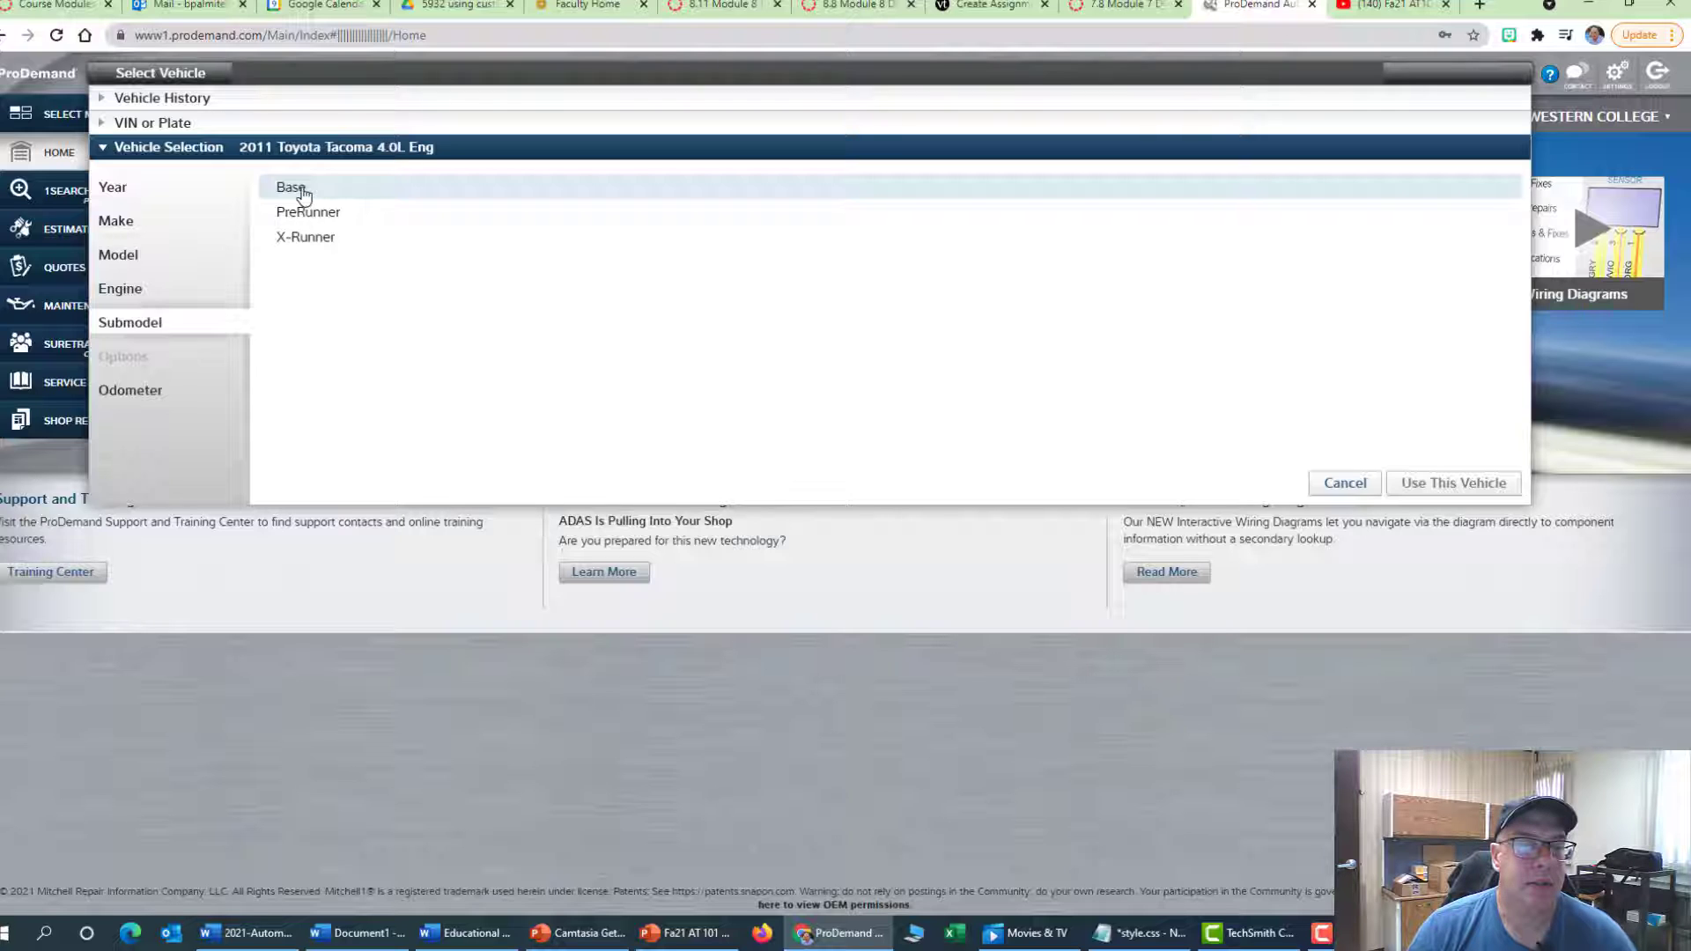
left_click(289, 186)
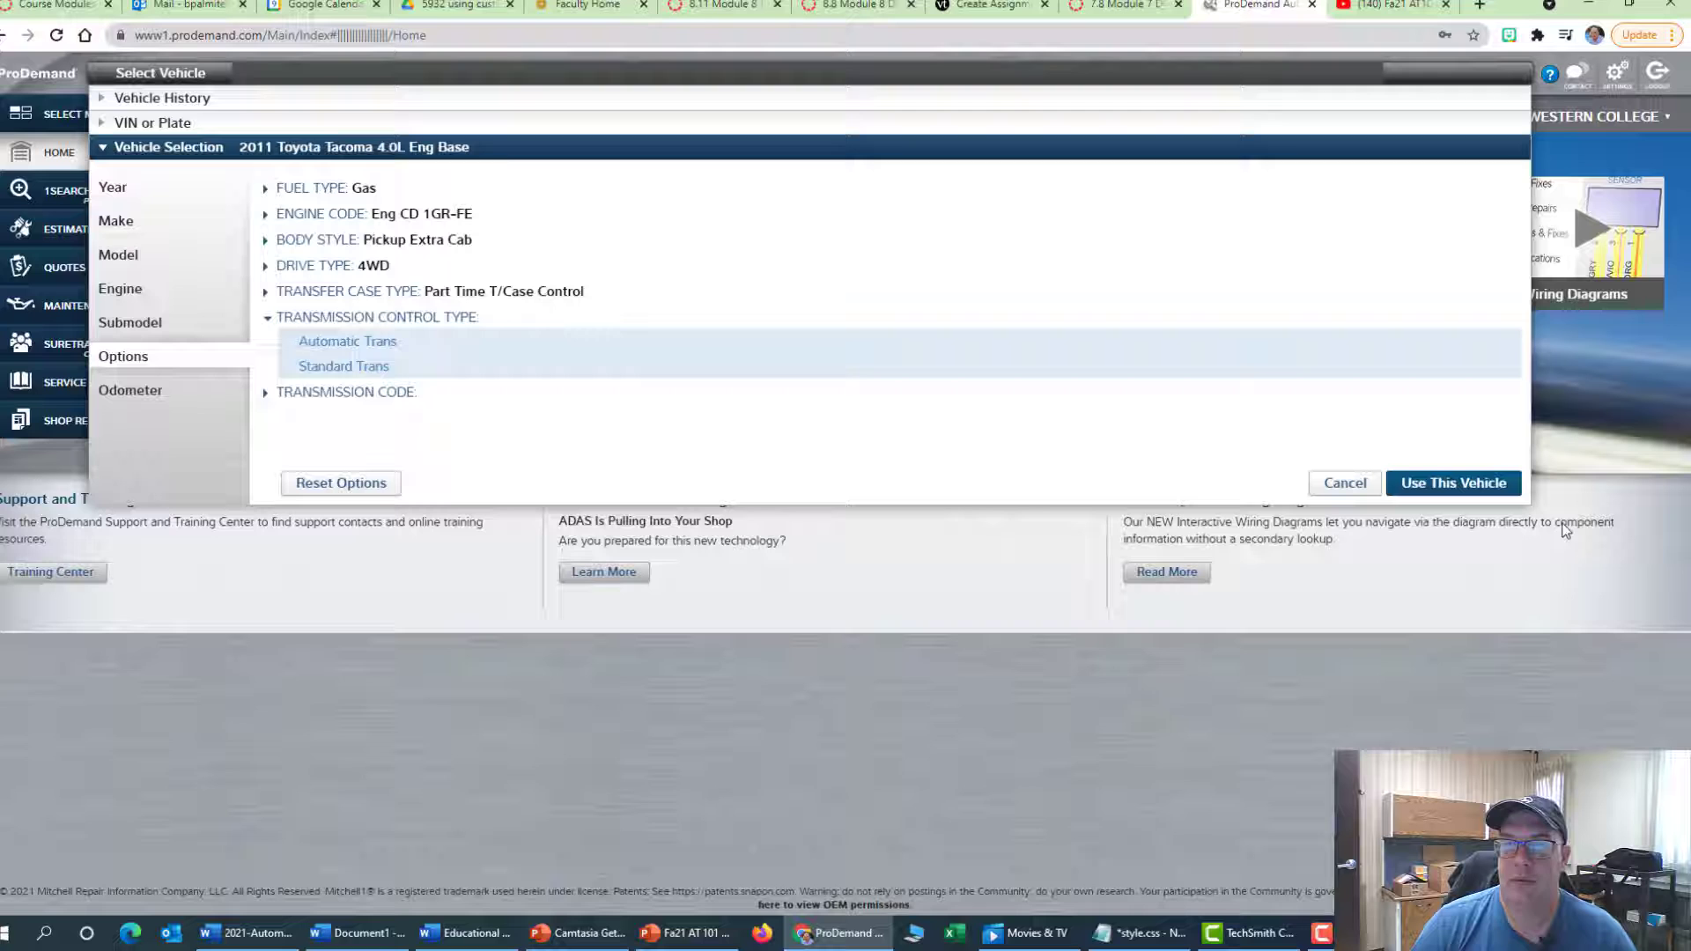
left_click(347, 339)
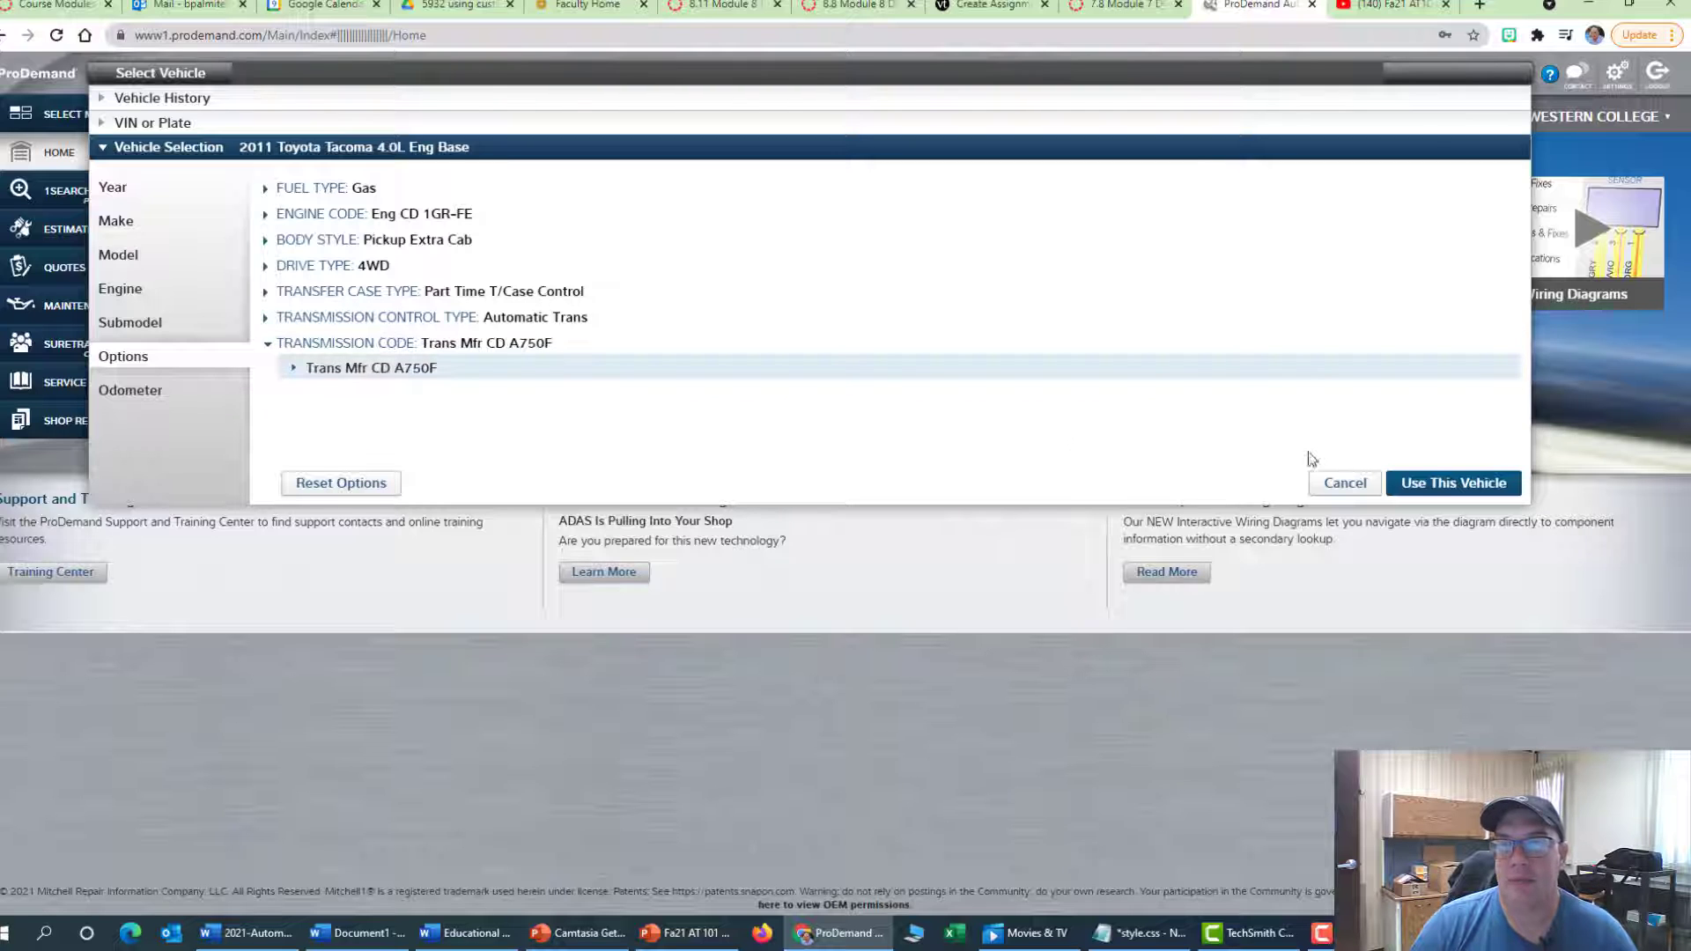
left_click(1451, 483)
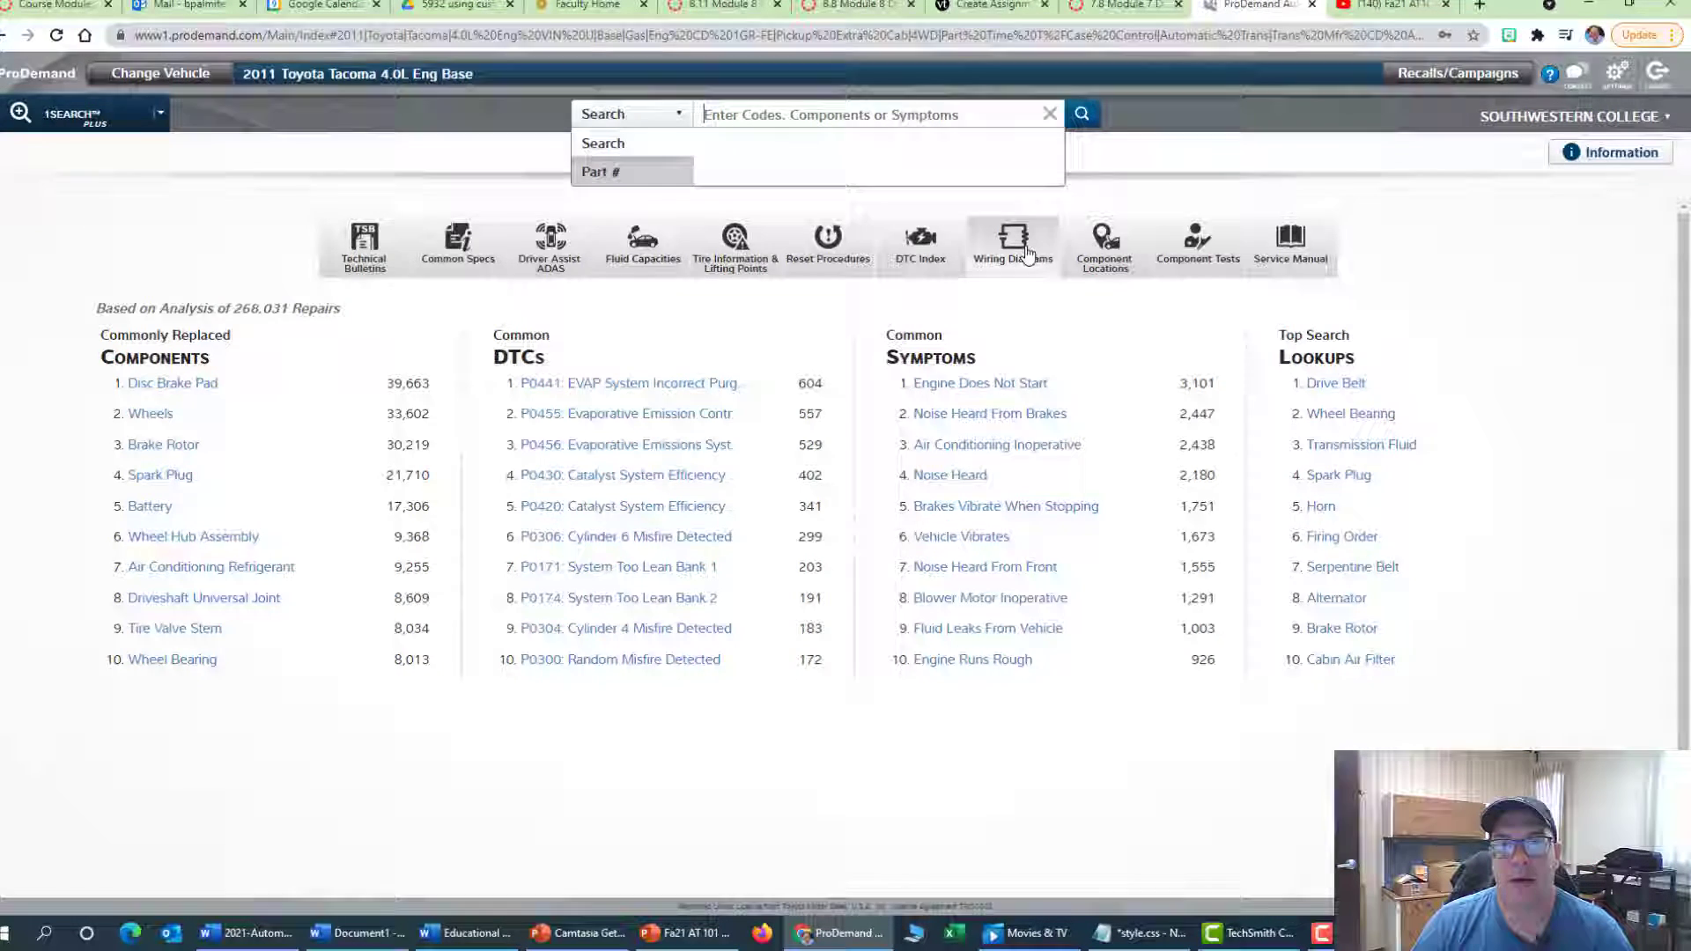
Show the Exterior Lights system wiring diagram and scroll through its backup lamps circuit
left_click(1011, 243)
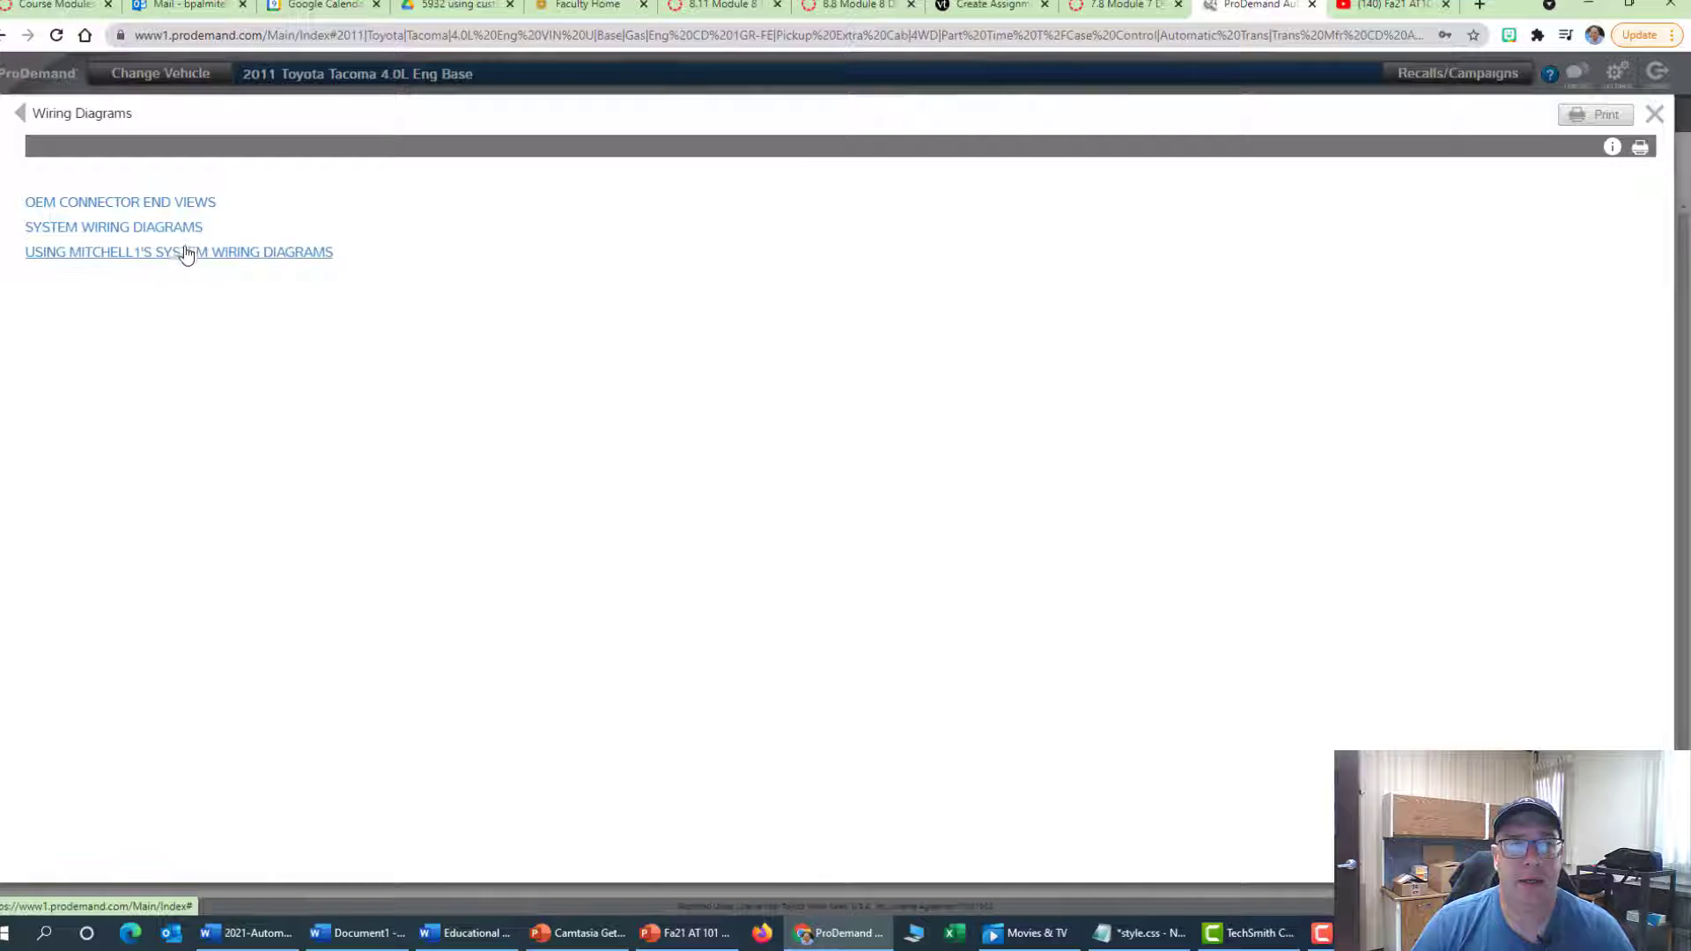
mouse_move(182, 262)
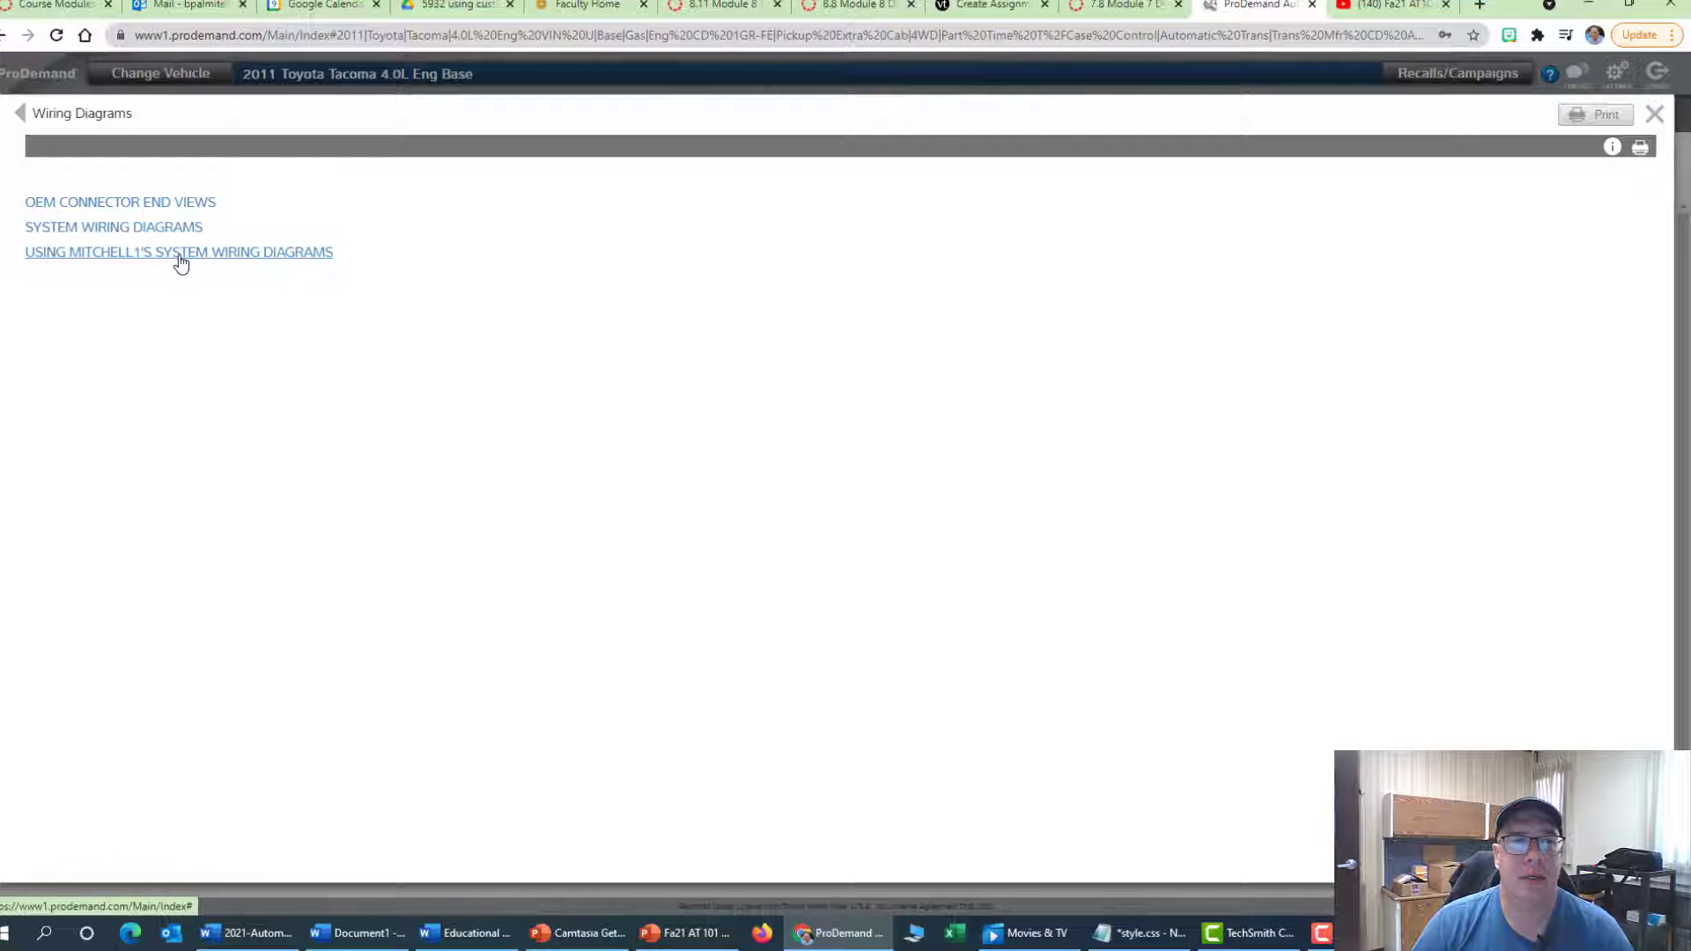
mouse_move(250, 268)
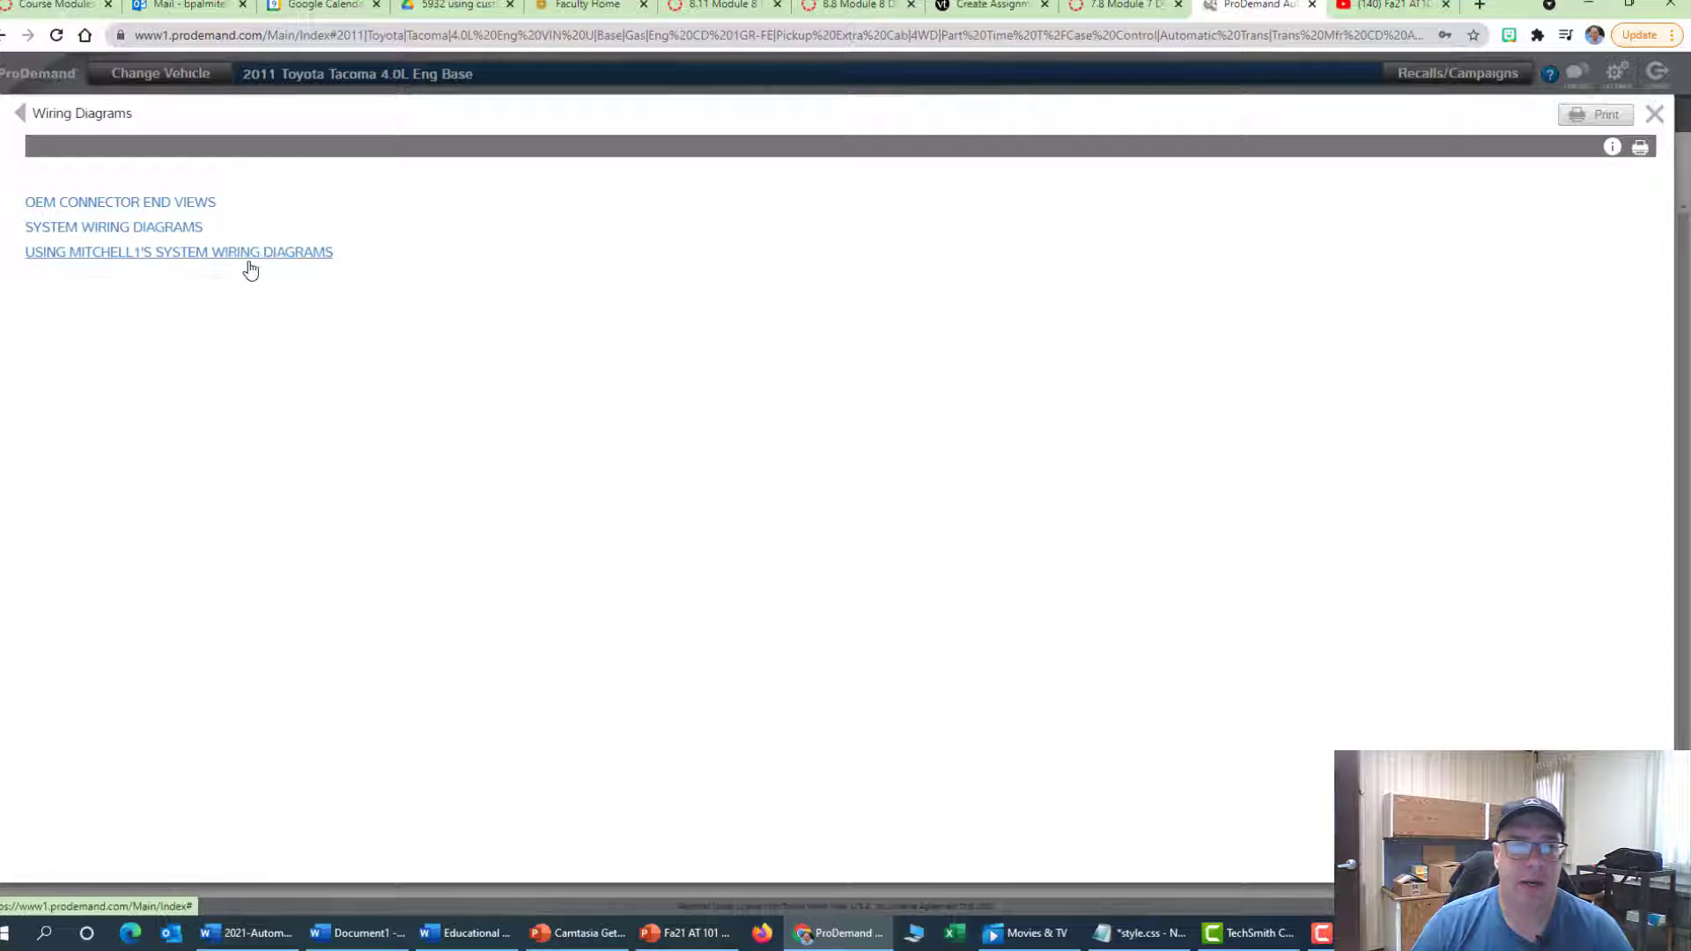
left_click(112, 227)
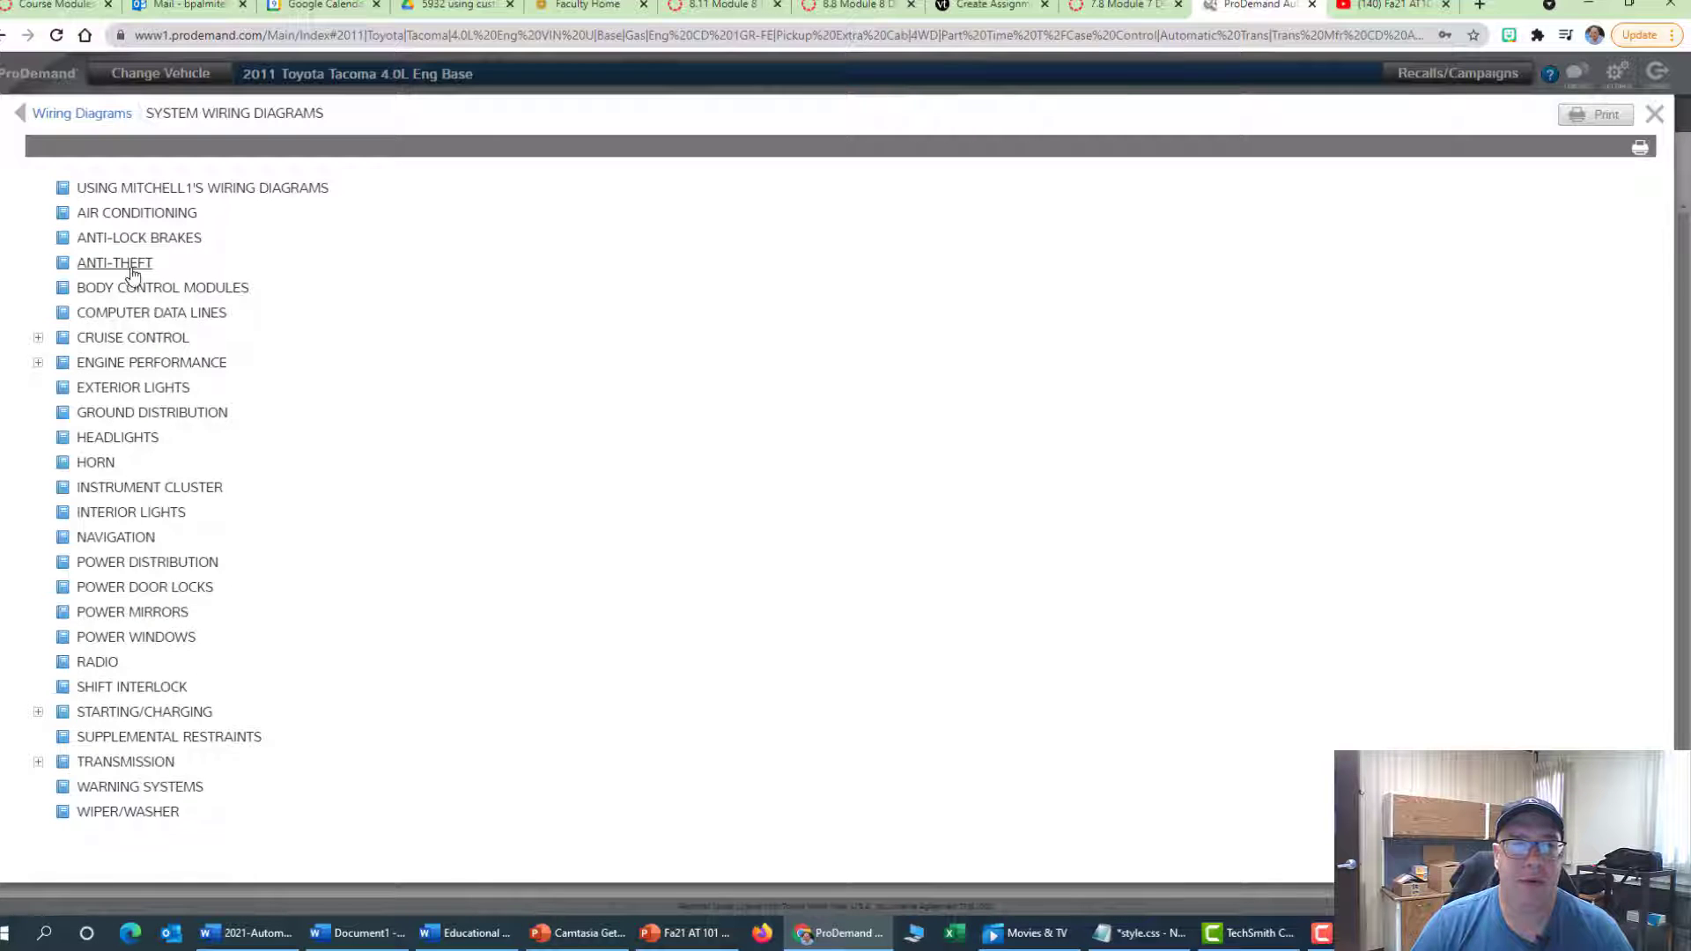
mouse_move(107, 336)
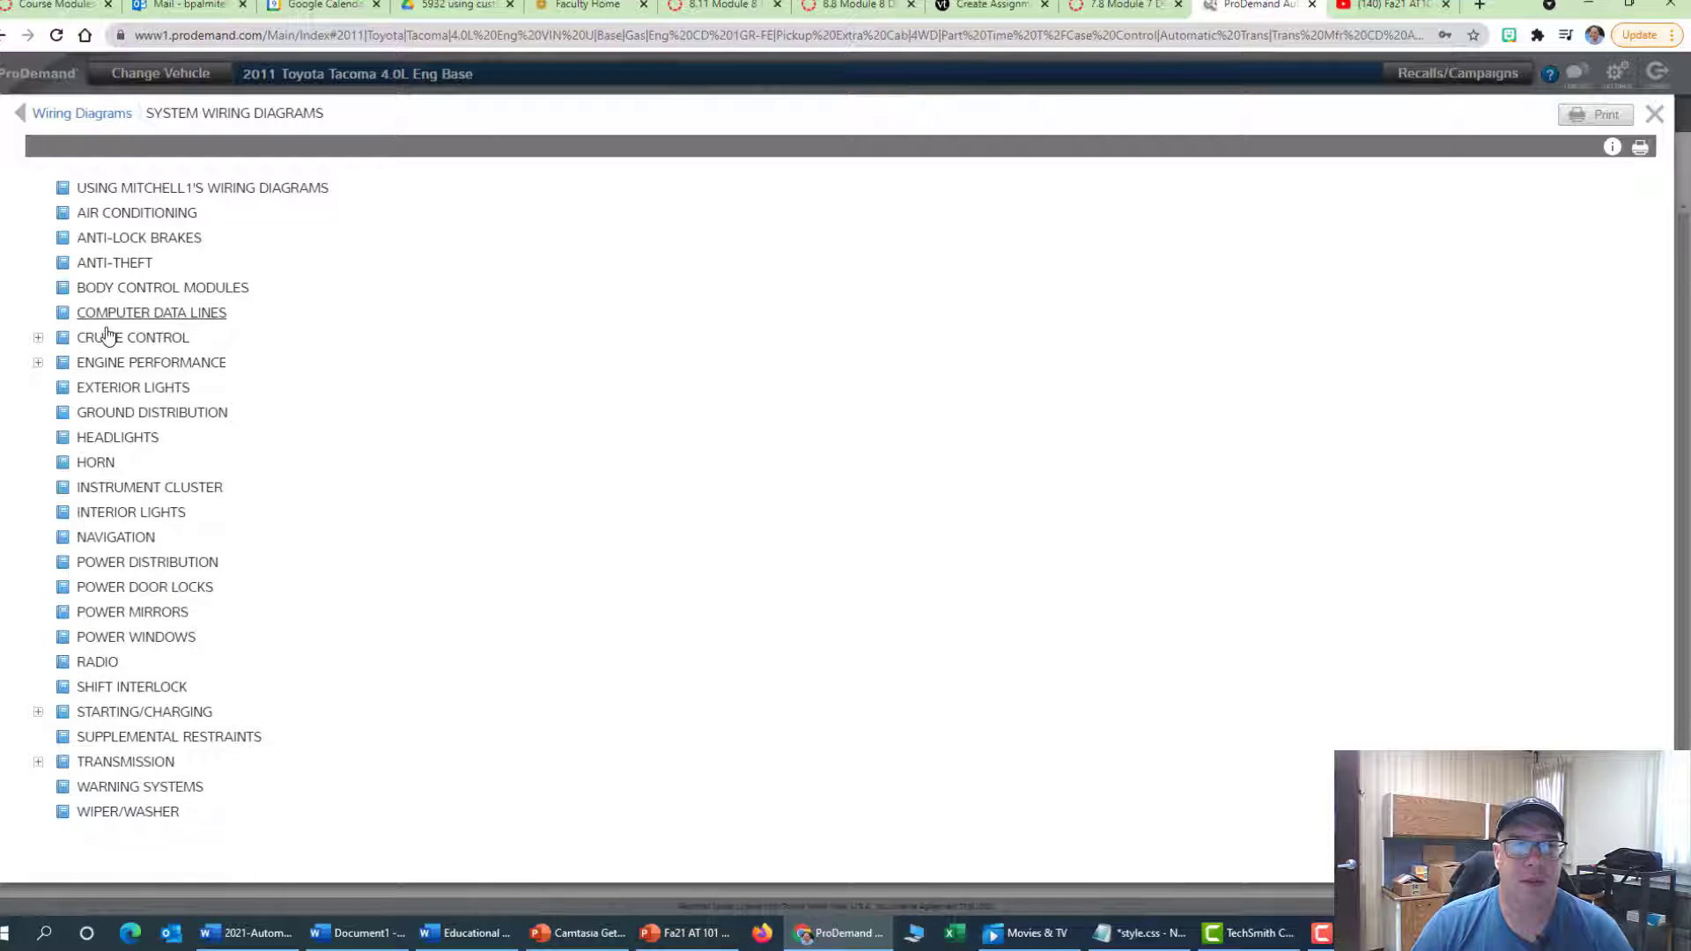
left_click(132, 387)
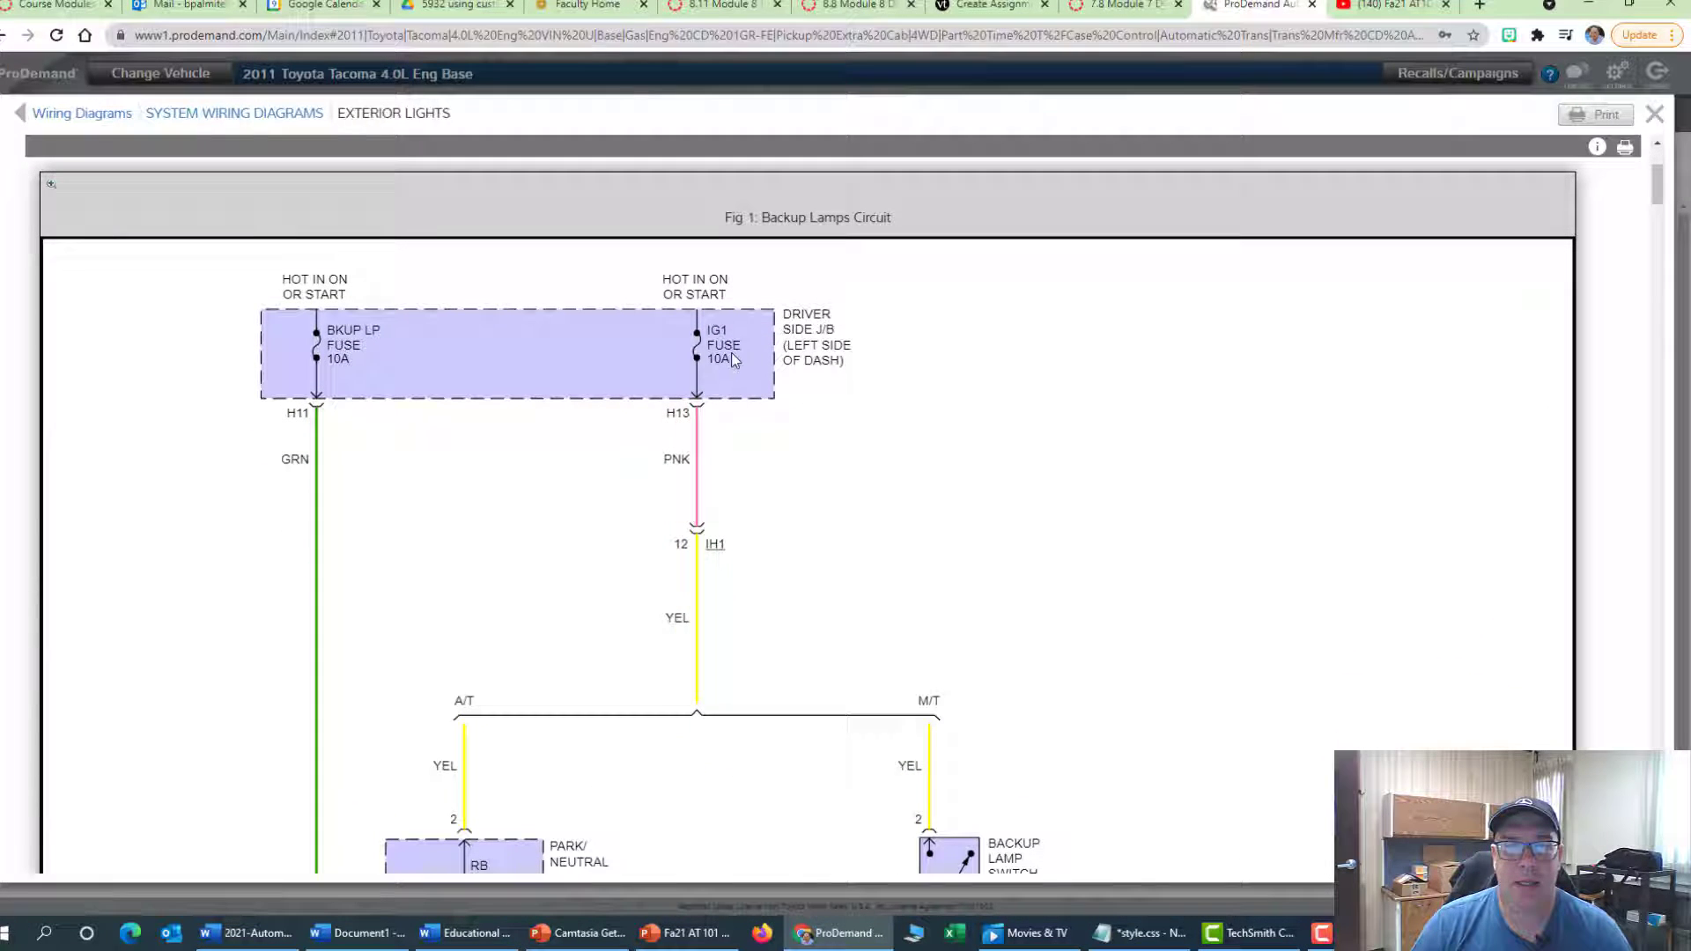
scroll("down", 3)
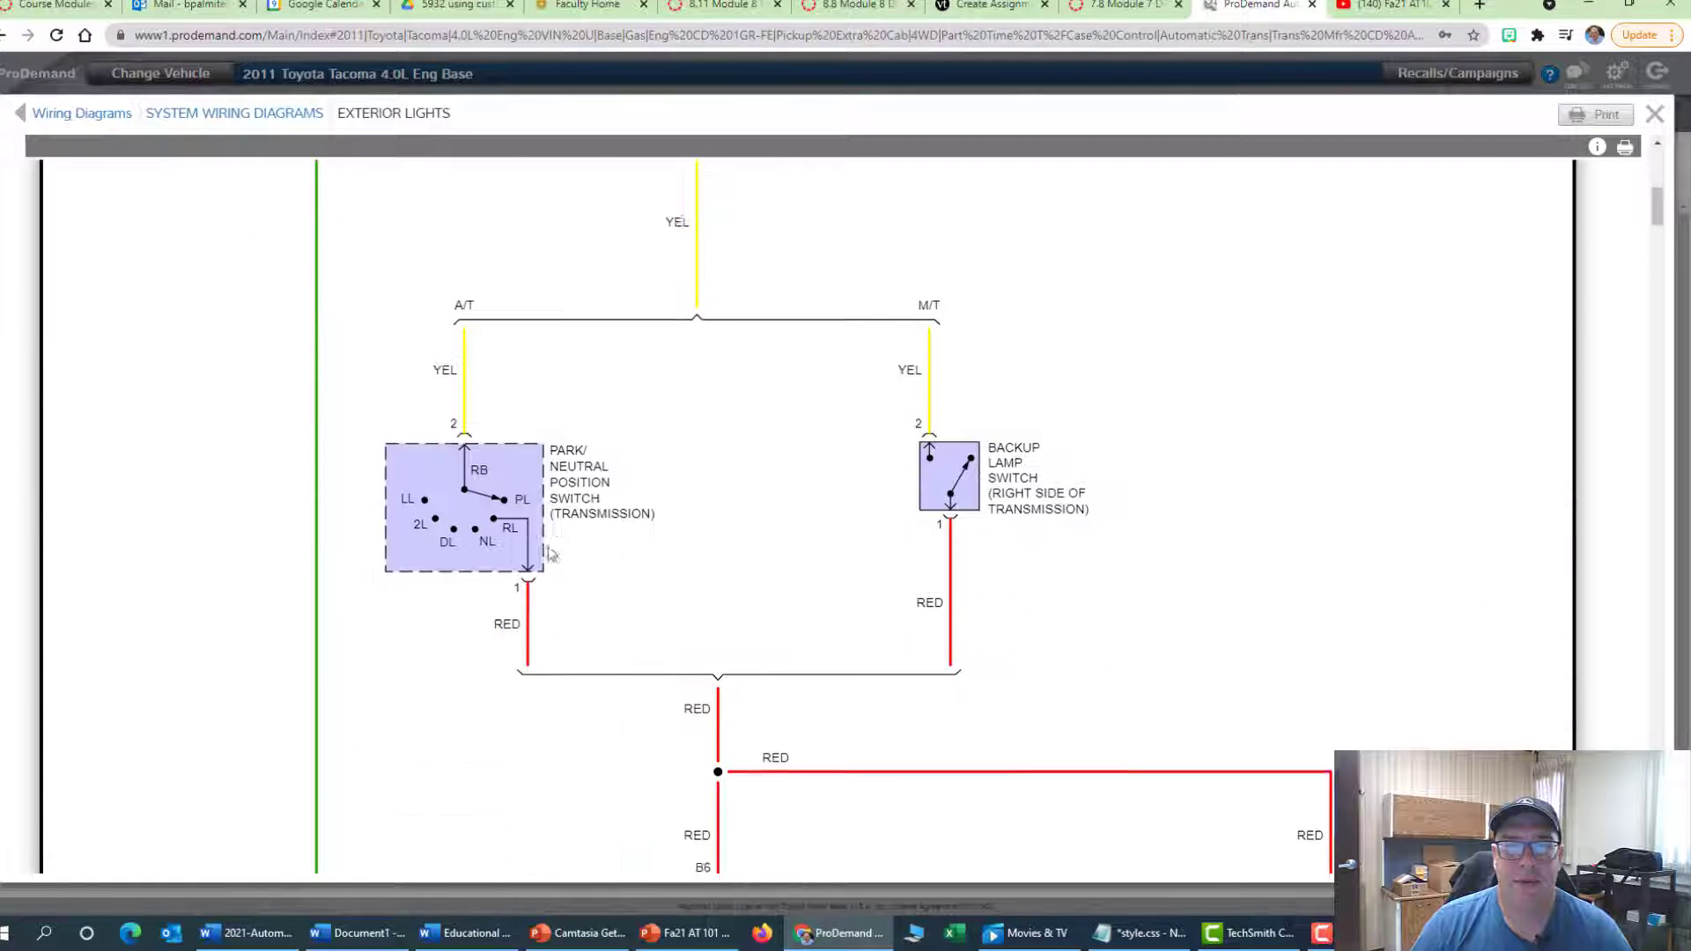
scroll("down", 3)
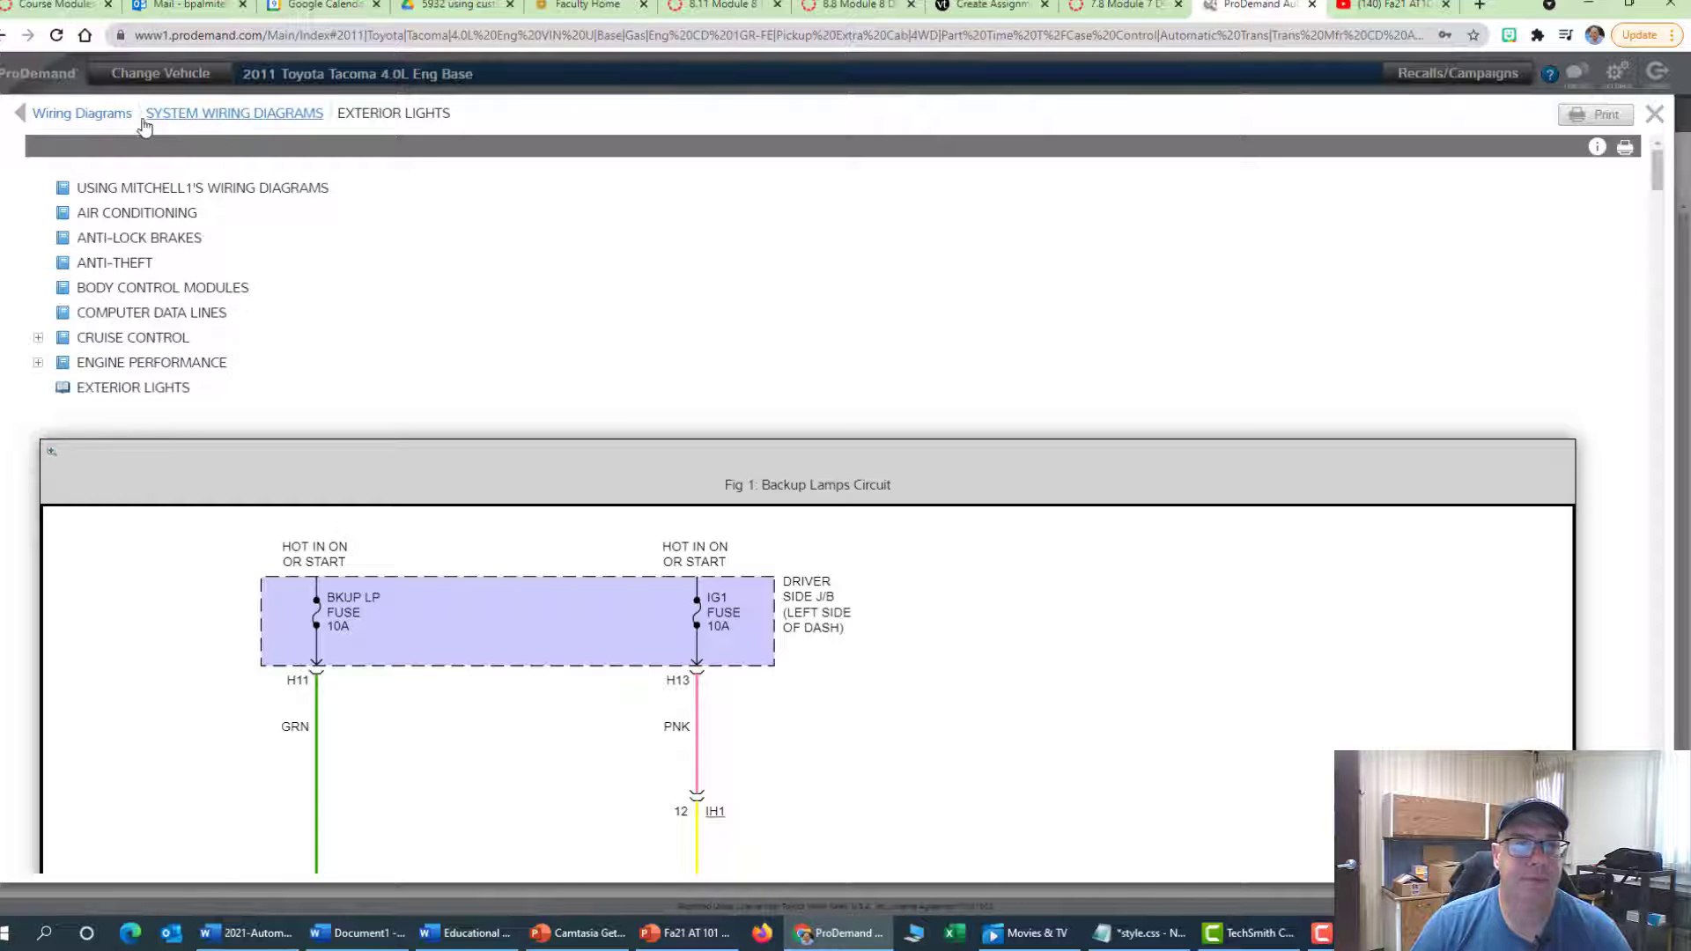
View the Using Mitchell1's System Wiring Diagrams guide and its symbols chart
left_click(201, 187)
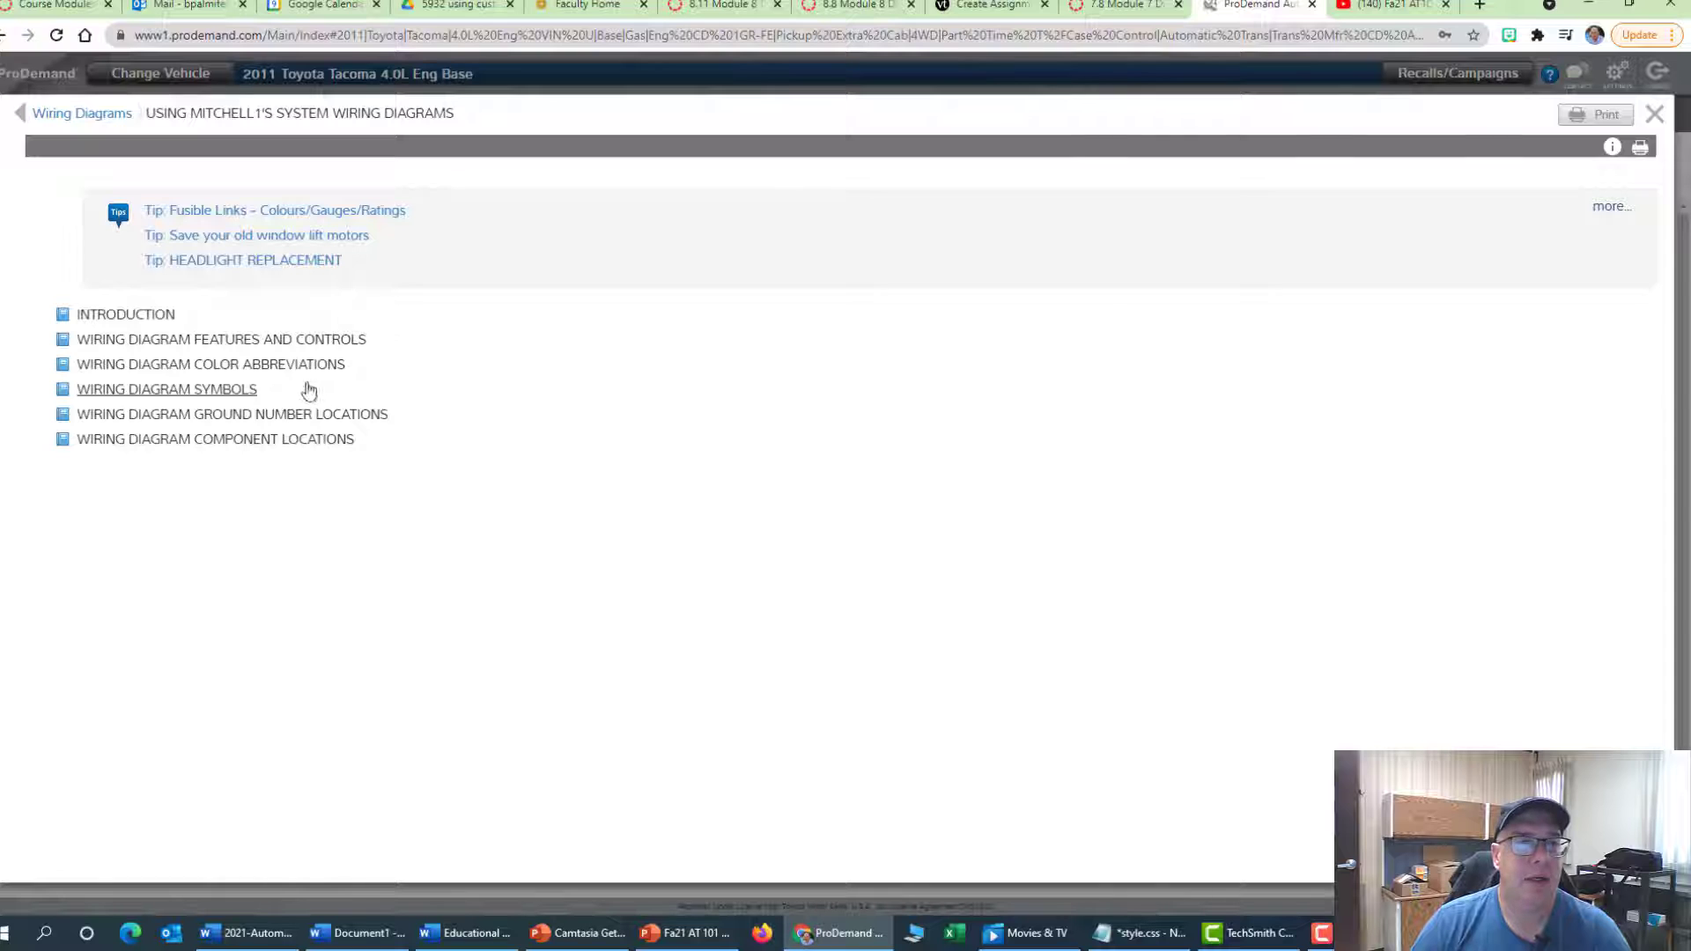
mouse_move(266, 365)
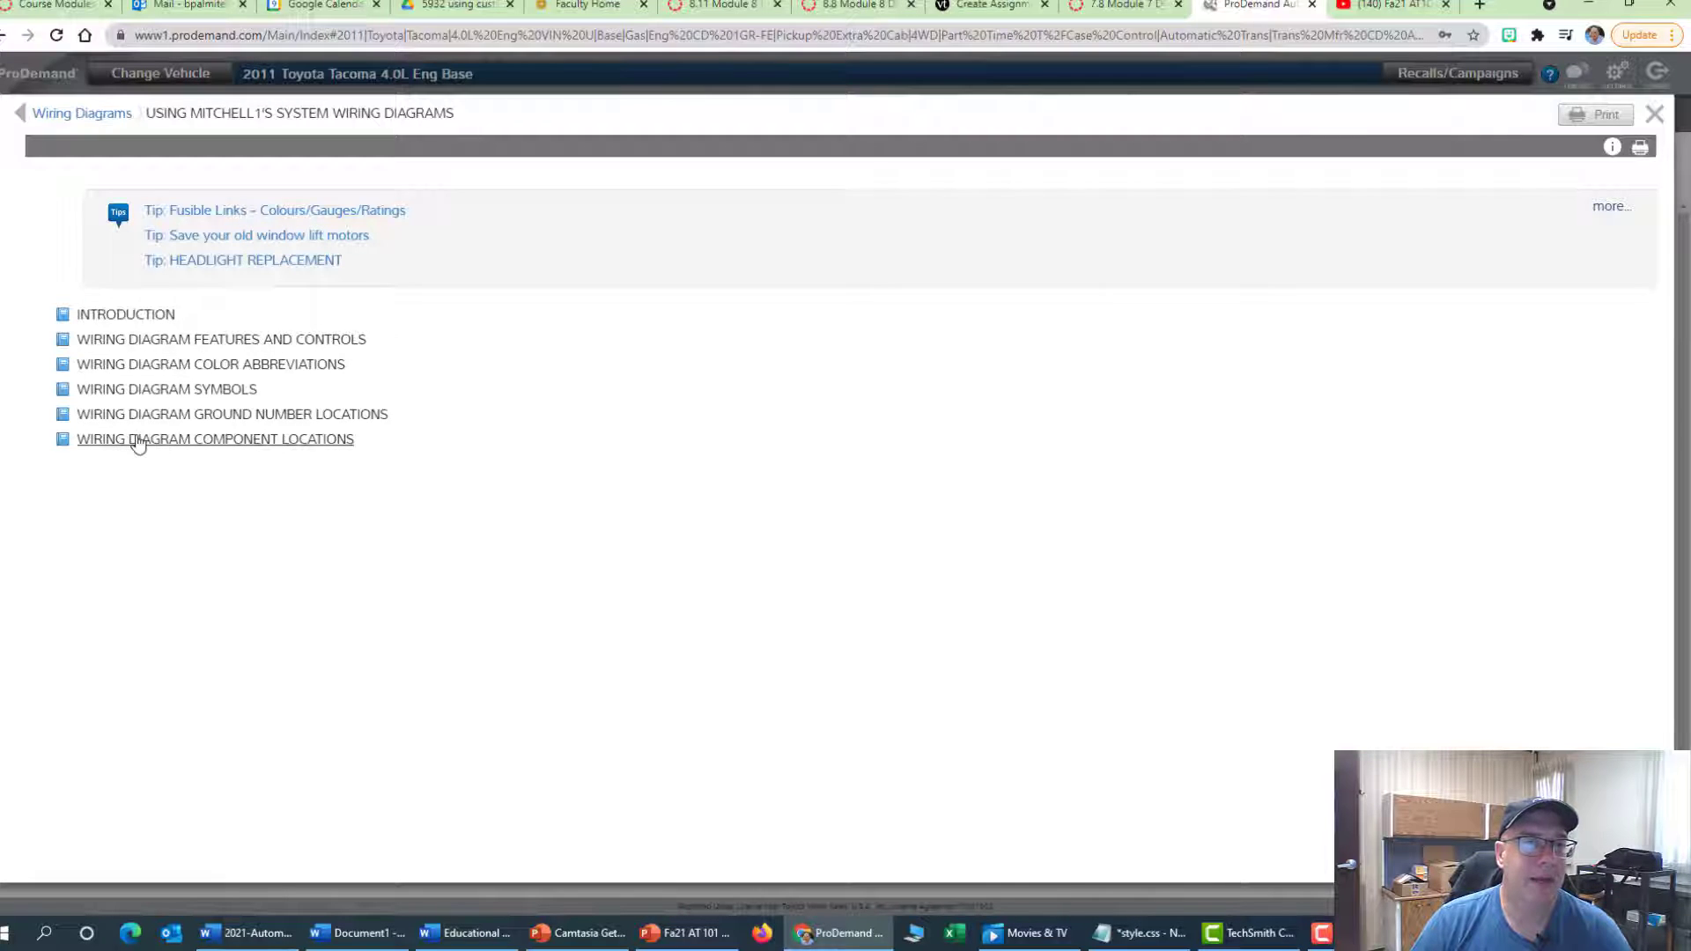
mouse_move(183, 286)
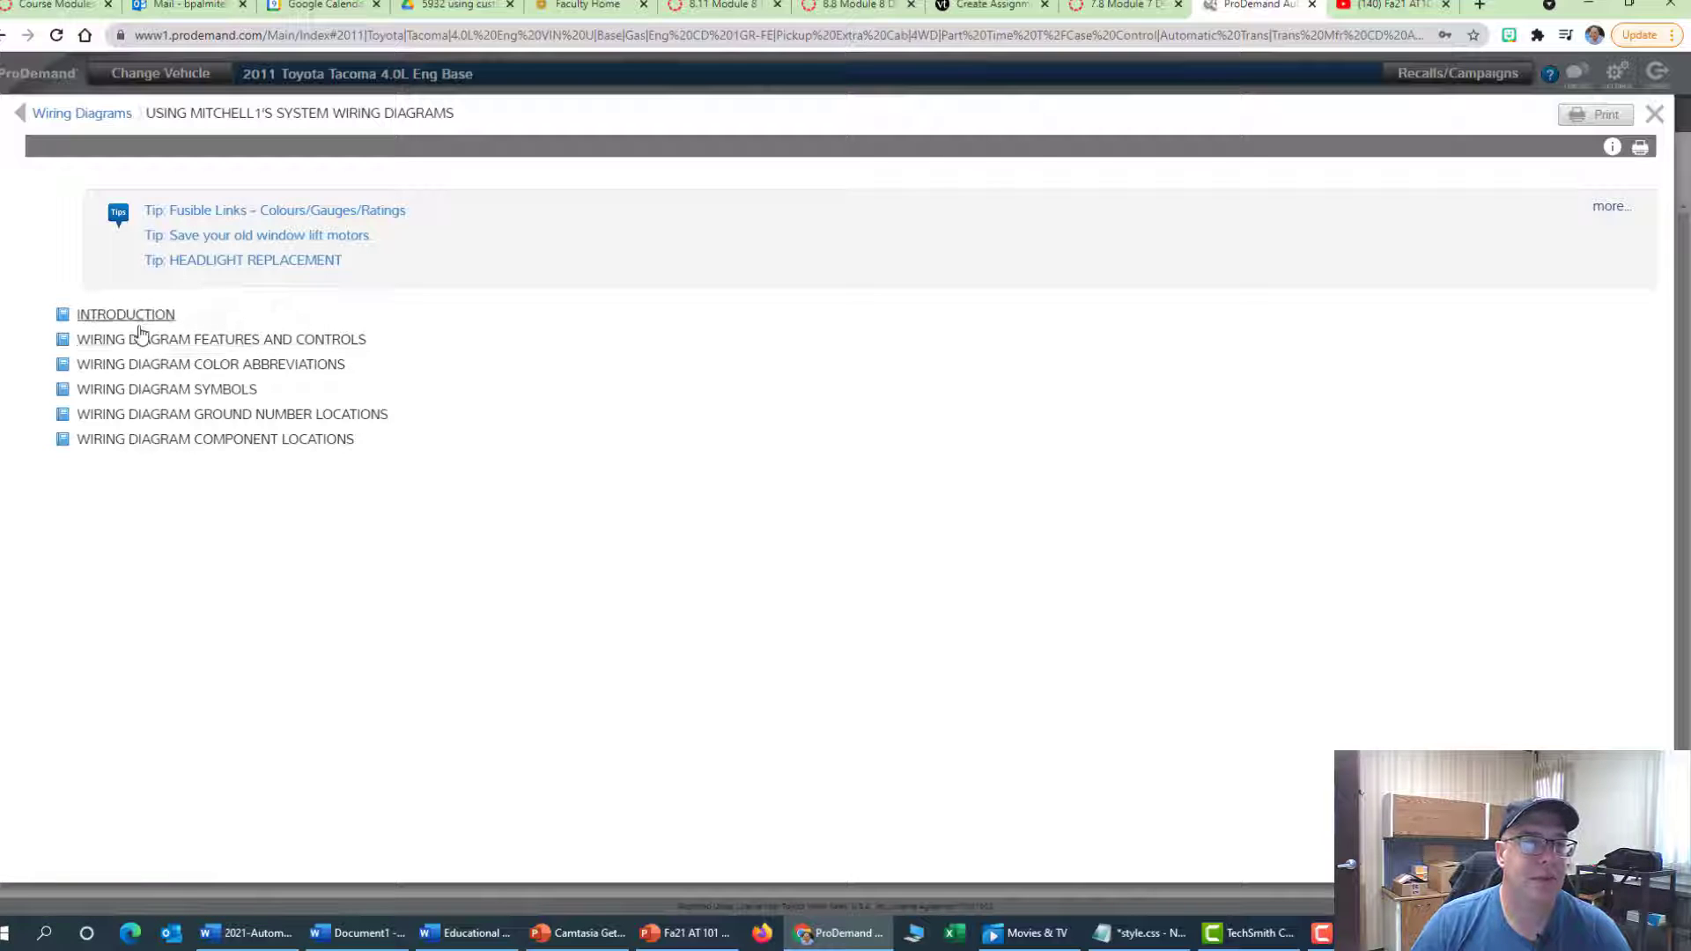
left_click(165, 390)
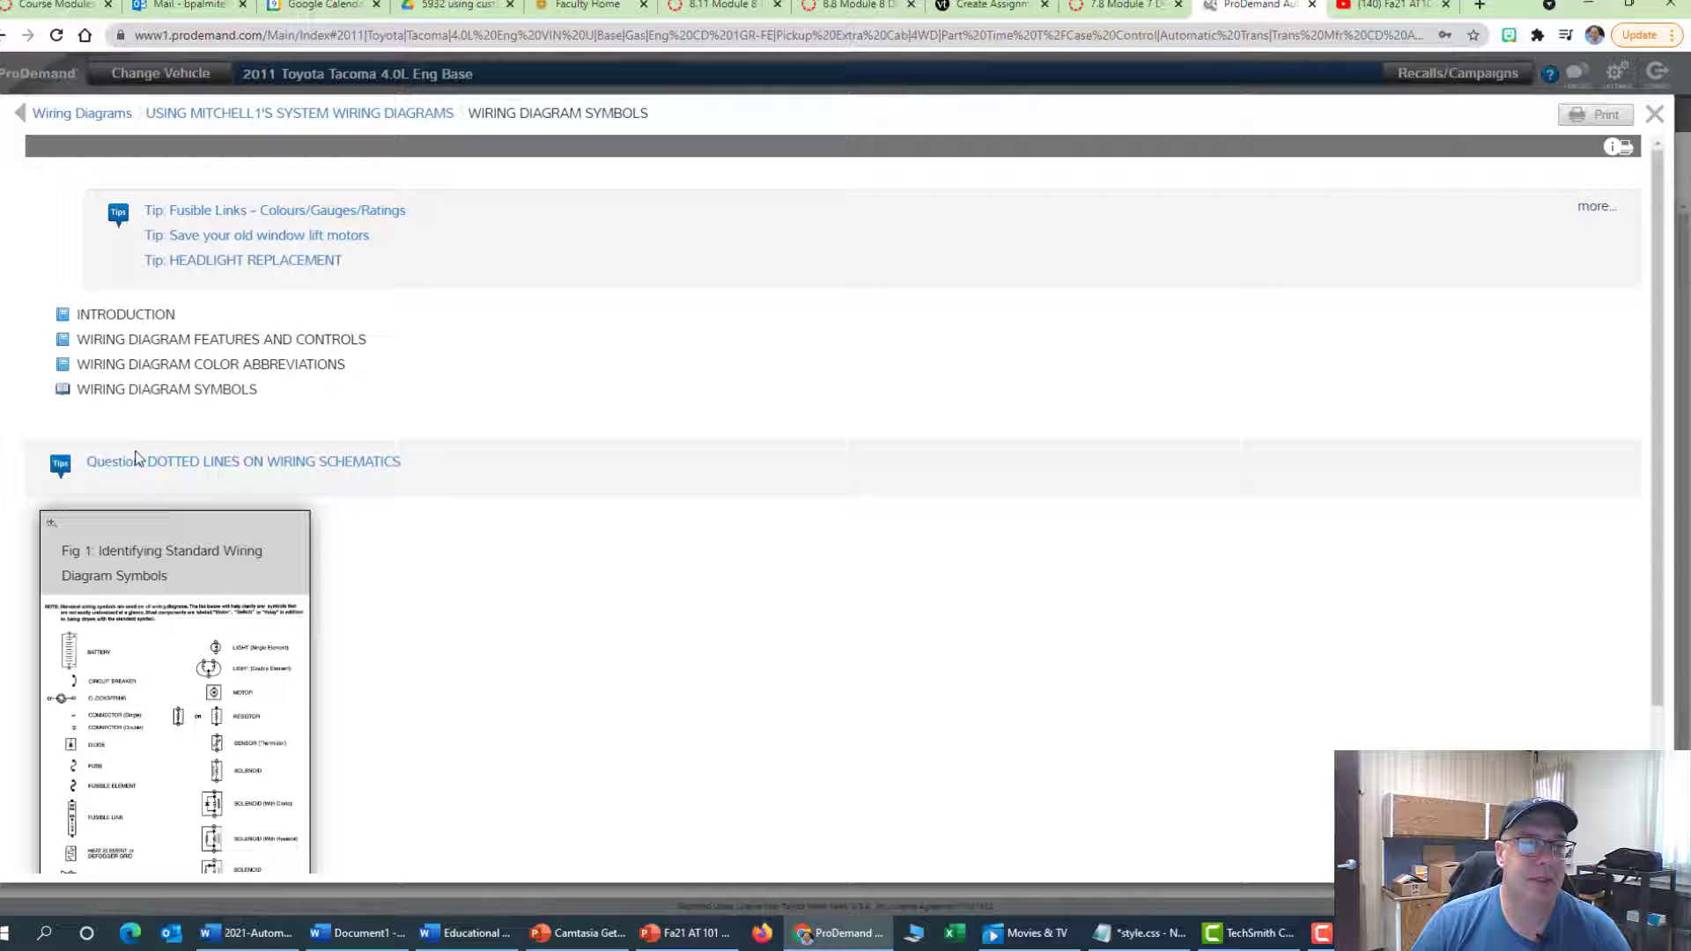
scroll("down", 3)
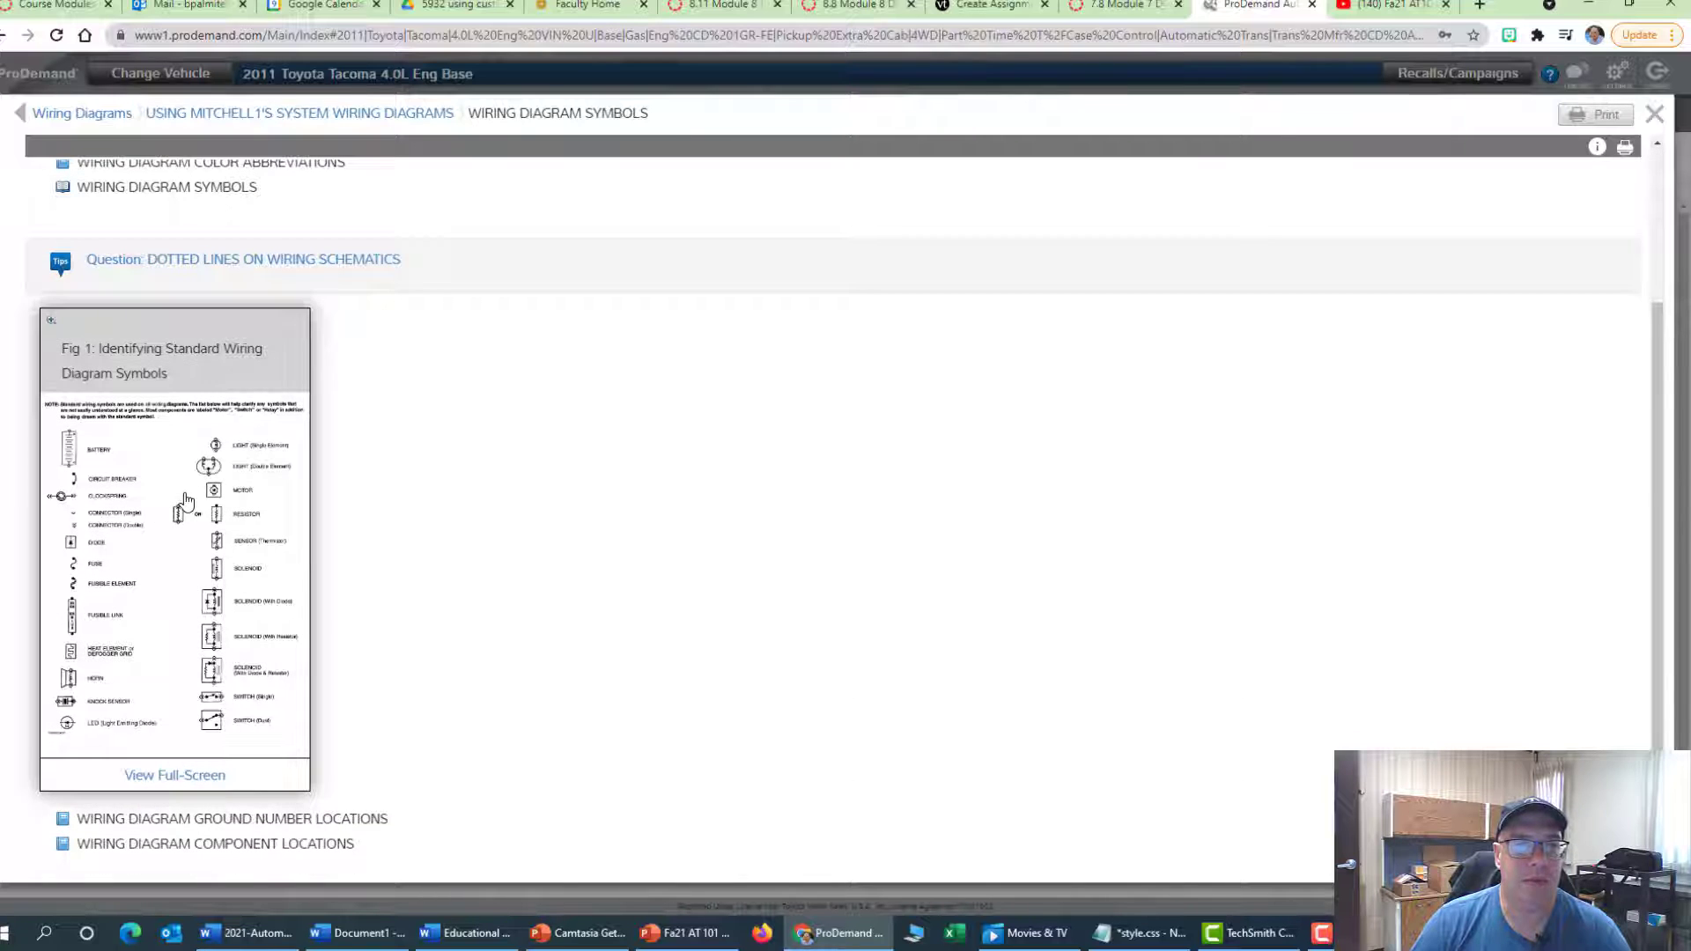
left_click(299, 112)
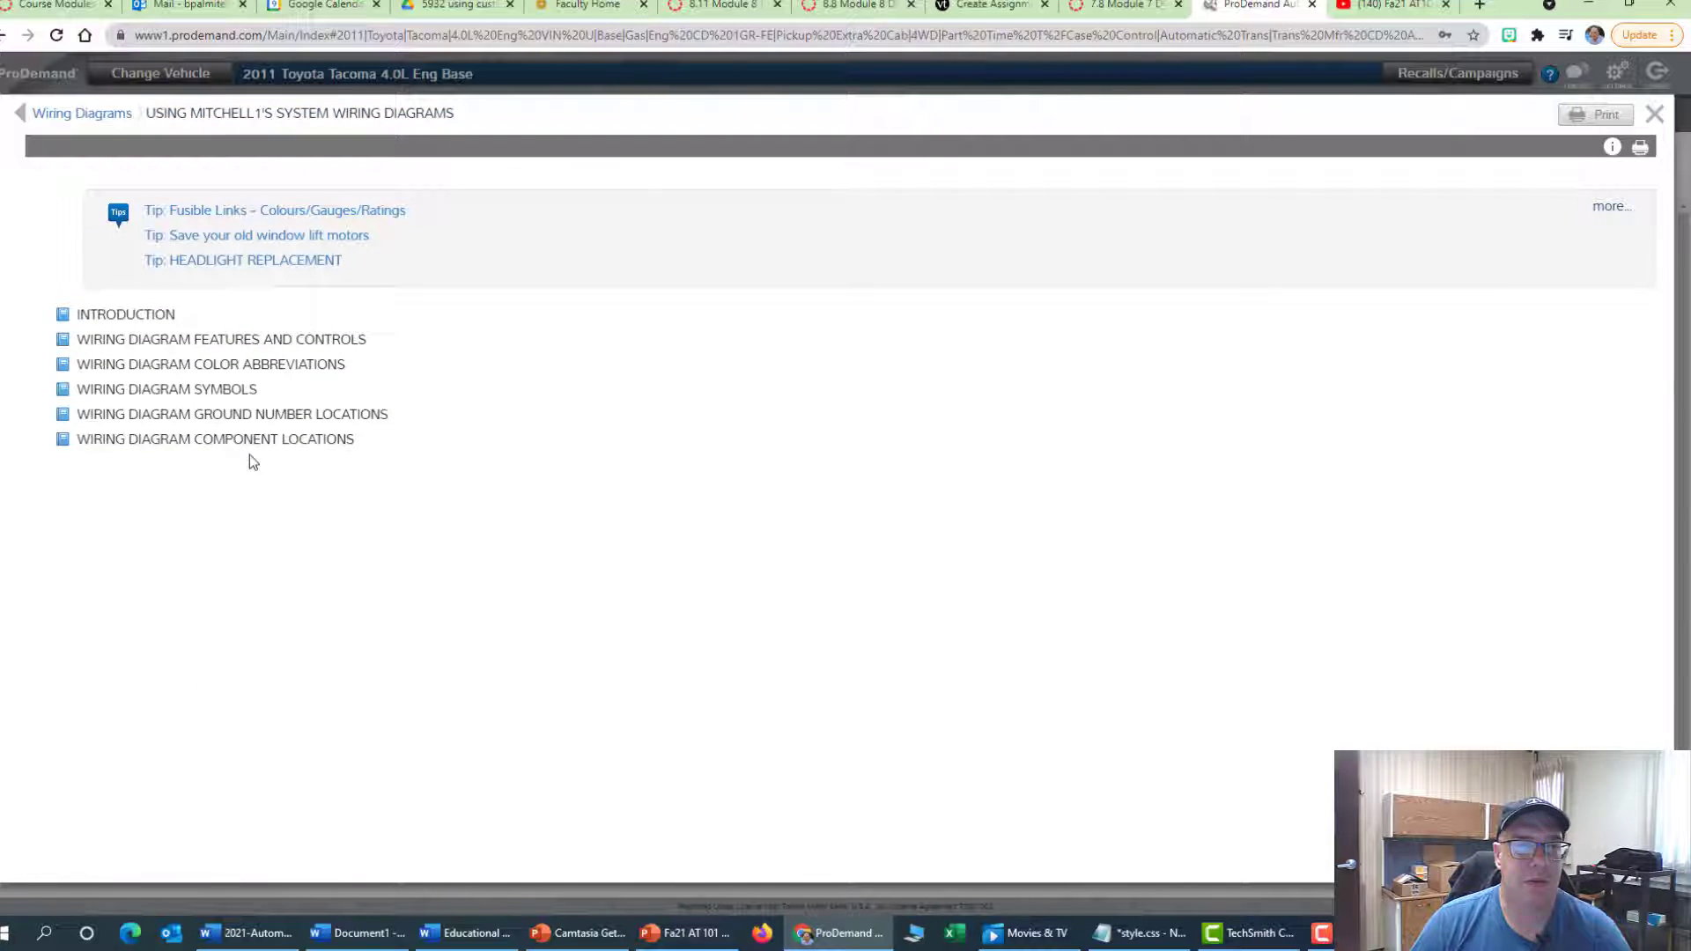
View the Wiring Diagram Component Locations table, then return to the wiring diagrams menu
left_click(215, 439)
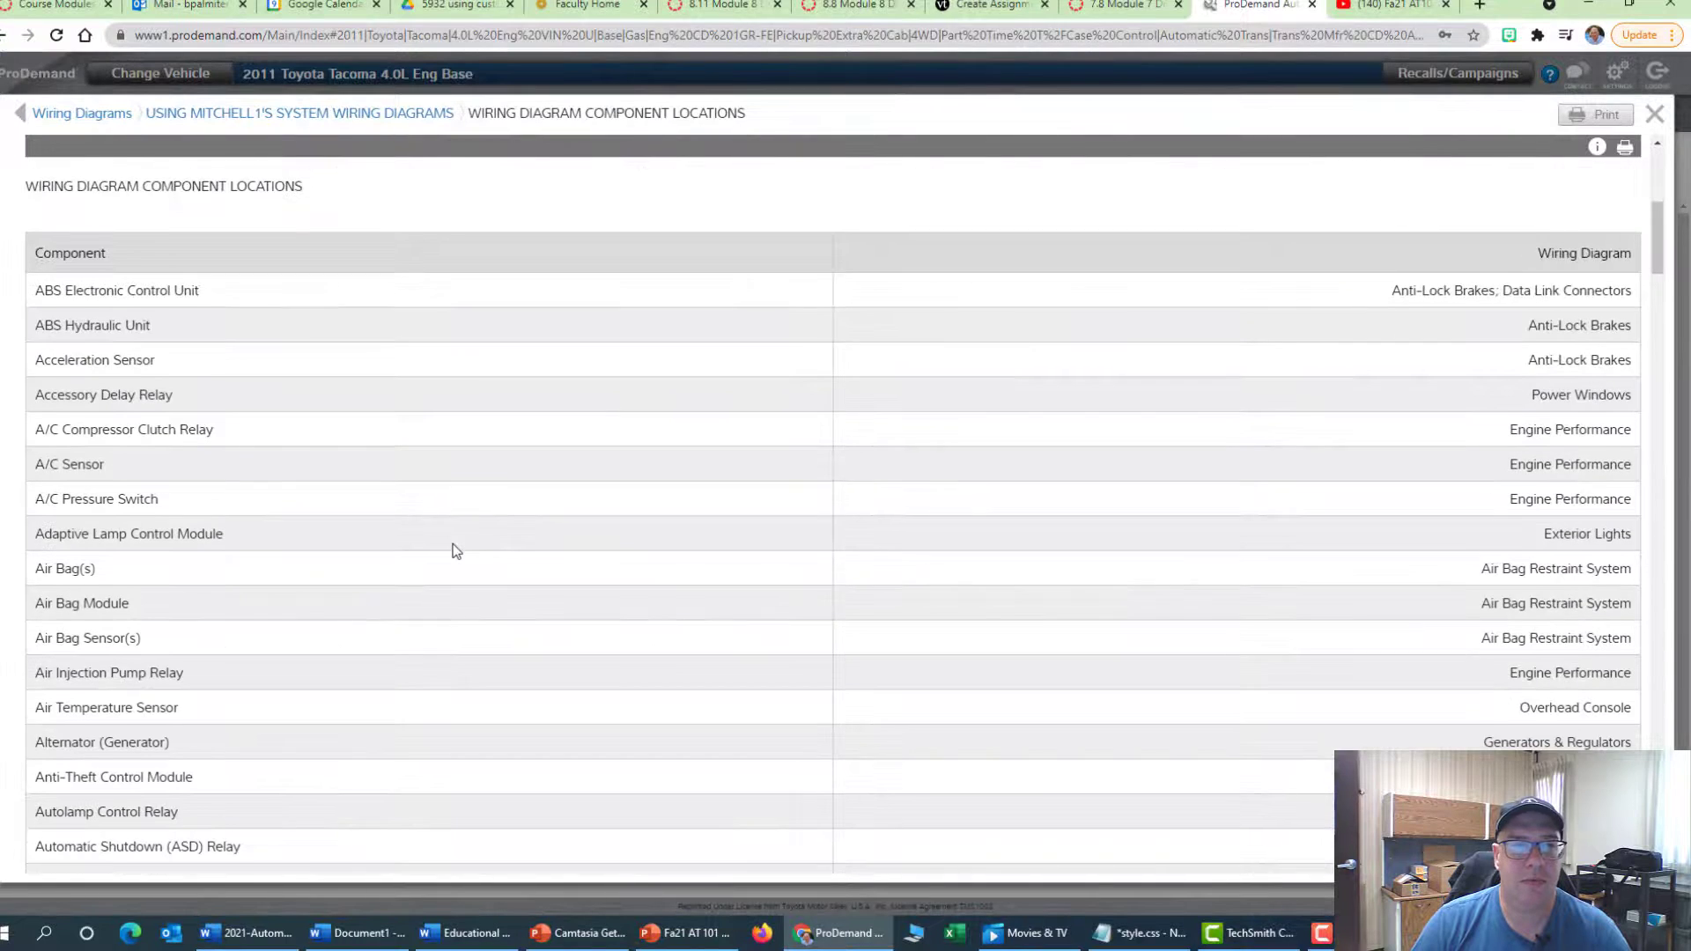
scroll("up", 3)
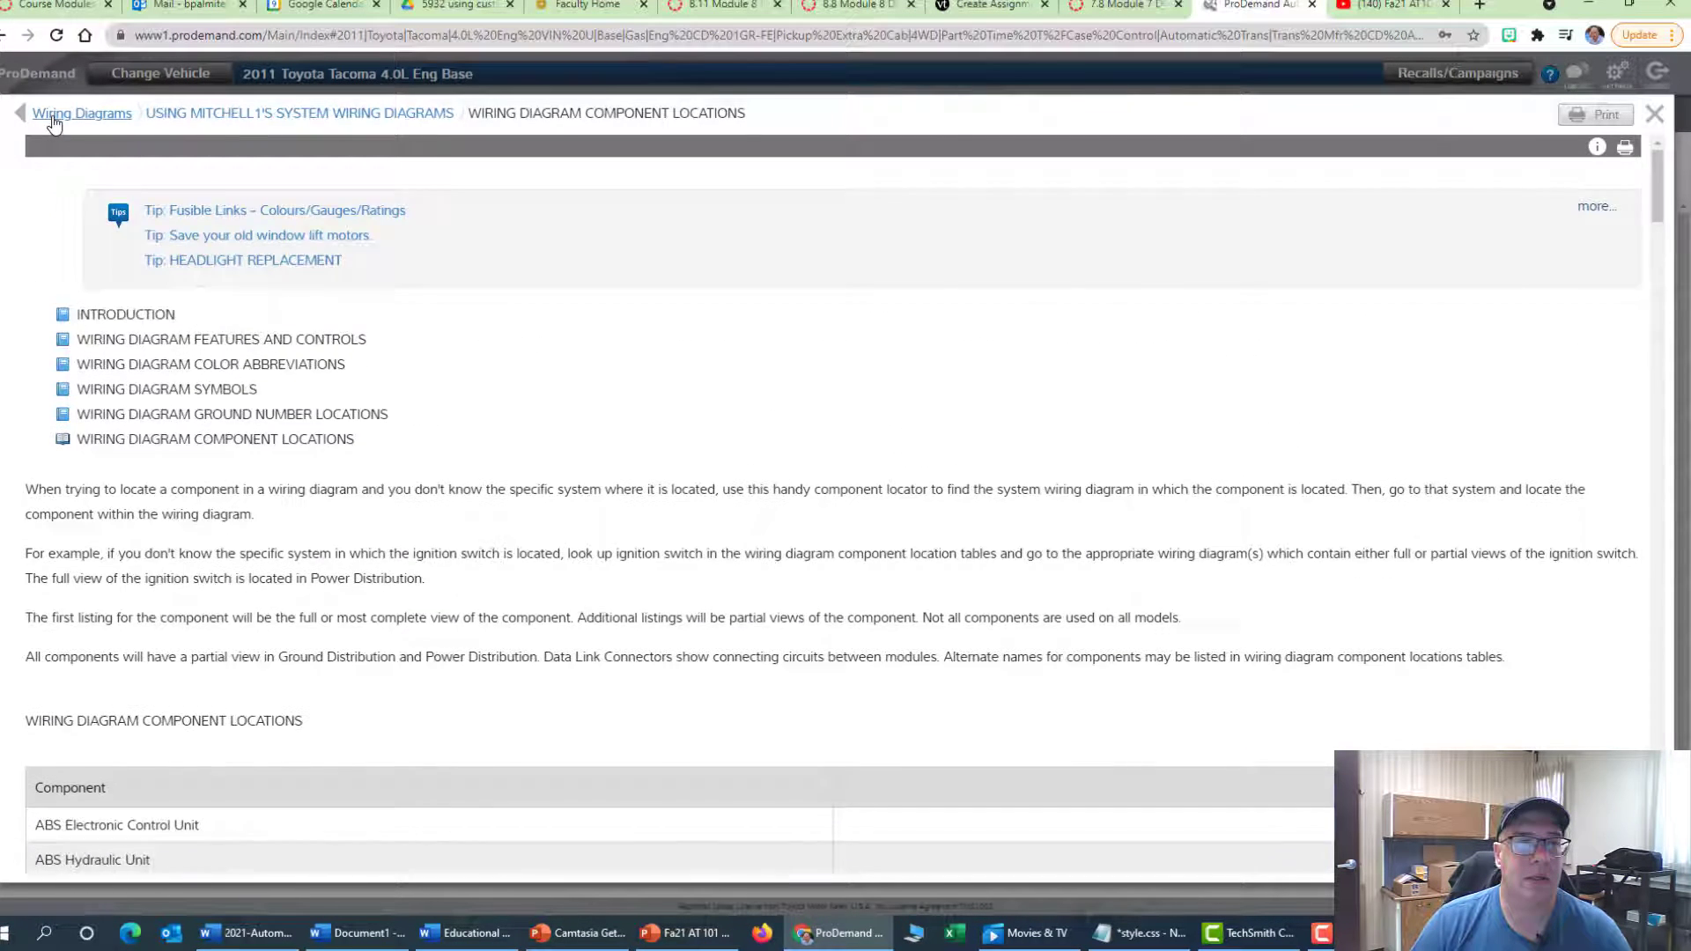
left_click(83, 113)
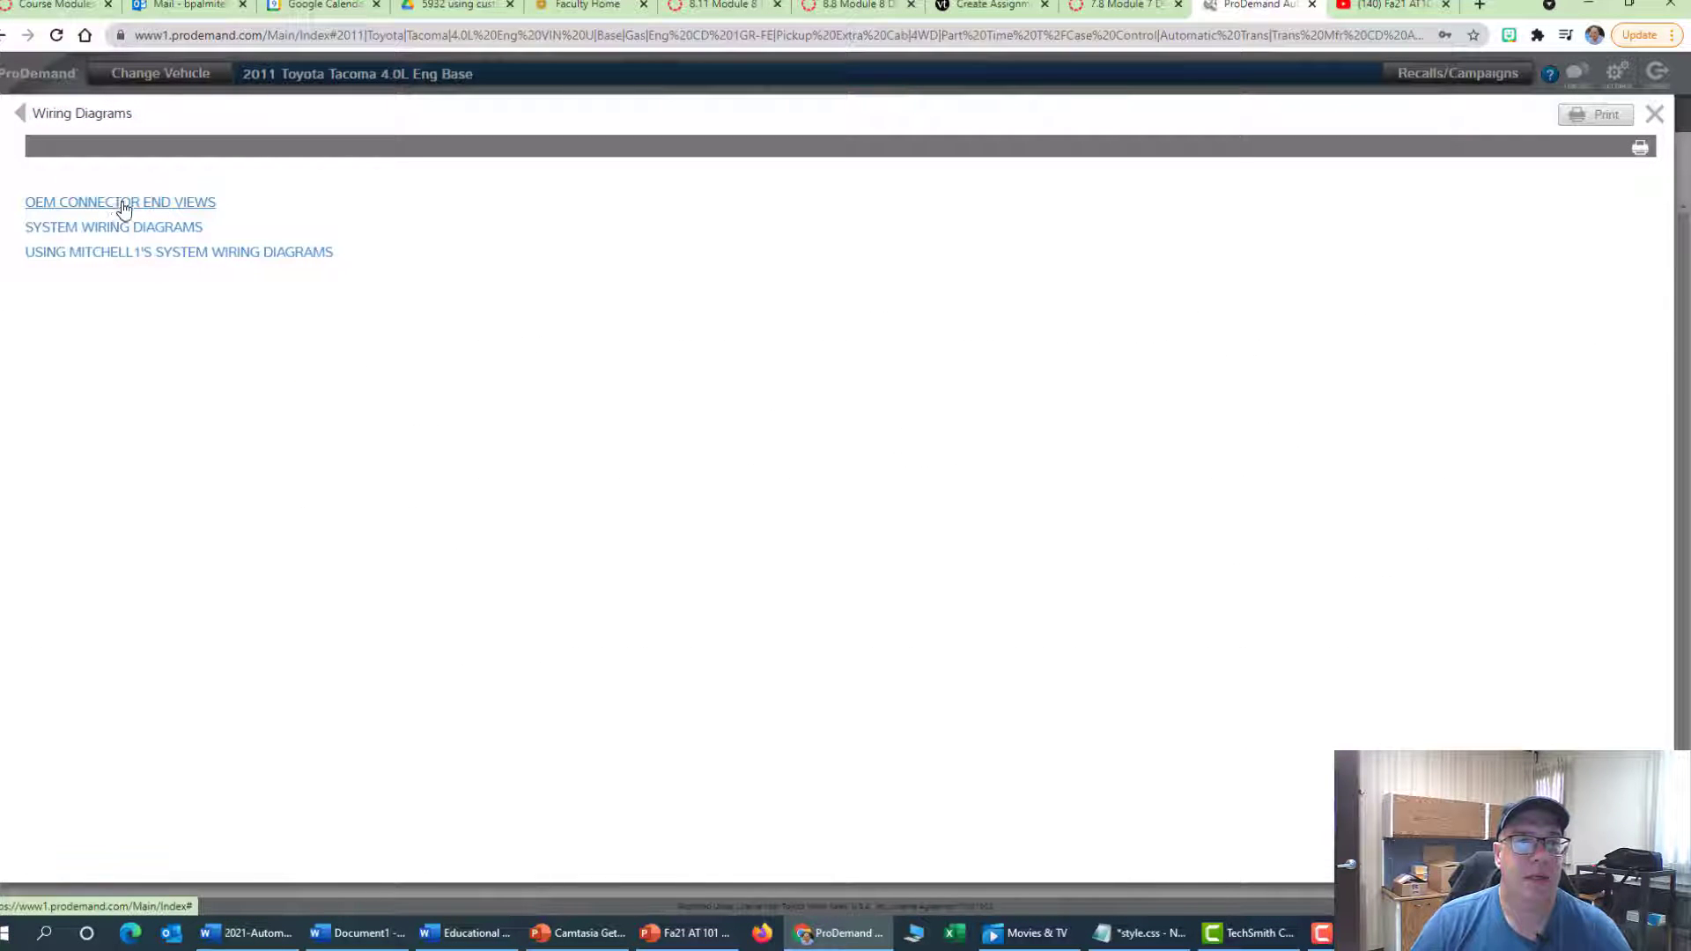
Show the OEM Connector End Views section for the Tacoma
left_click(120, 201)
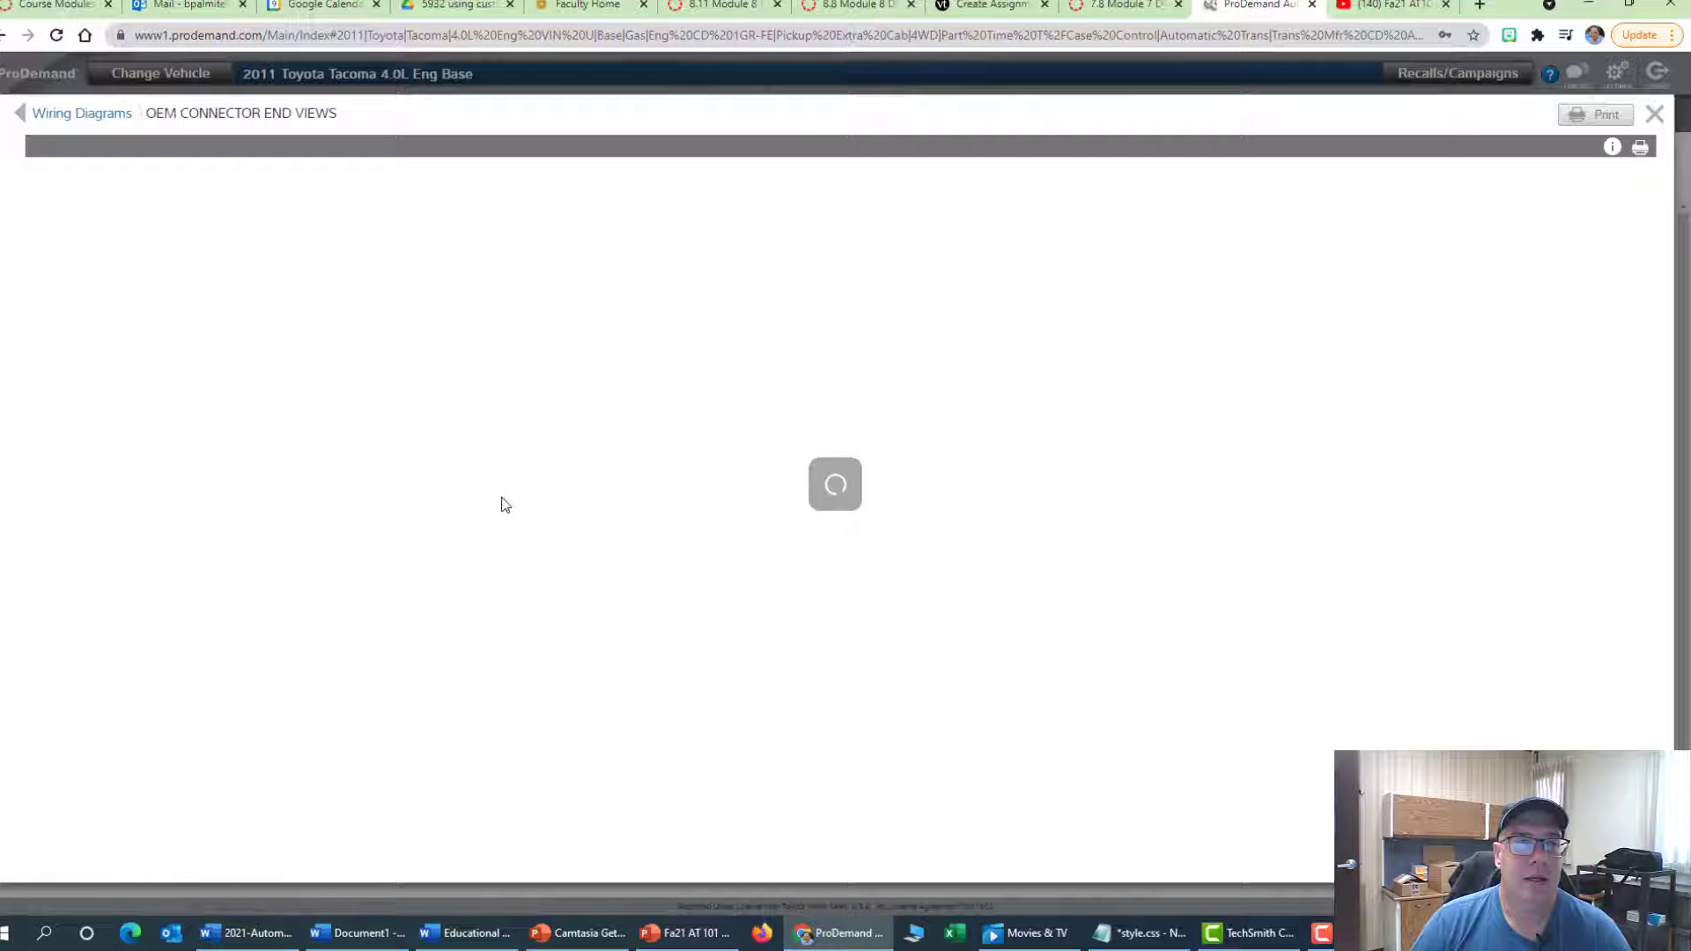
mouse_move(470, 506)
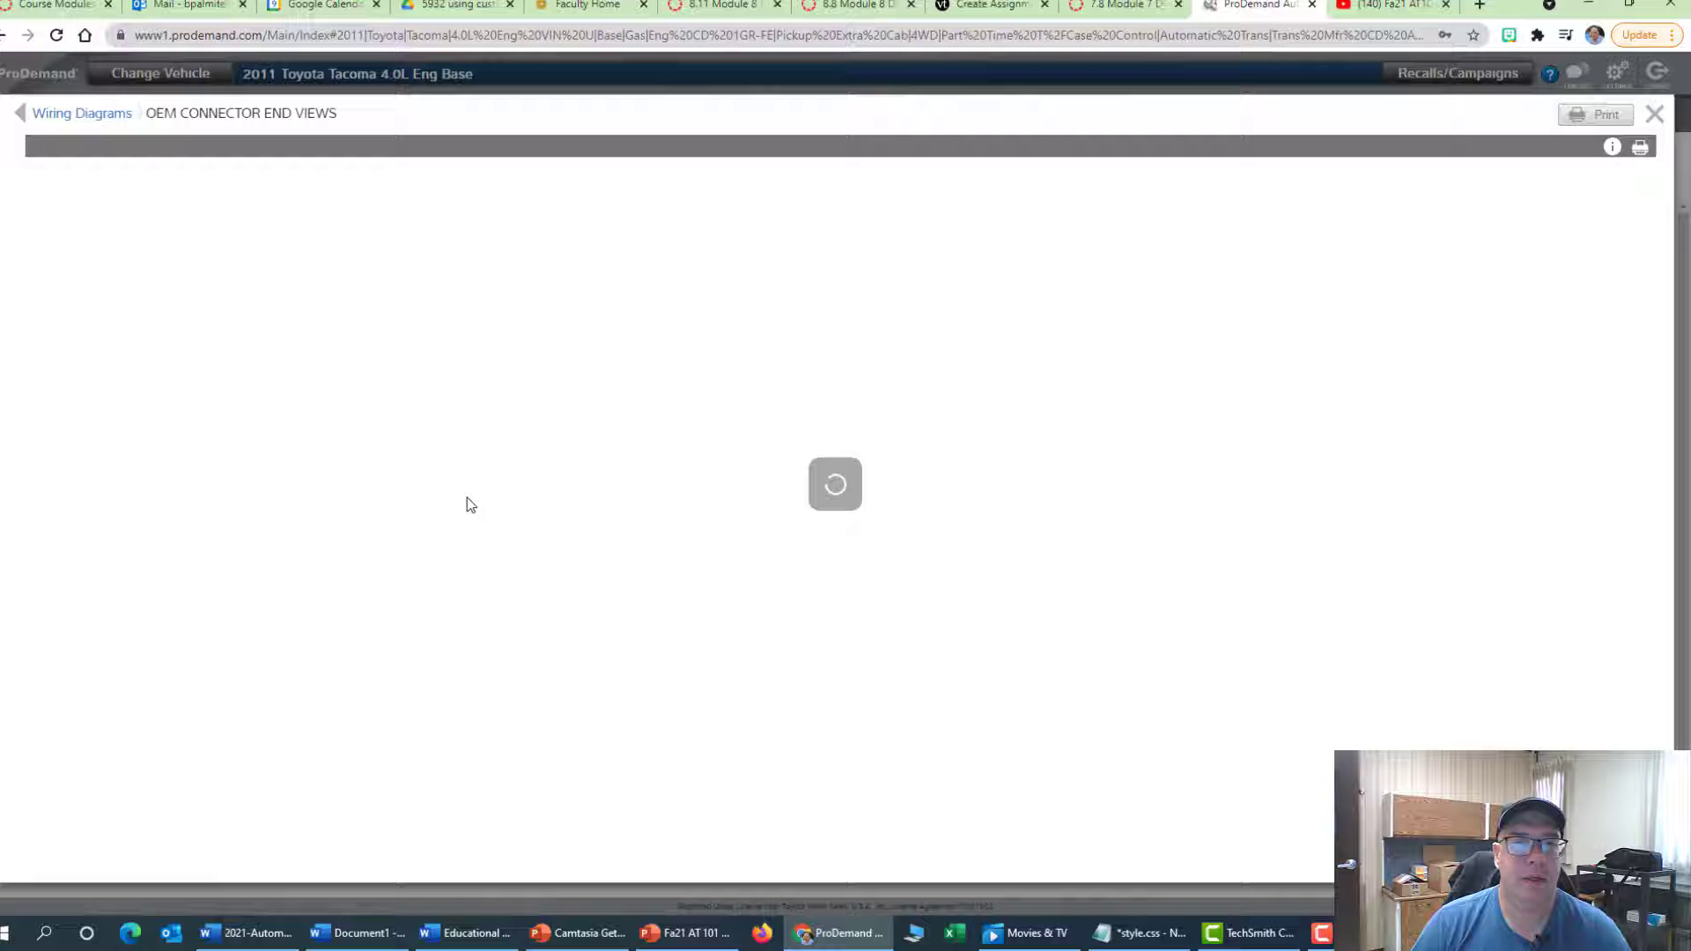
mouse_move(116, 155)
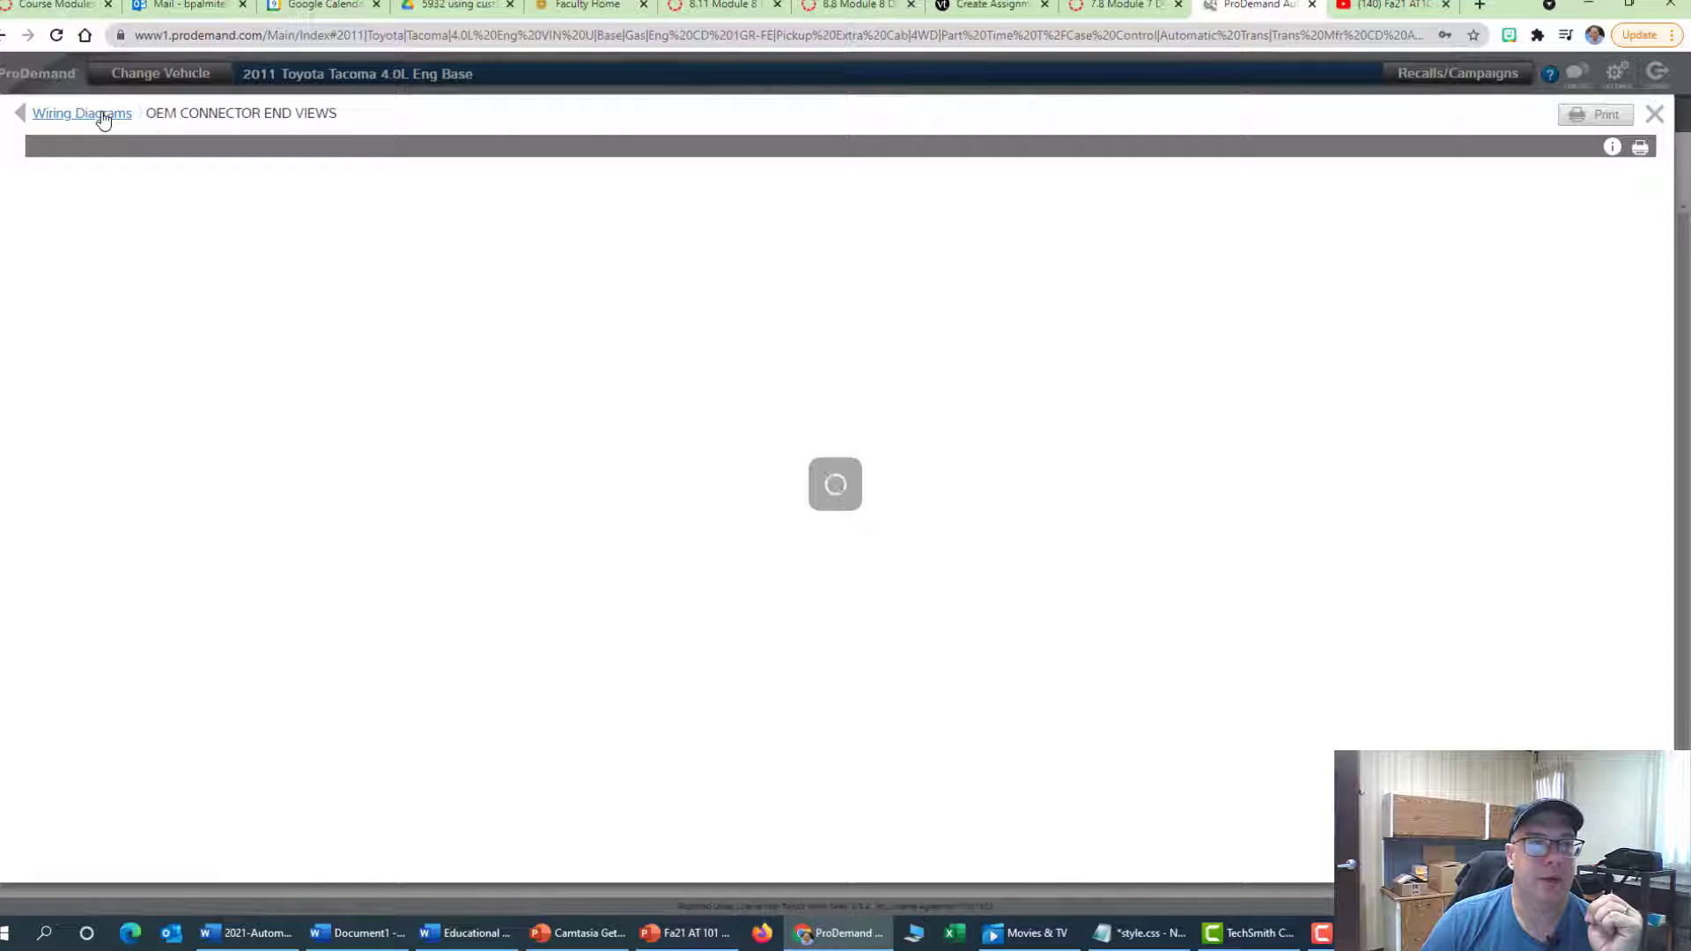
Show the Headlights system wiring diagram and begin moving down Fig 1
left_click(83, 113)
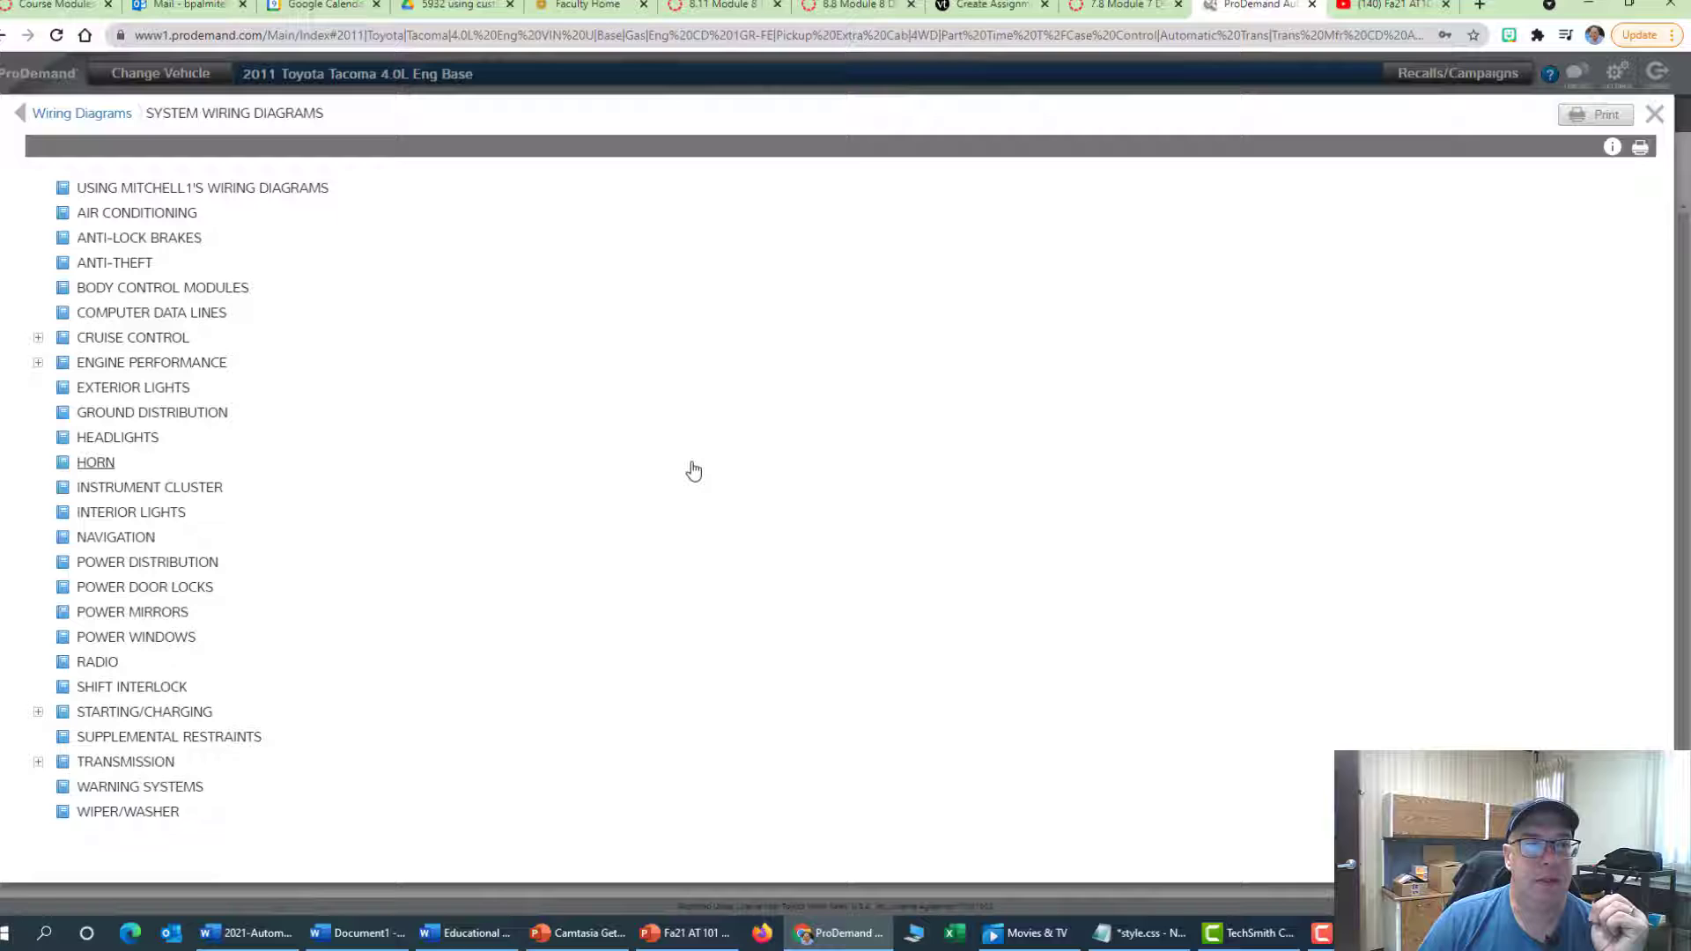
mouse_move(117, 437)
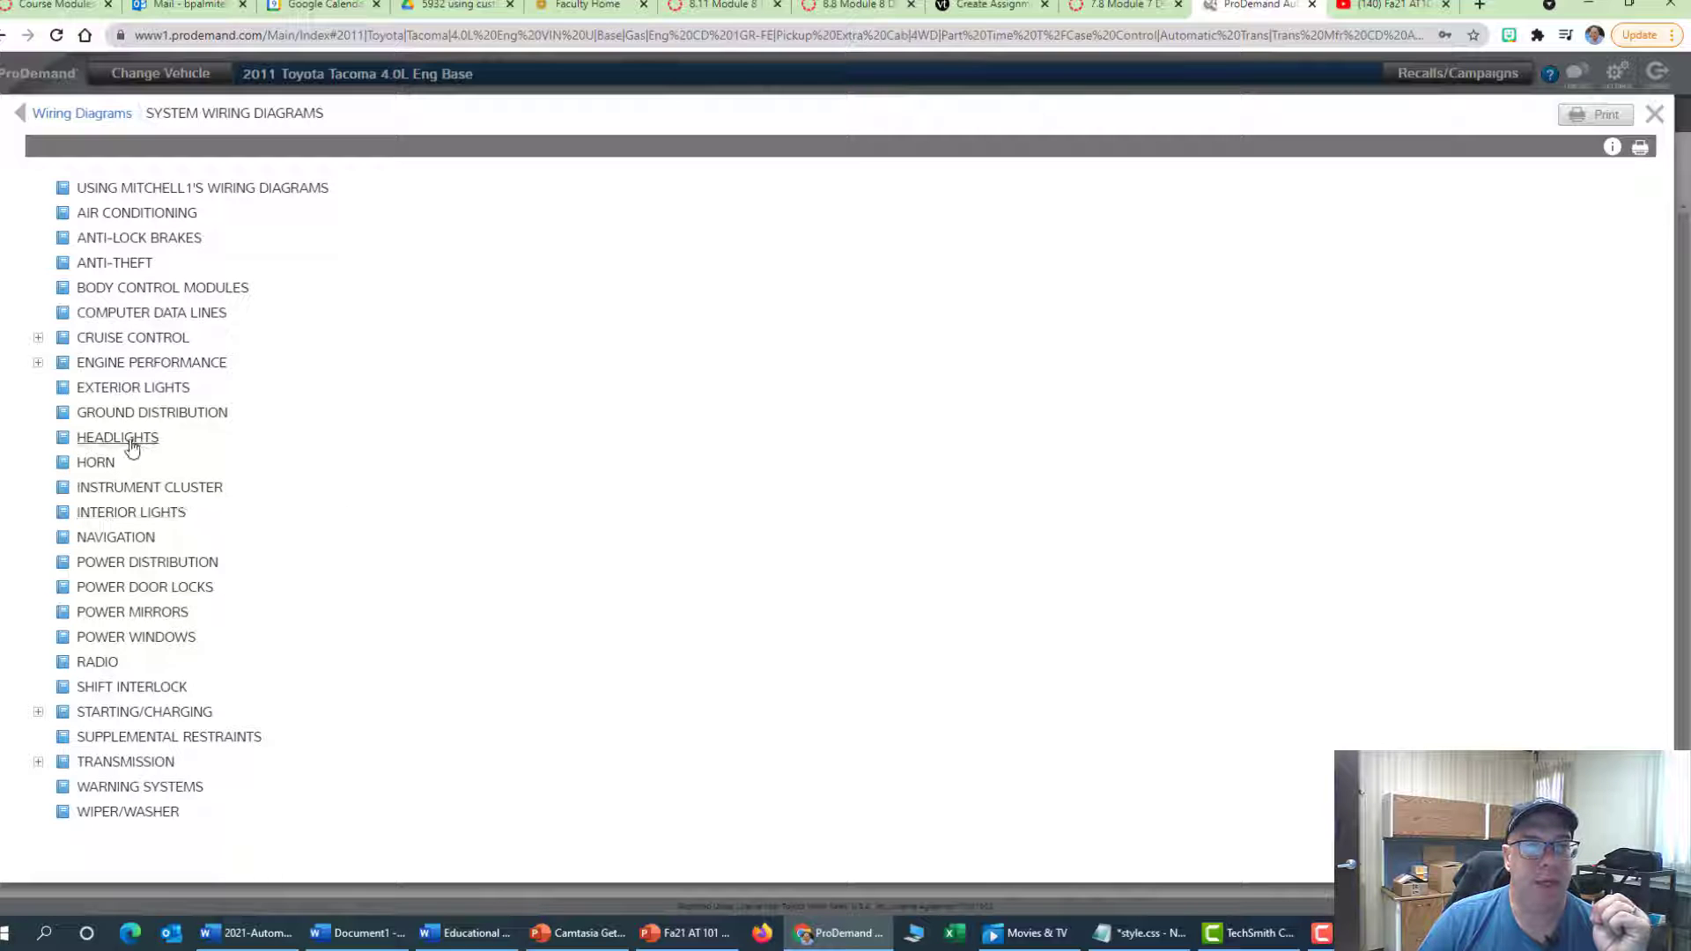
left_click(116, 436)
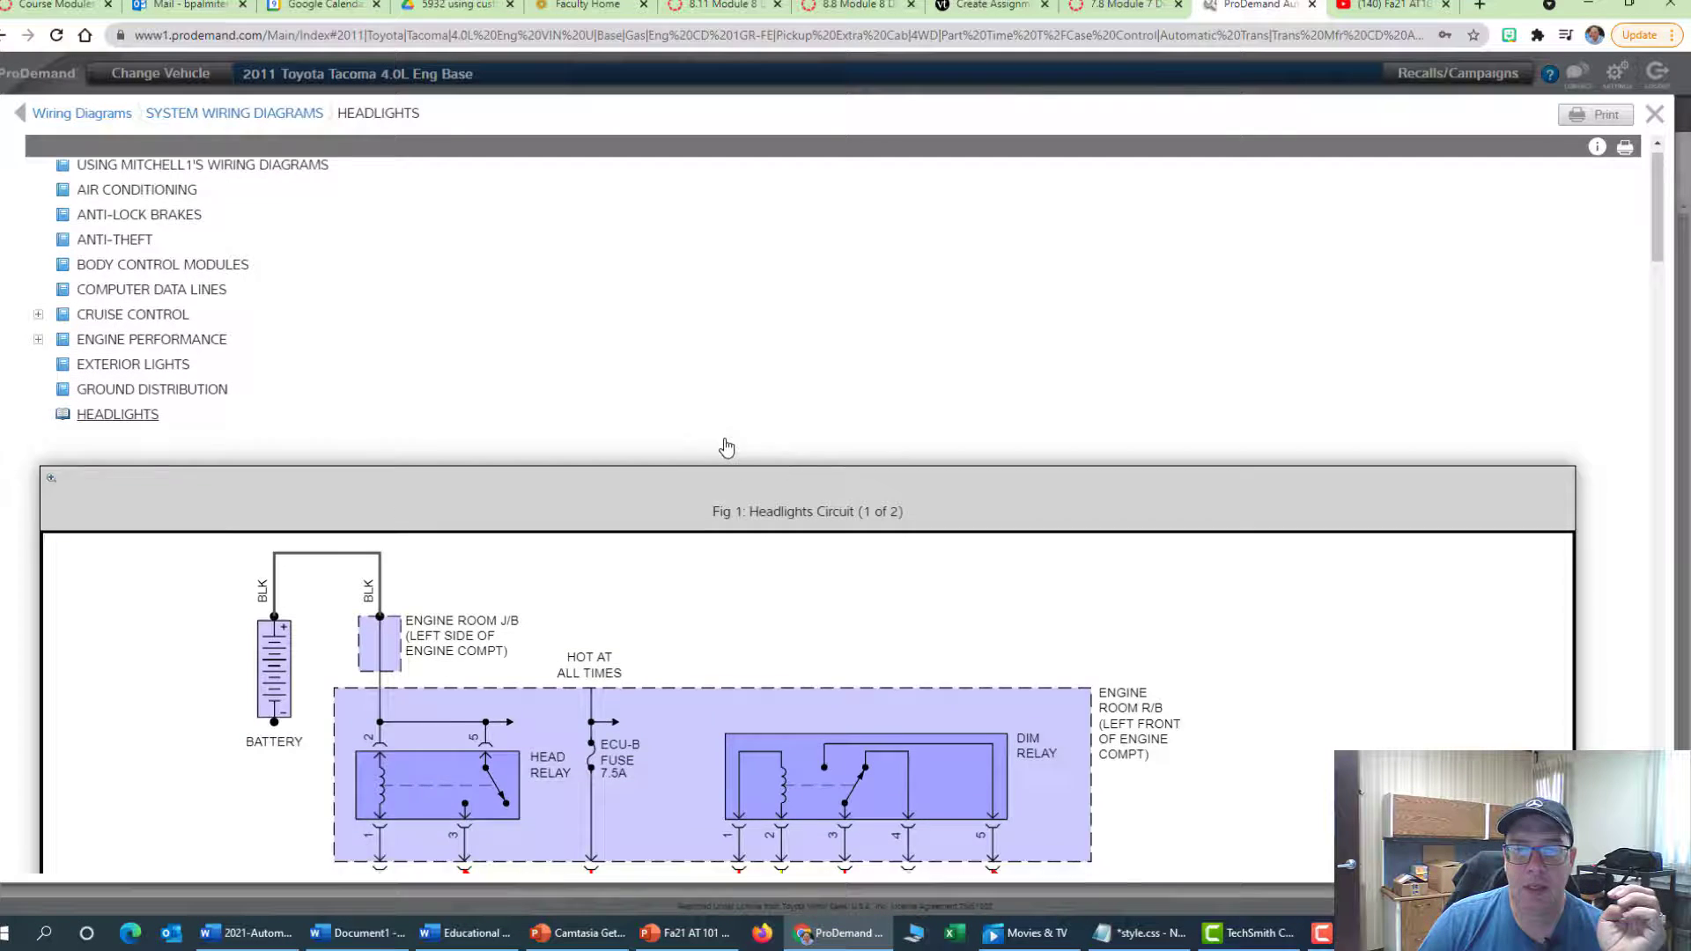
scroll("down", 3)
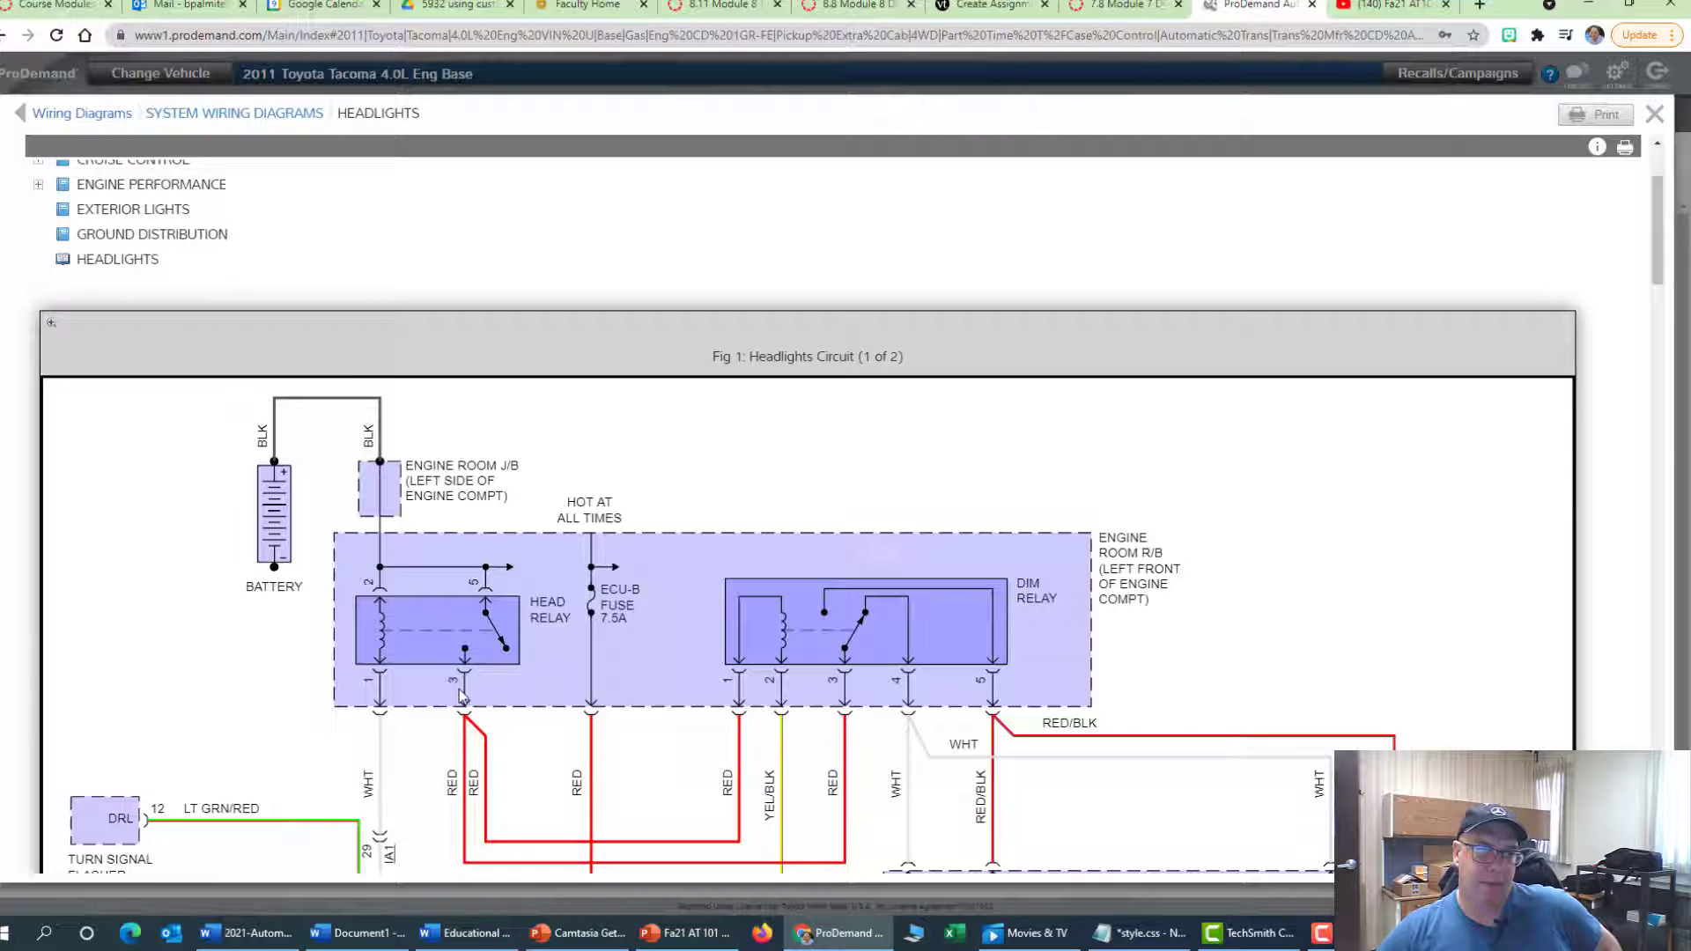
mouse_move(250, 437)
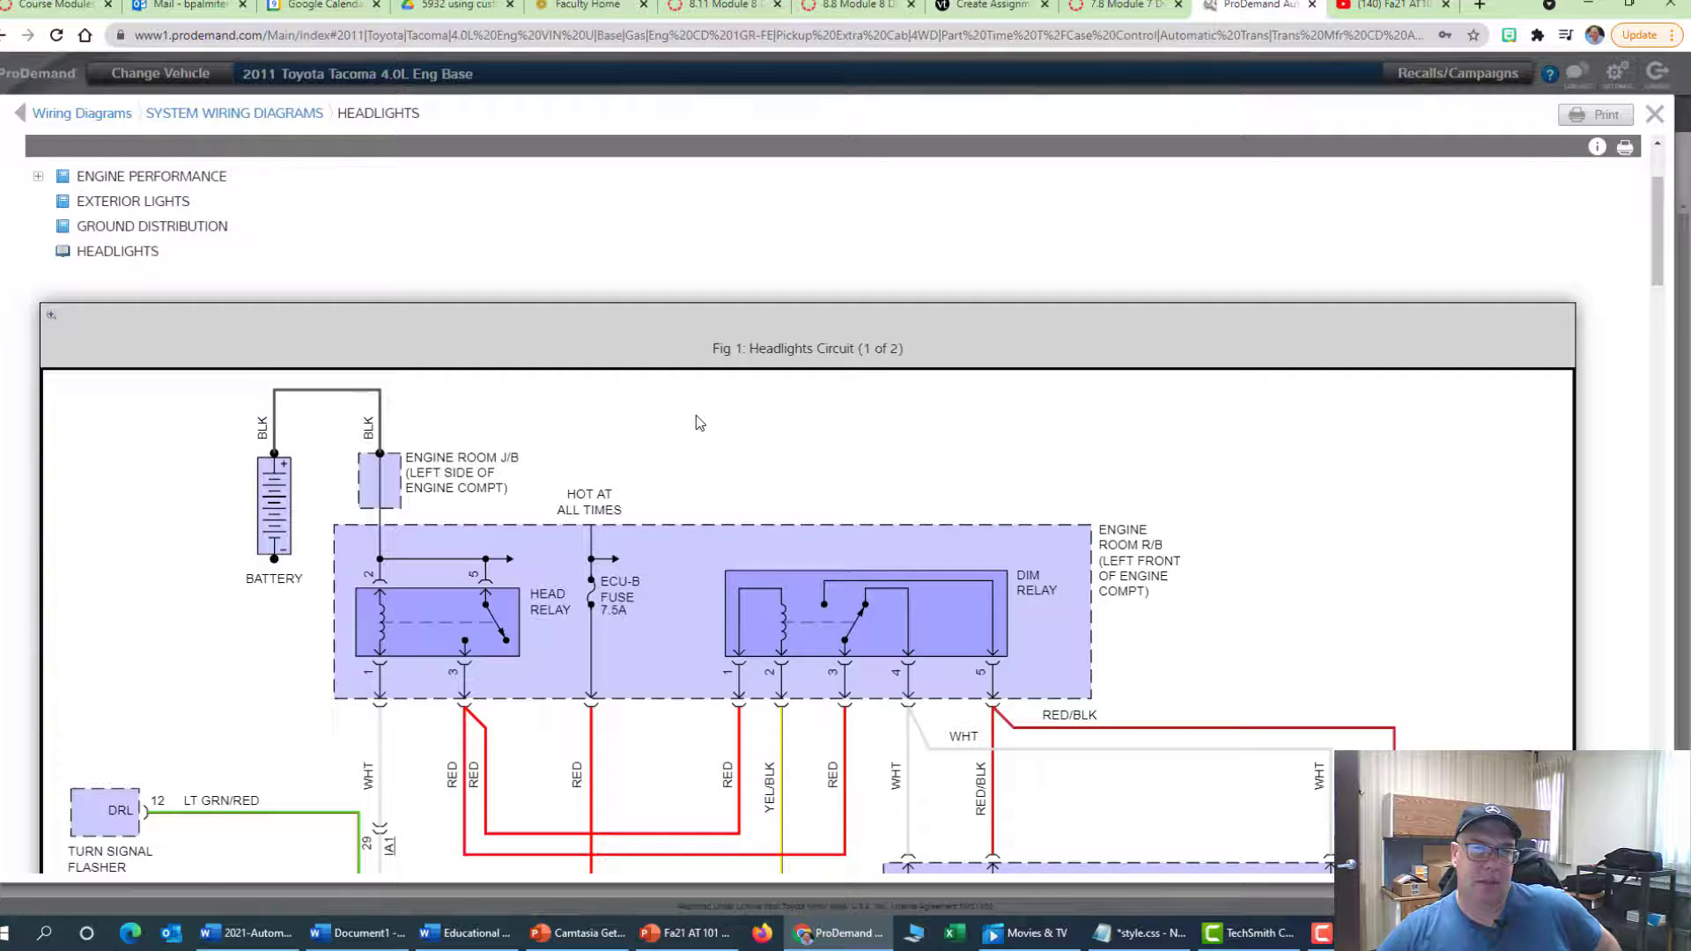
scroll("down", 3)
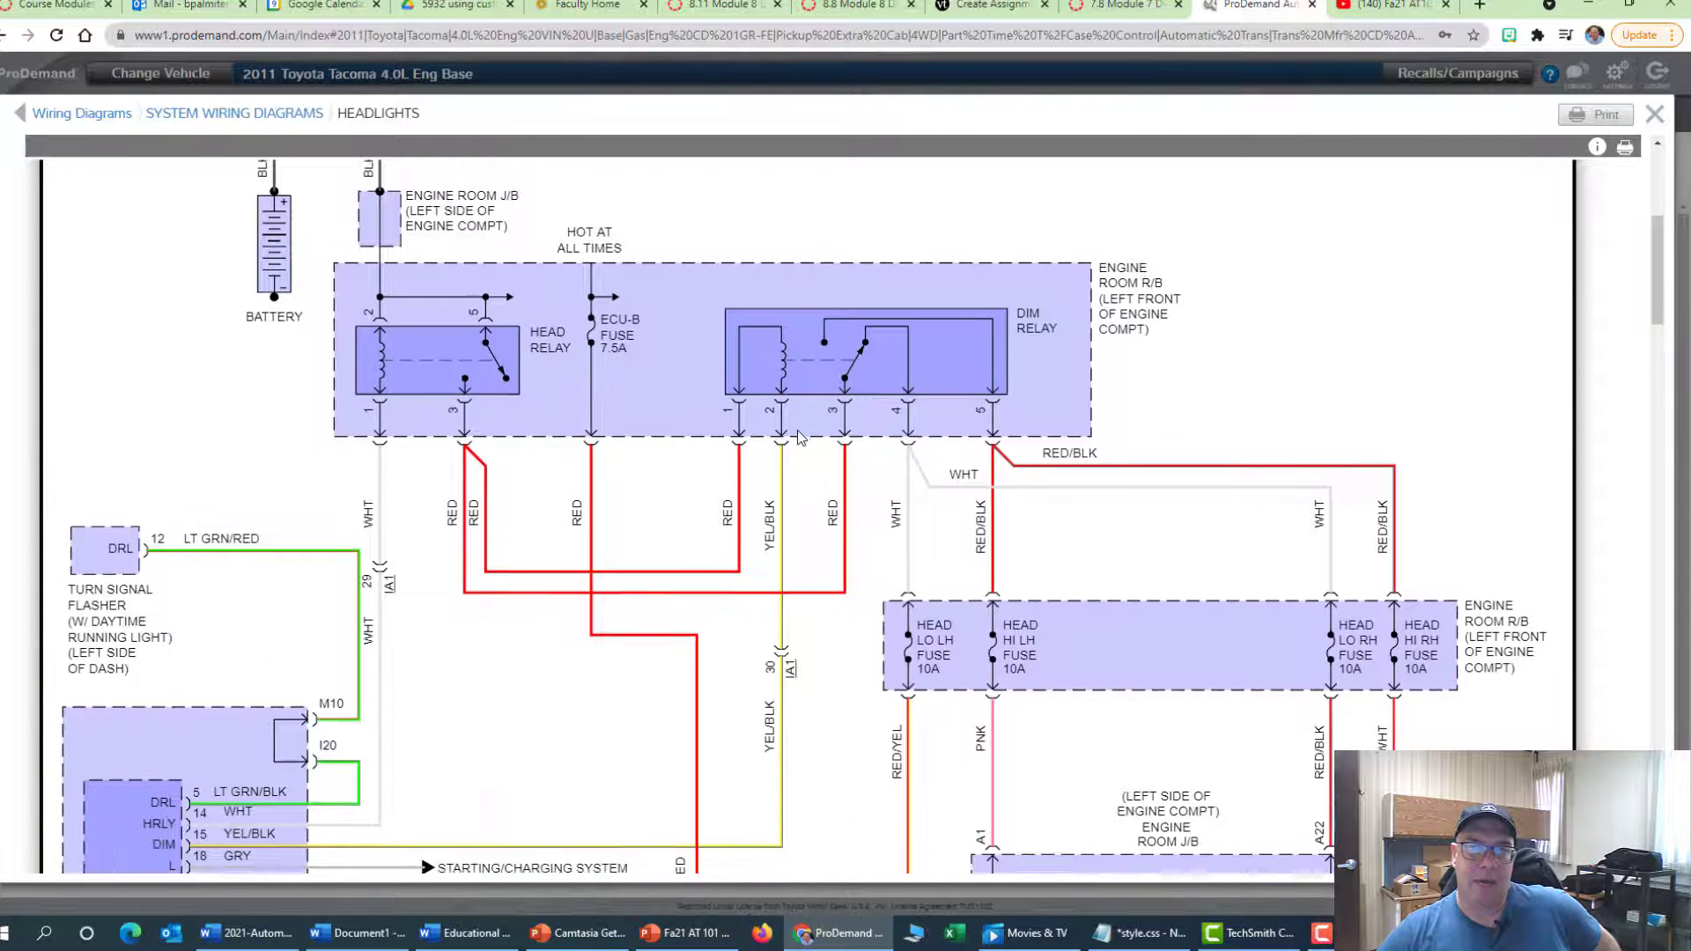
Scroll down Fig 1 to the head and dim relays and the ECU-B fuse
scroll("down", 3)
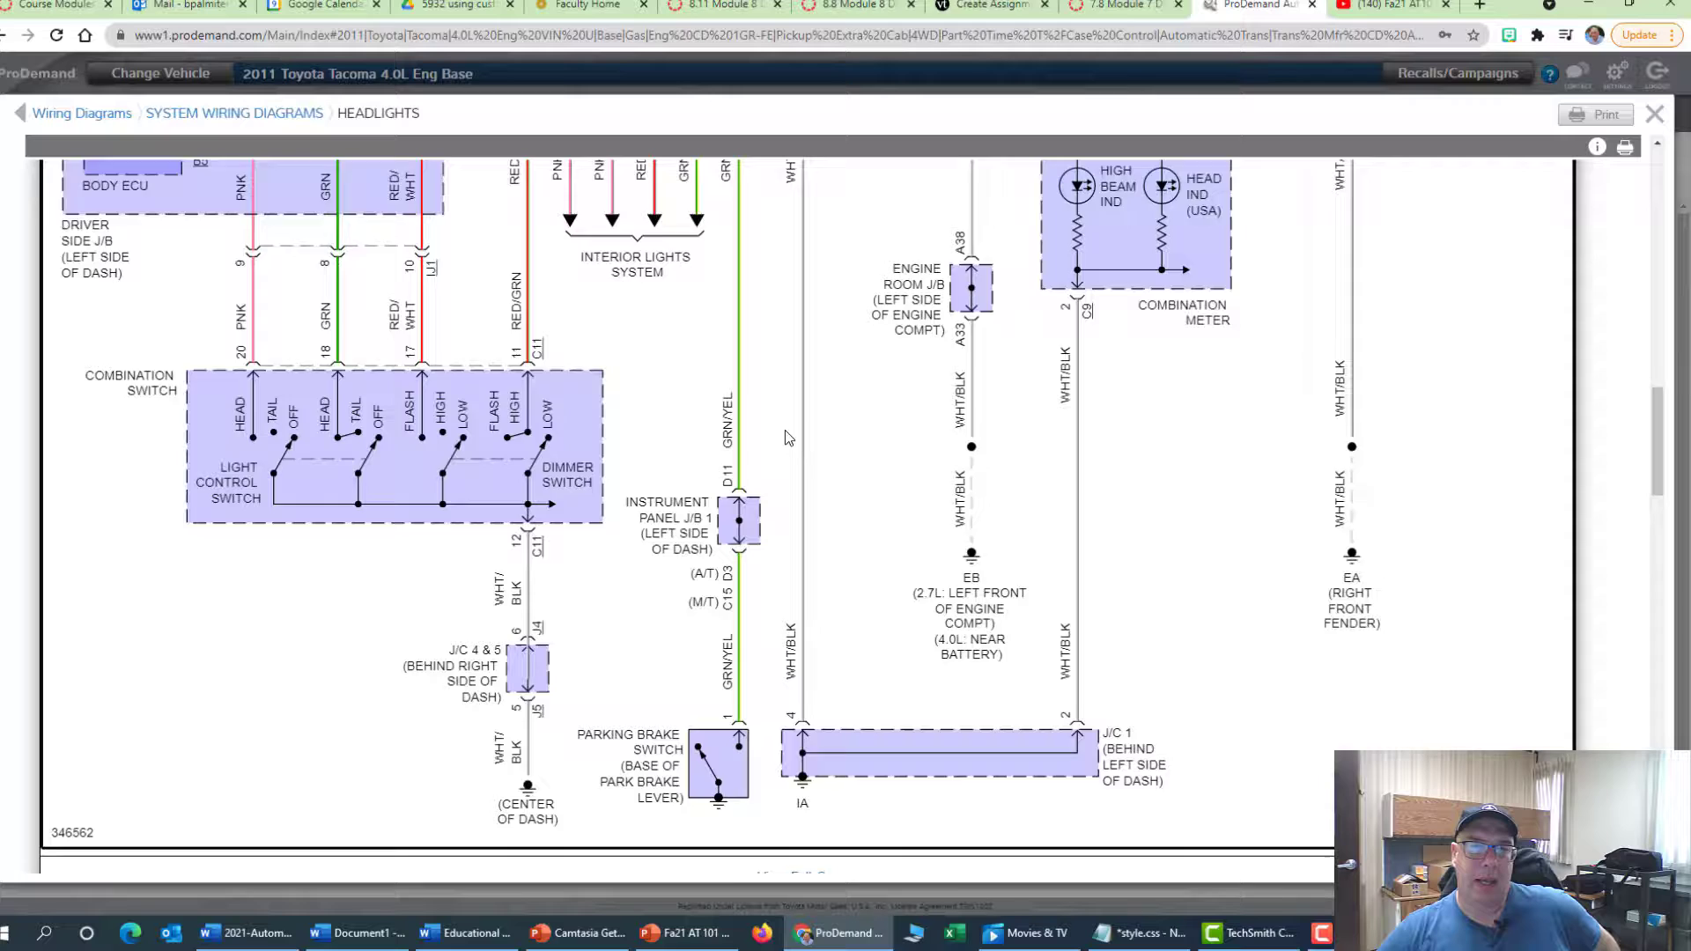
scroll("down", 3)
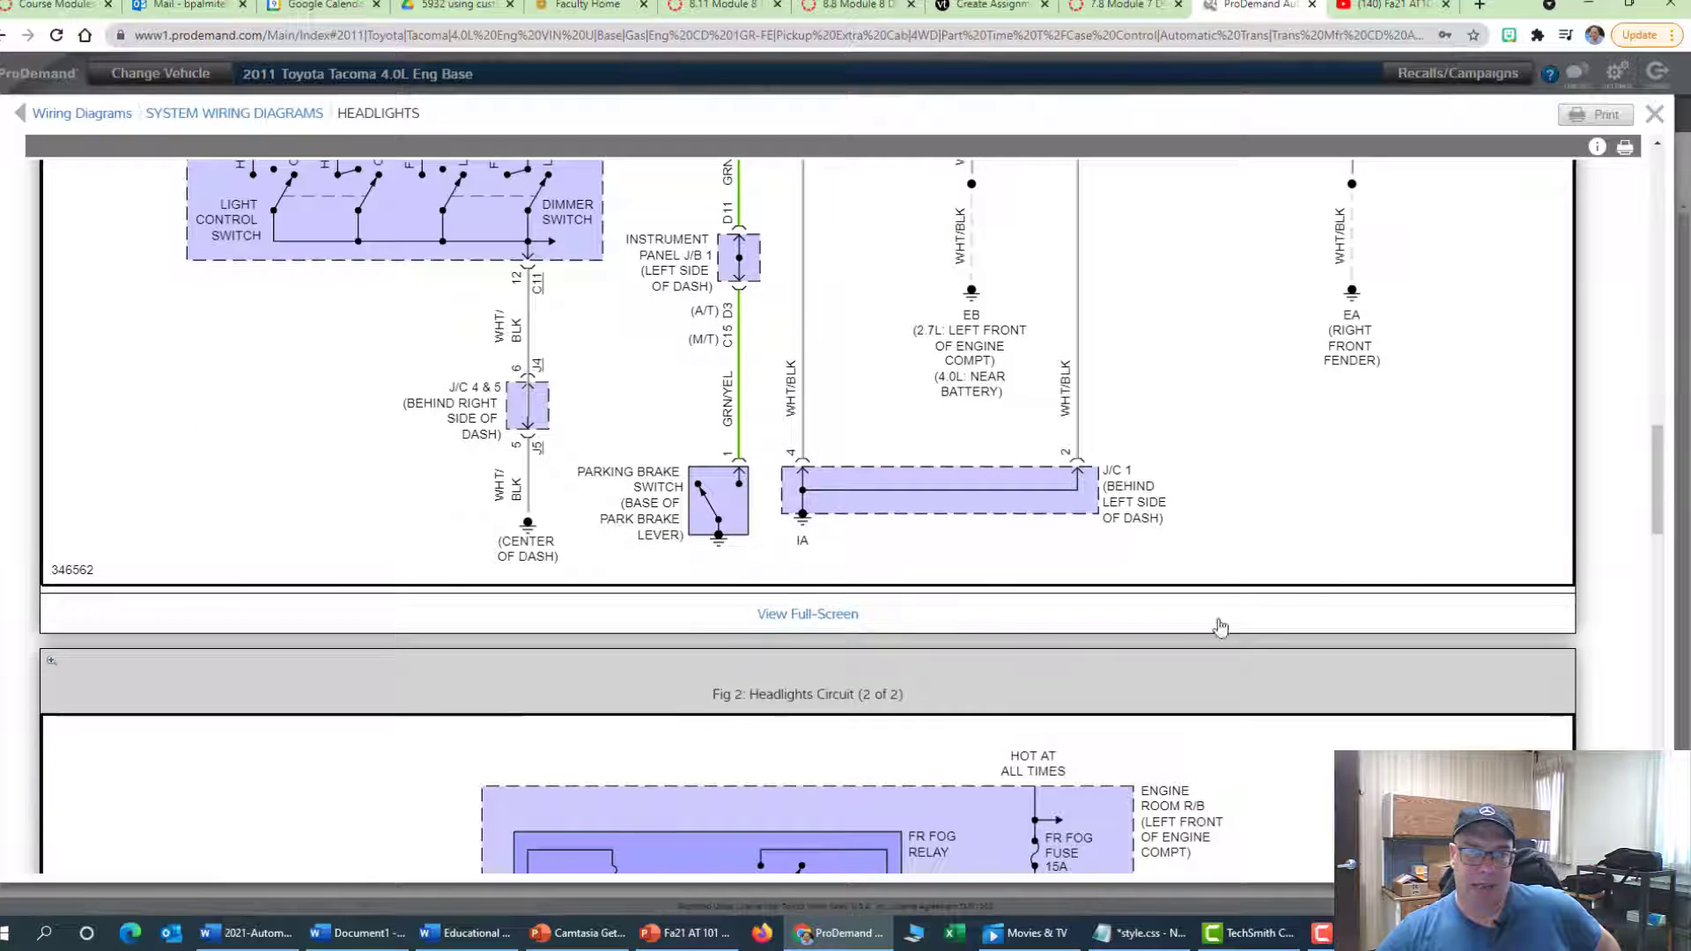
scroll("down", 3)
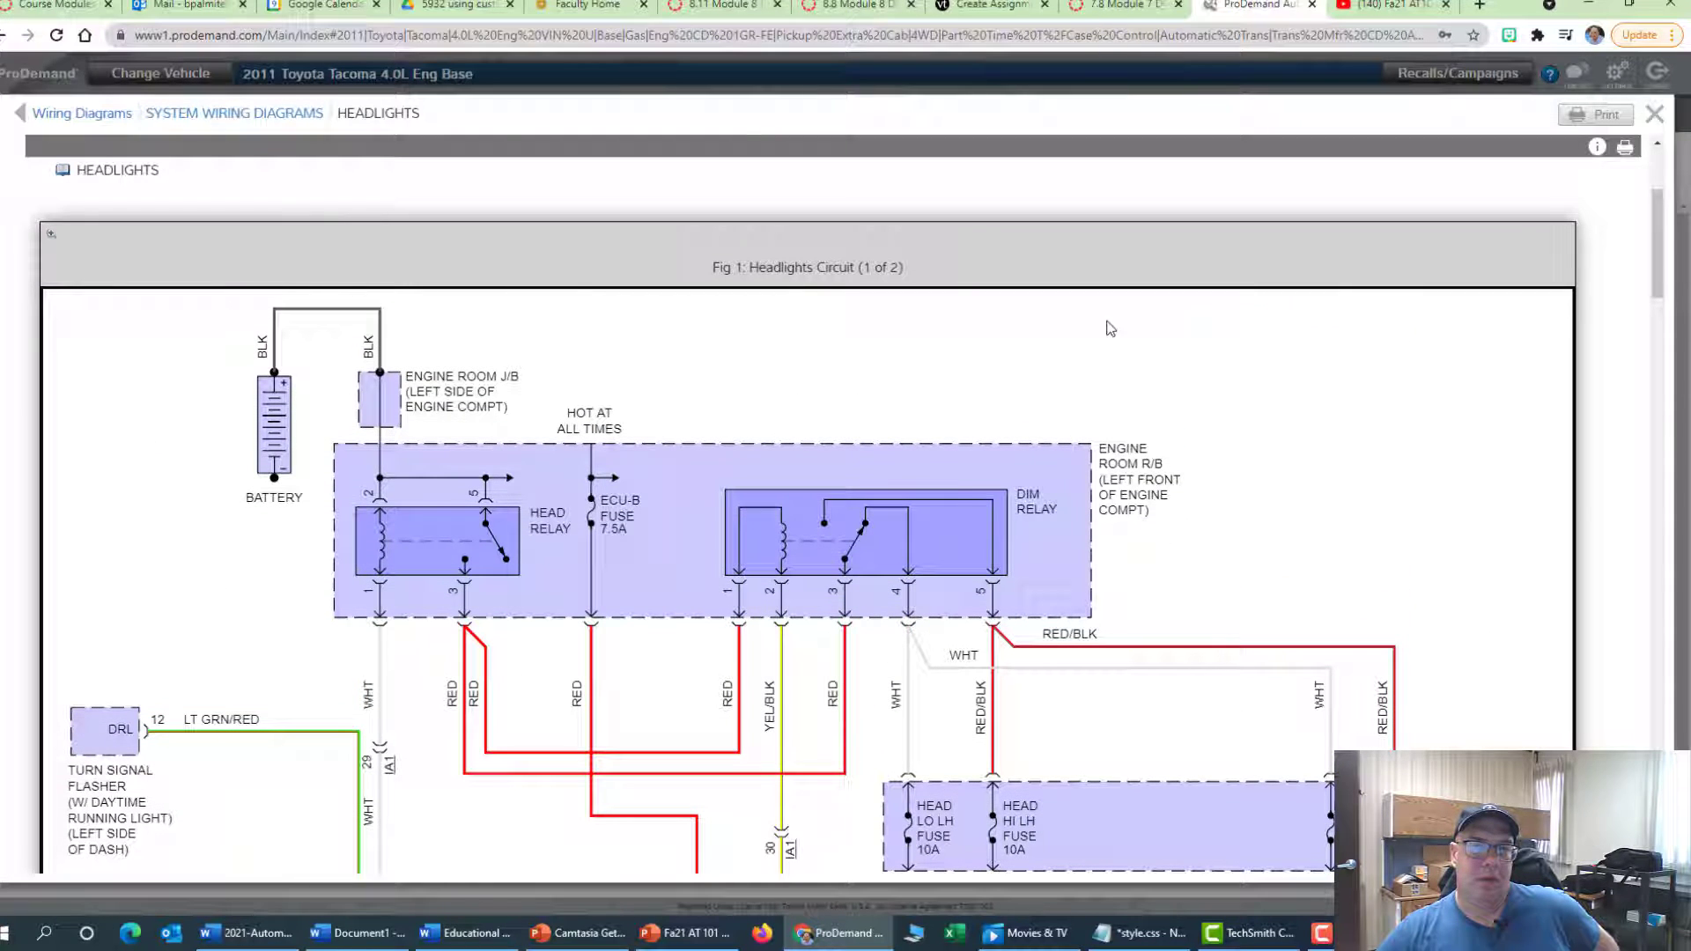
mouse_move(796, 407)
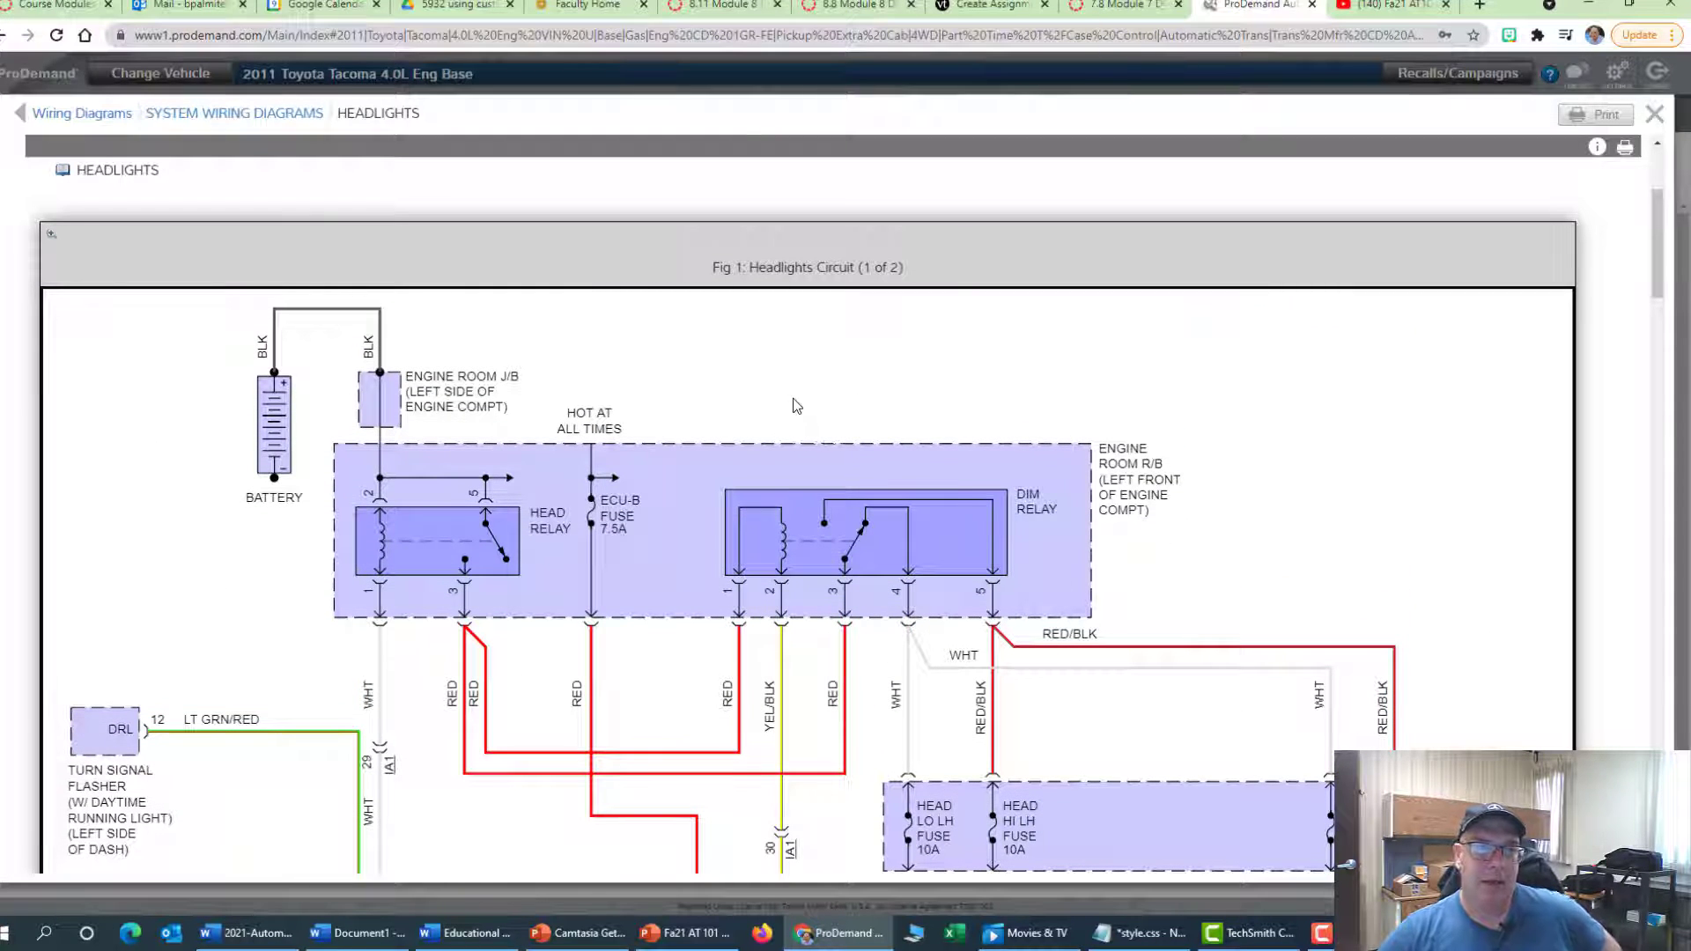
mouse_move(253, 456)
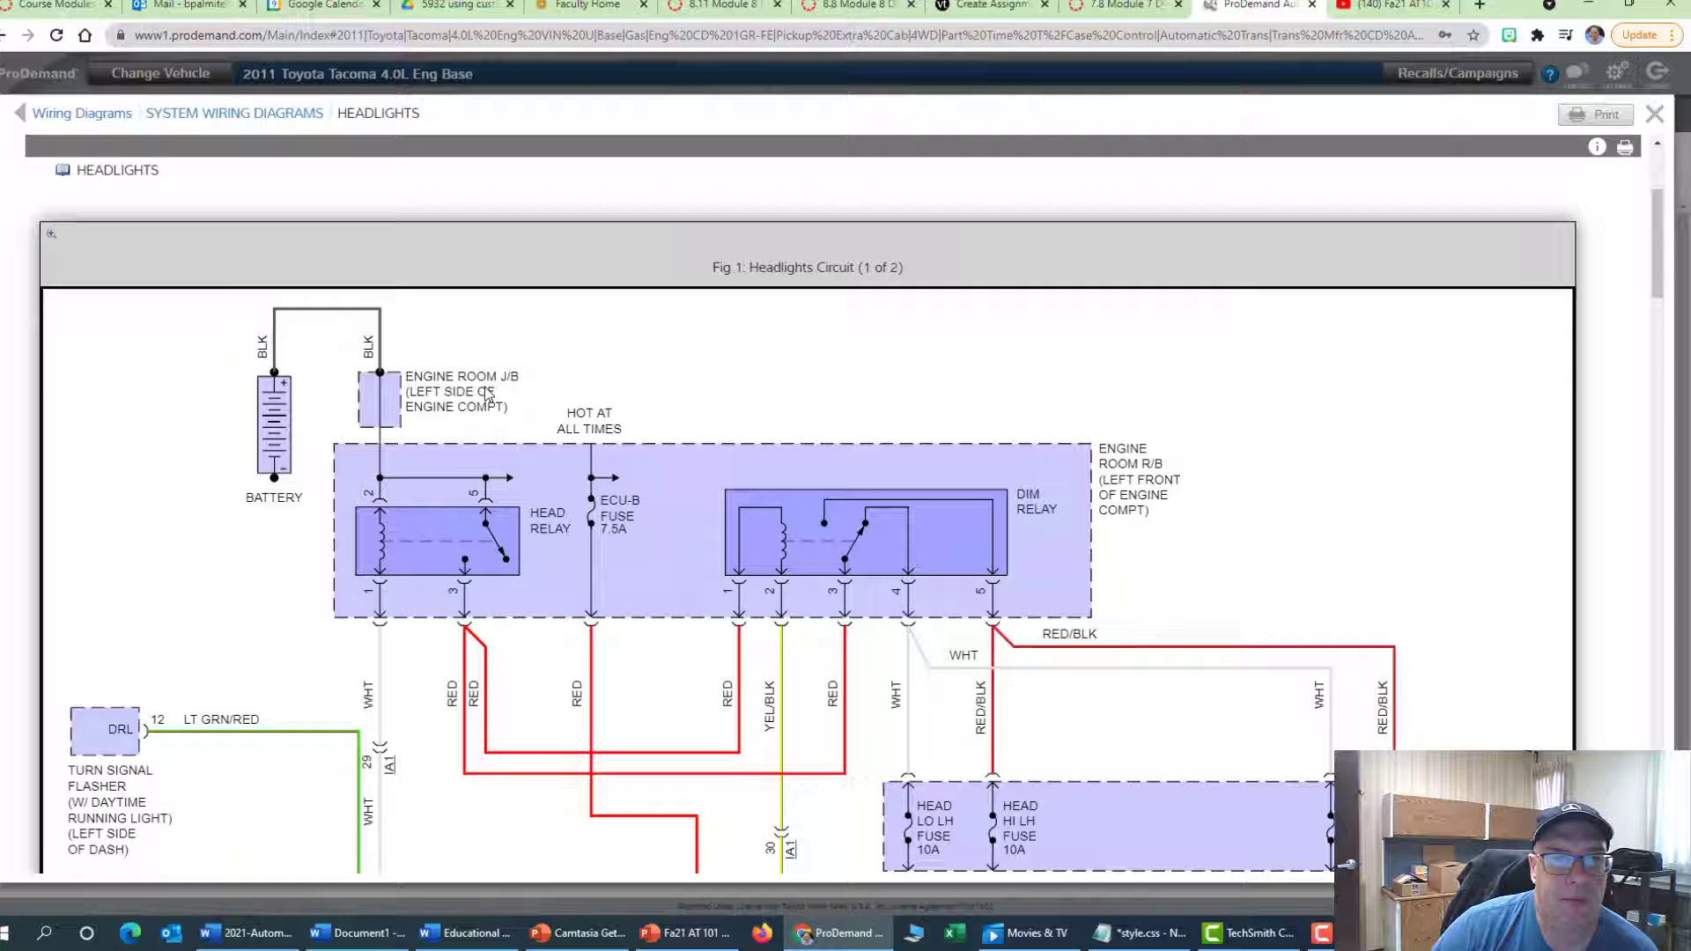
mouse_move(460, 419)
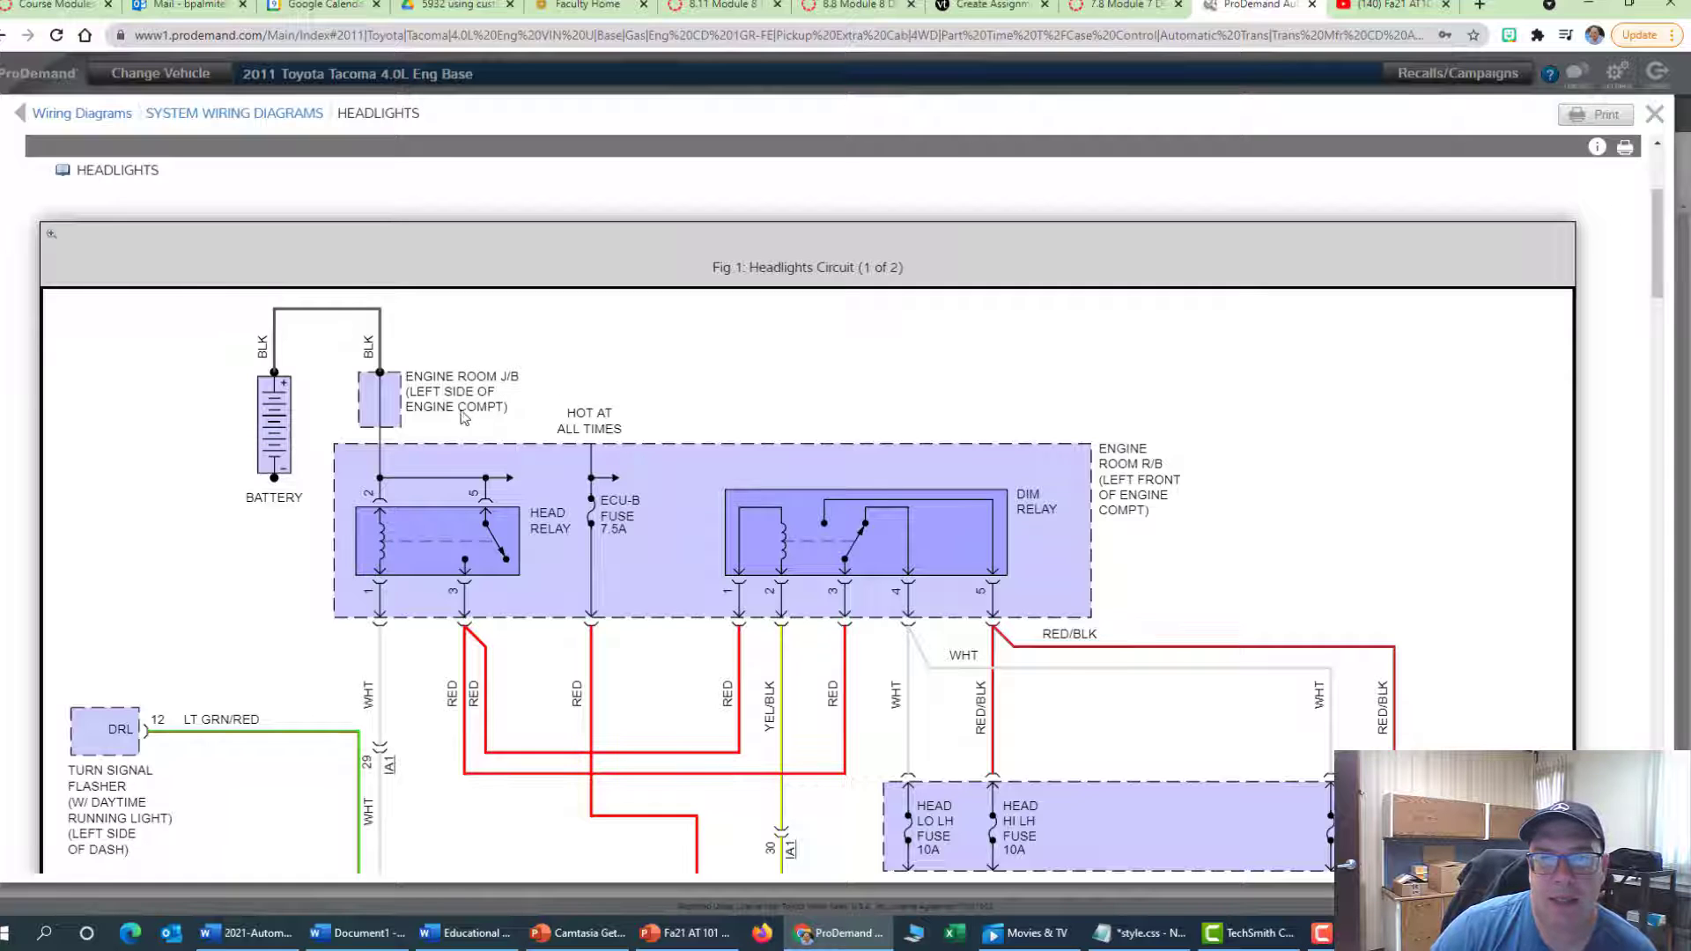
mouse_move(530, 586)
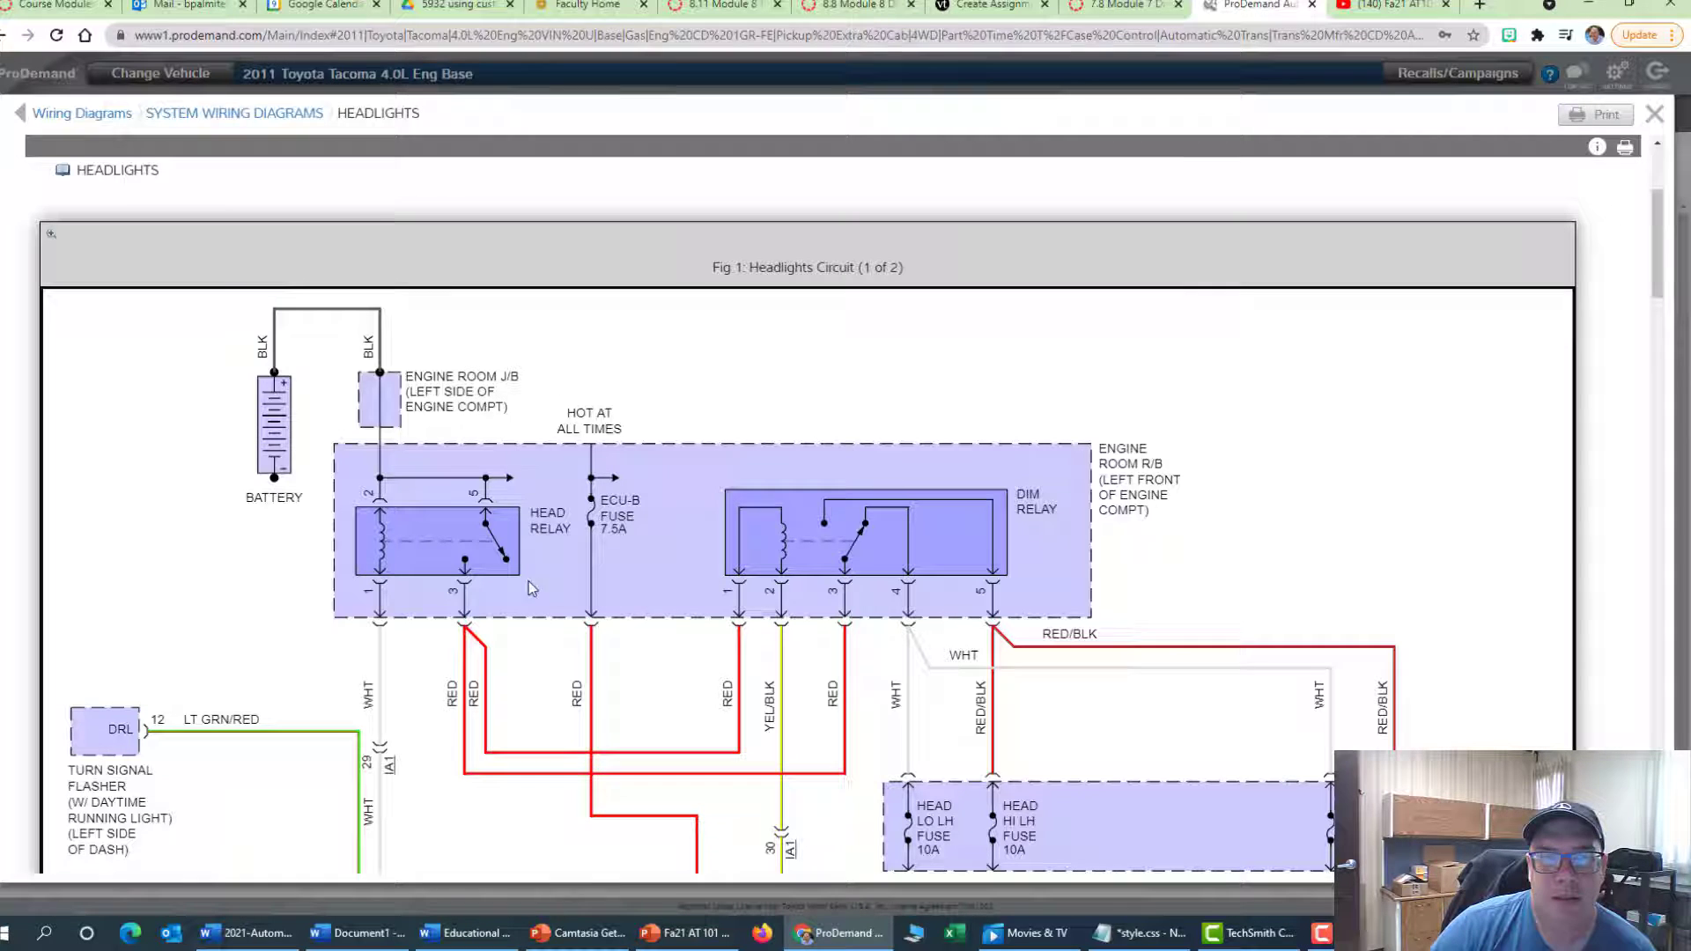
mouse_move(533, 502)
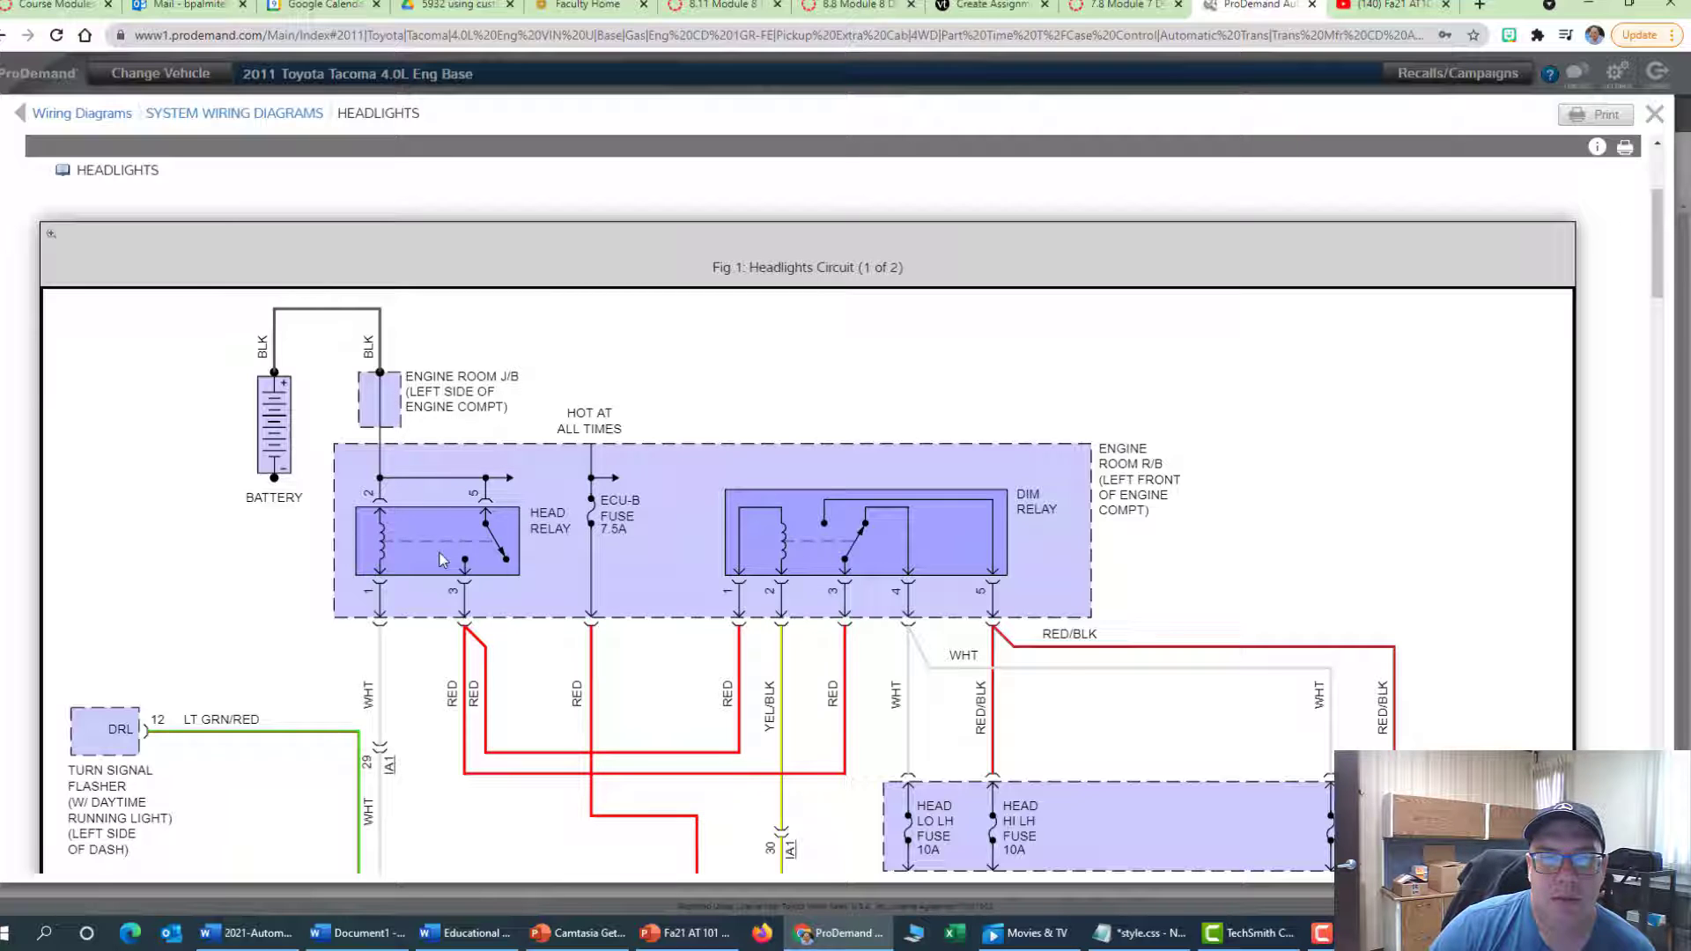
mouse_move(380, 571)
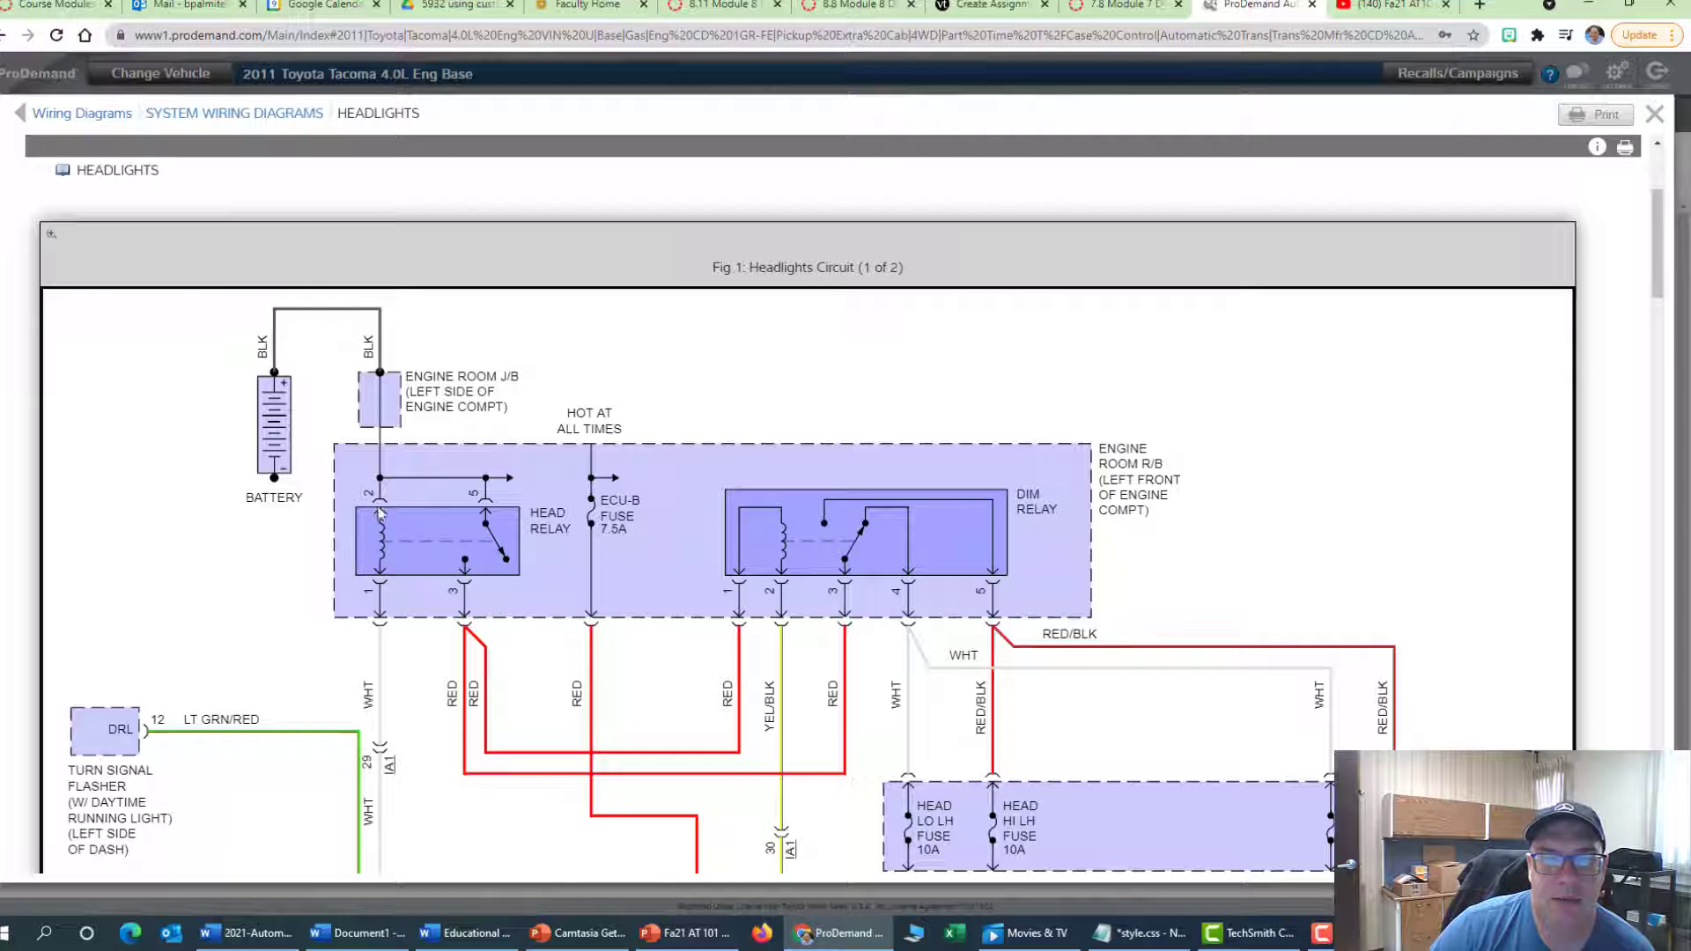
mouse_move(453, 590)
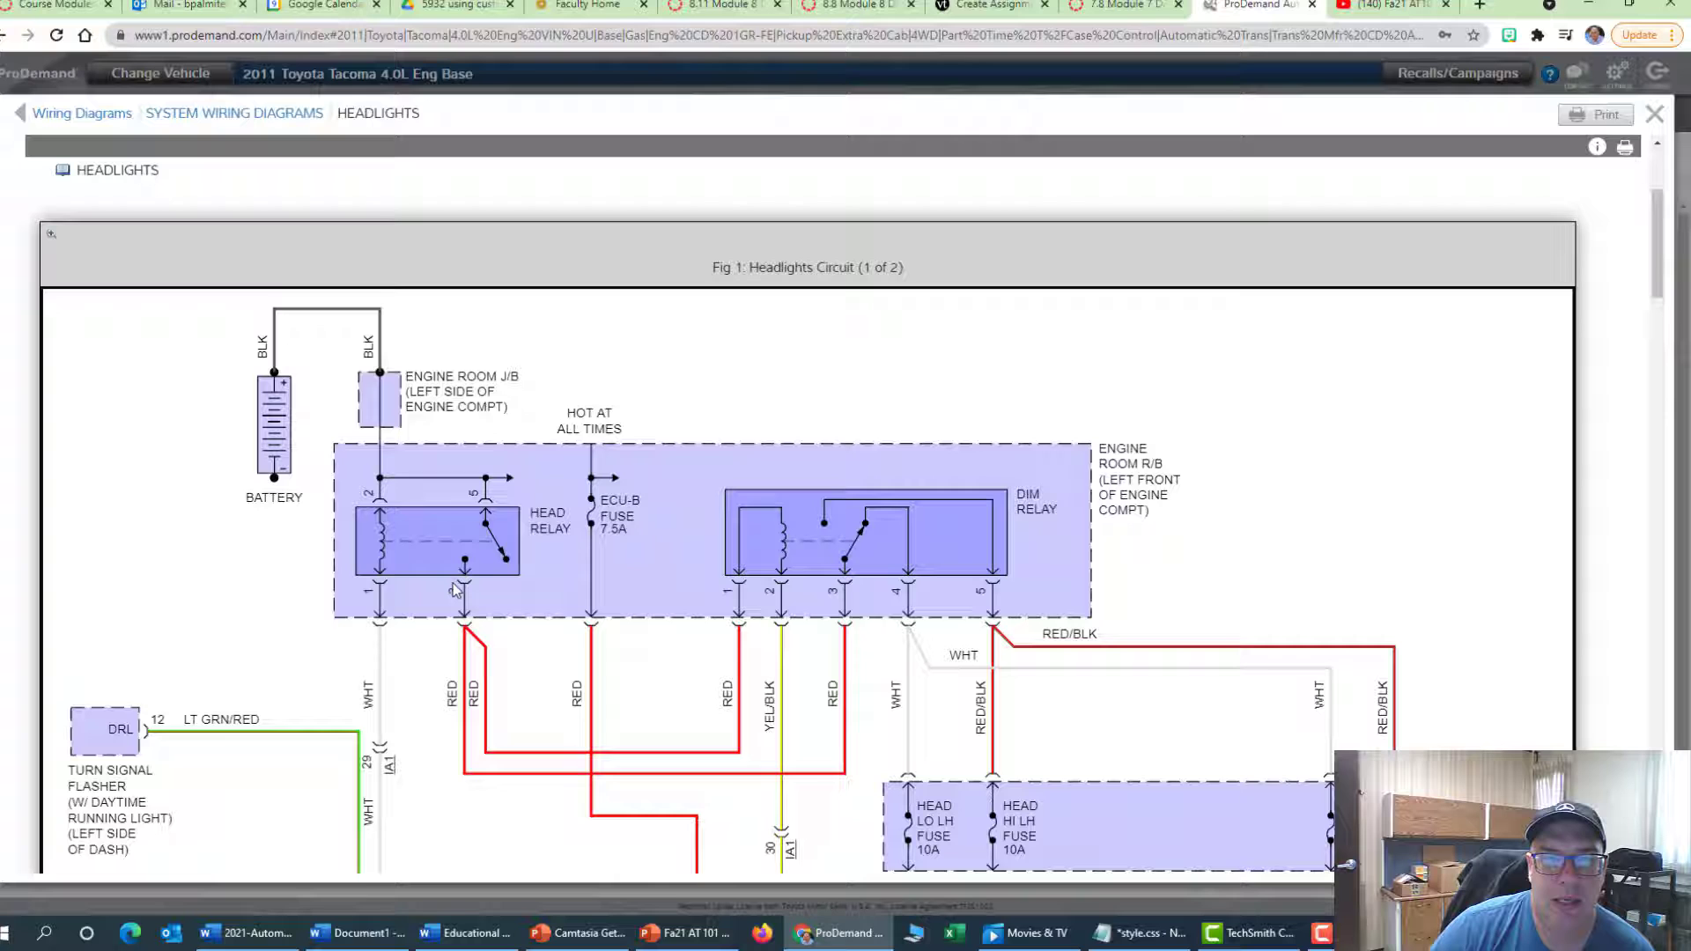
mouse_move(465, 569)
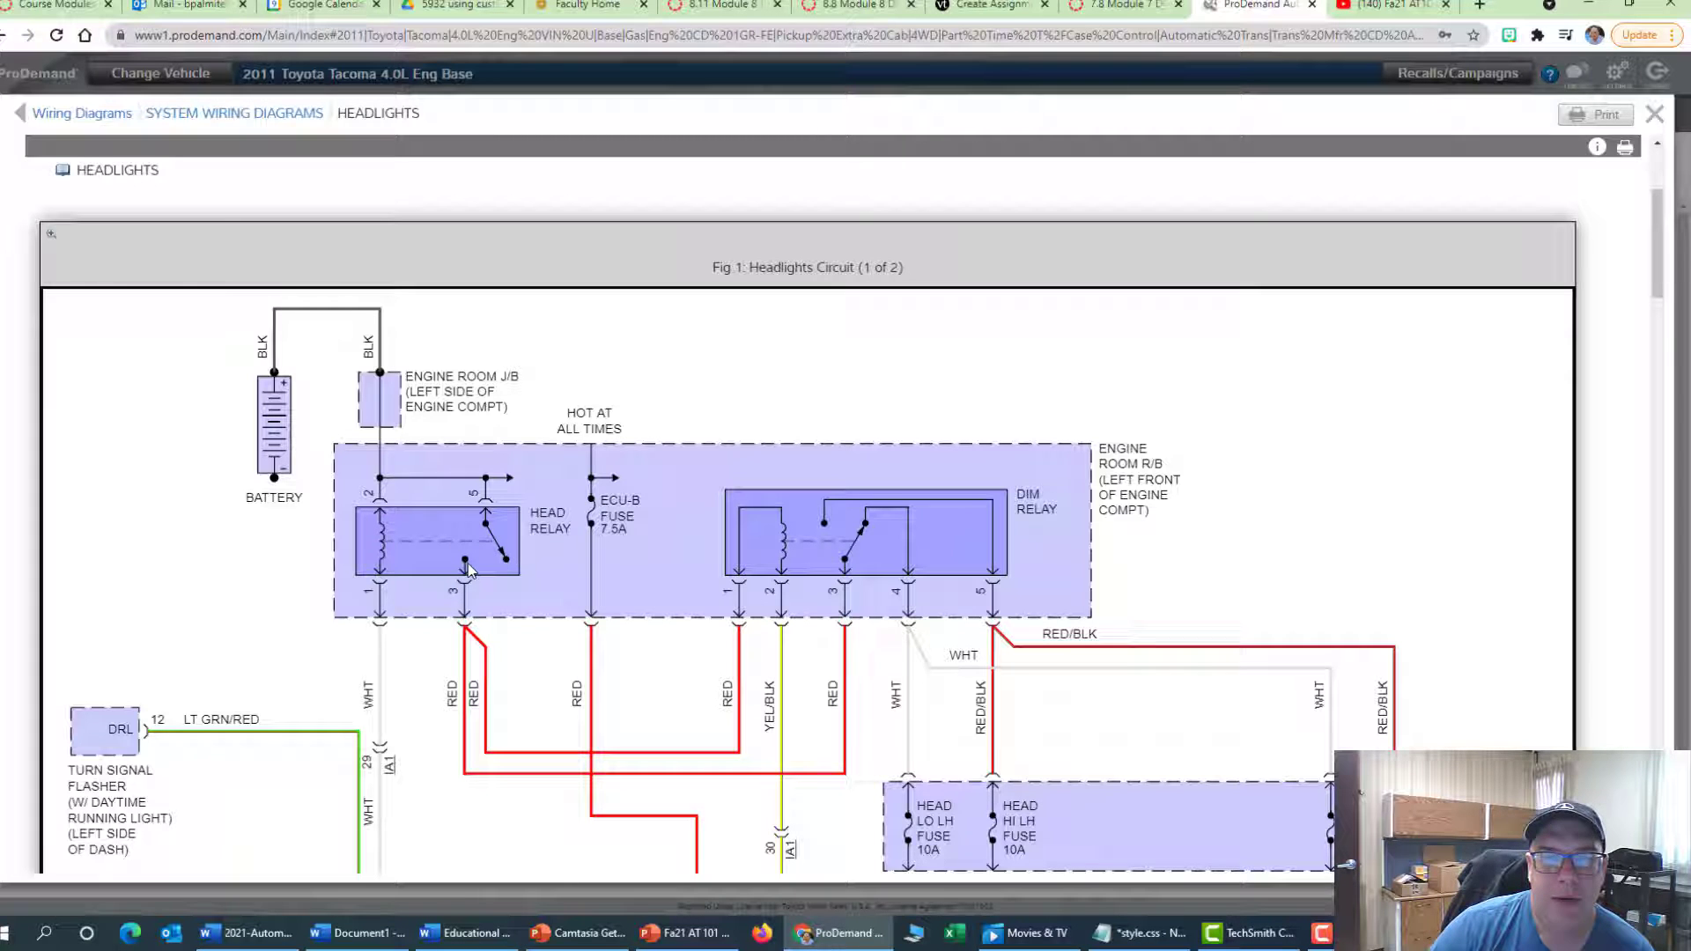
mouse_move(905, 552)
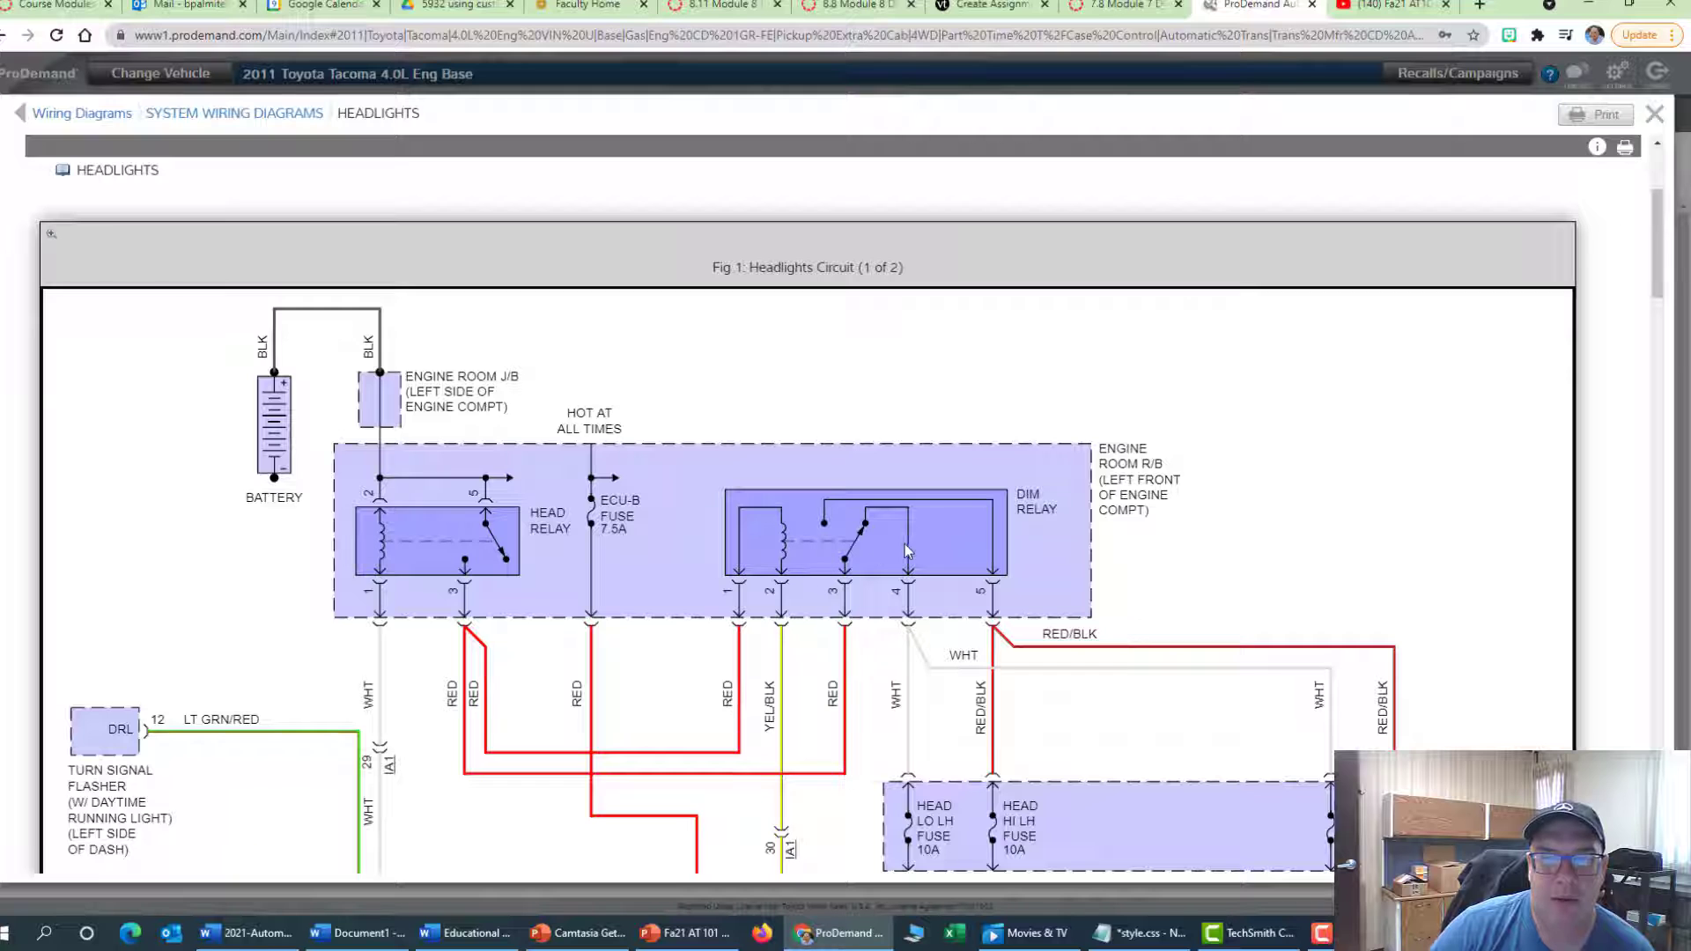
scroll("down", 3)
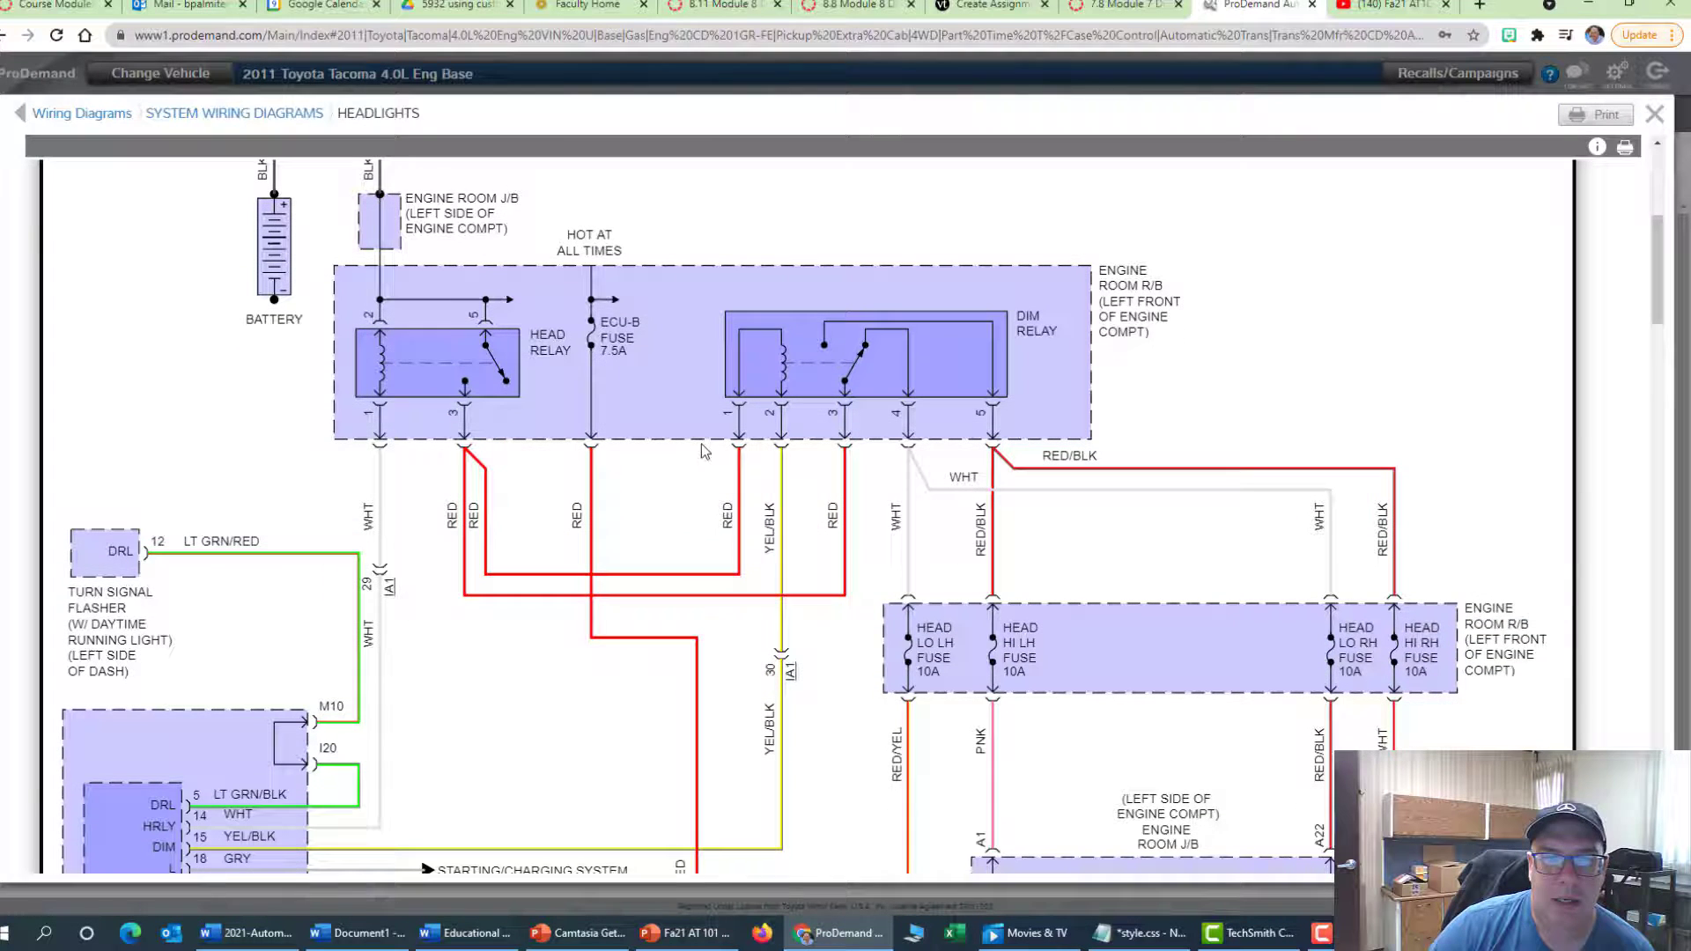
mouse_move(935, 347)
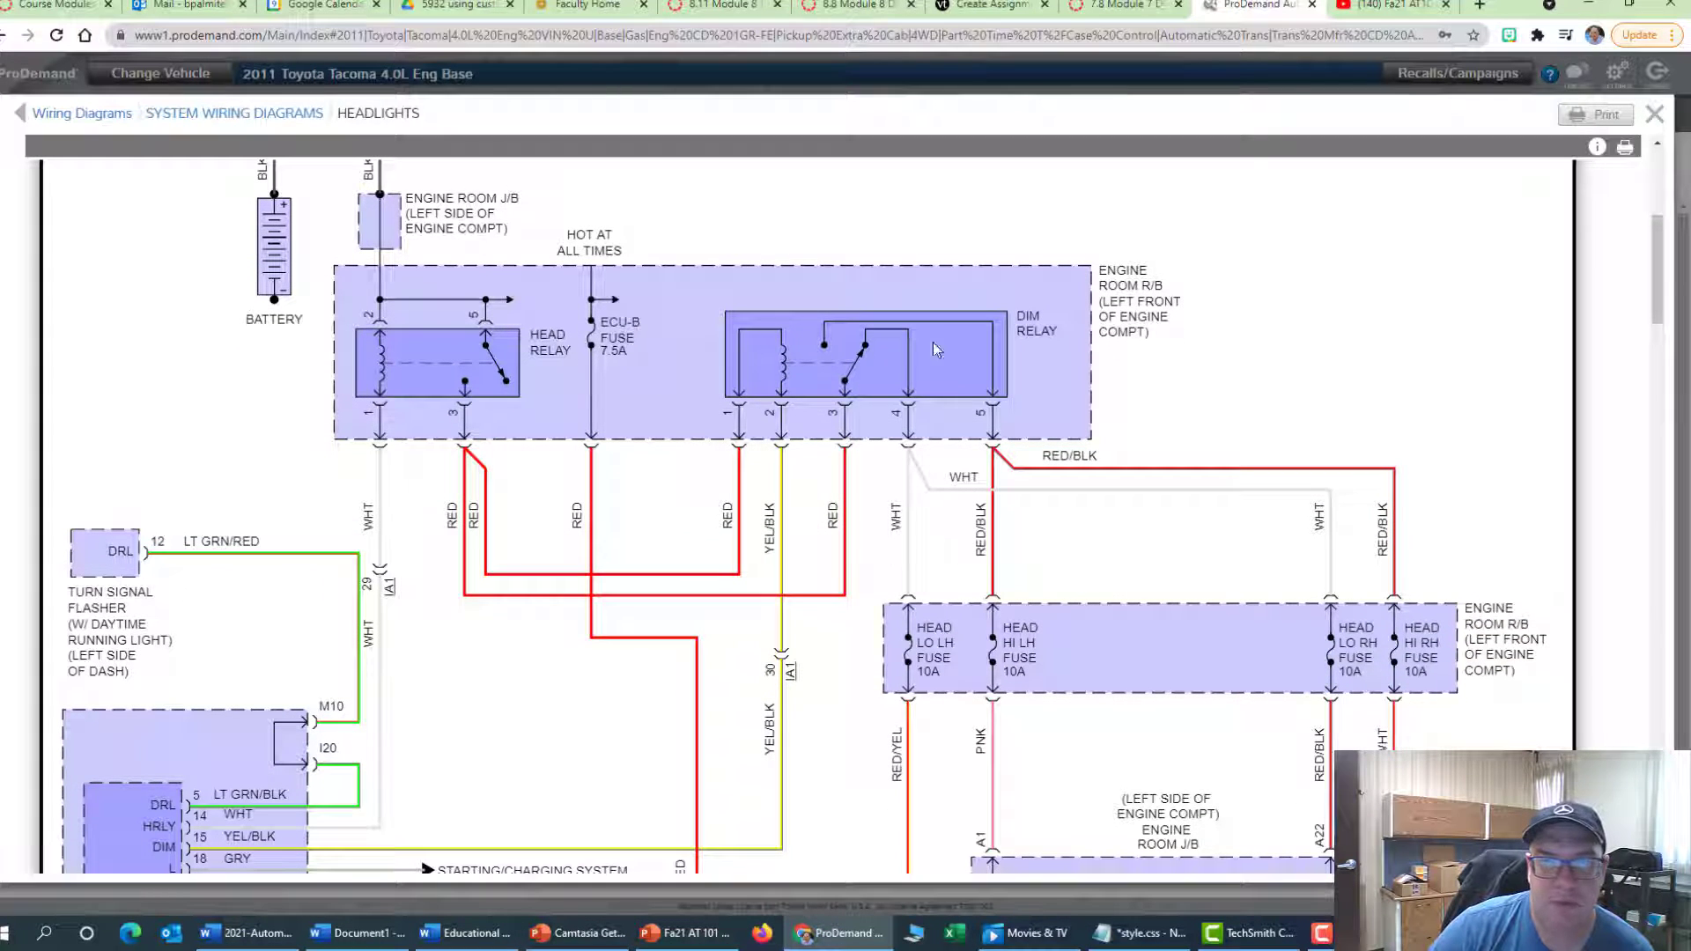
mouse_move(1179, 271)
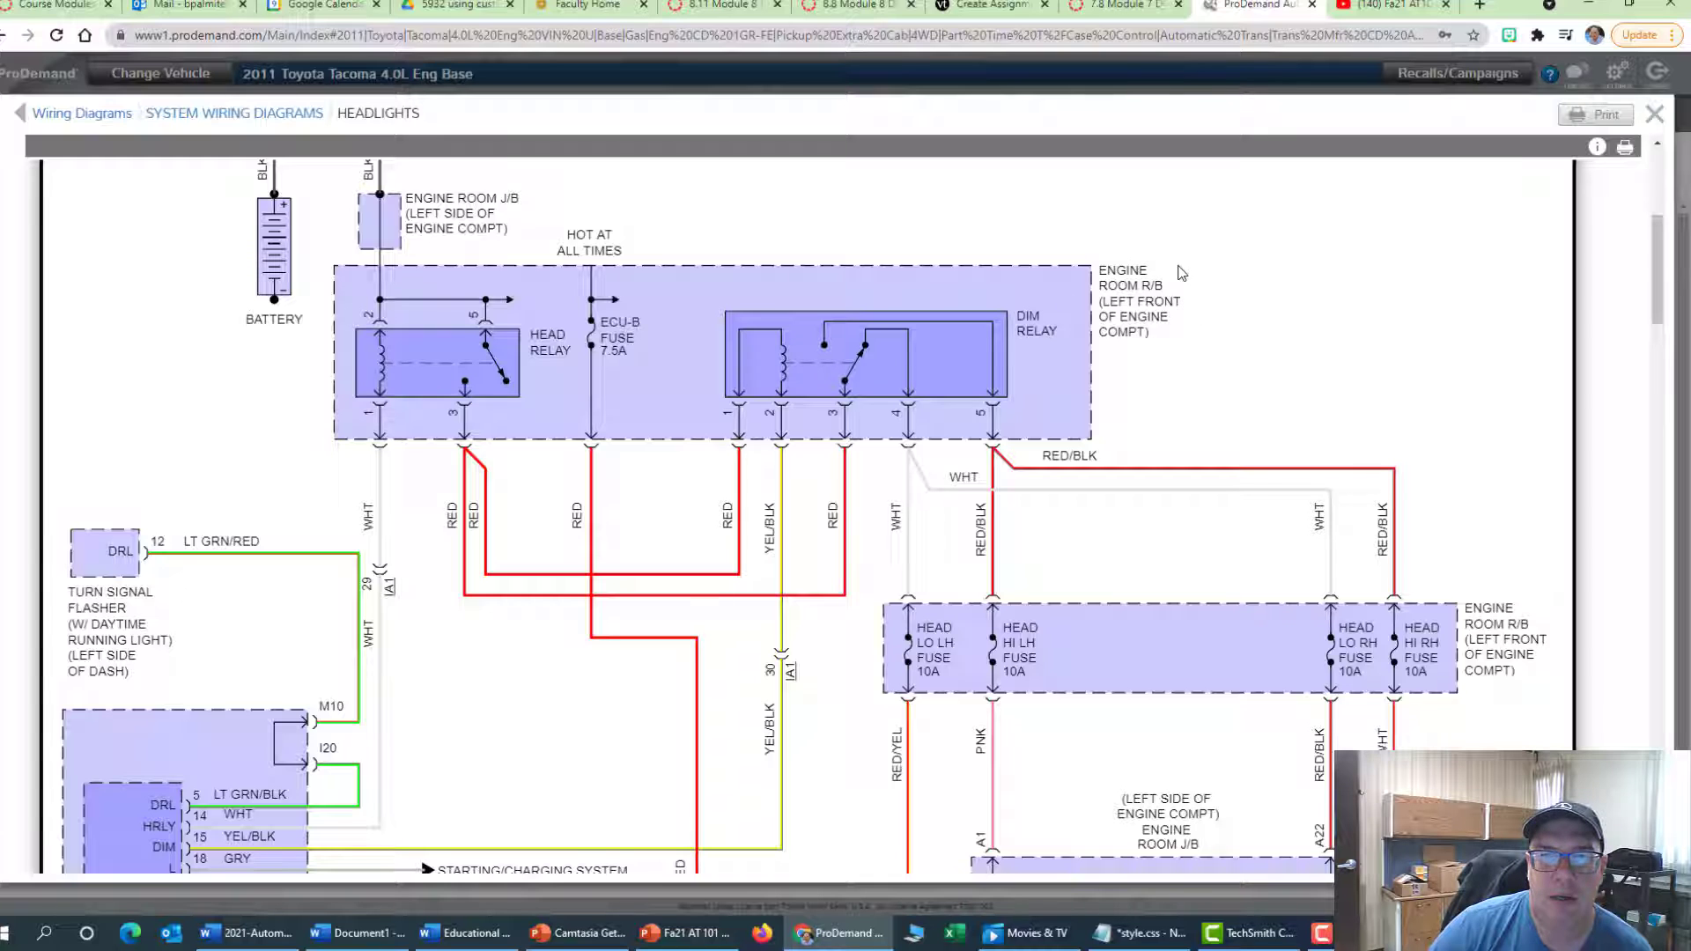
mouse_move(1116, 368)
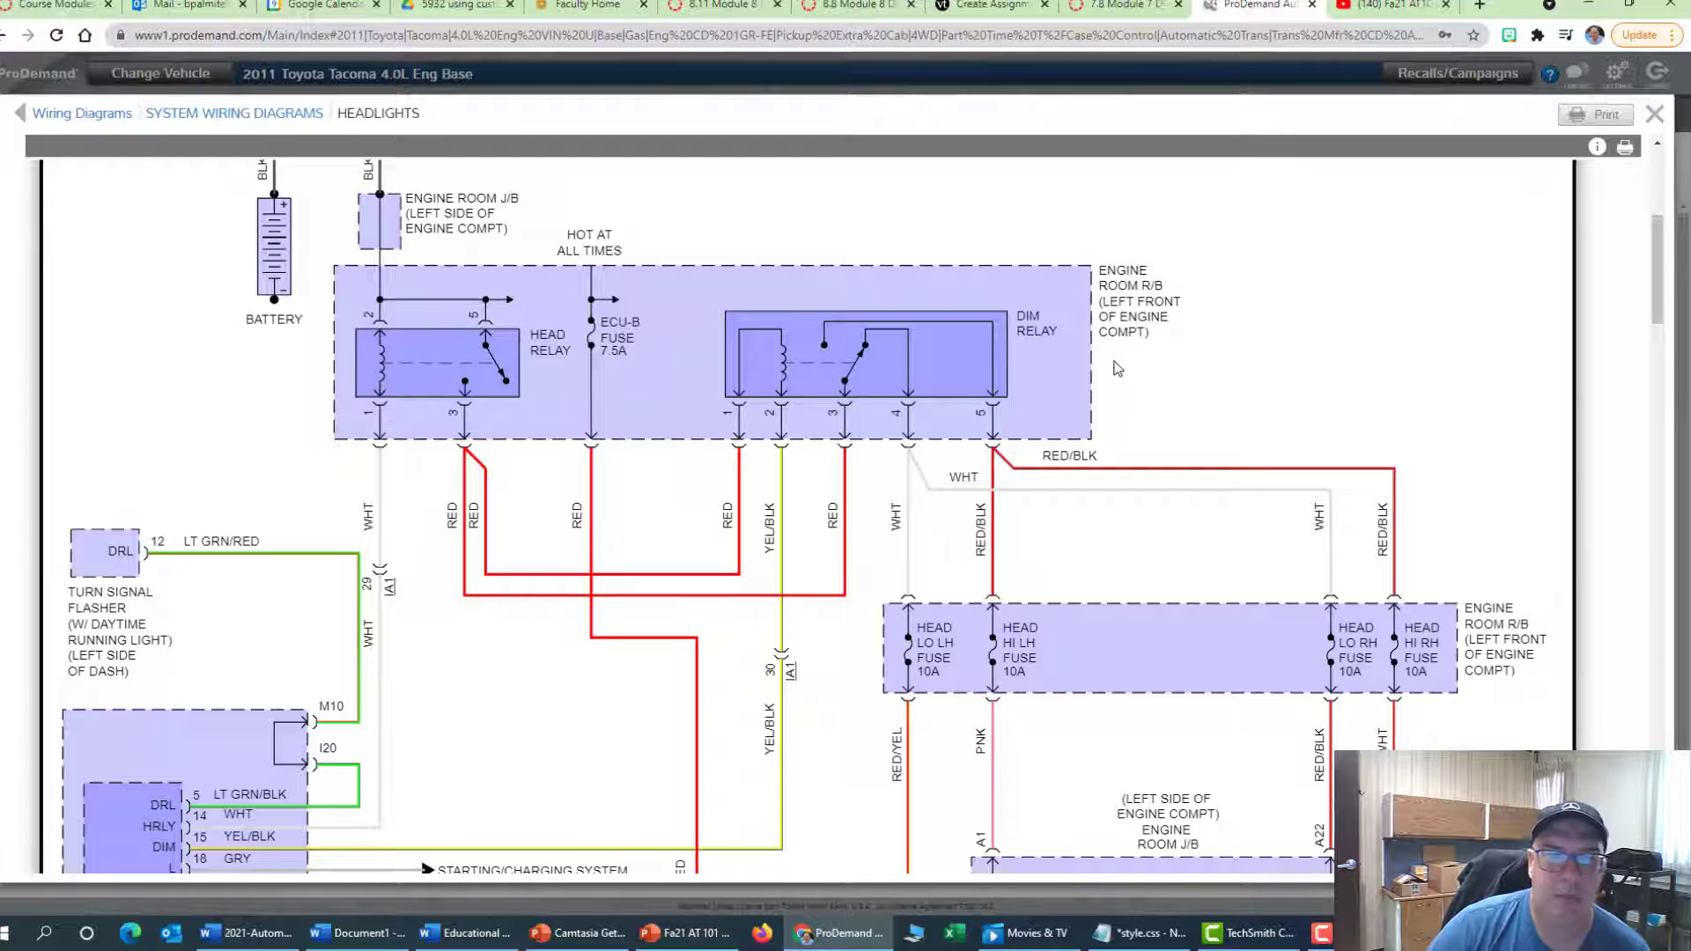
mouse_move(1049, 391)
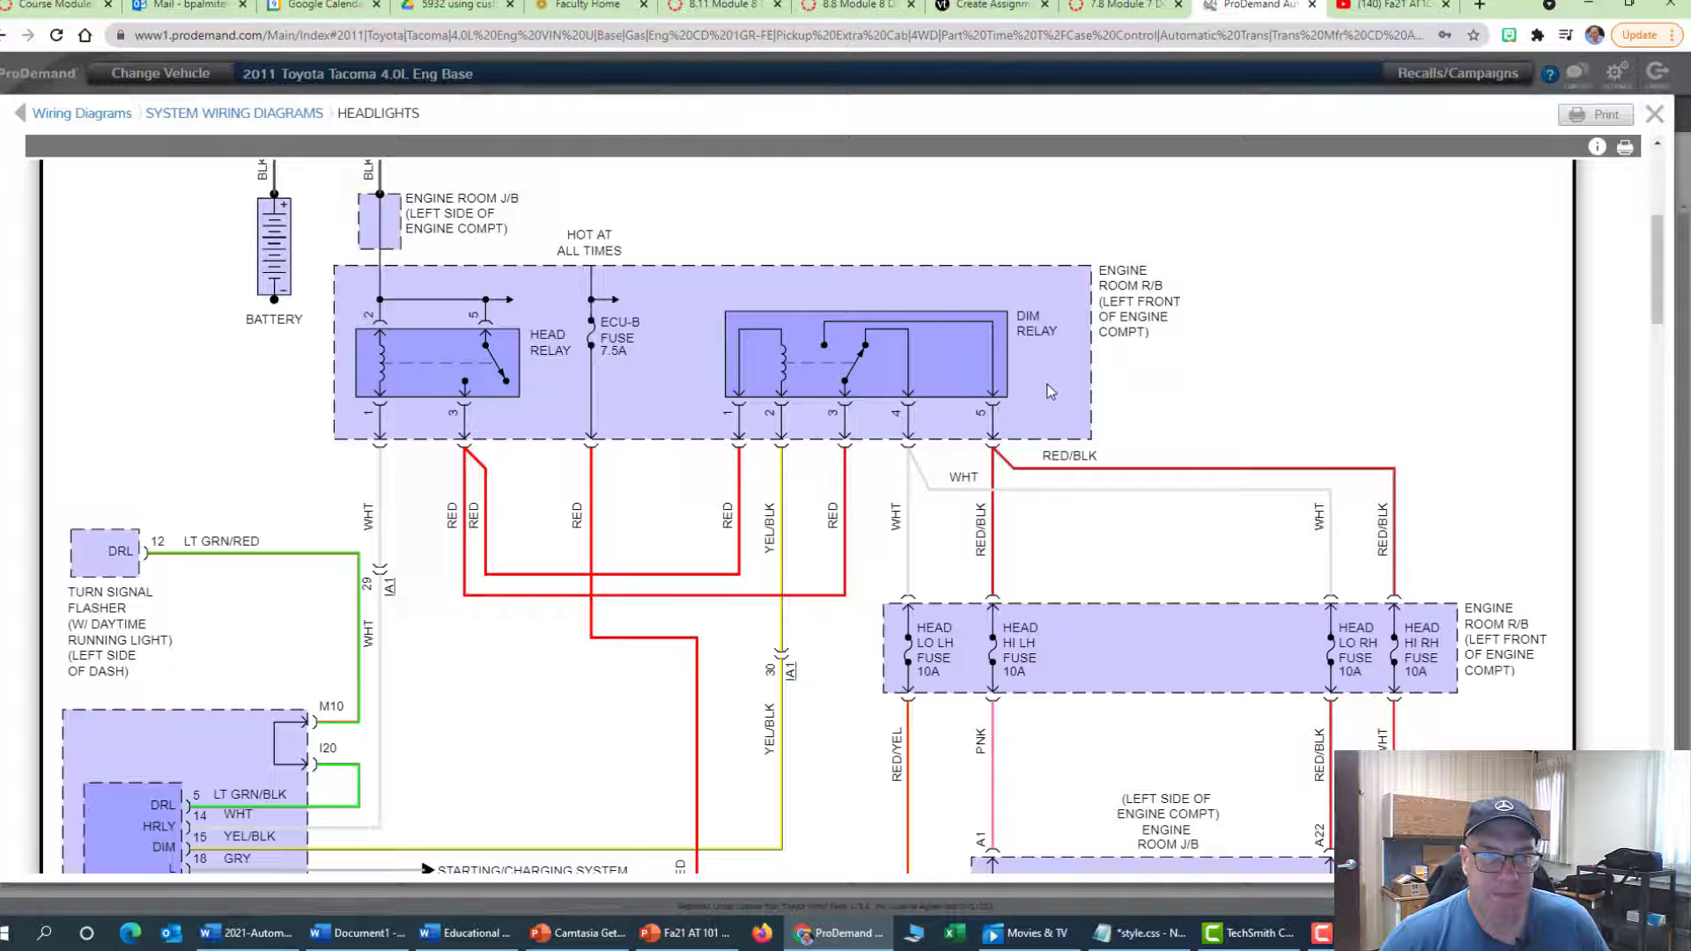
scroll("down", 3)
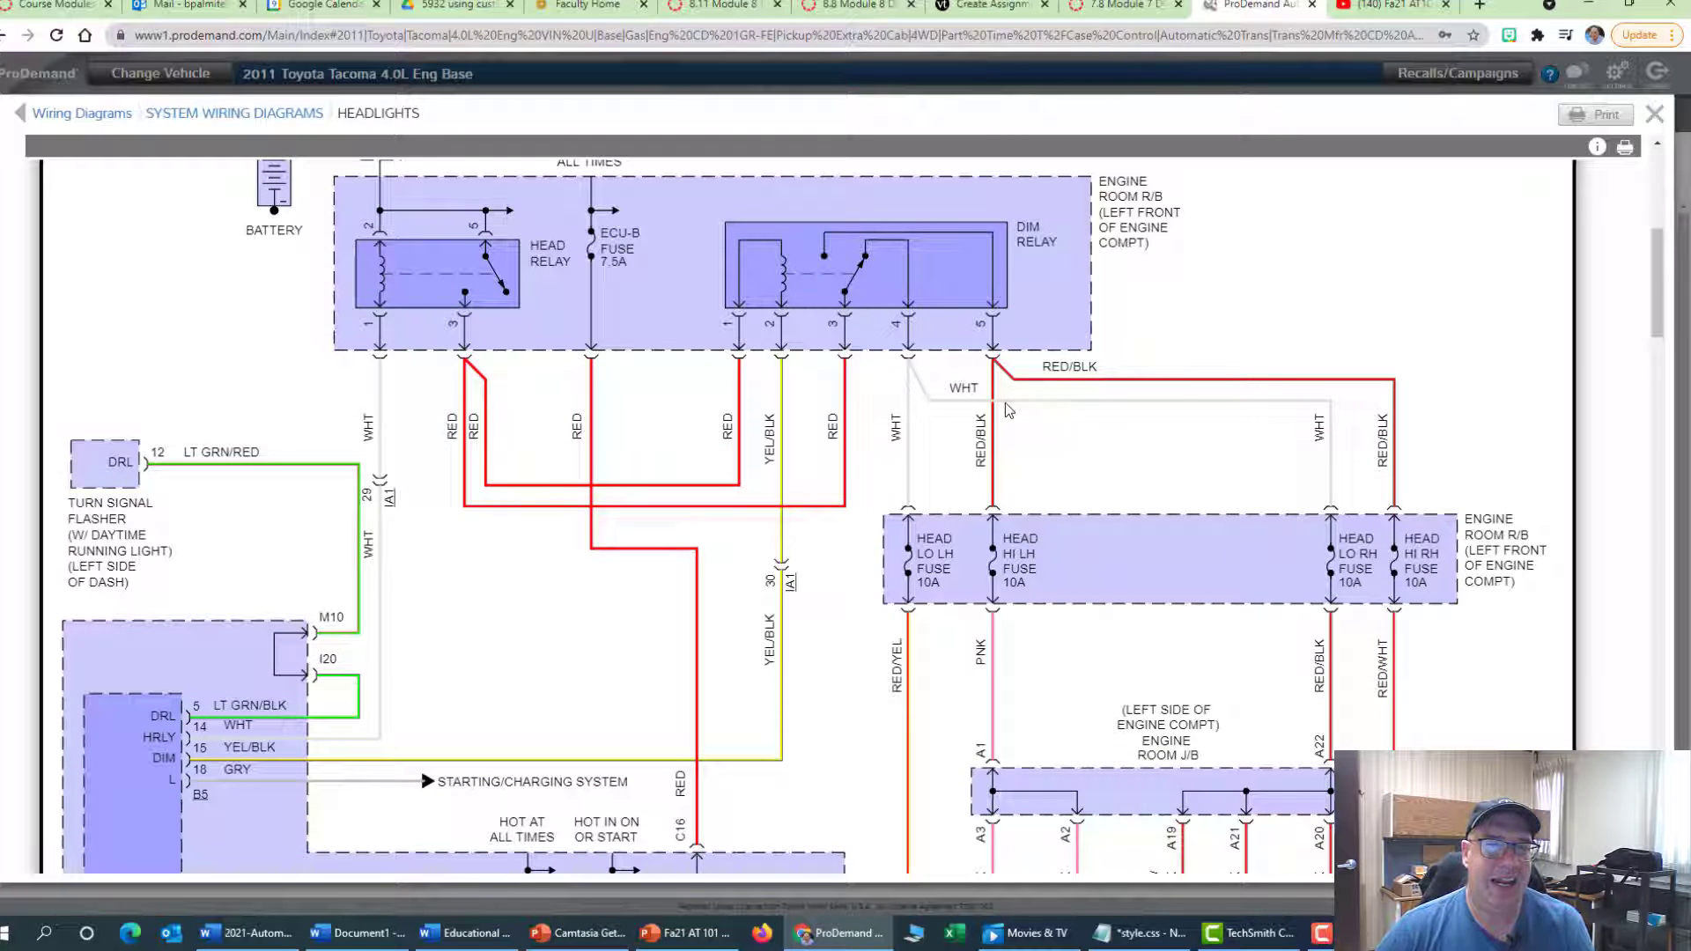
mouse_move(863, 435)
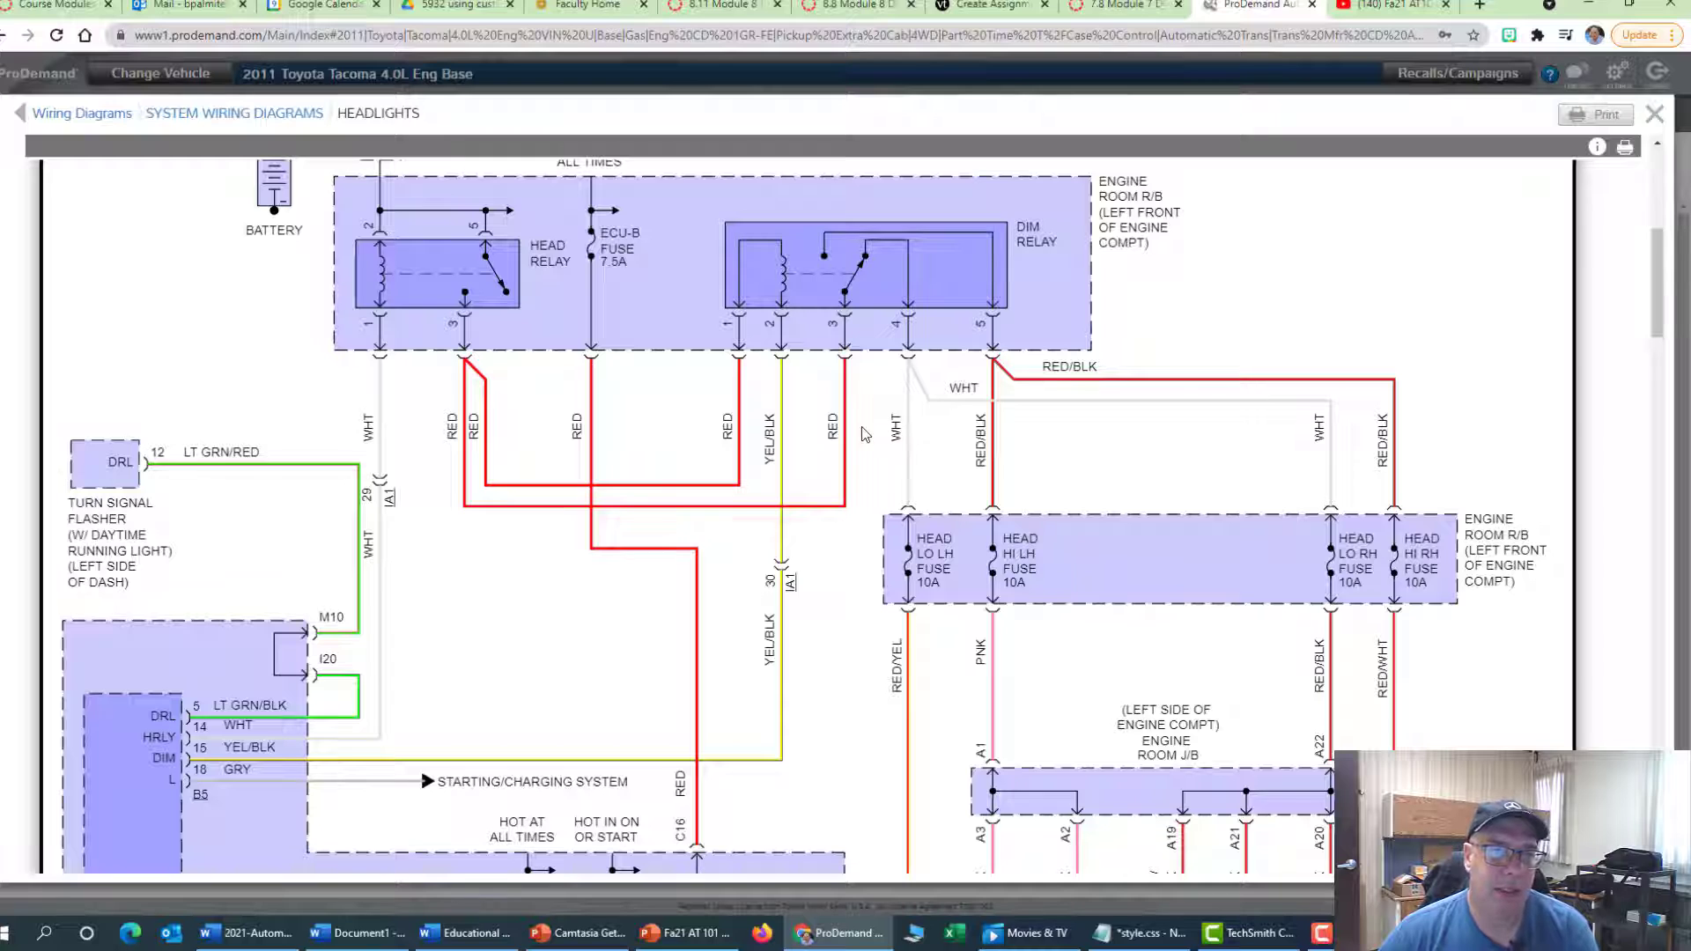
mouse_move(477, 461)
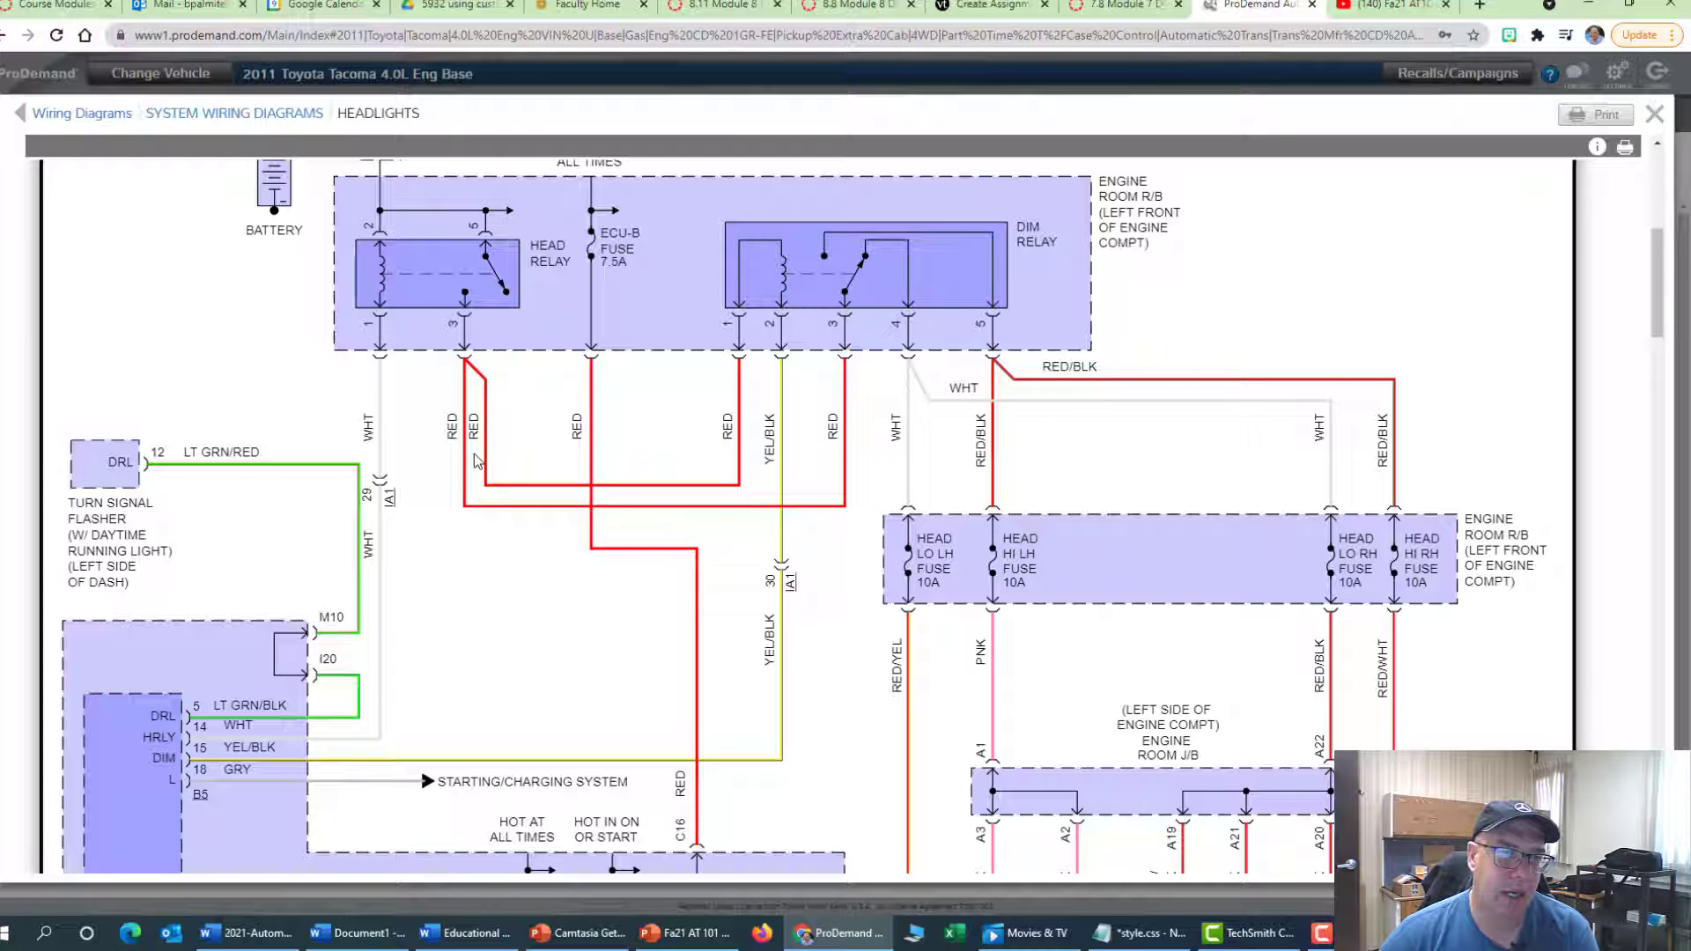
mouse_move(727, 416)
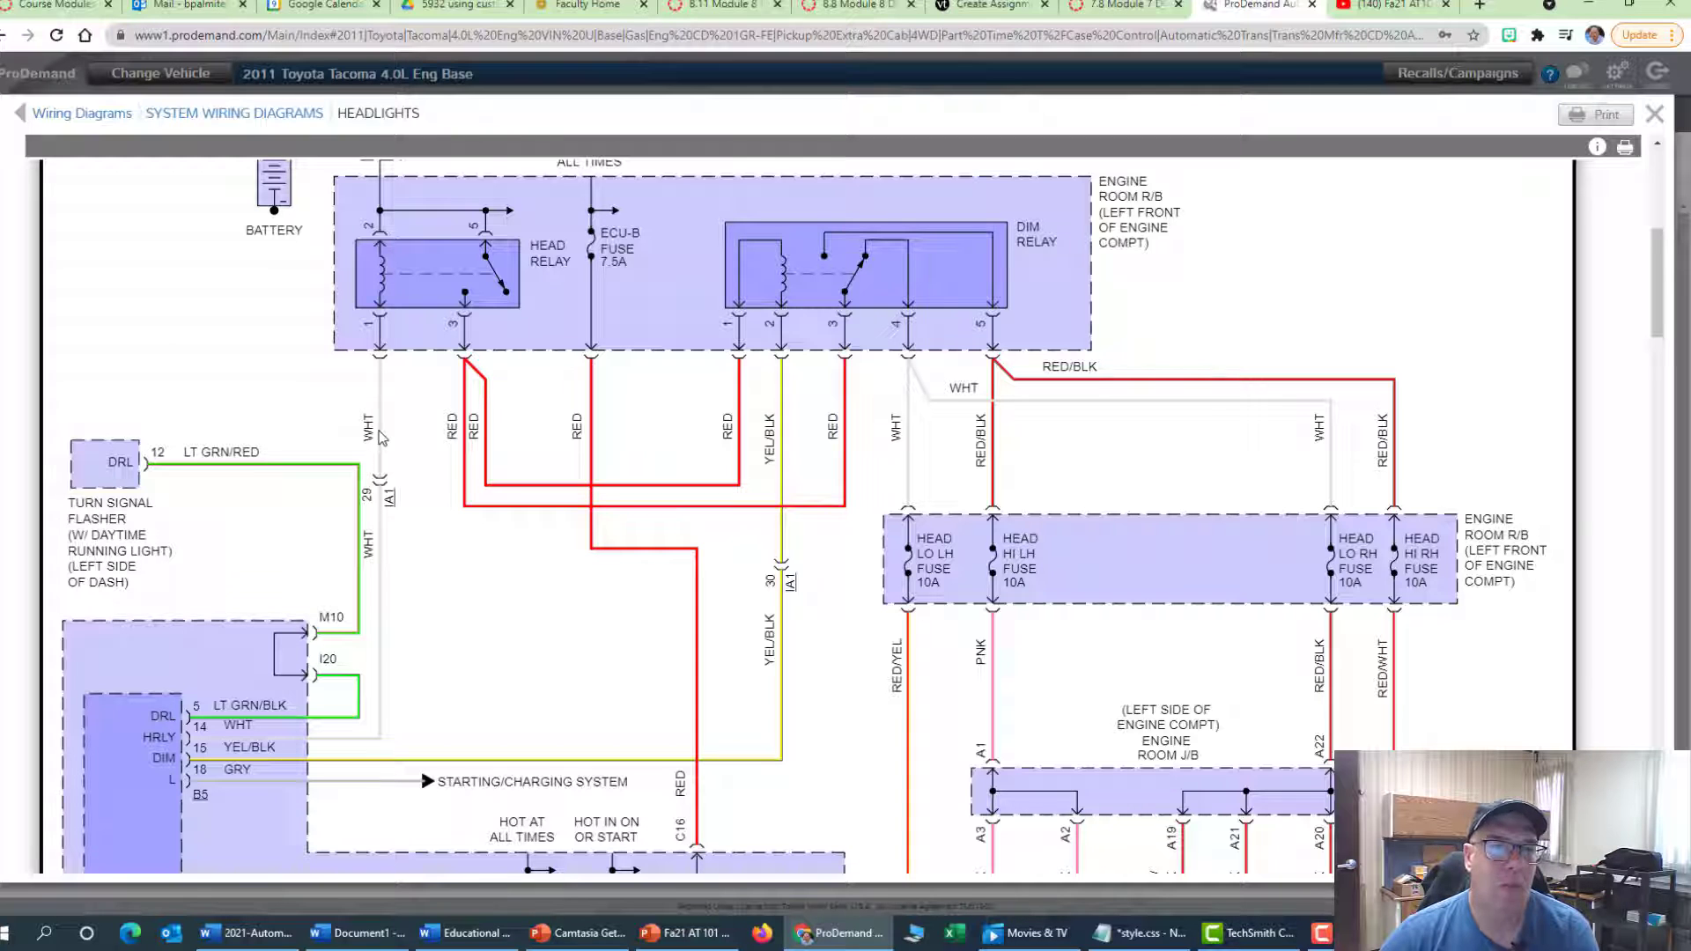
scroll("down", 3)
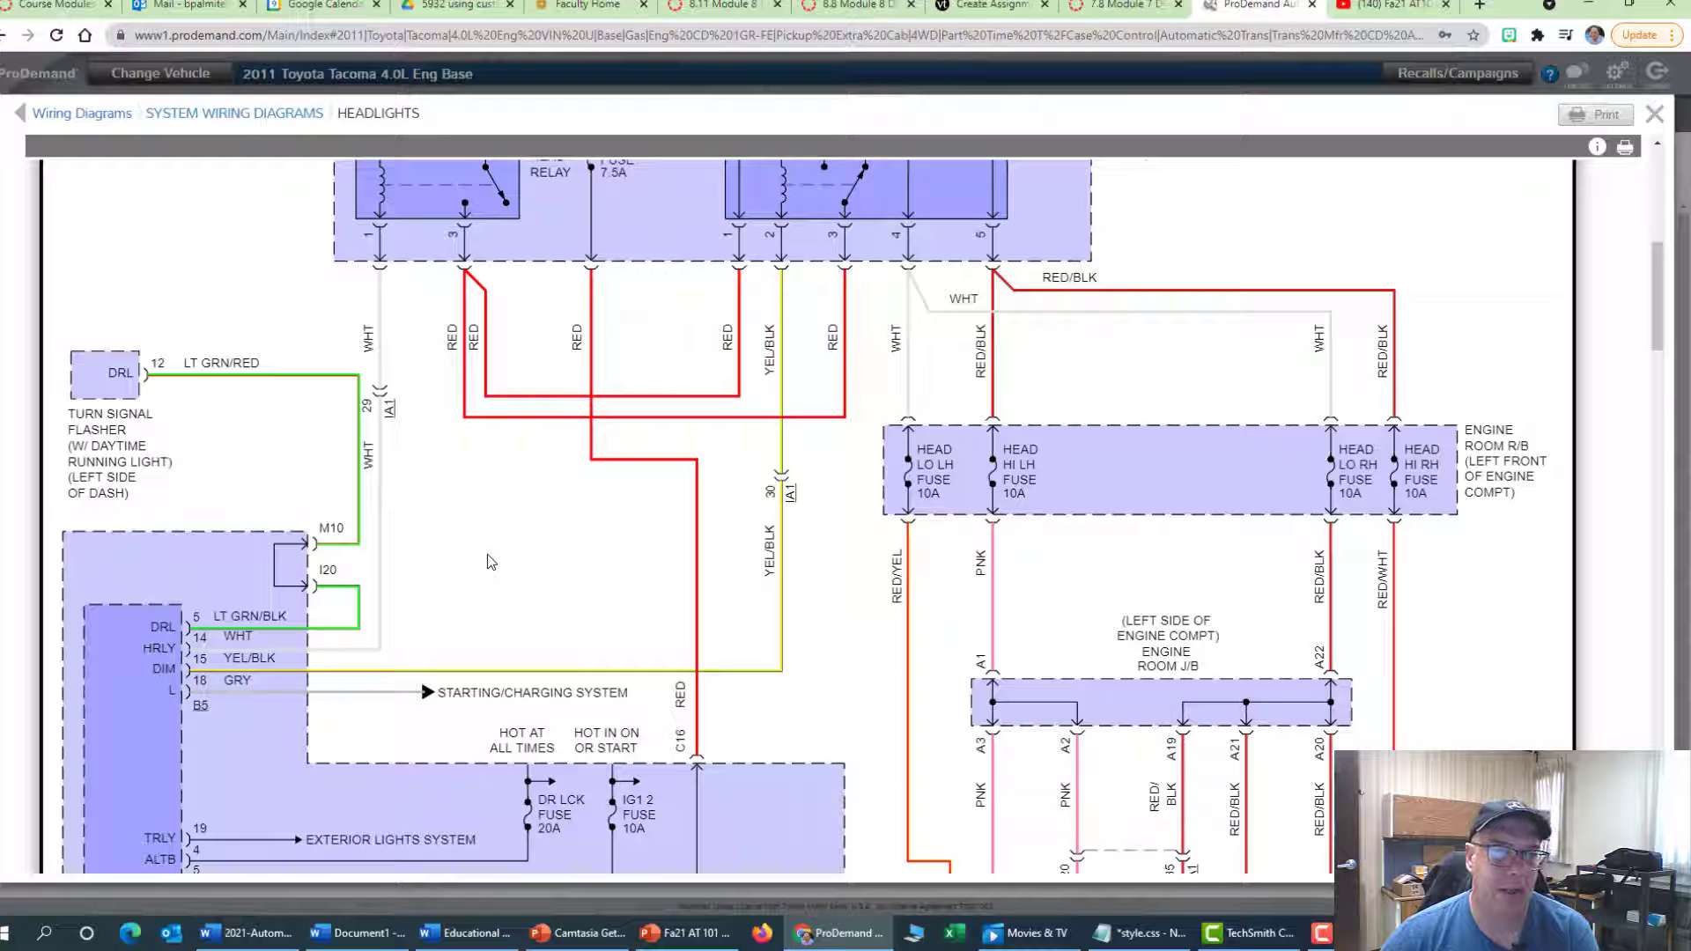
Scroll down to the left and right headlamps, body ECU and combination meter
scroll("down", 3)
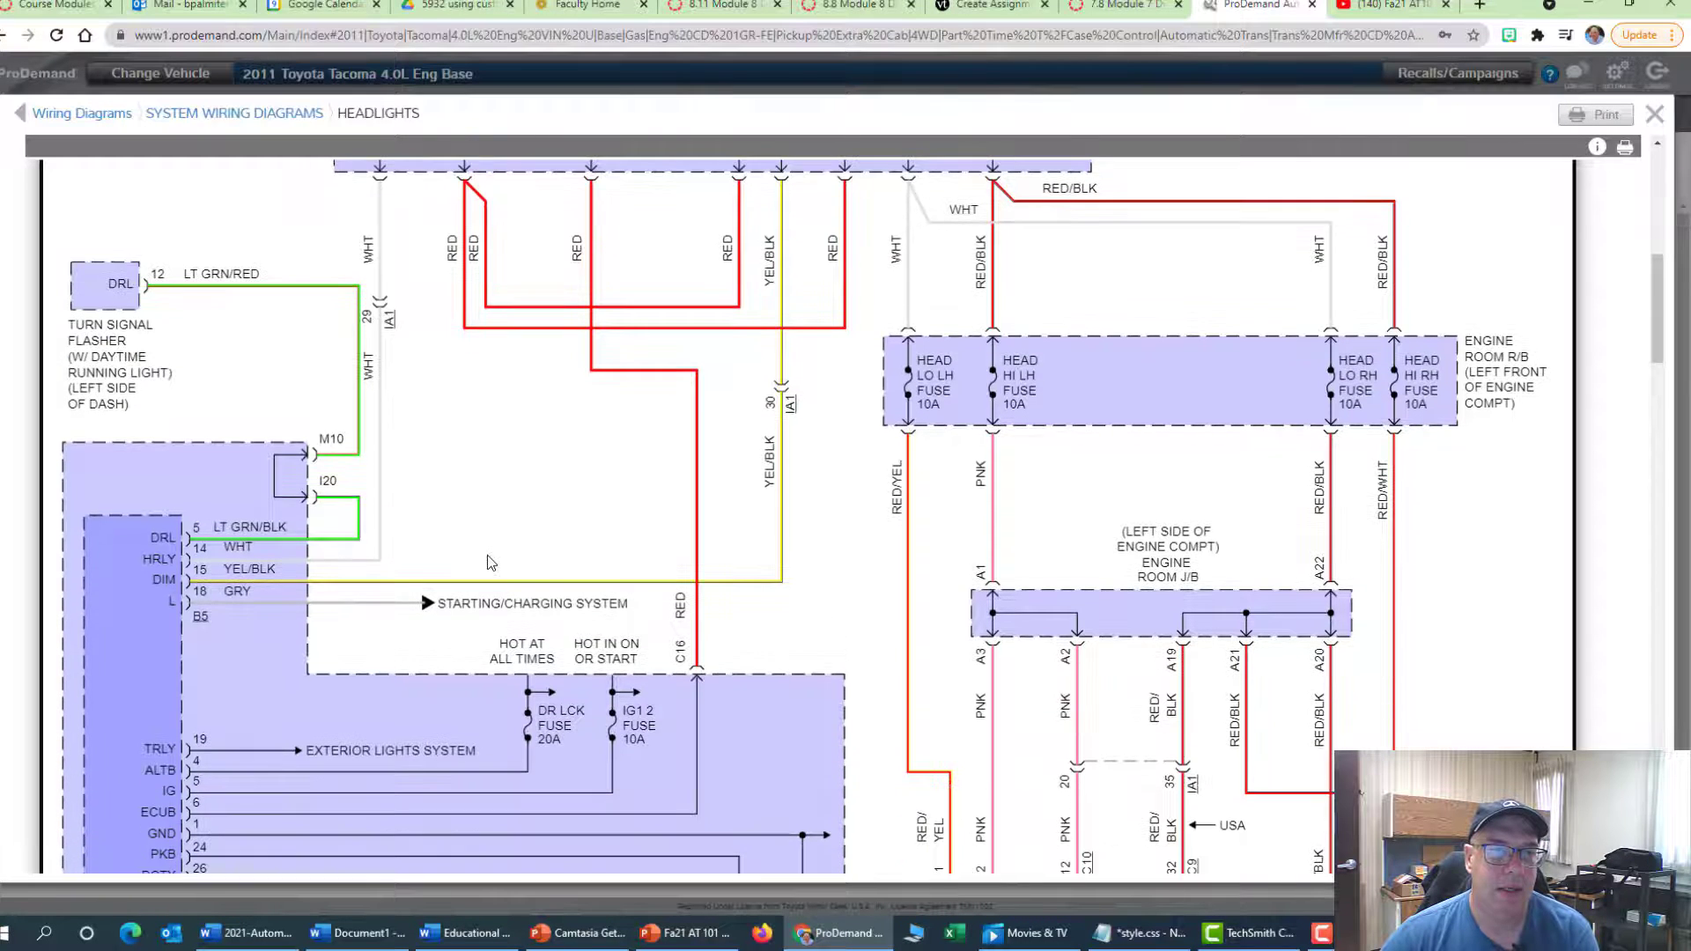
scroll("down", 3)
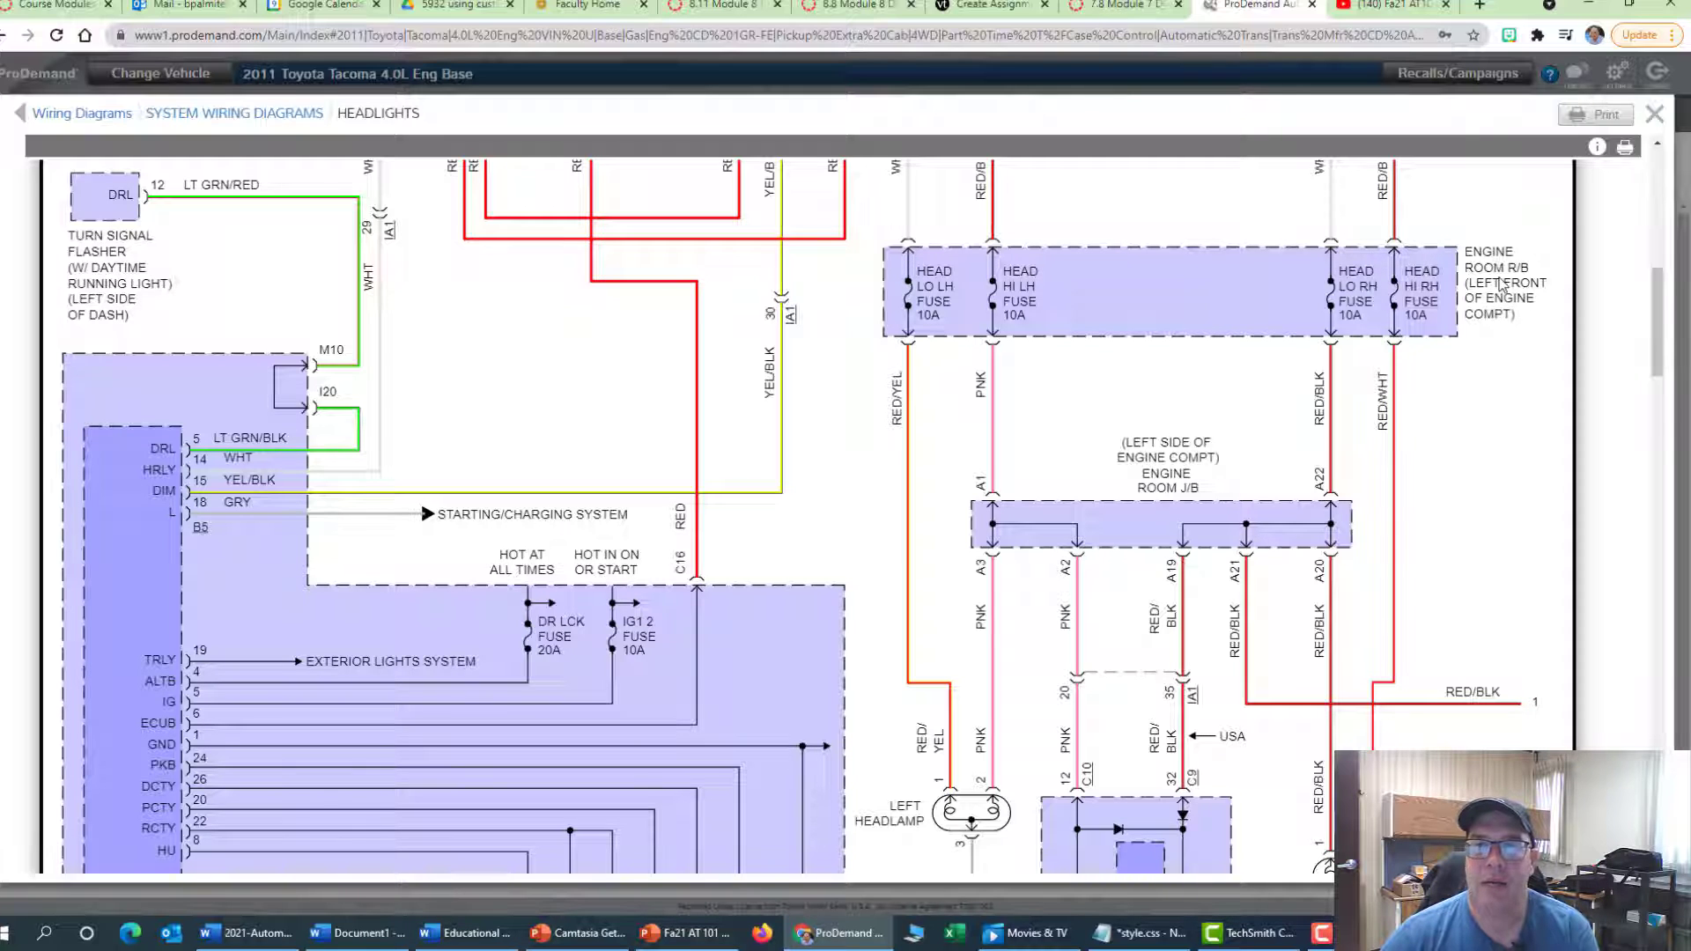
mouse_move(1498, 282)
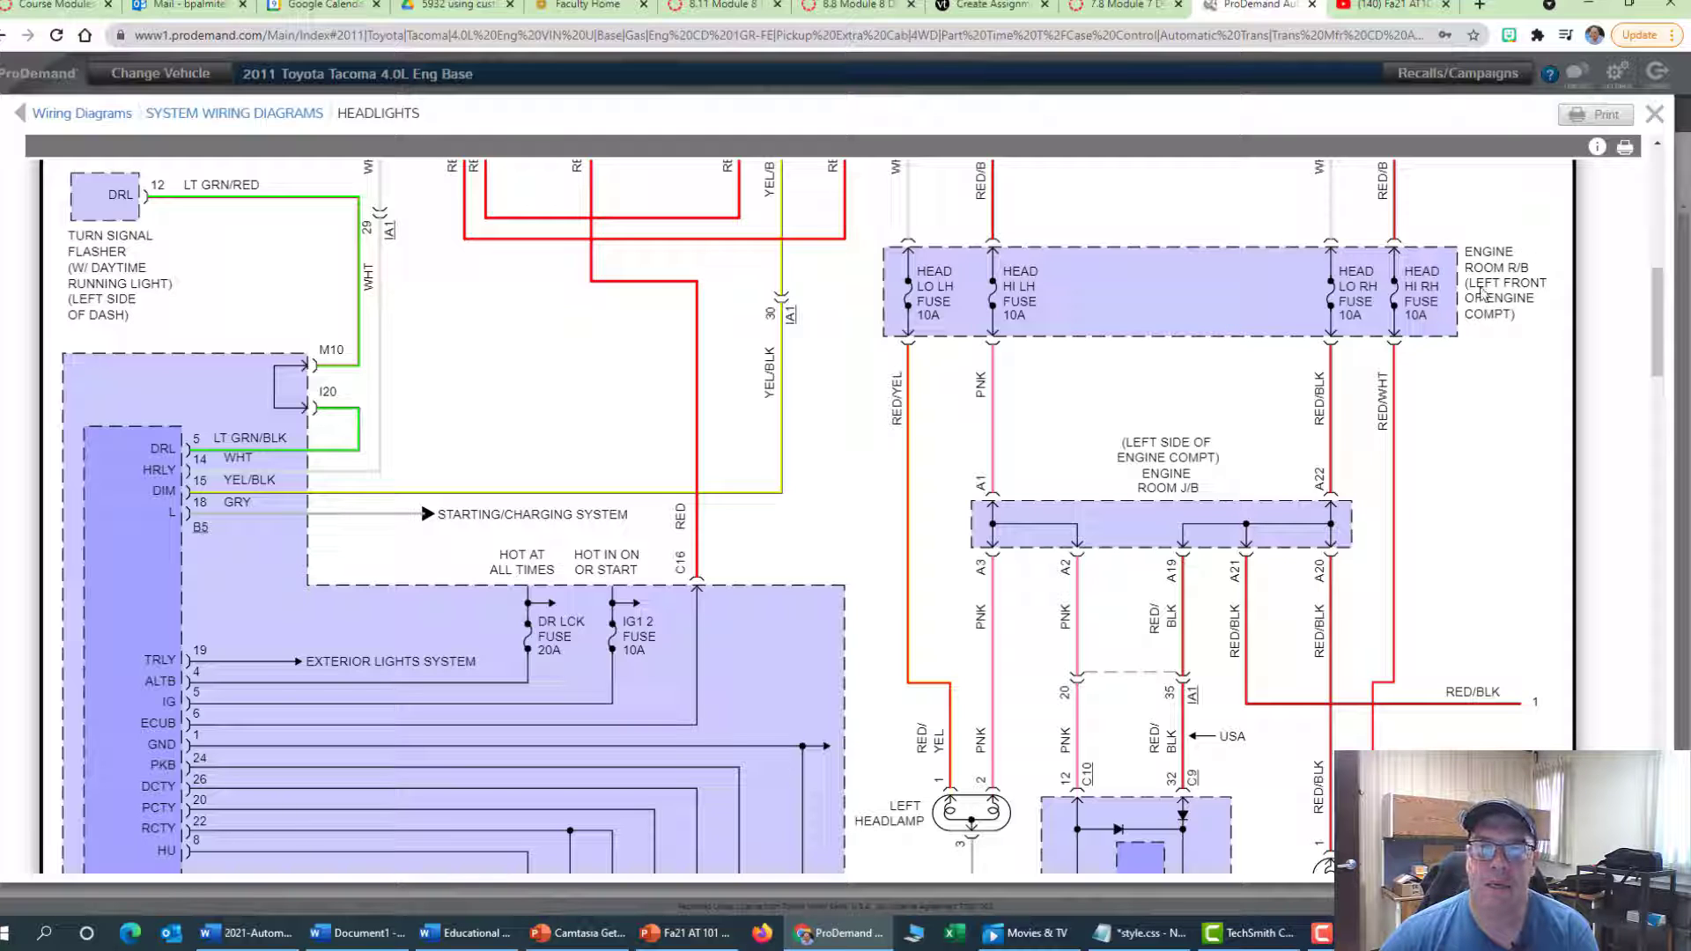
mouse_move(1482, 345)
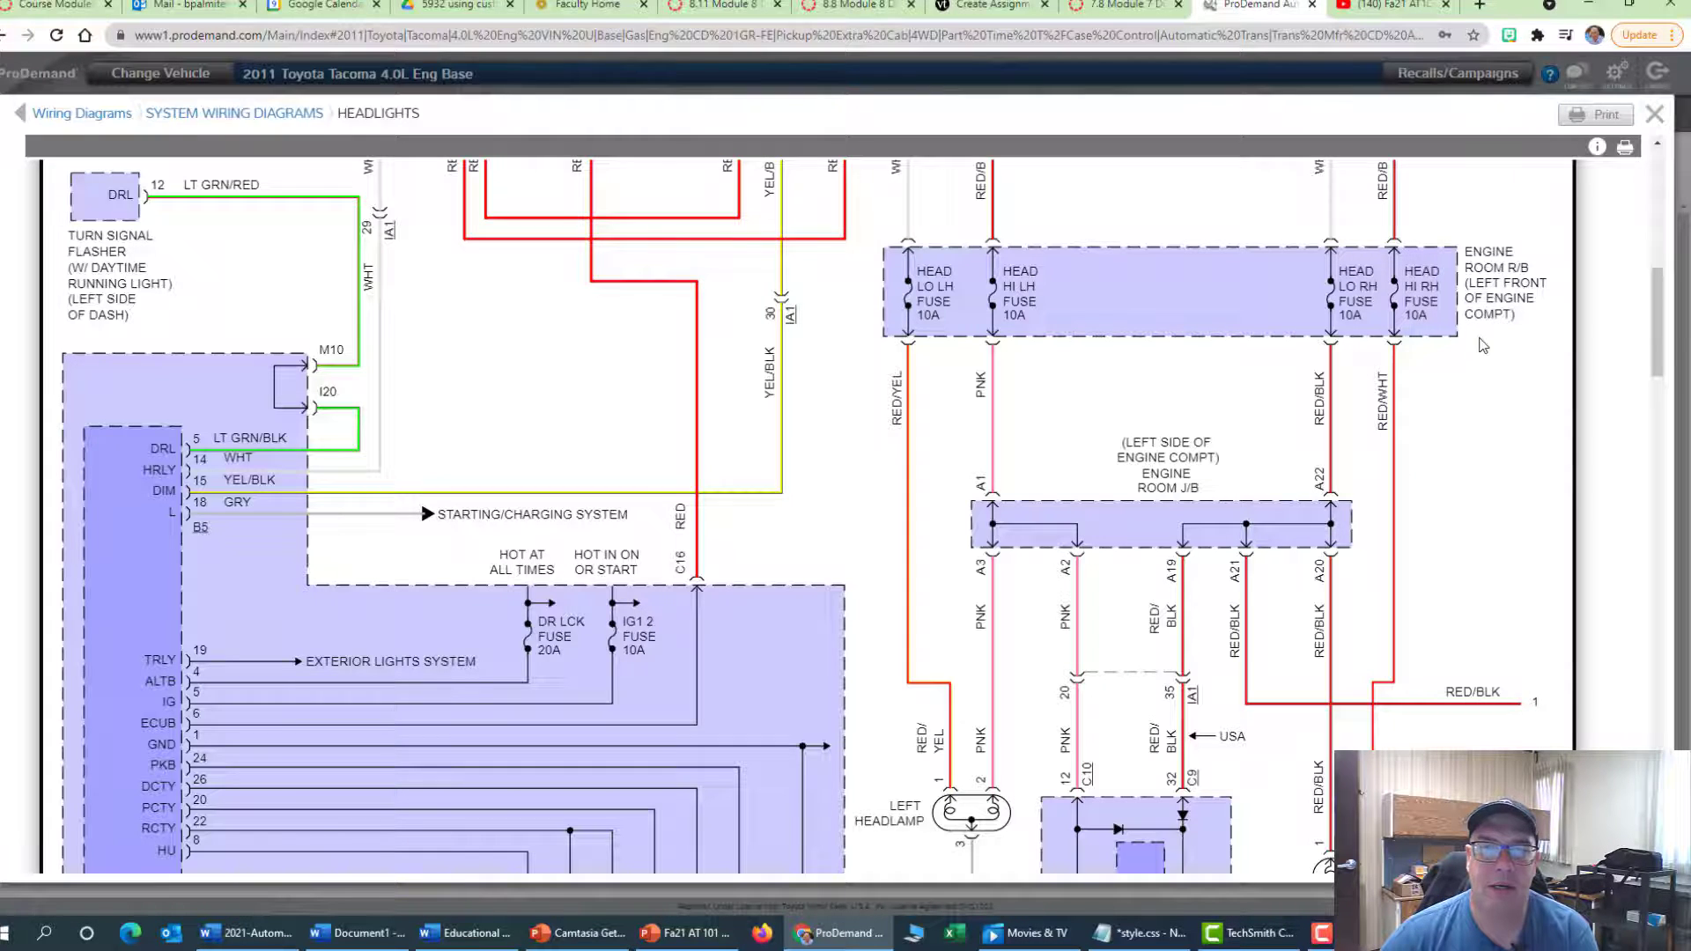
scroll("down", 3)
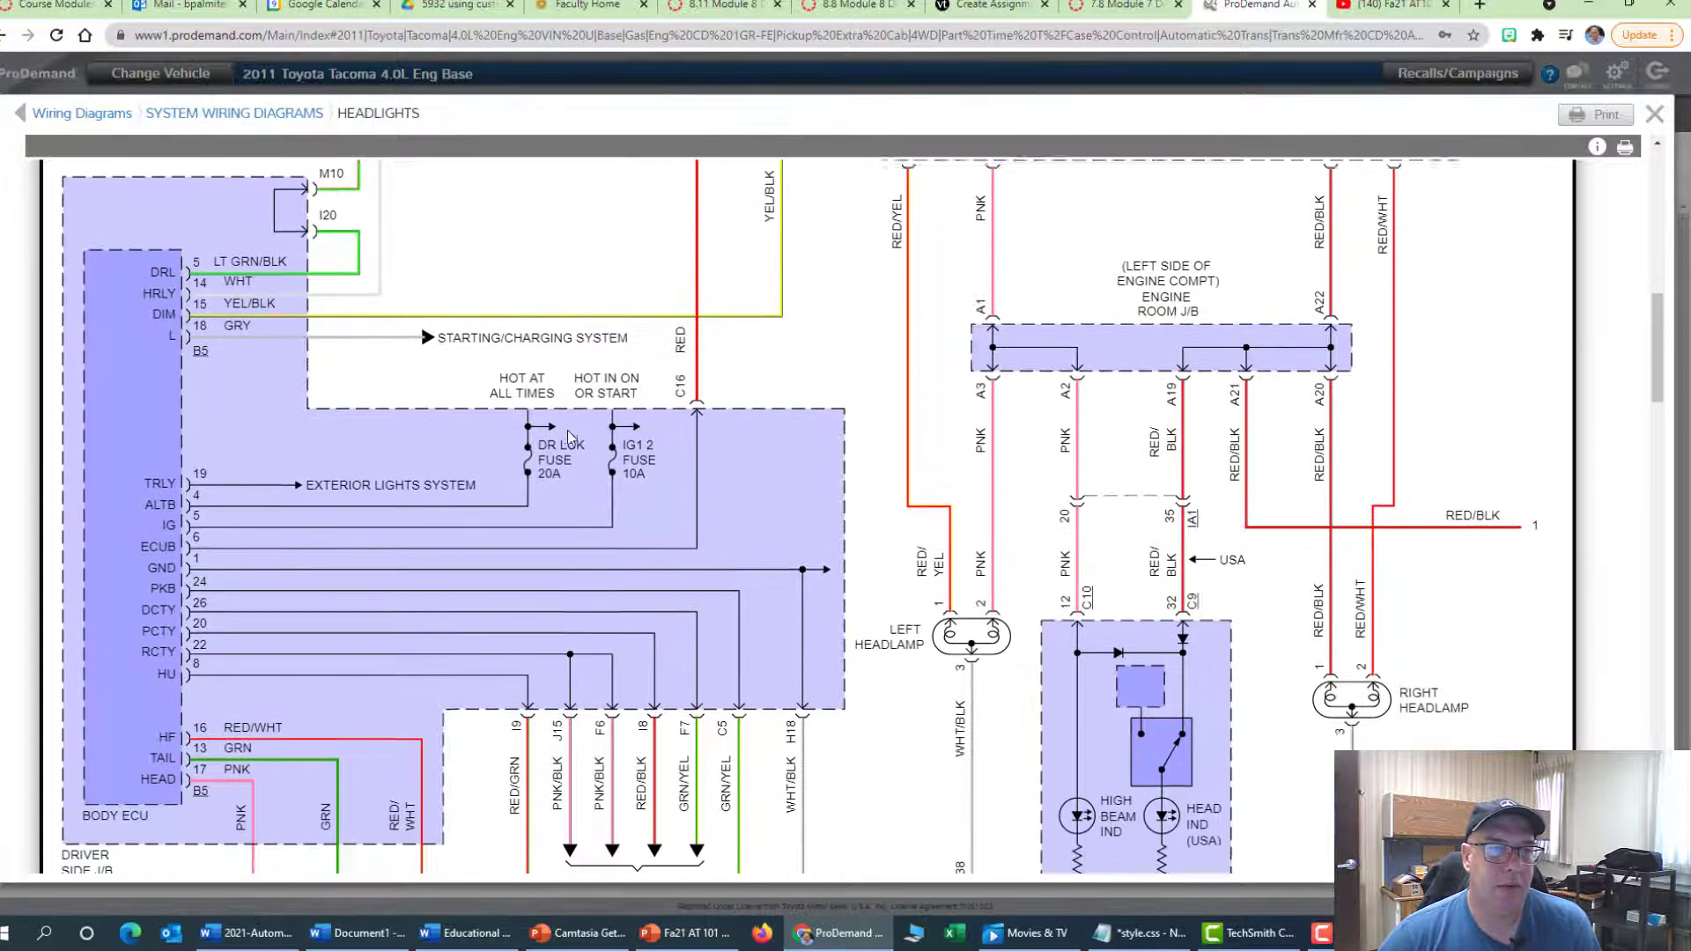
Scroll down to the combination switch, then back up toward the headlamp fuses
scroll("down", 3)
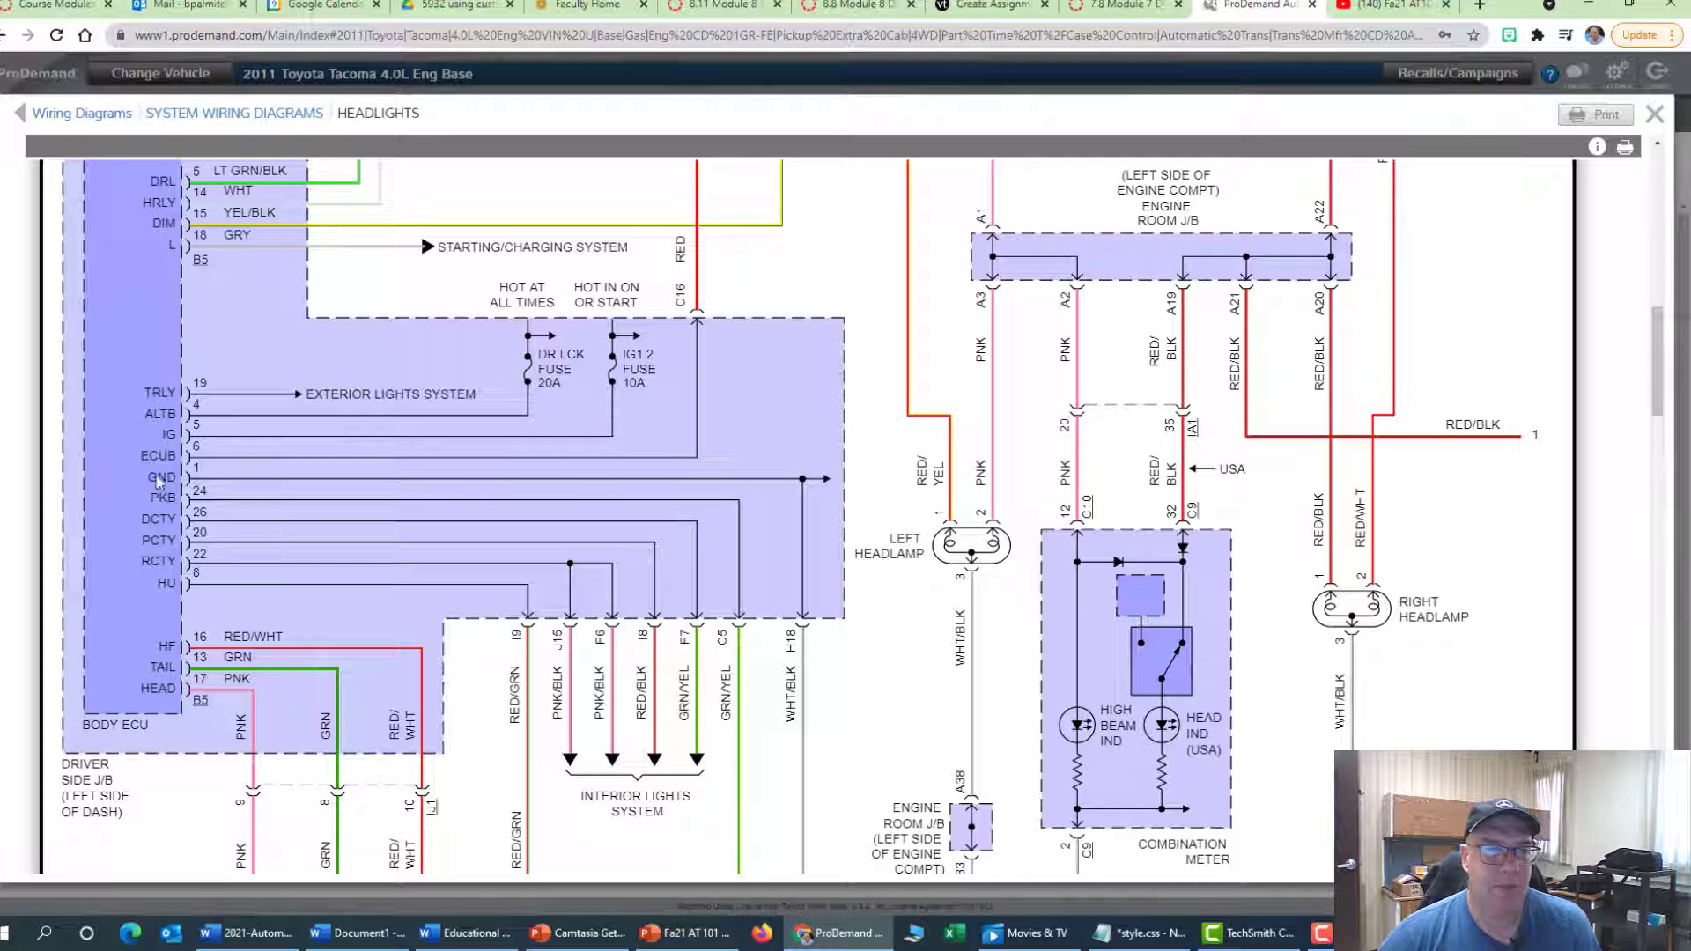
scroll("down", 3)
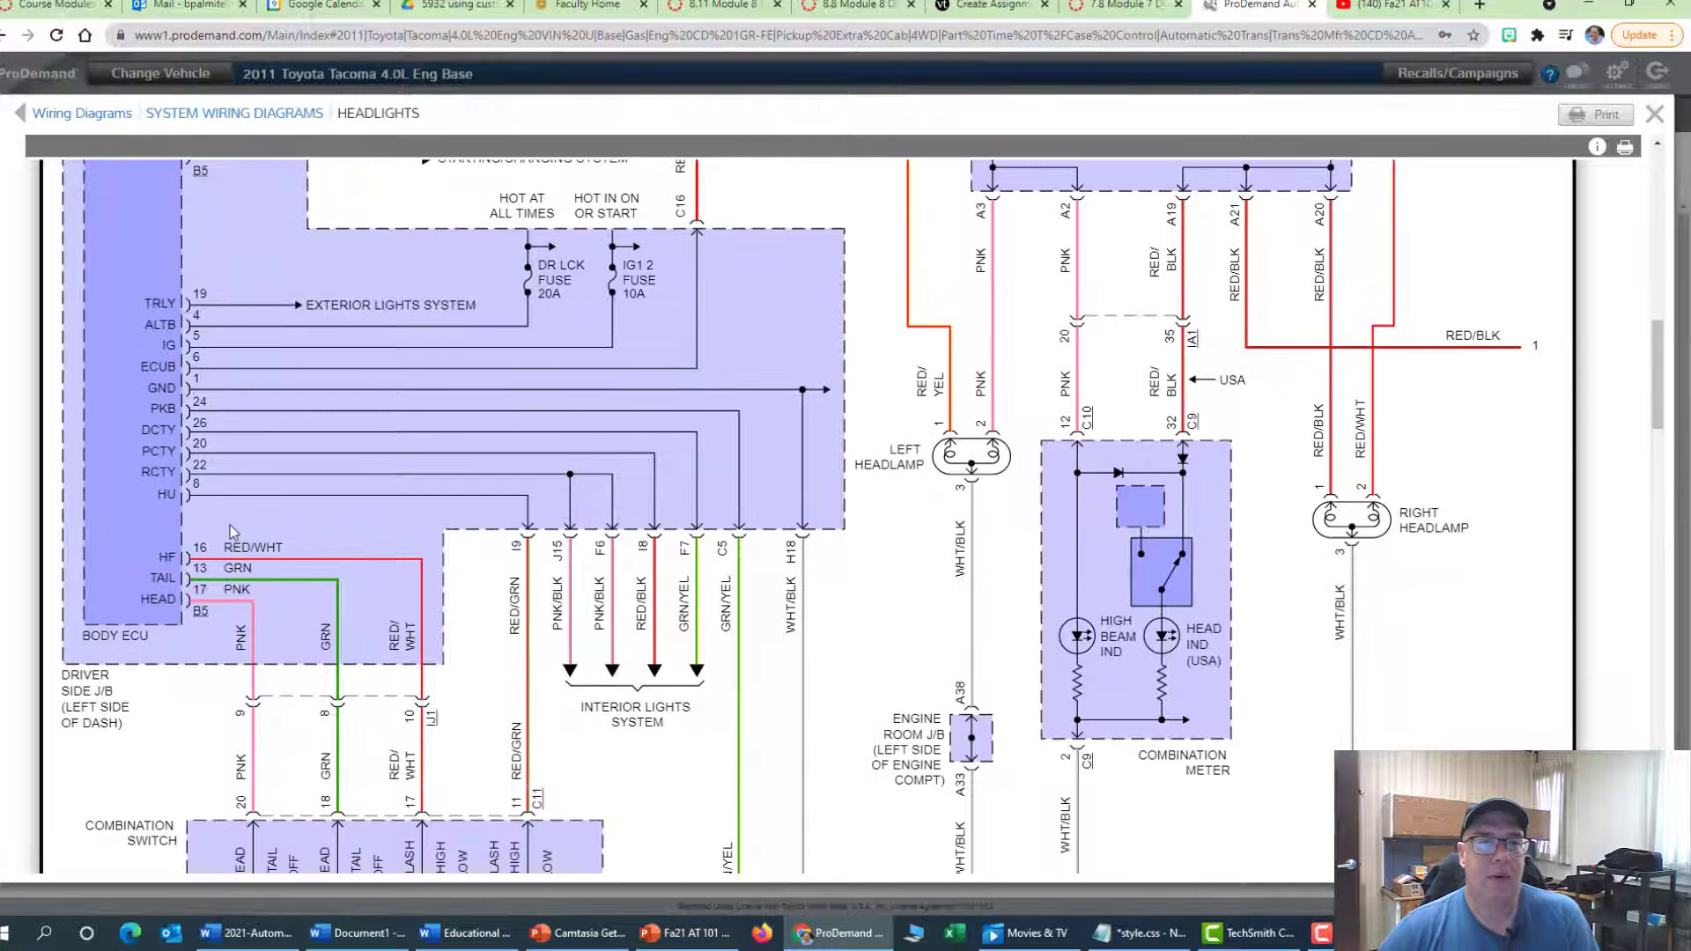
scroll("up", 3)
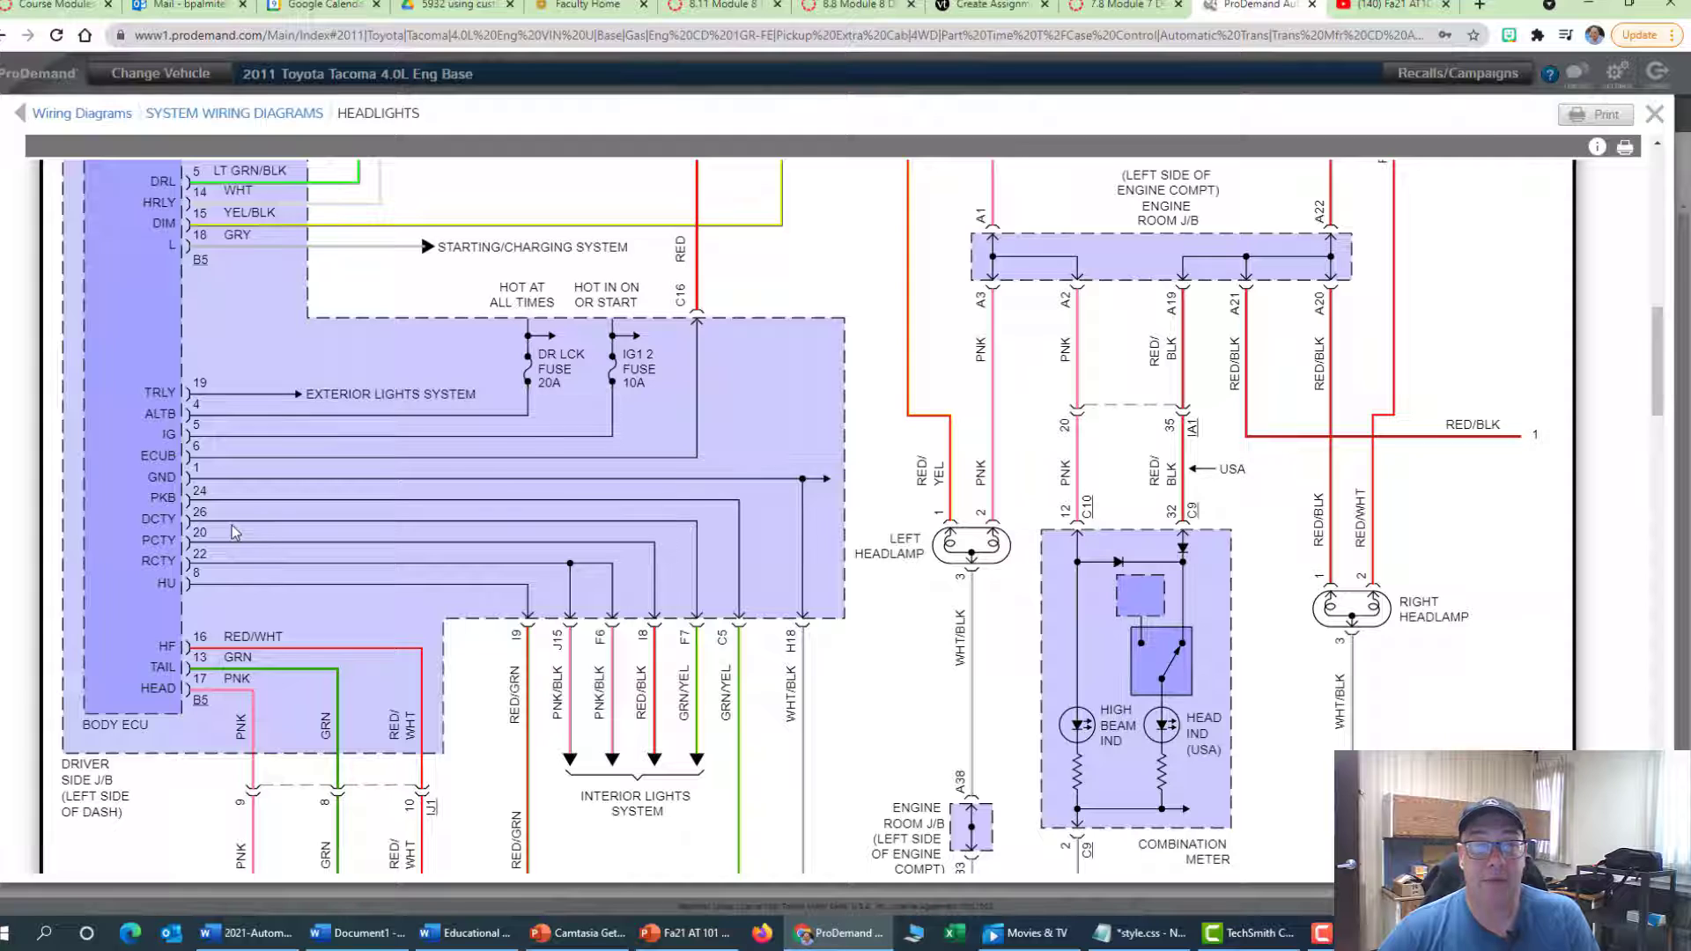
mouse_move(386, 536)
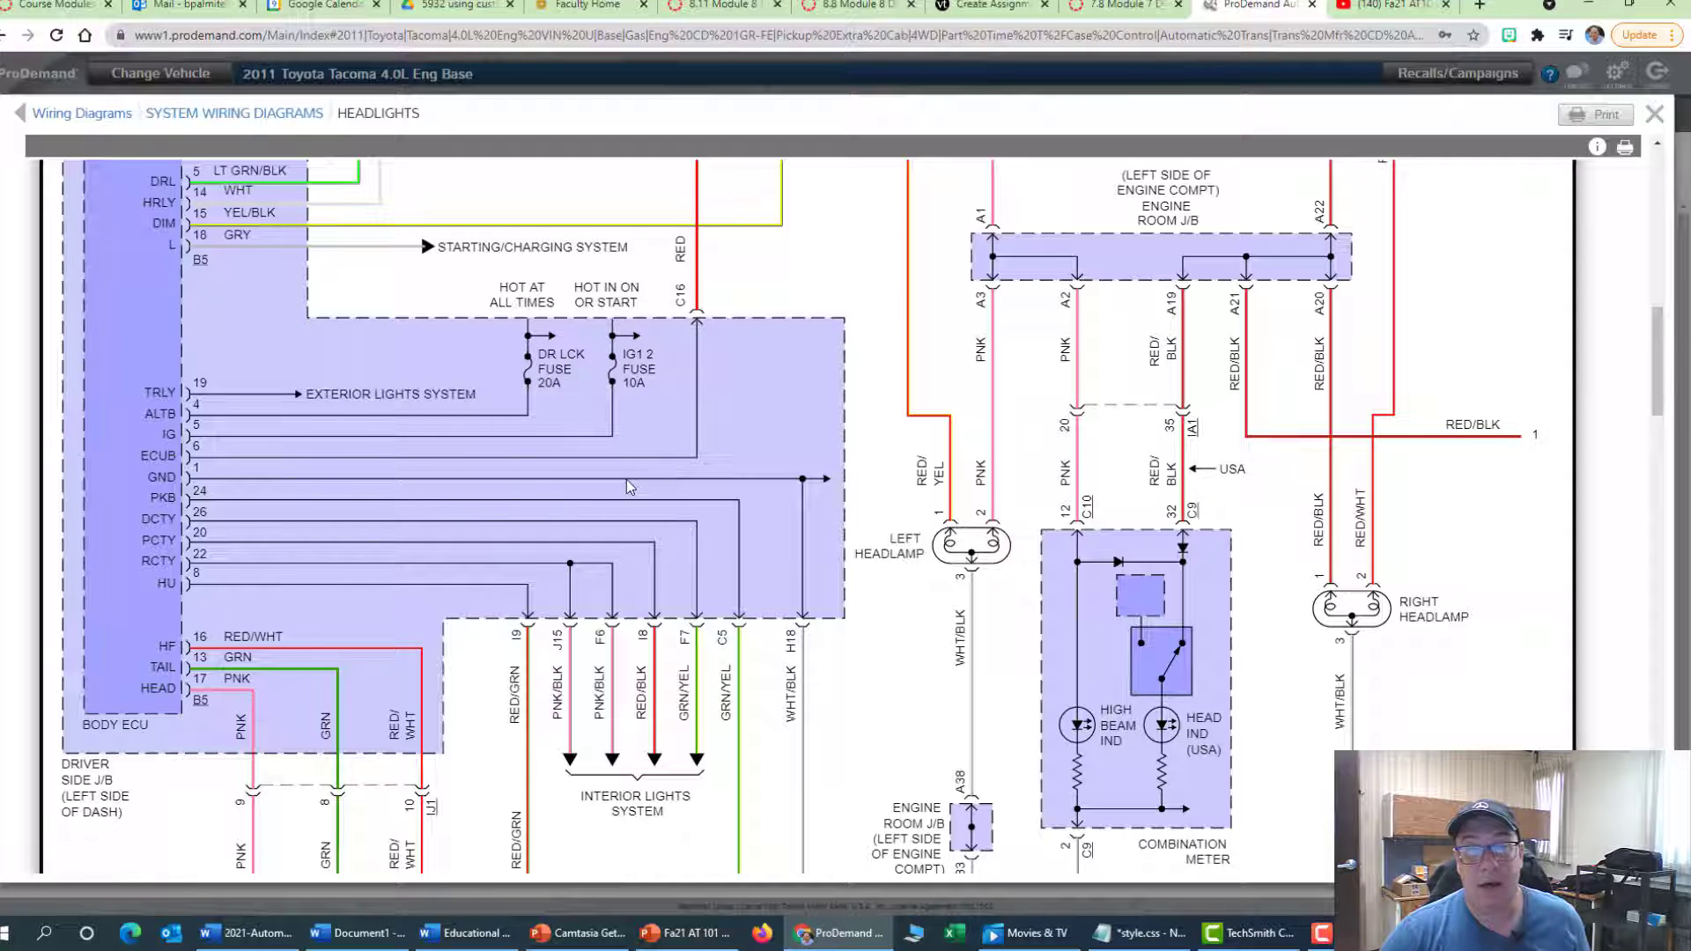
scroll("up", 3)
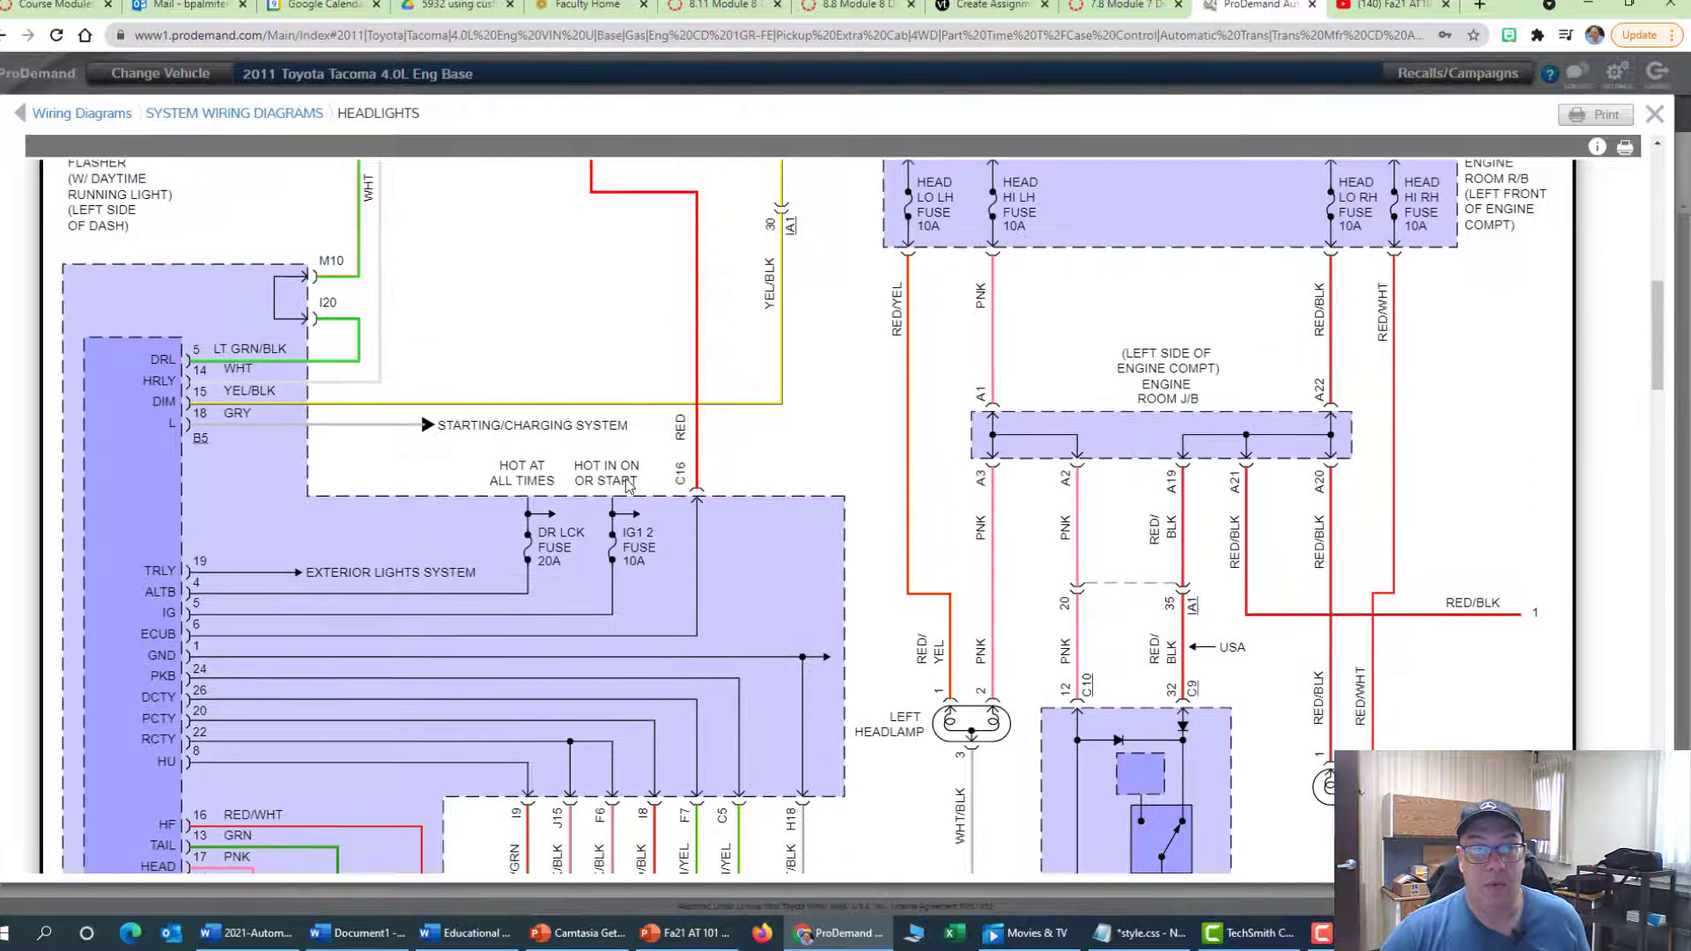
mouse_move(694, 560)
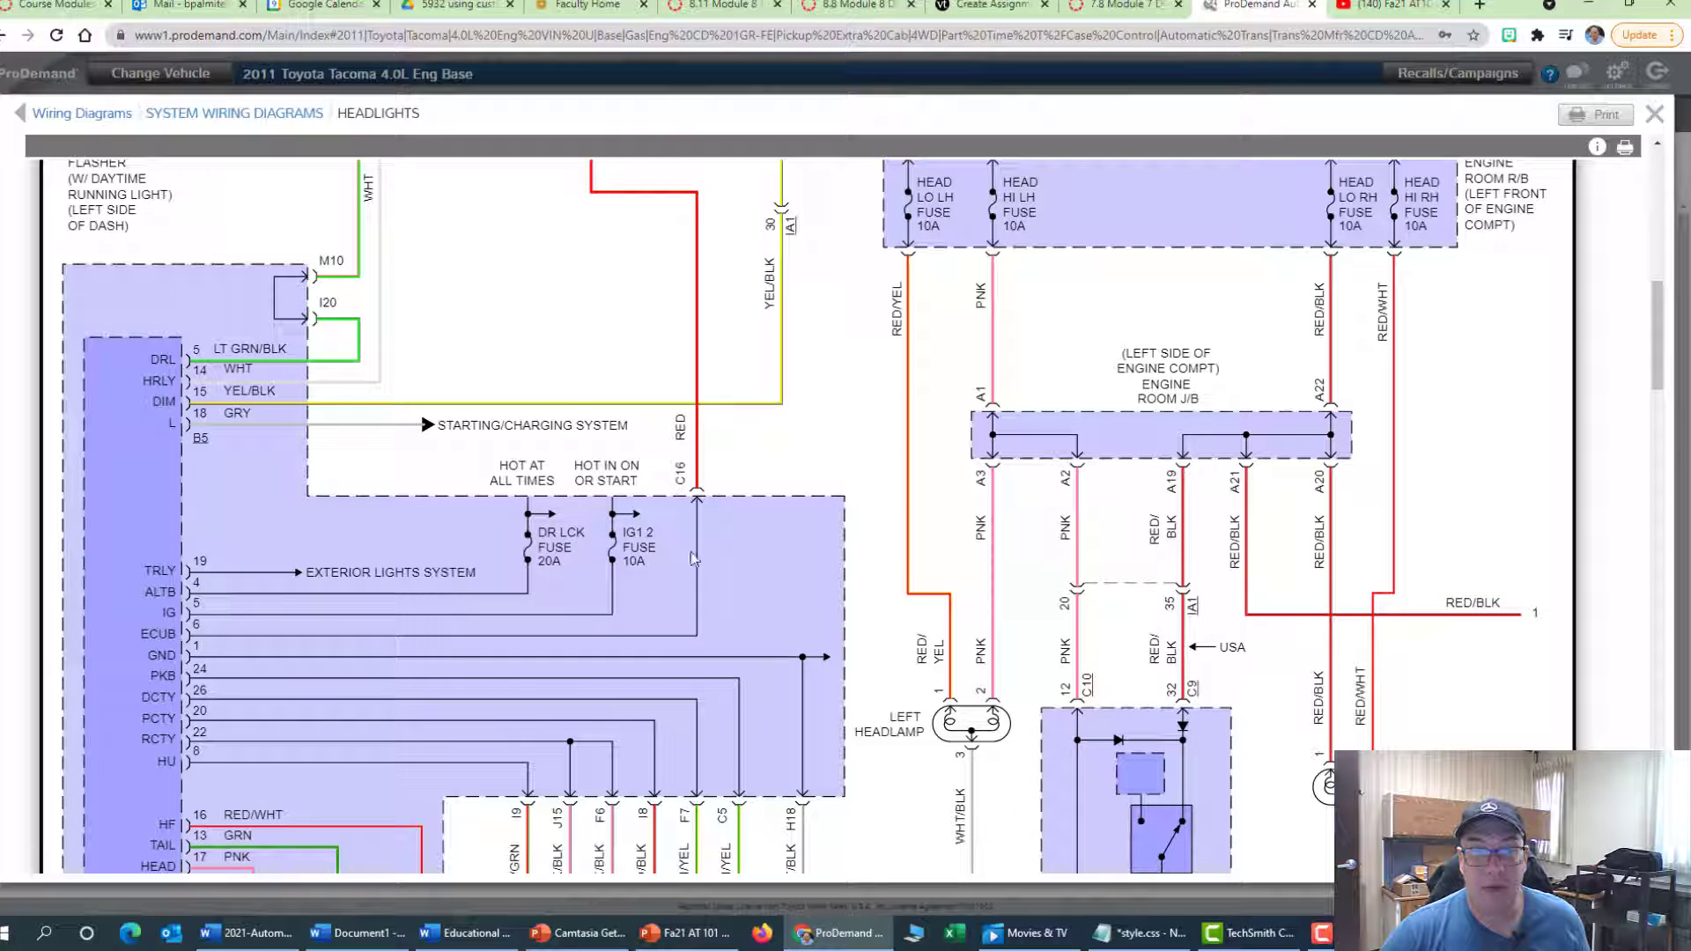
mouse_move(636, 510)
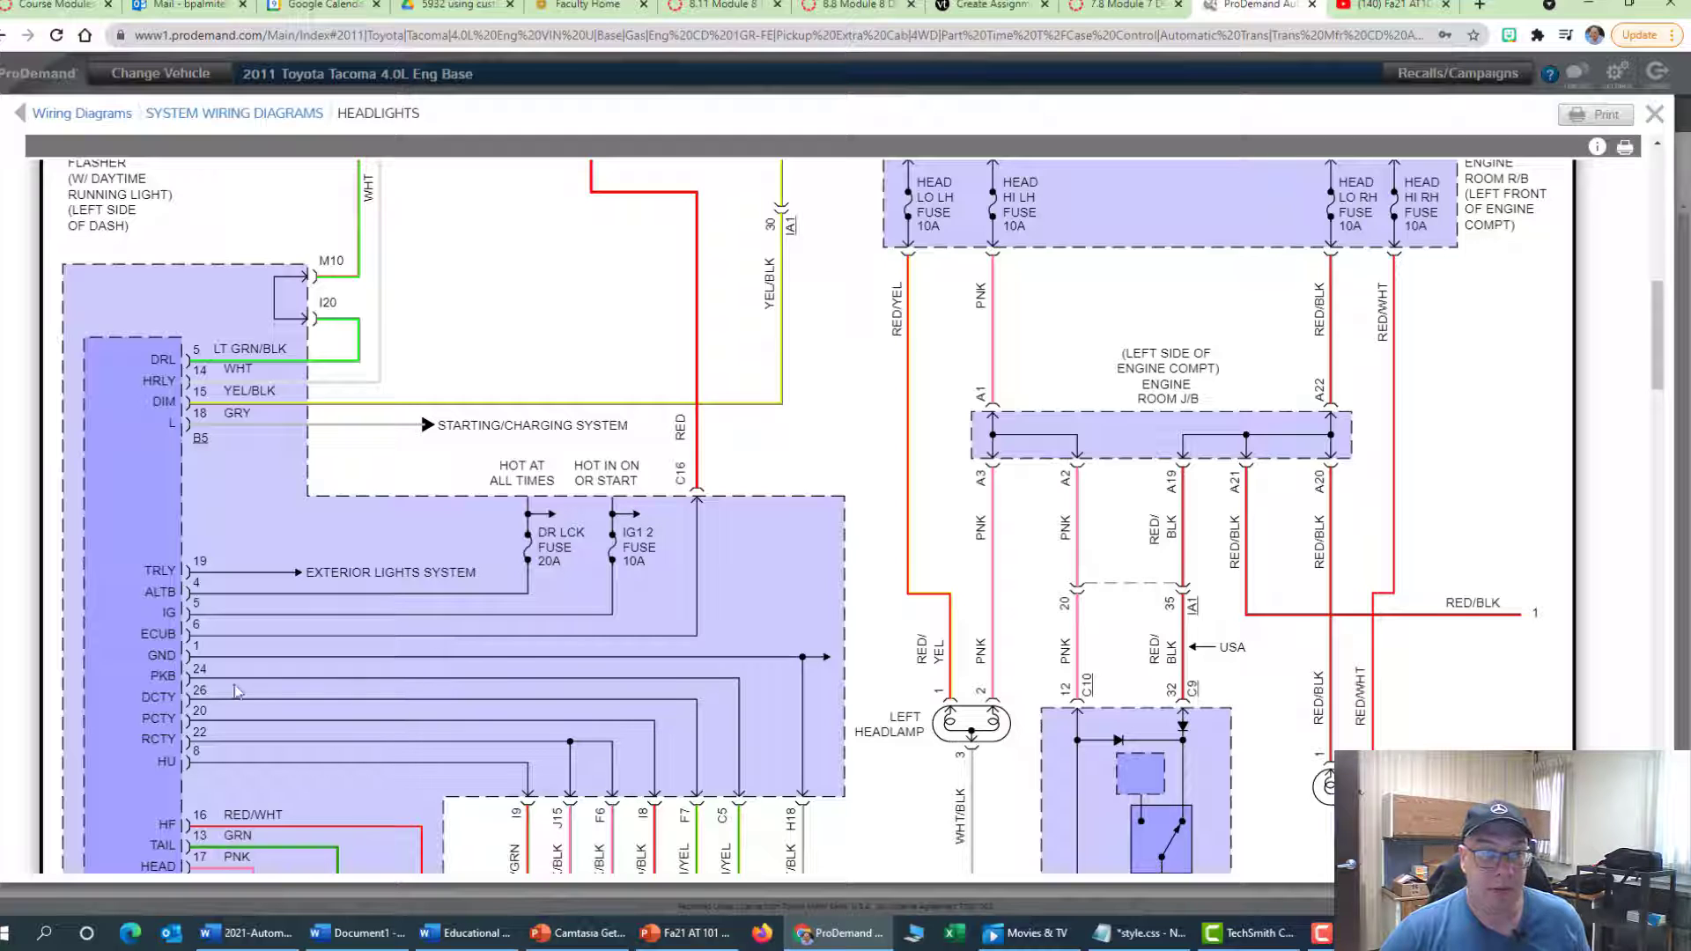
mouse_move(178, 792)
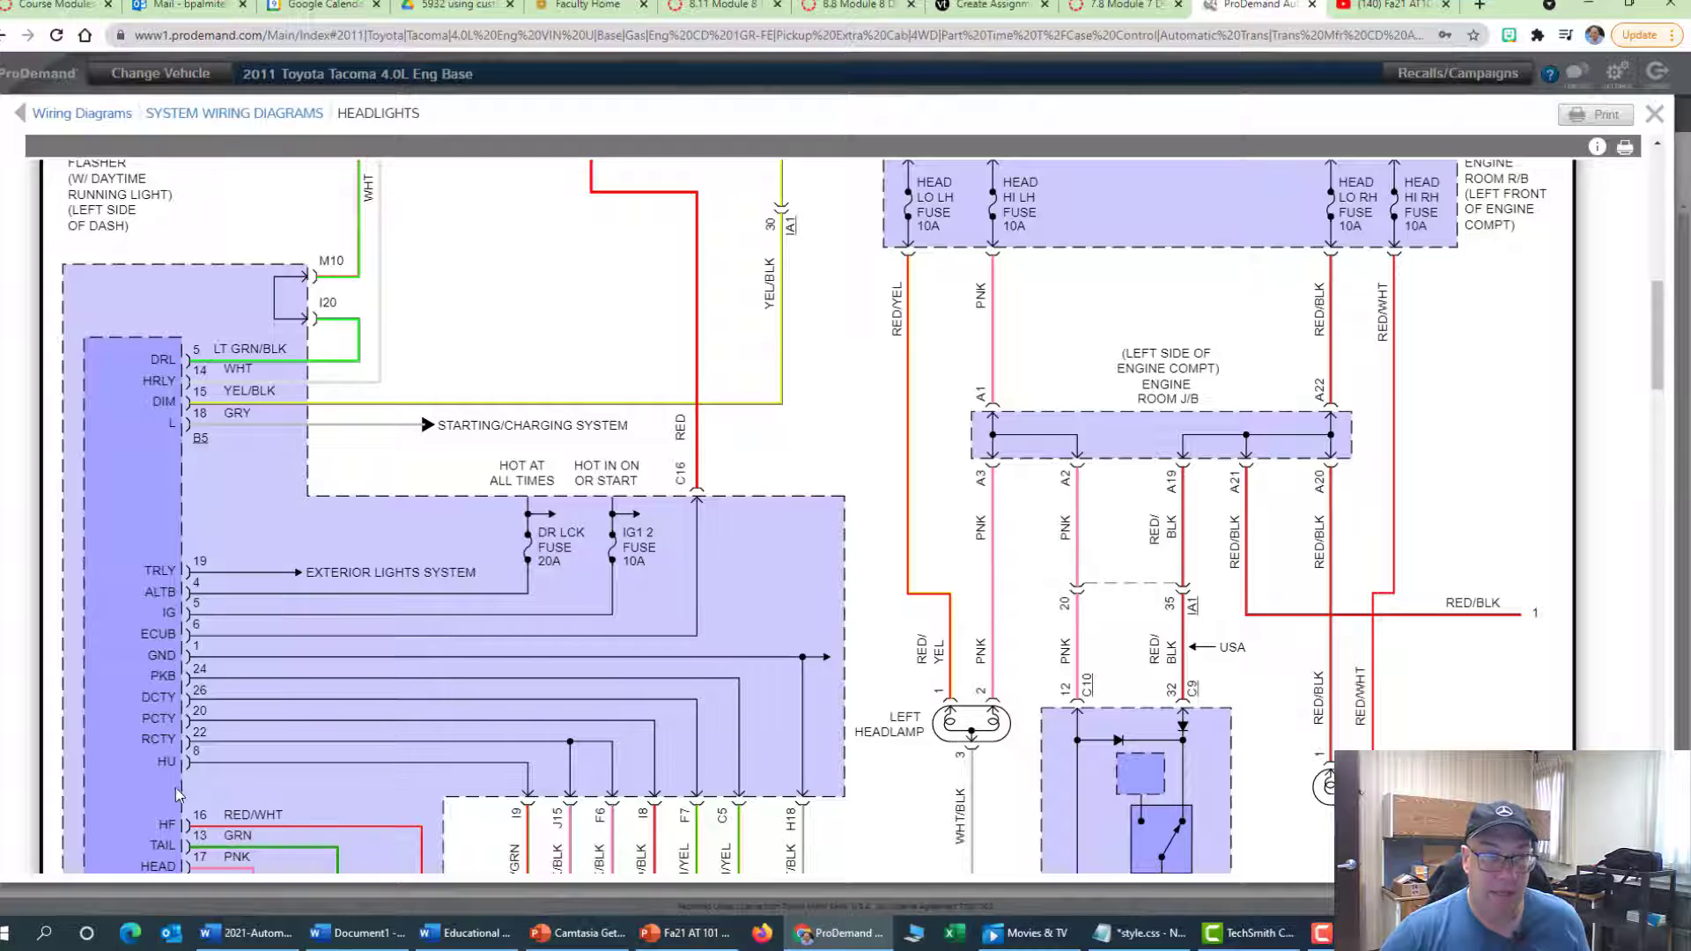
mouse_move(199, 416)
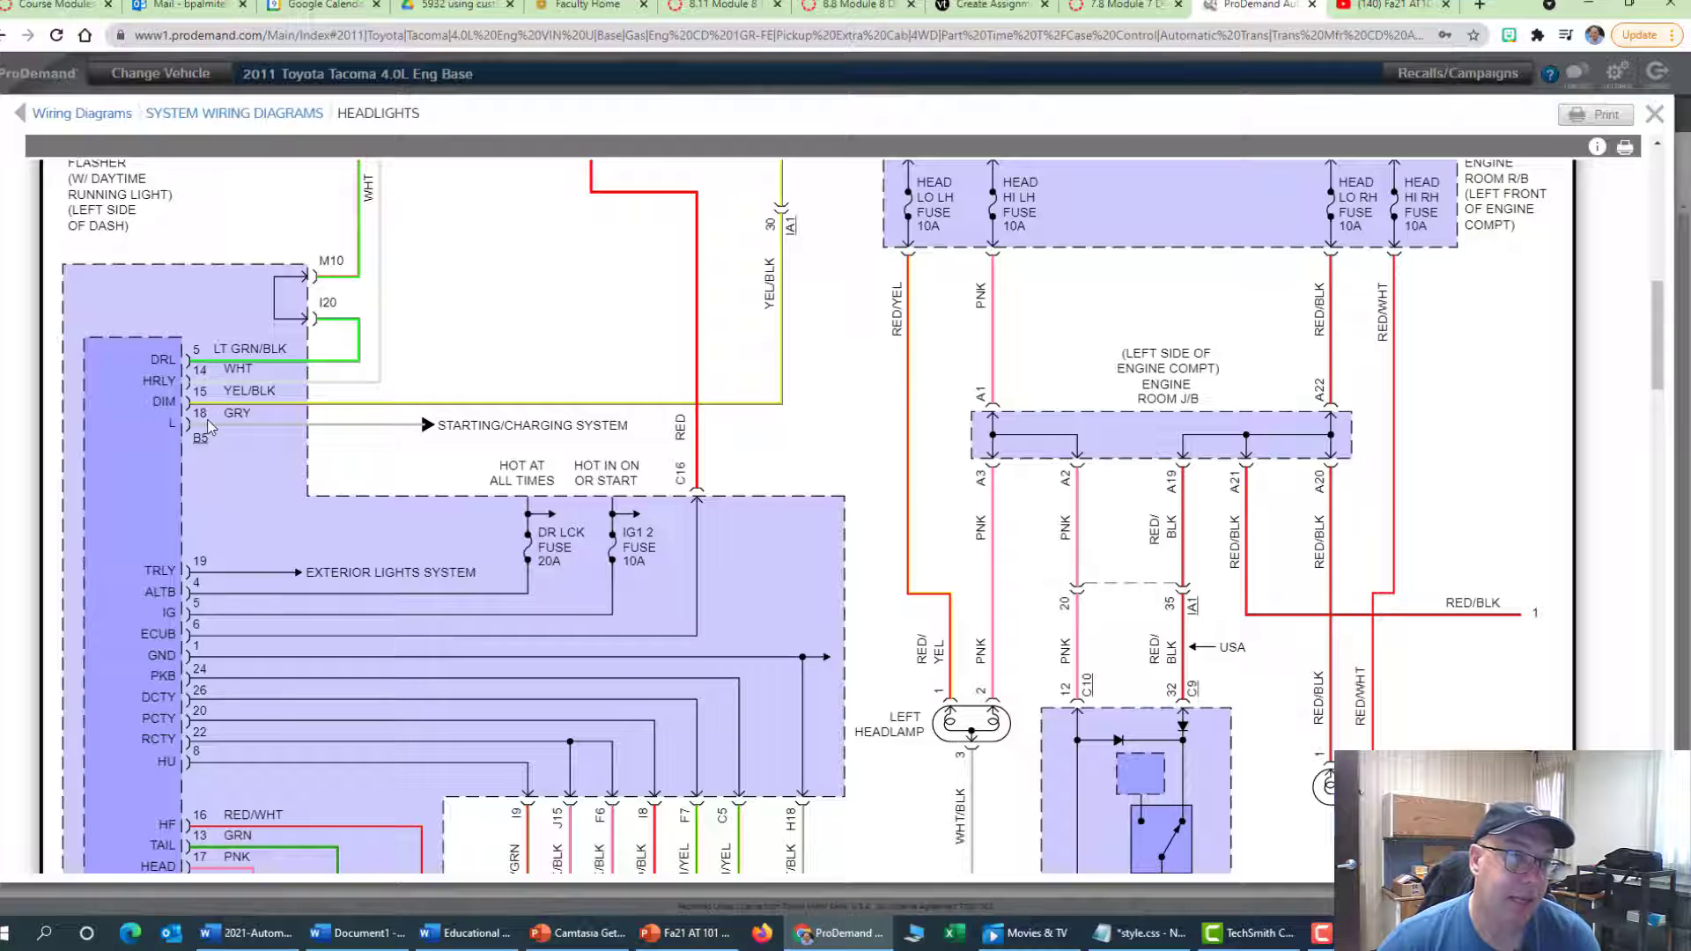
mouse_move(211, 458)
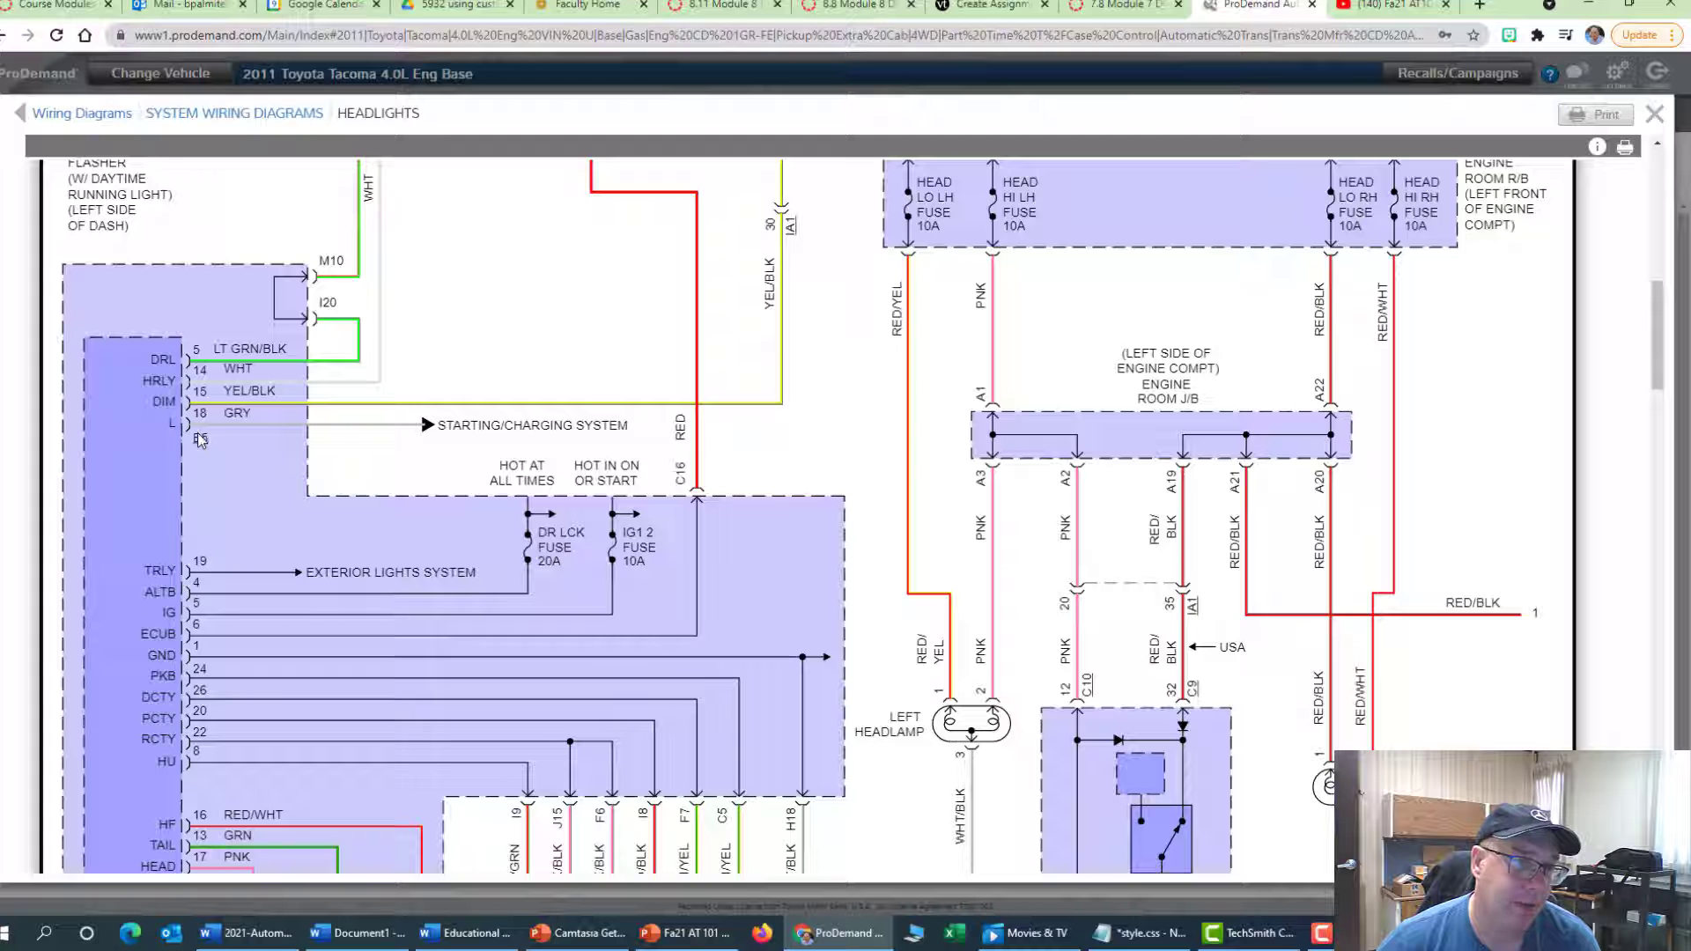
Move between the turn signal flasher section and the combination switch wiring to the body ECU
scroll("down", 3)
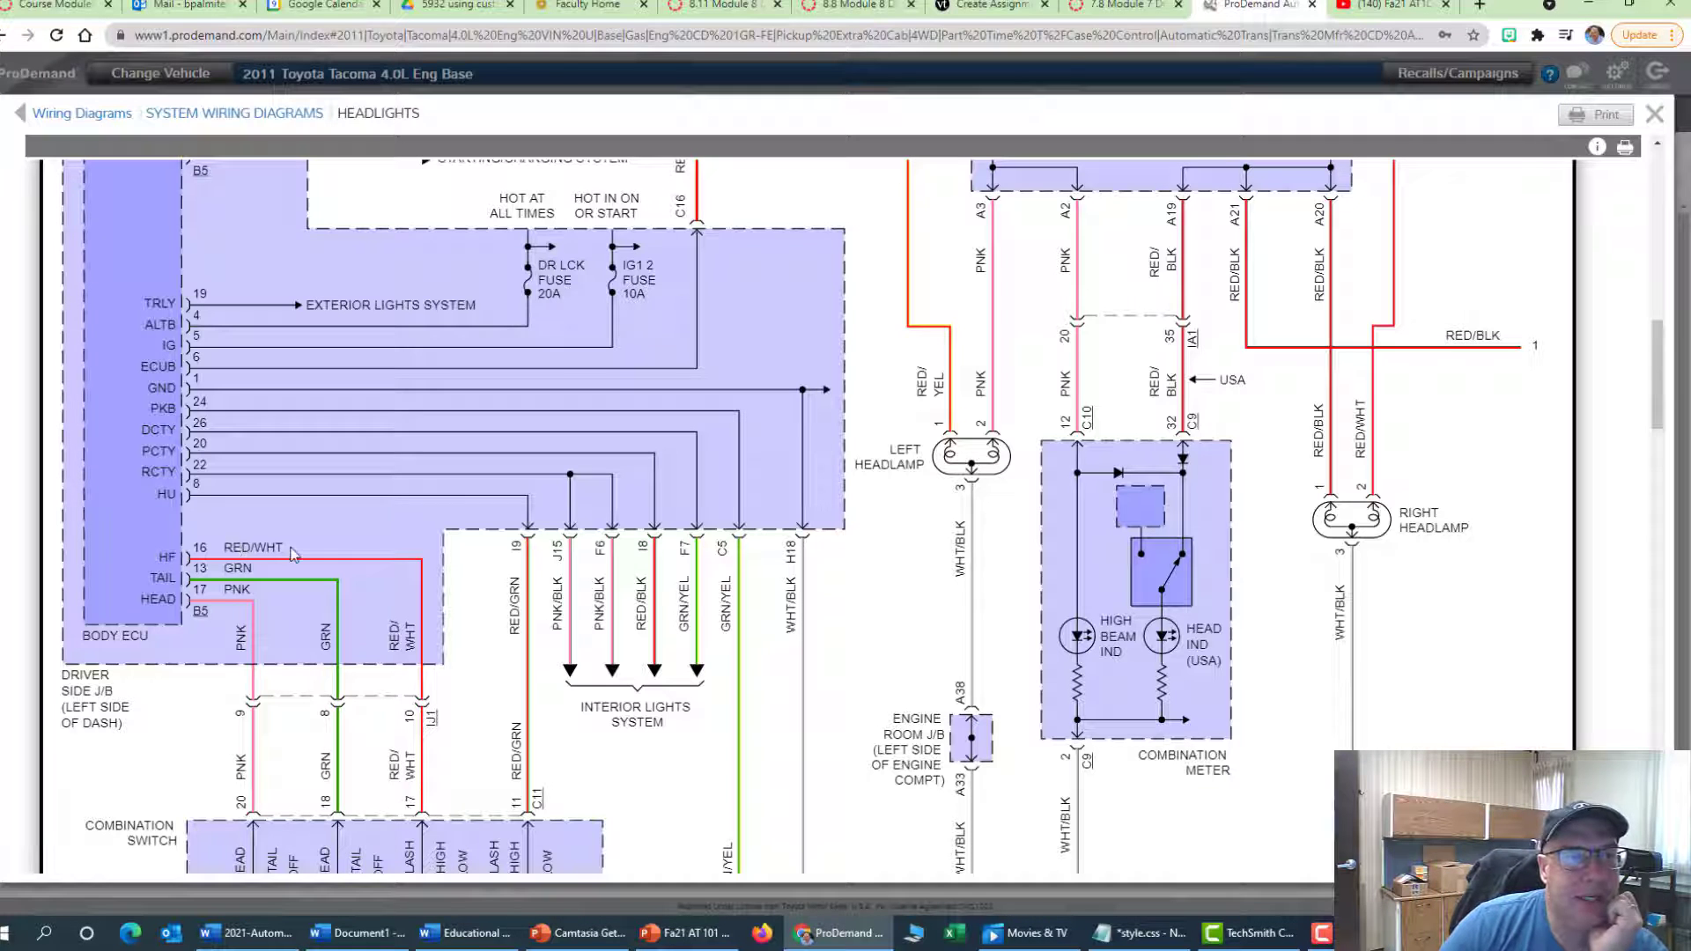
scroll("up", 3)
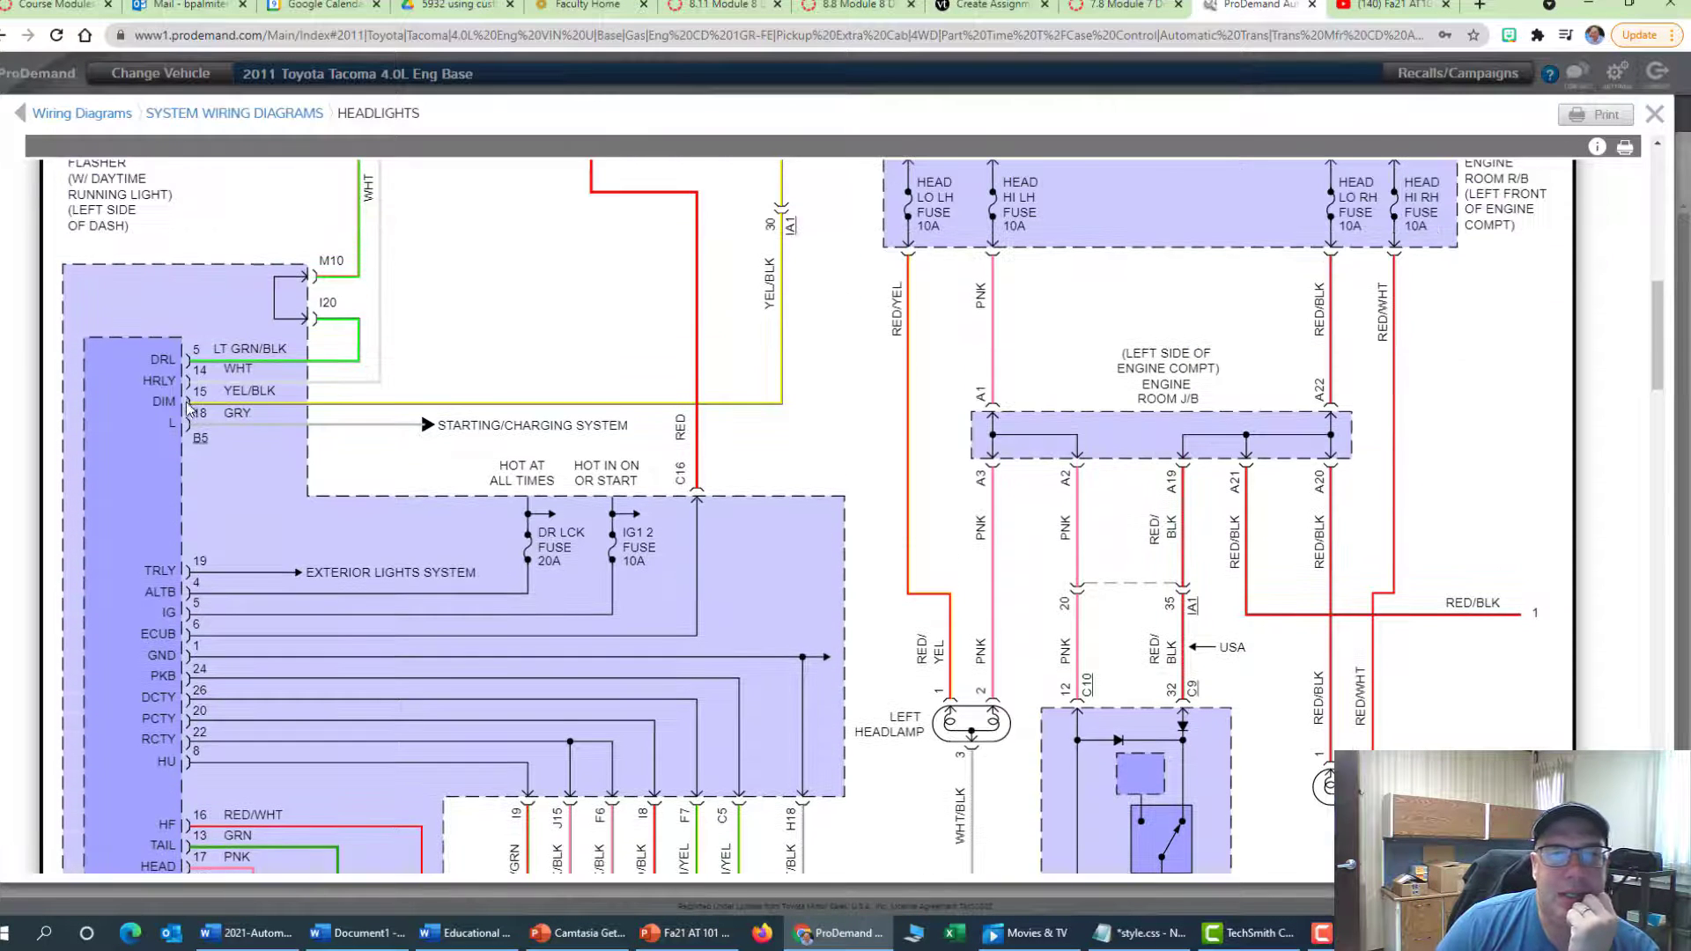
scroll("down", 3)
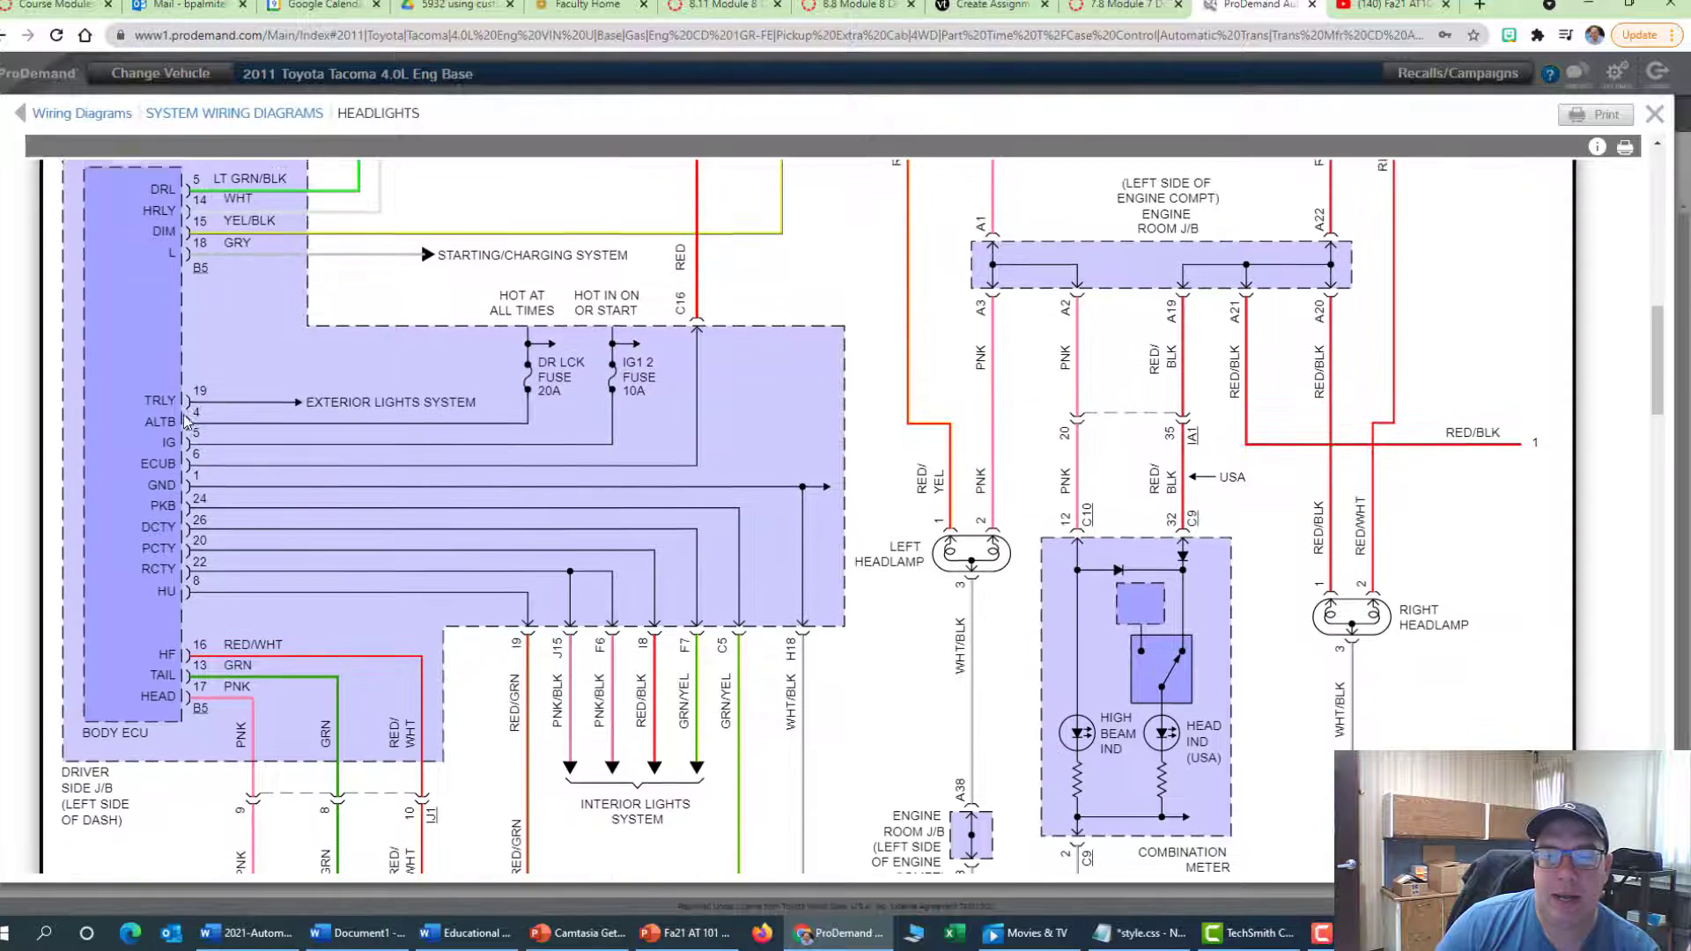
scroll("down", 3)
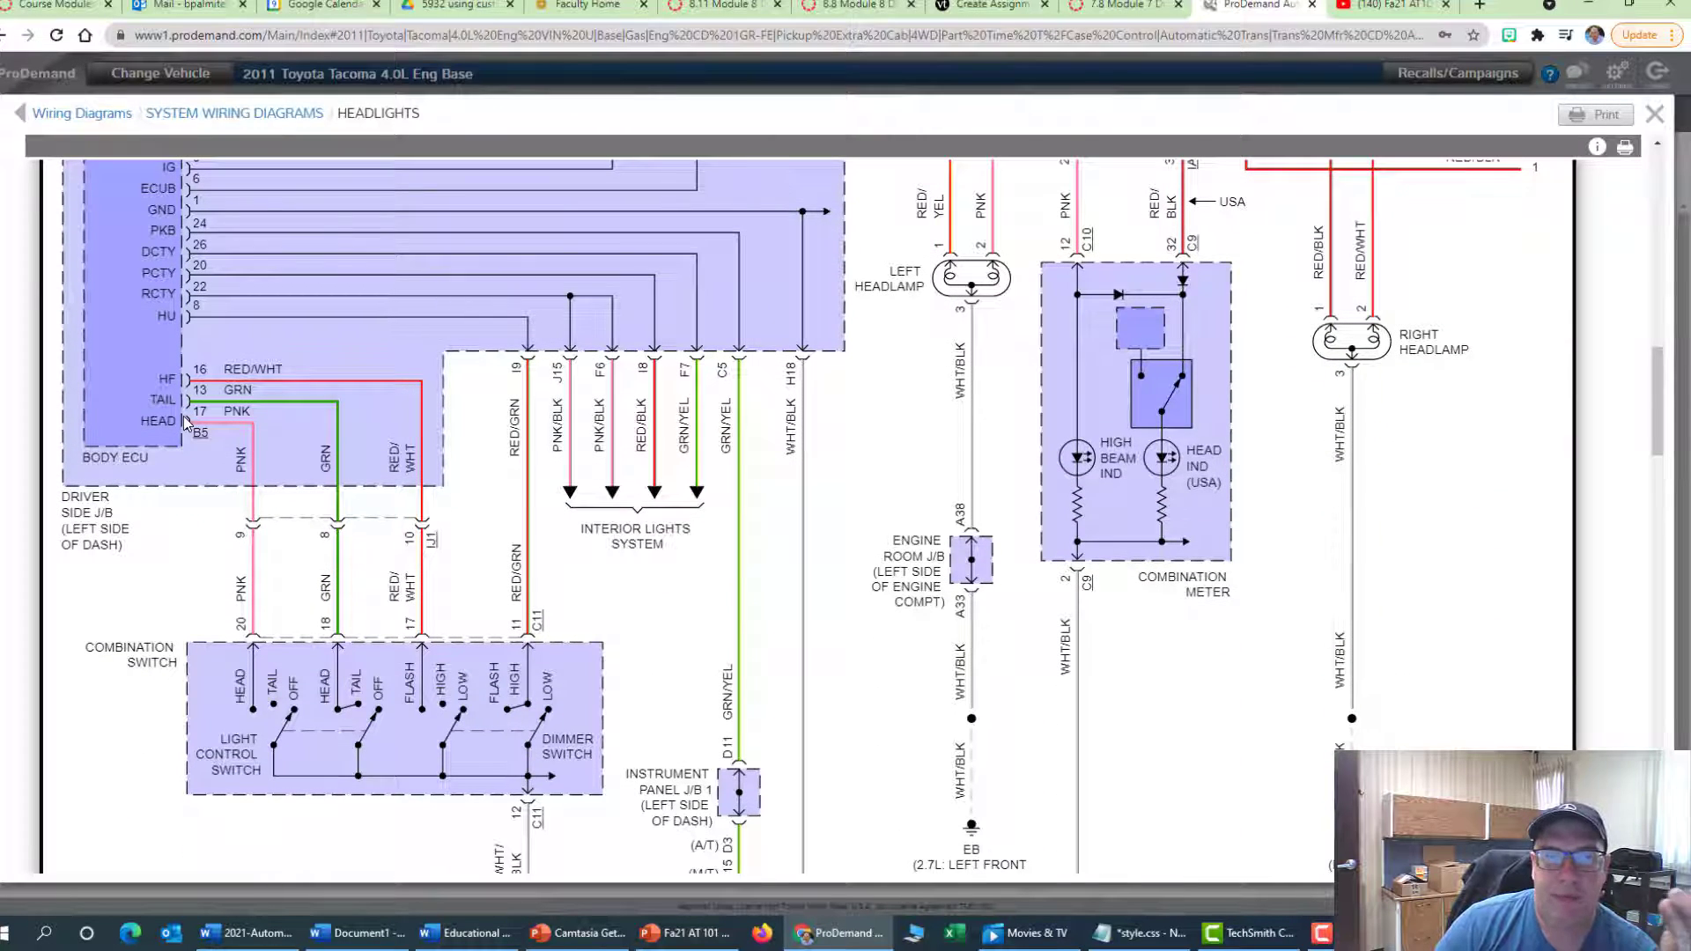
mouse_move(204, 451)
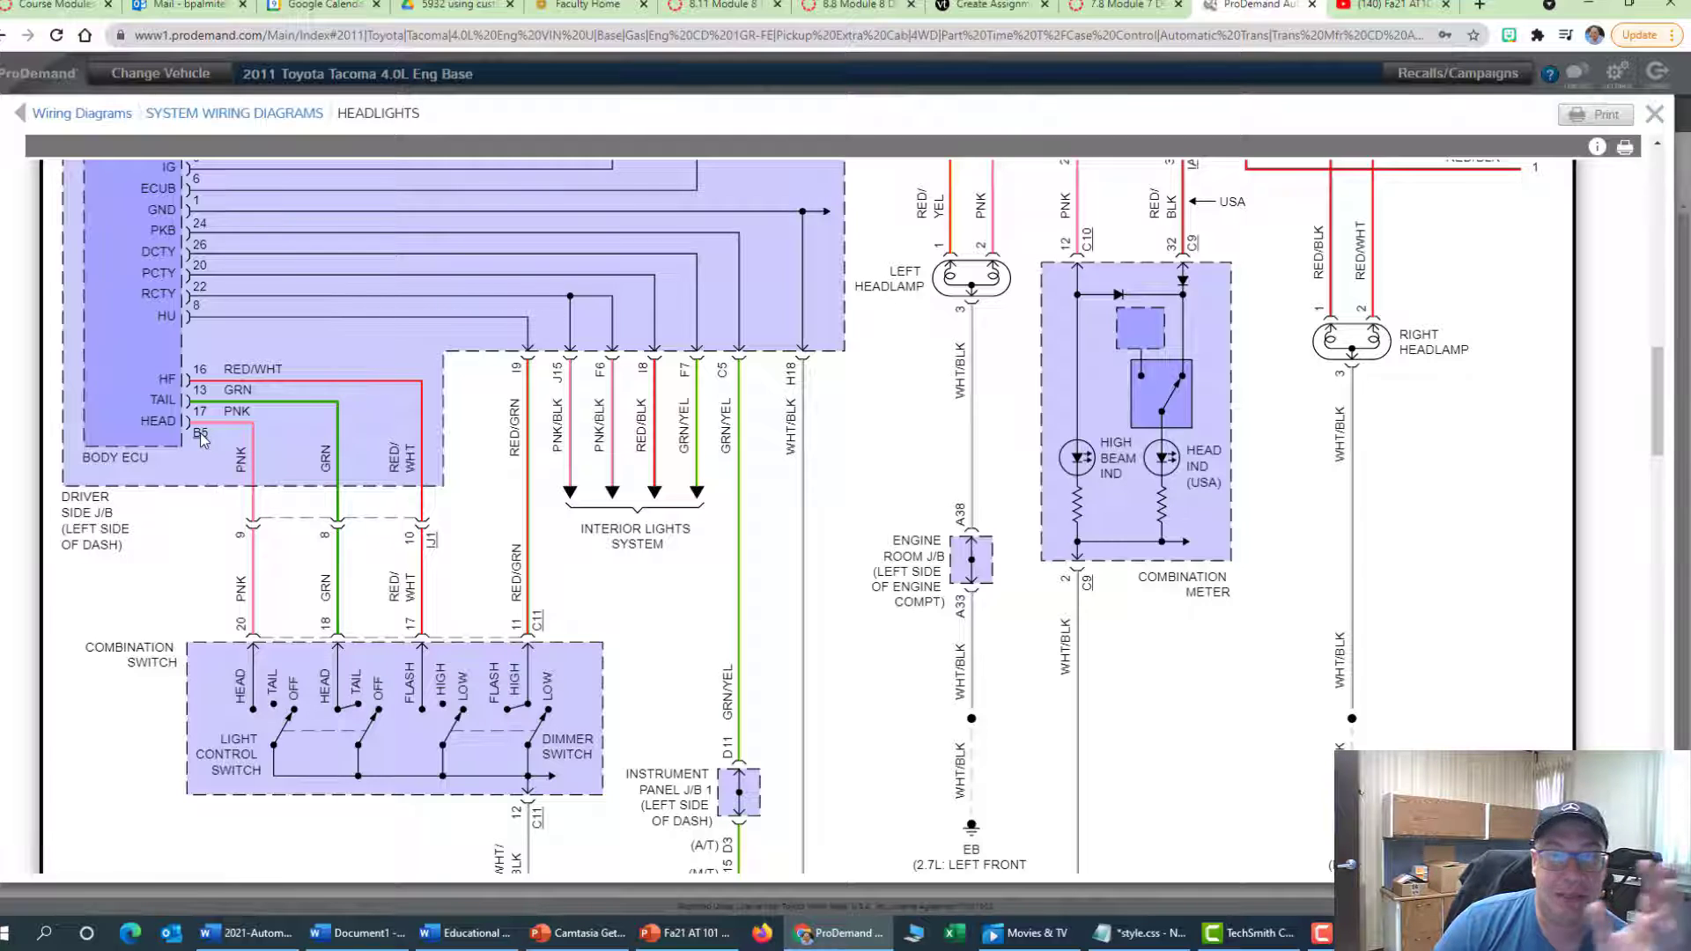
mouse_move(194, 442)
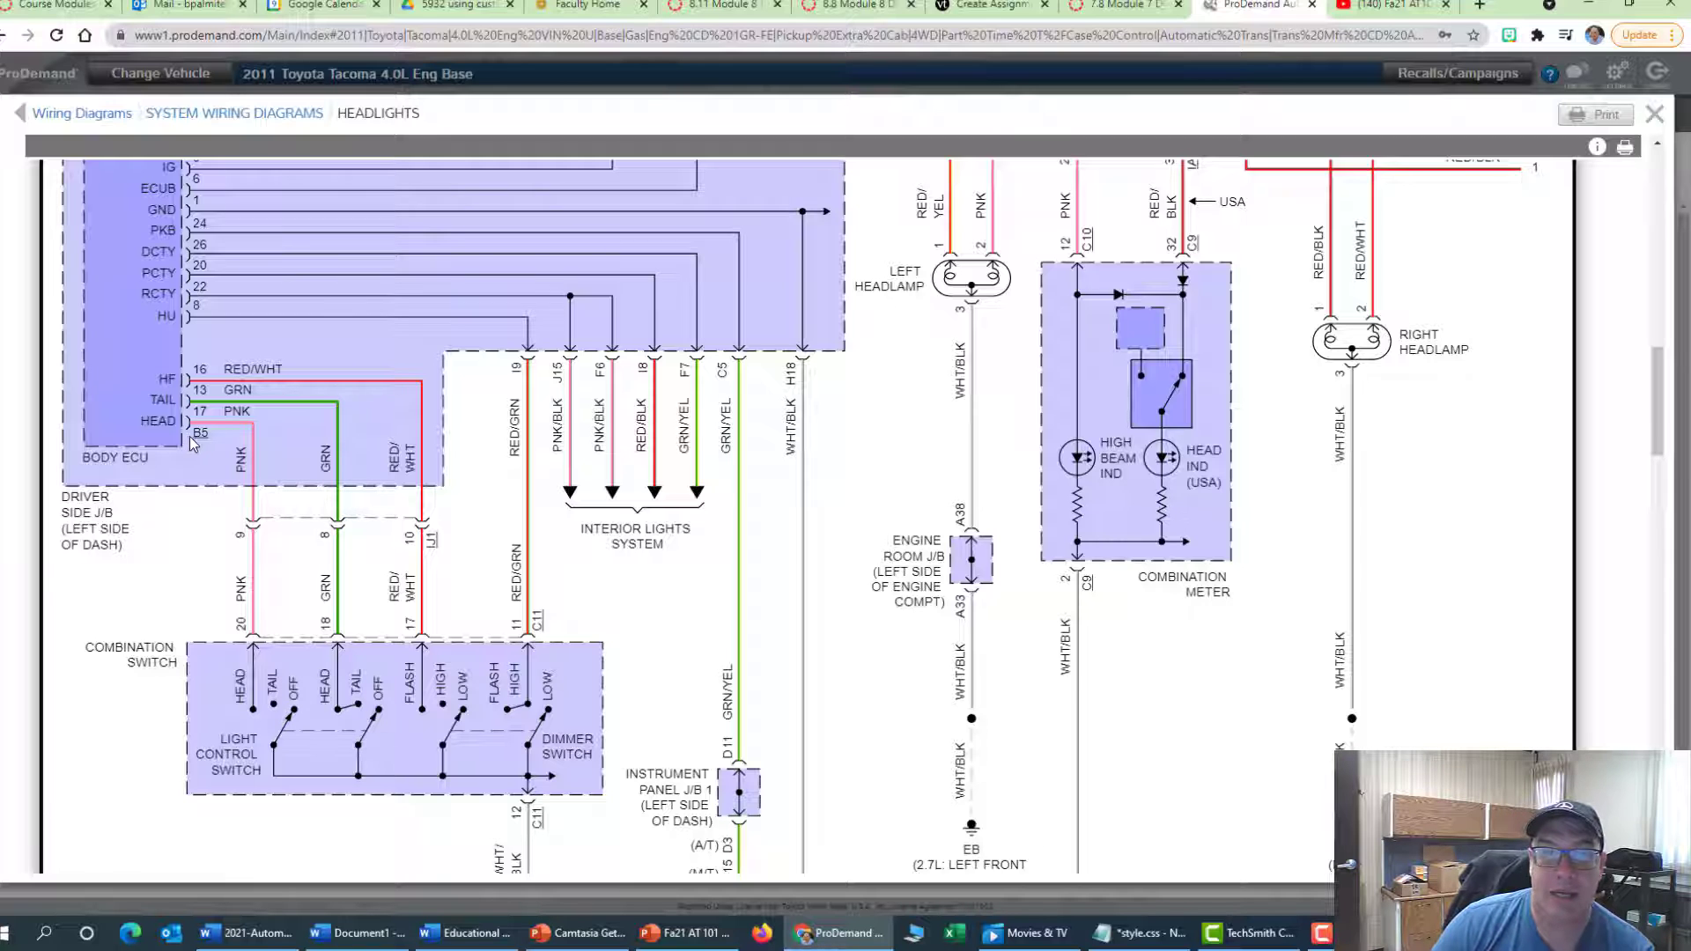
mouse_move(192, 496)
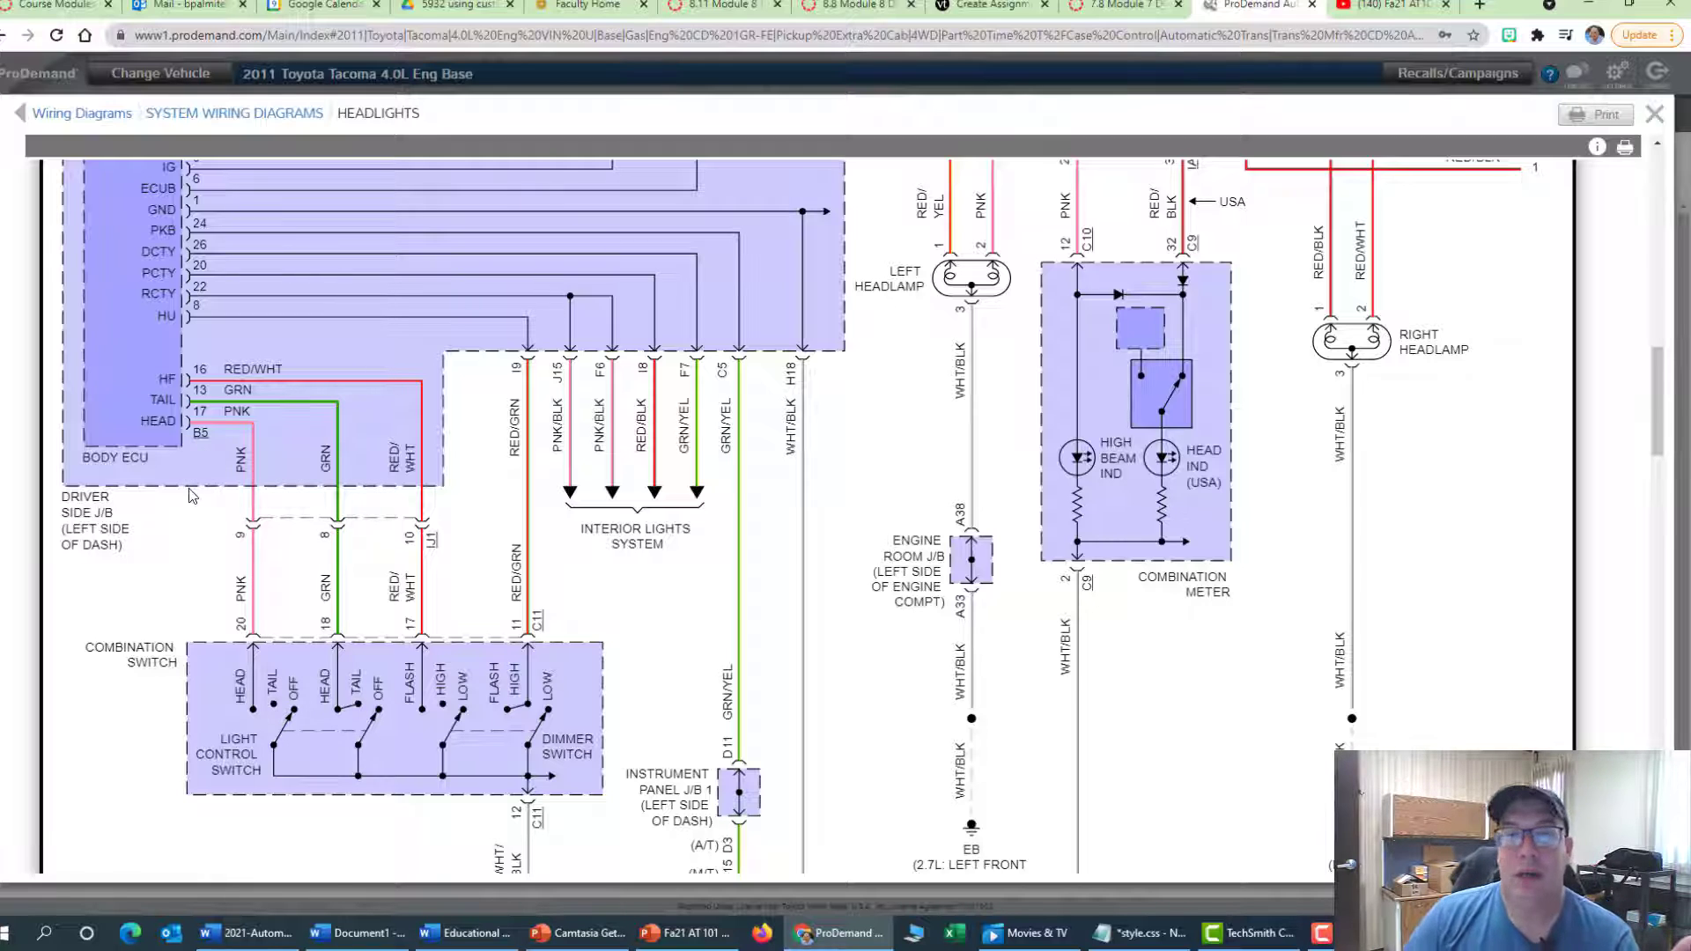
scroll("up", 3)
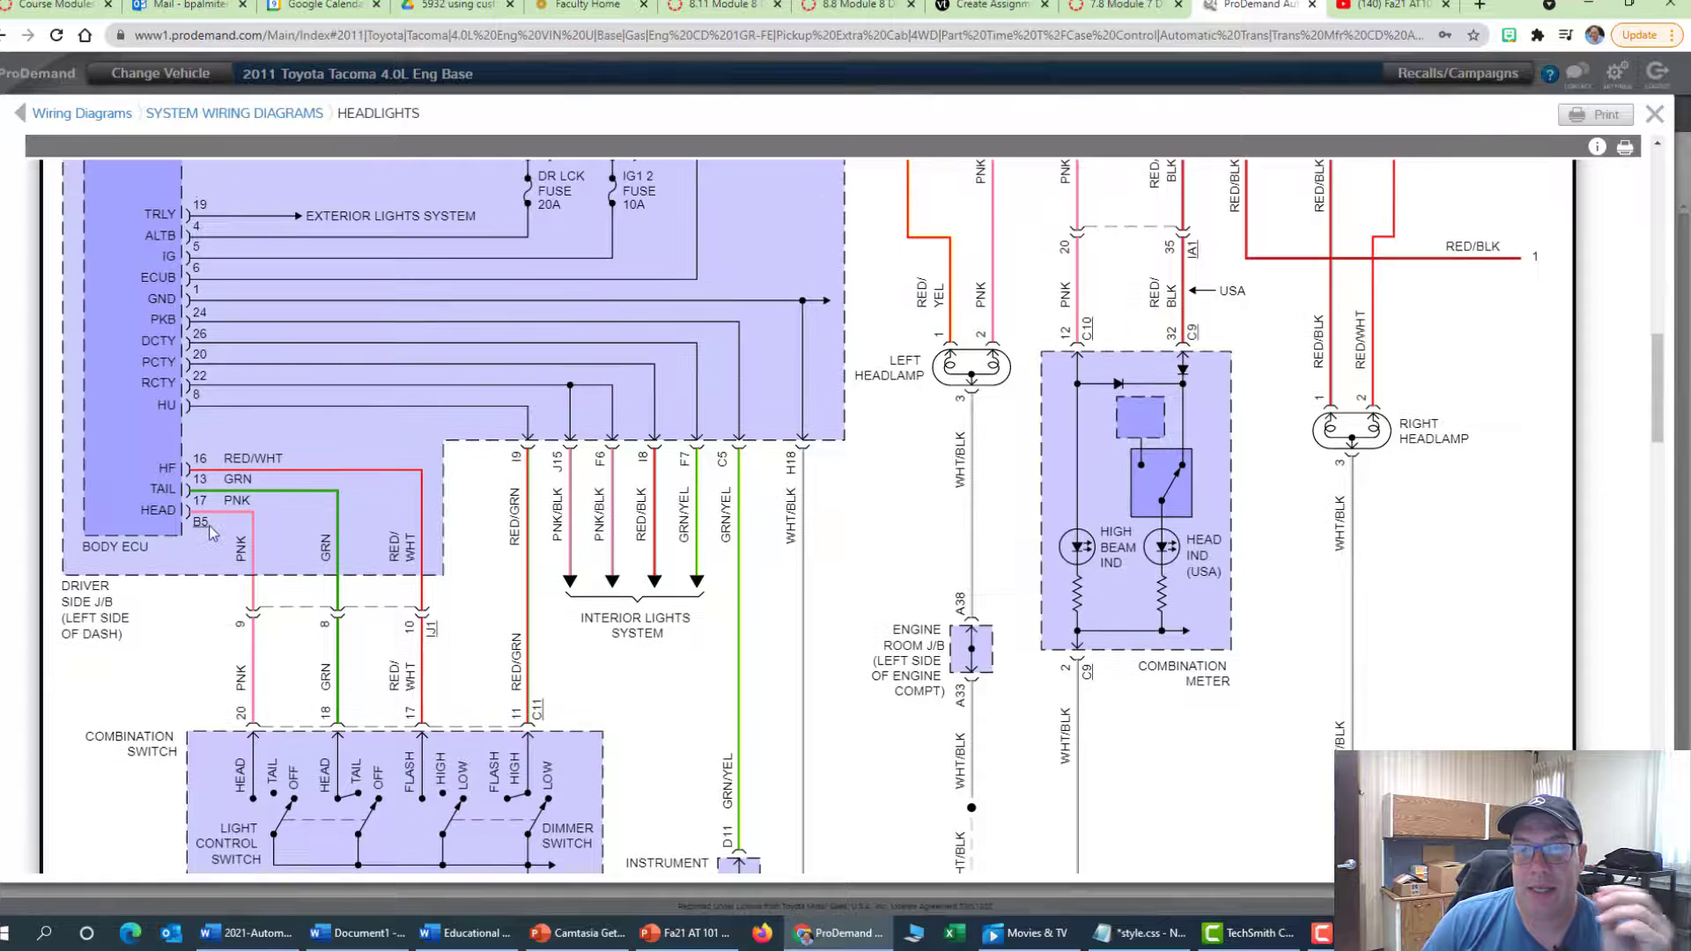
mouse_move(268, 560)
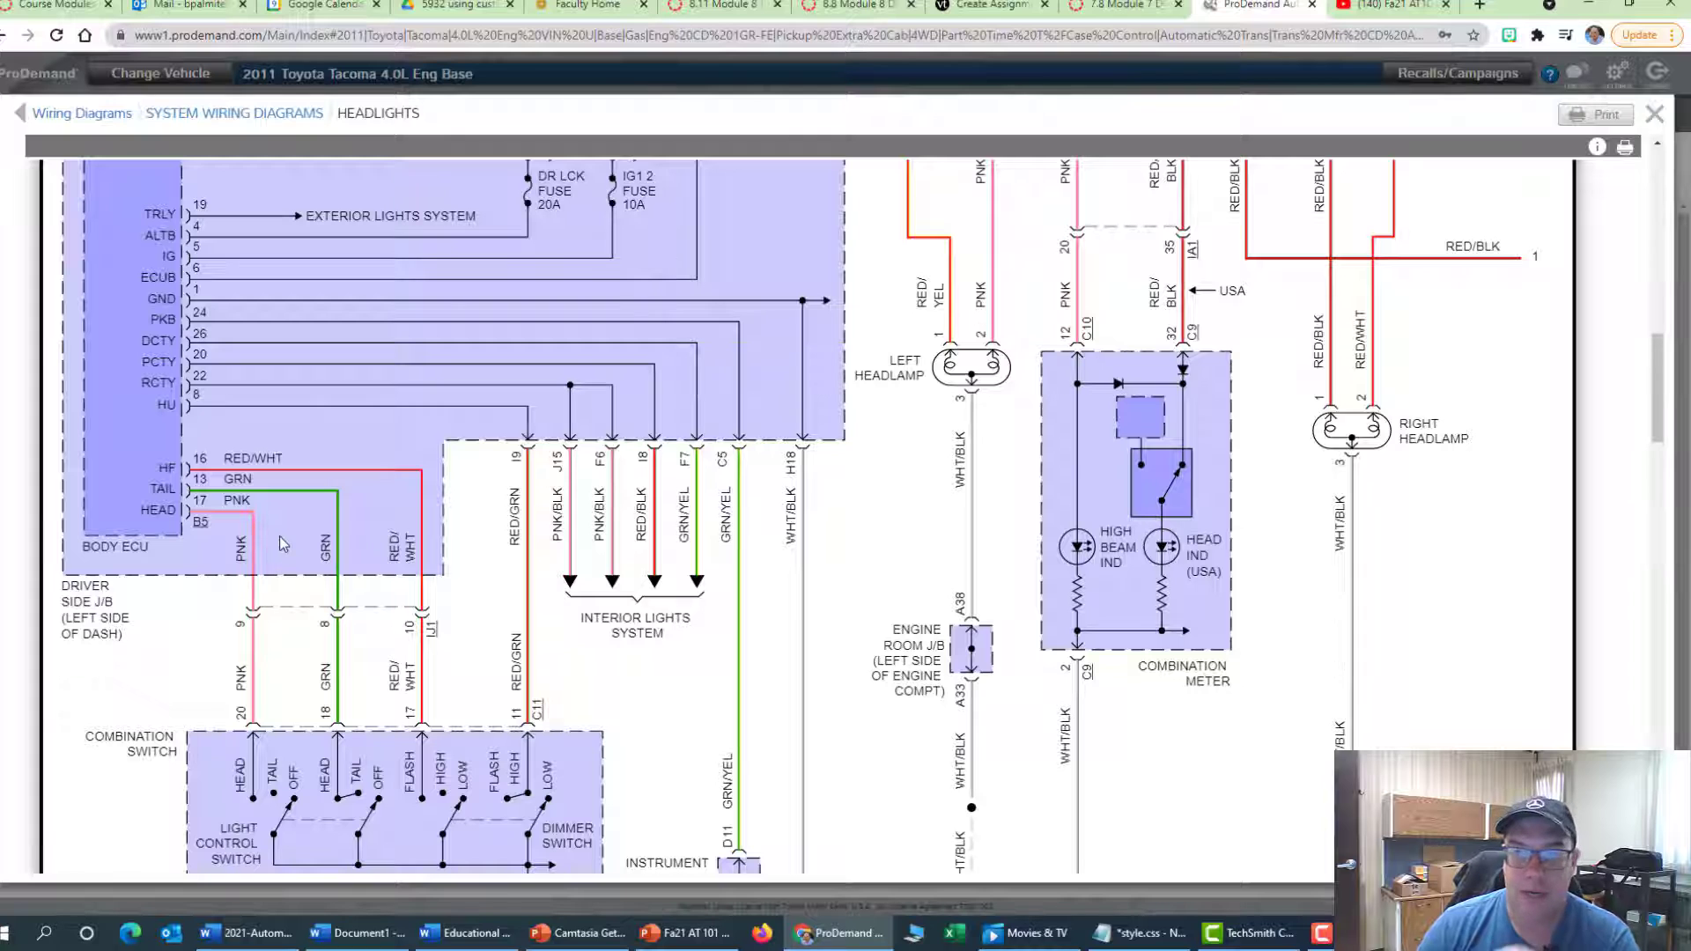
mouse_move(227, 521)
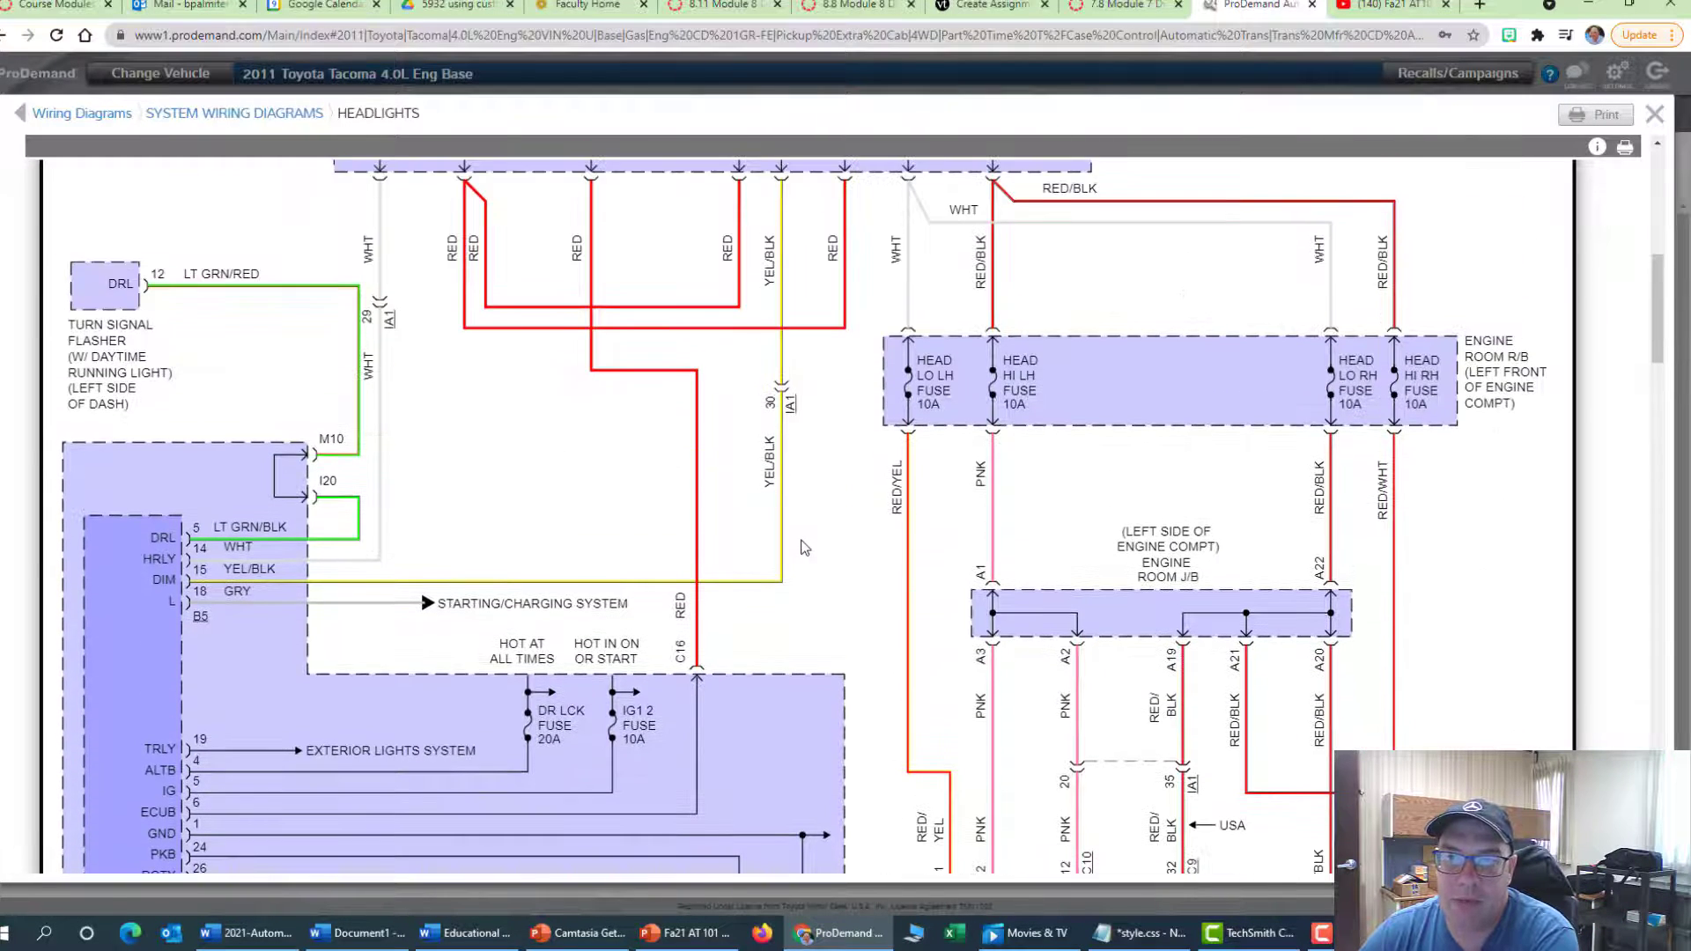
Scroll from the relays down to the engine room junction block and left headlamp wiring
scroll("down", 3)
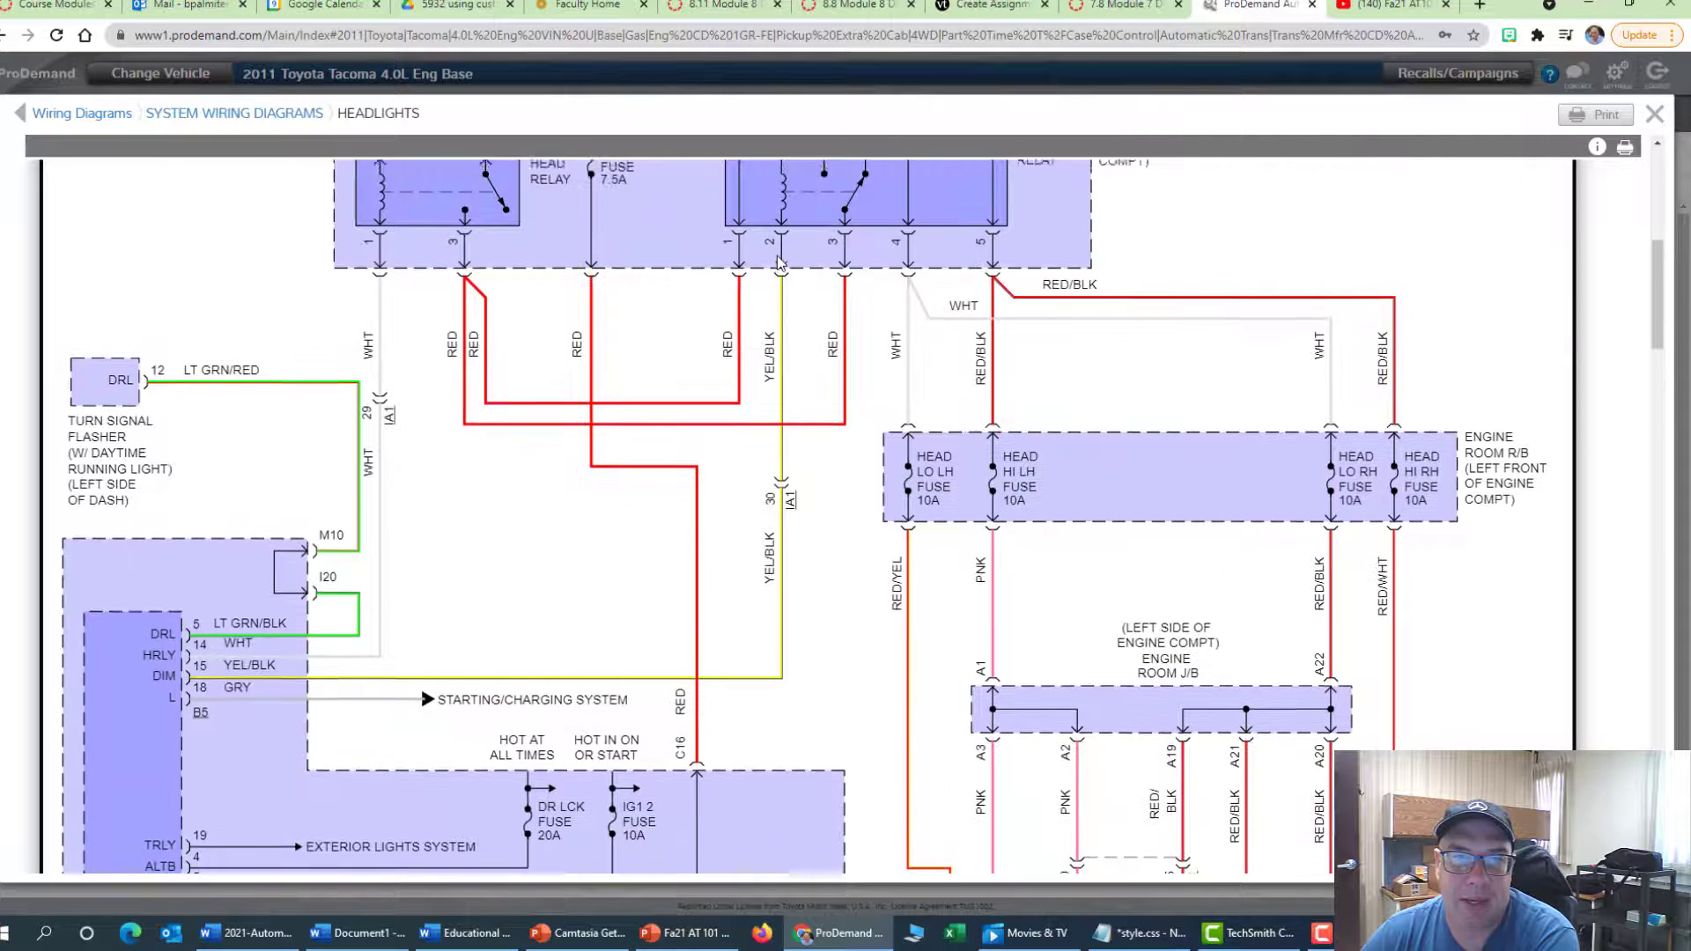
scroll("up", 3)
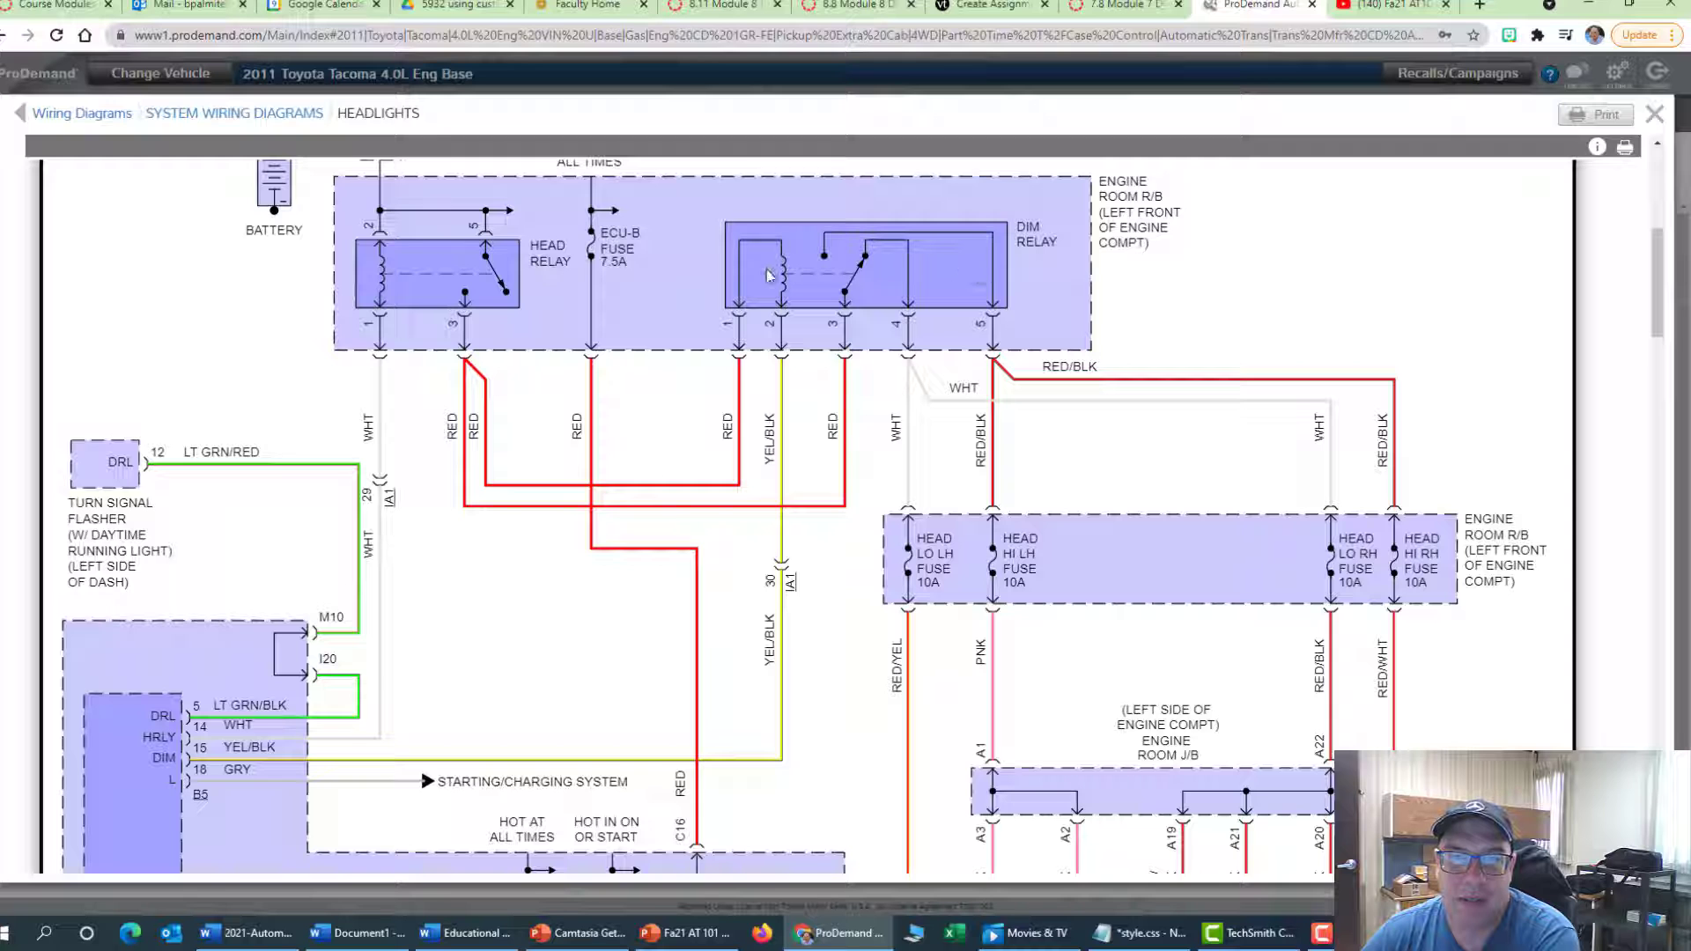
scroll("up", 3)
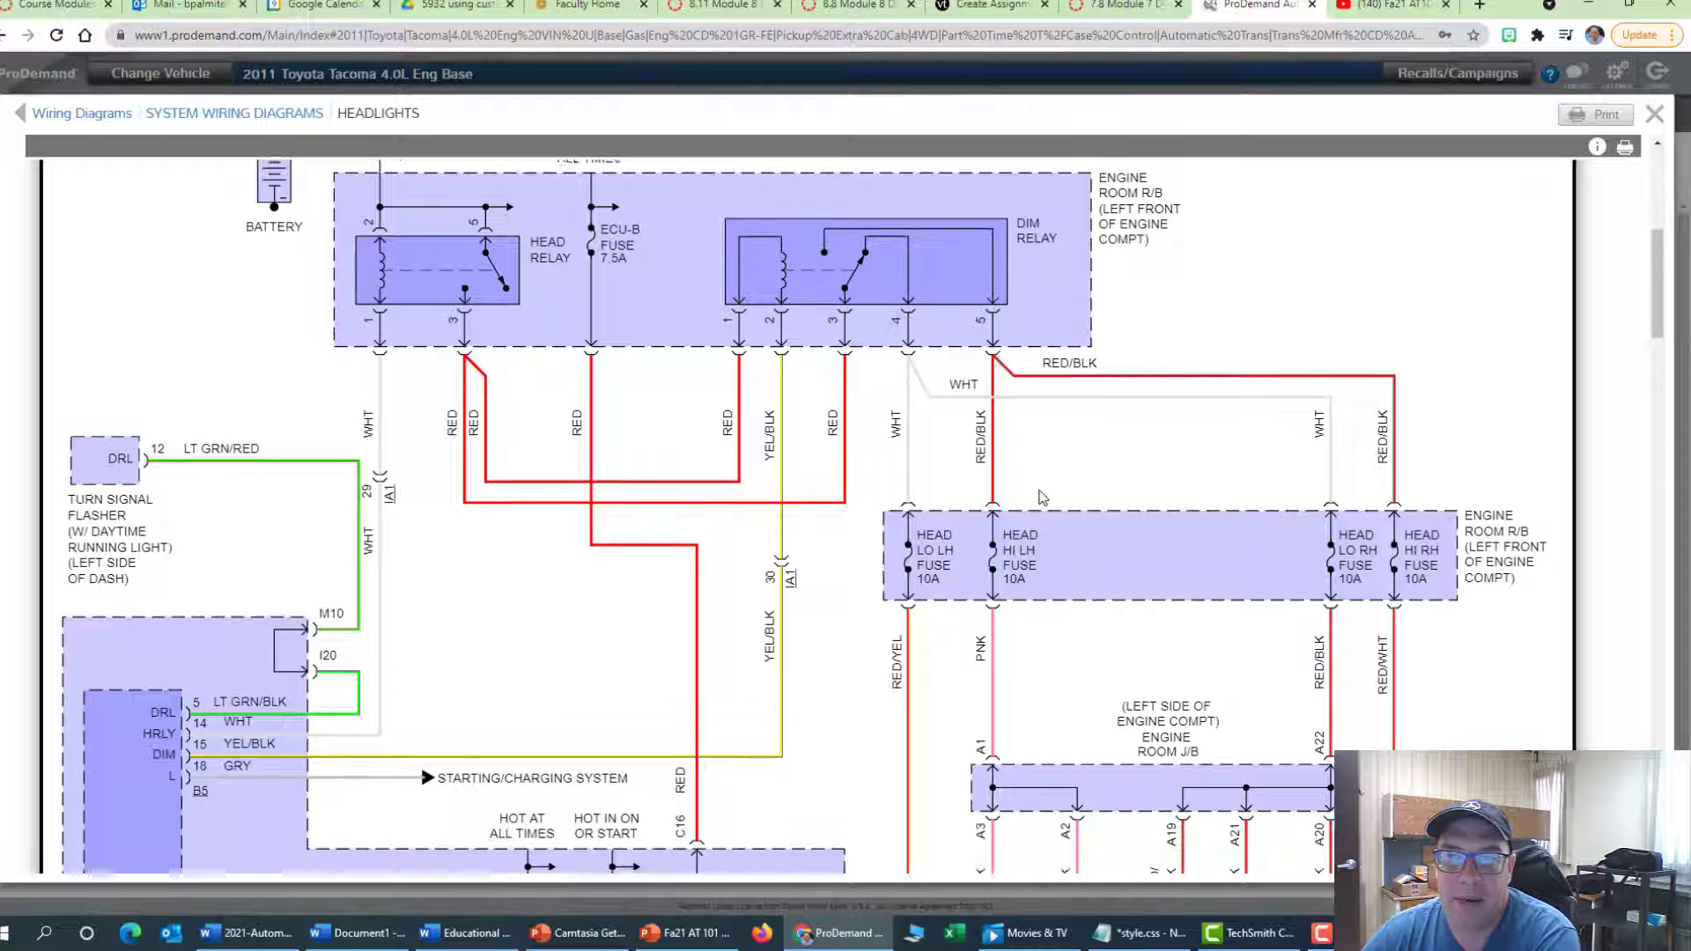
scroll("down", 3)
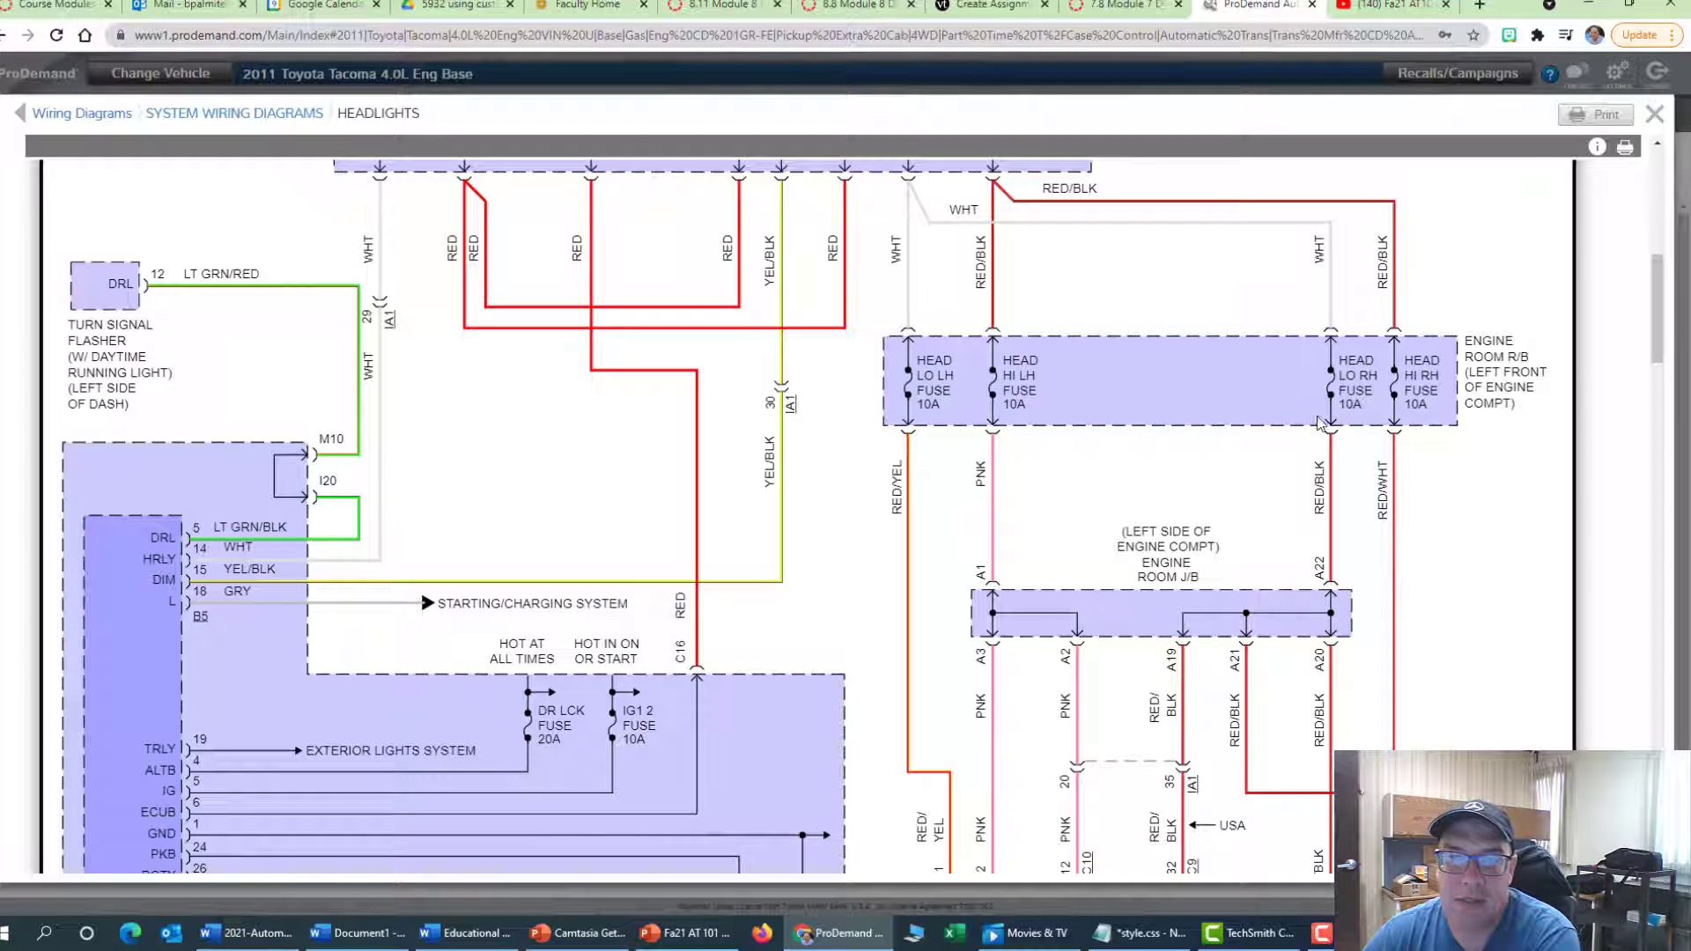
scroll("down", 3)
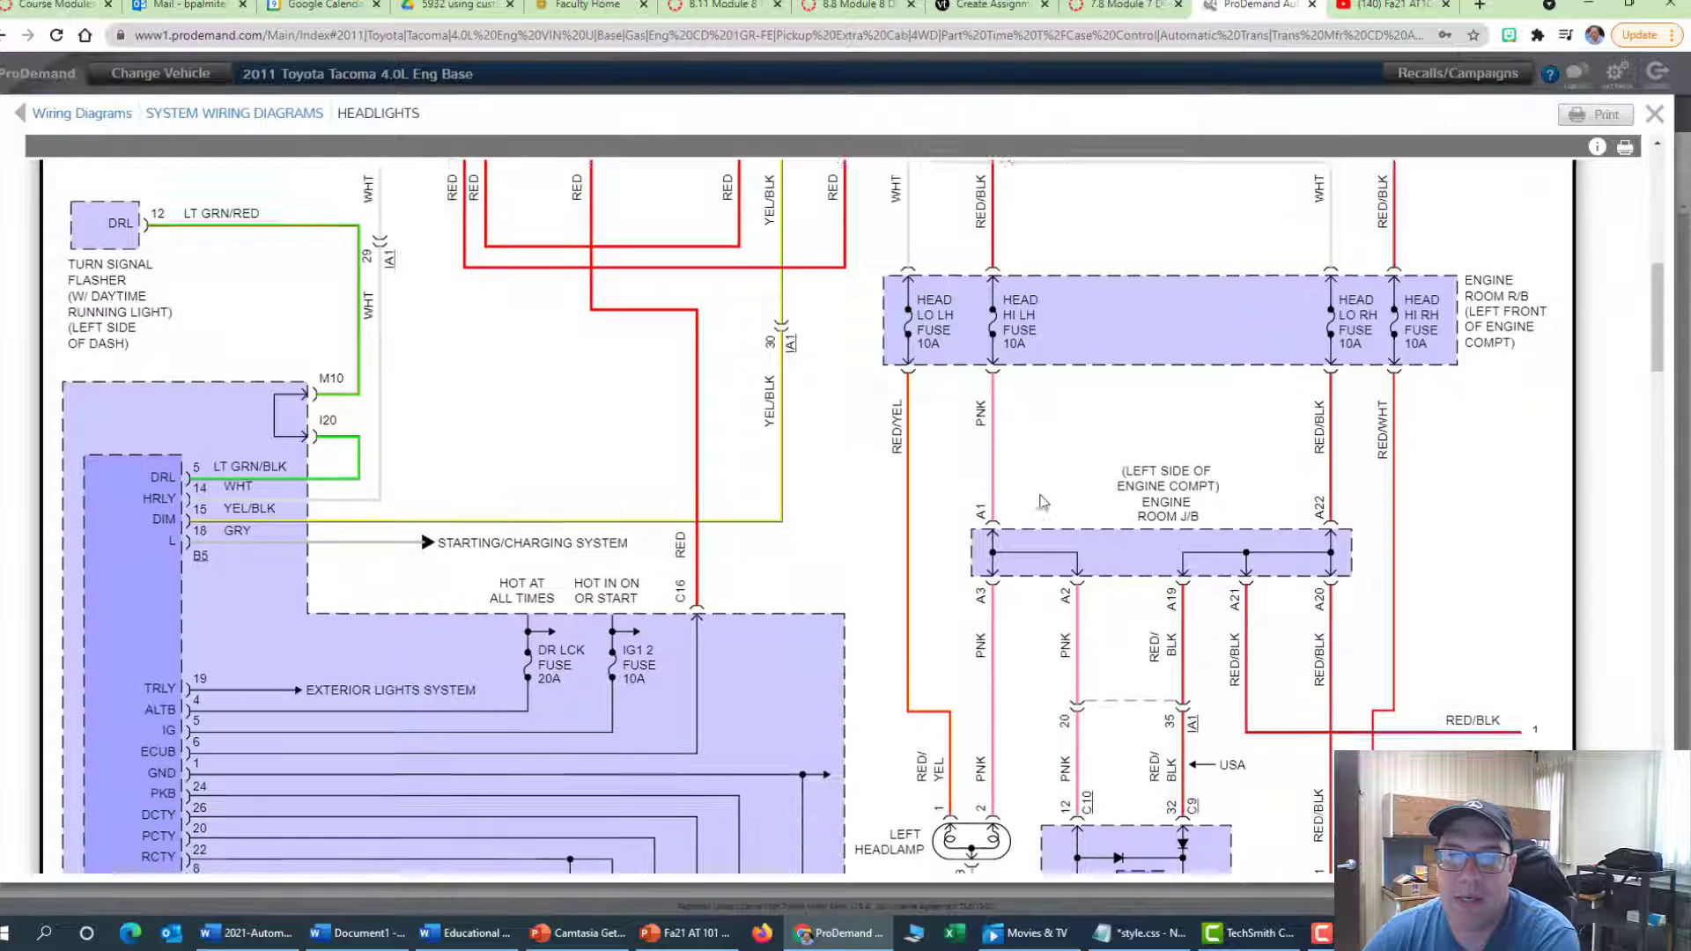
scroll("down", 3)
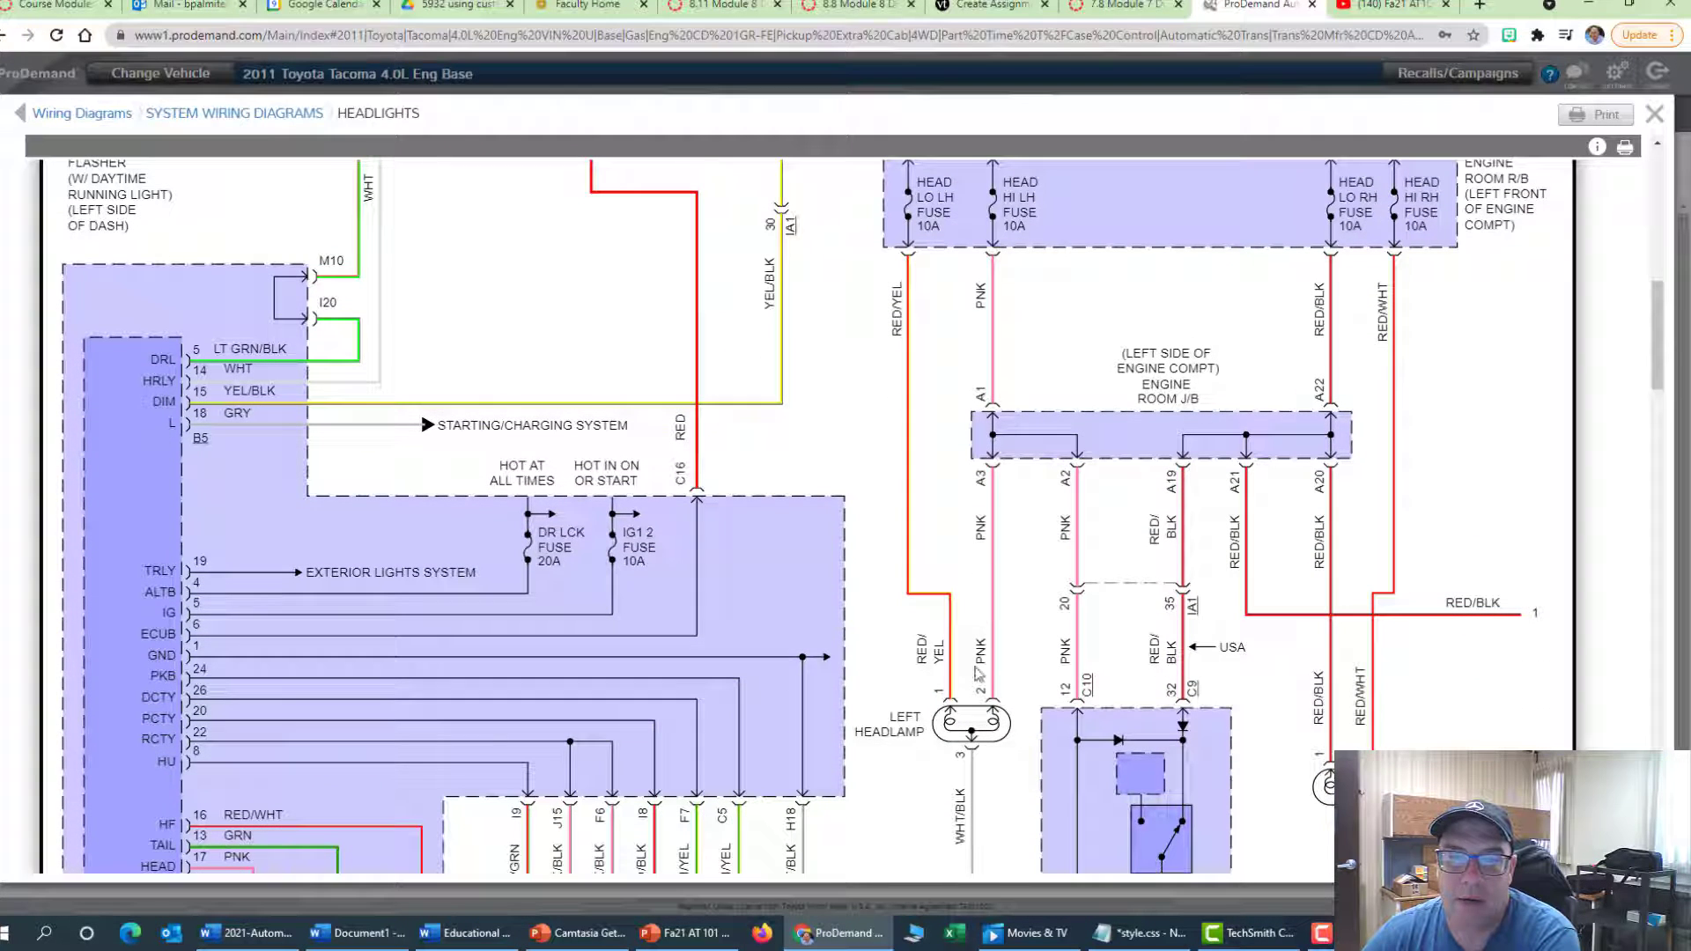
mouse_move(1002, 768)
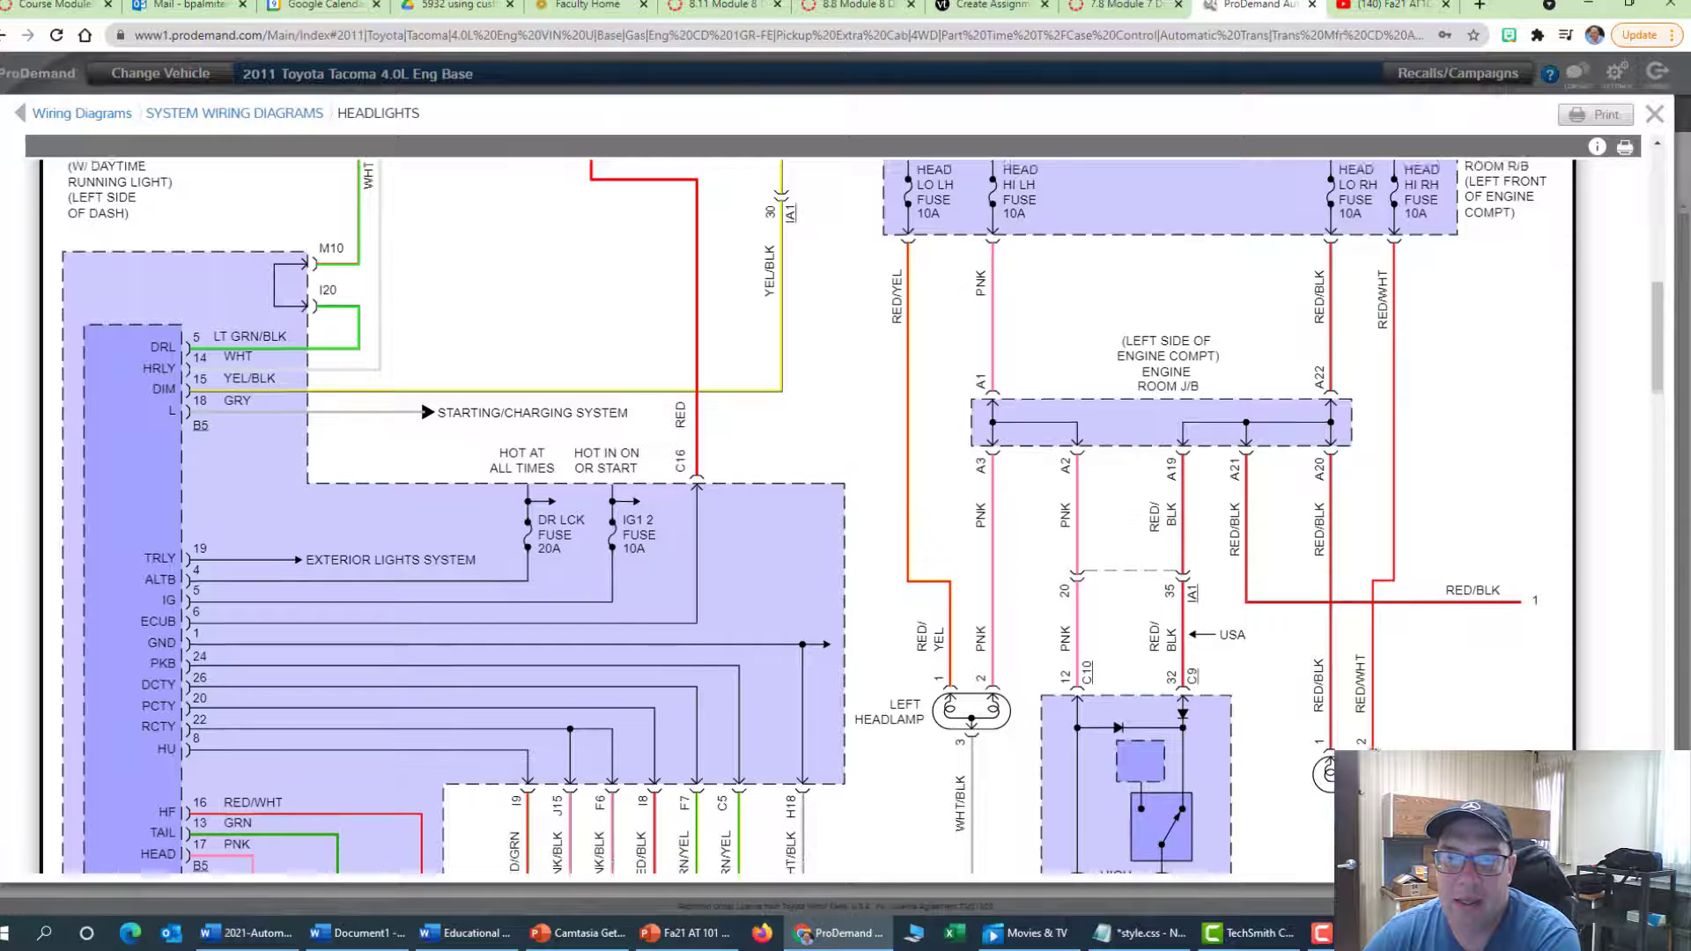
scroll("down", 3)
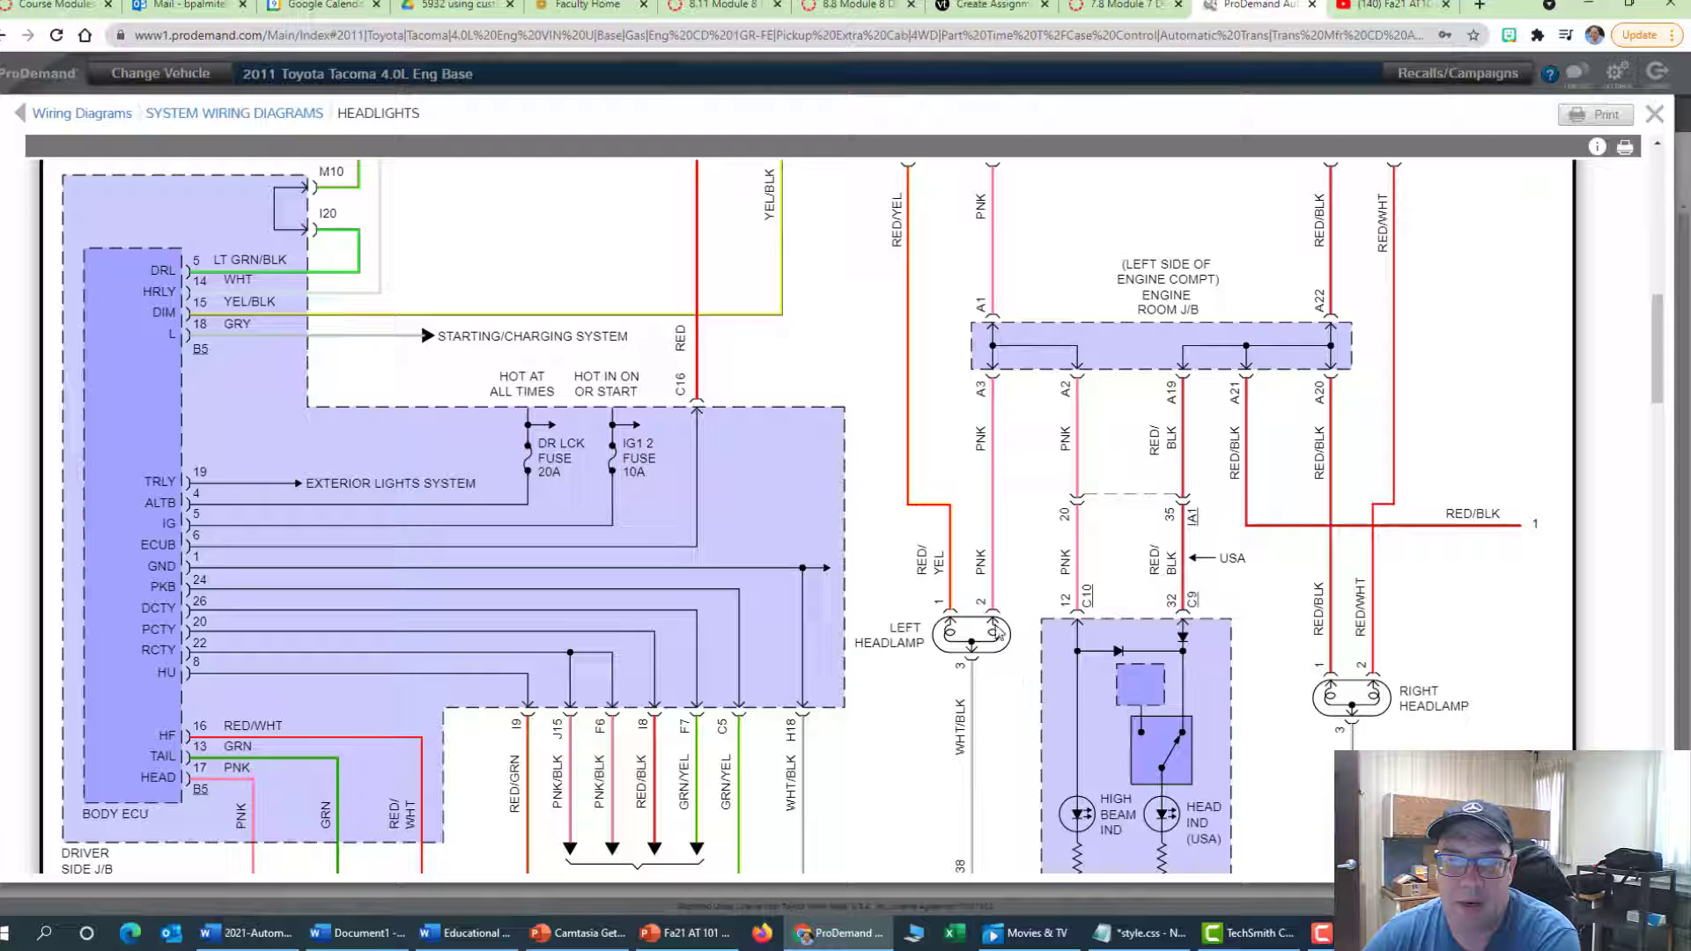
mouse_move(986, 646)
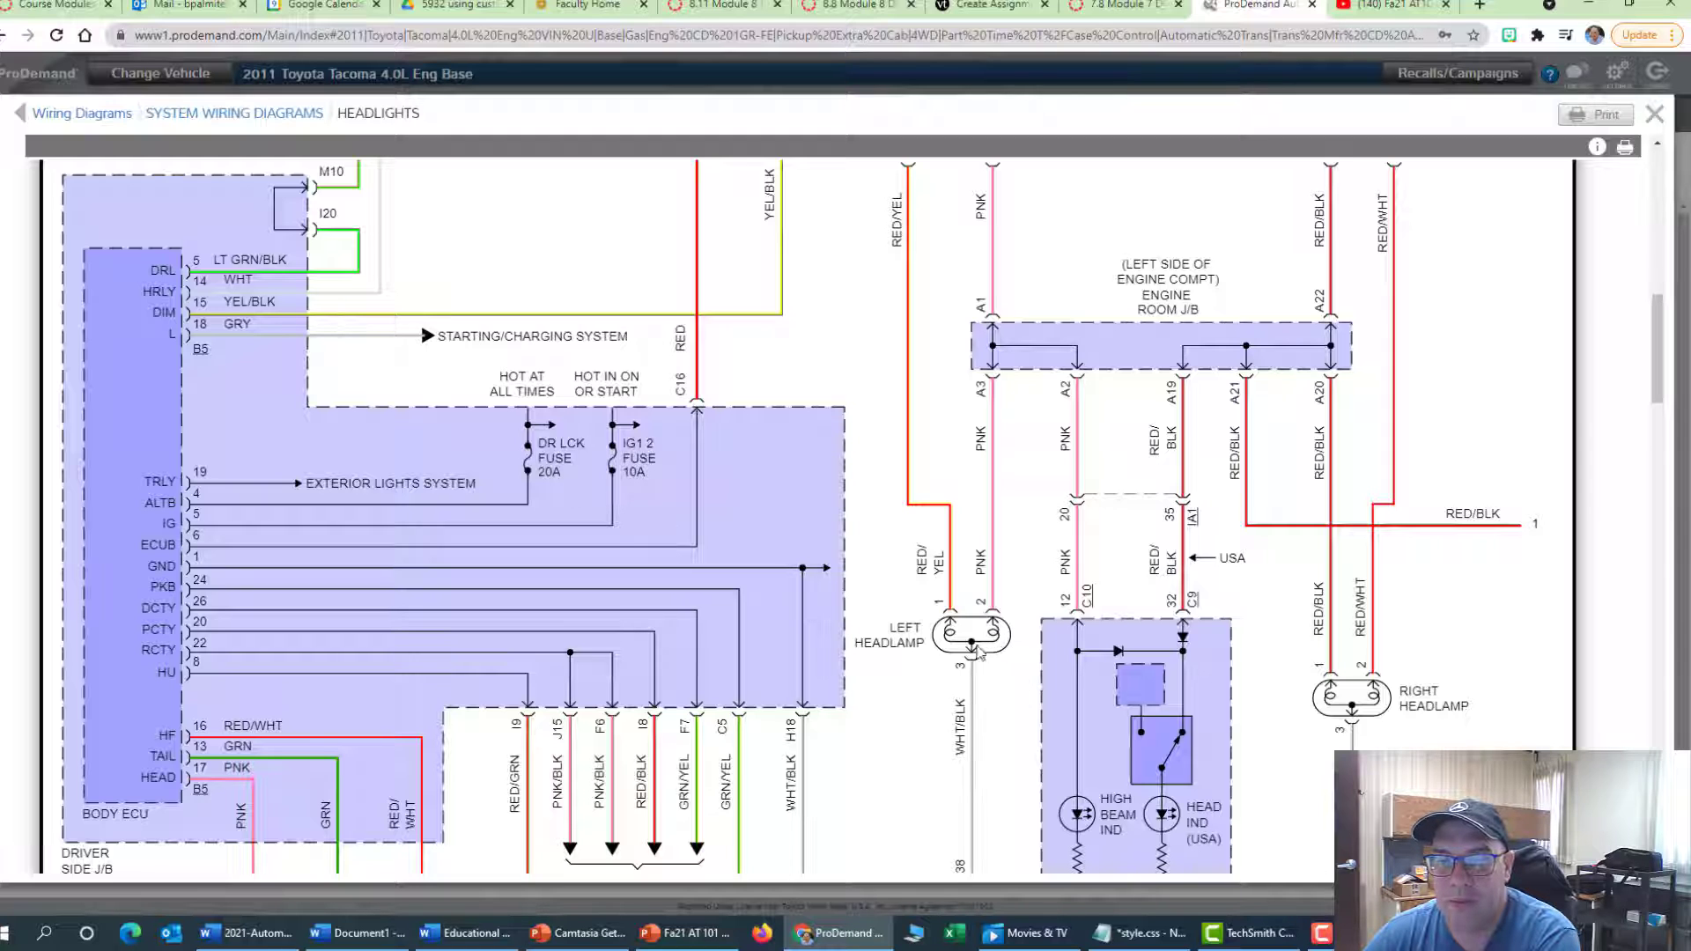
mouse_move(911, 661)
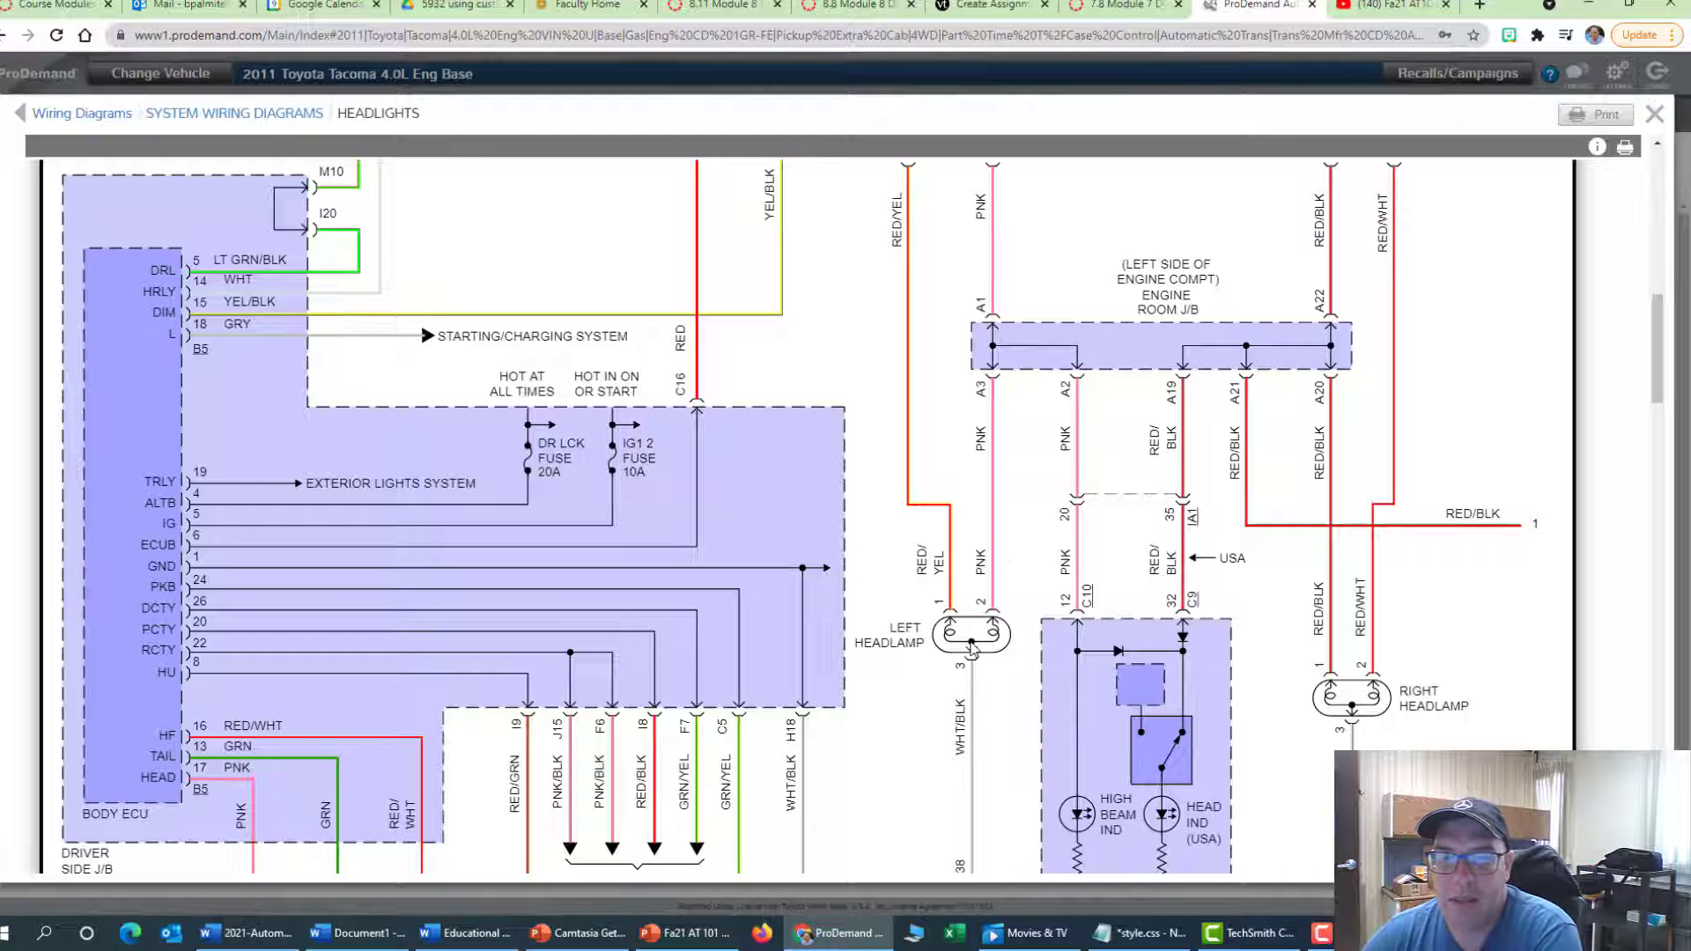
mouse_move(1011, 689)
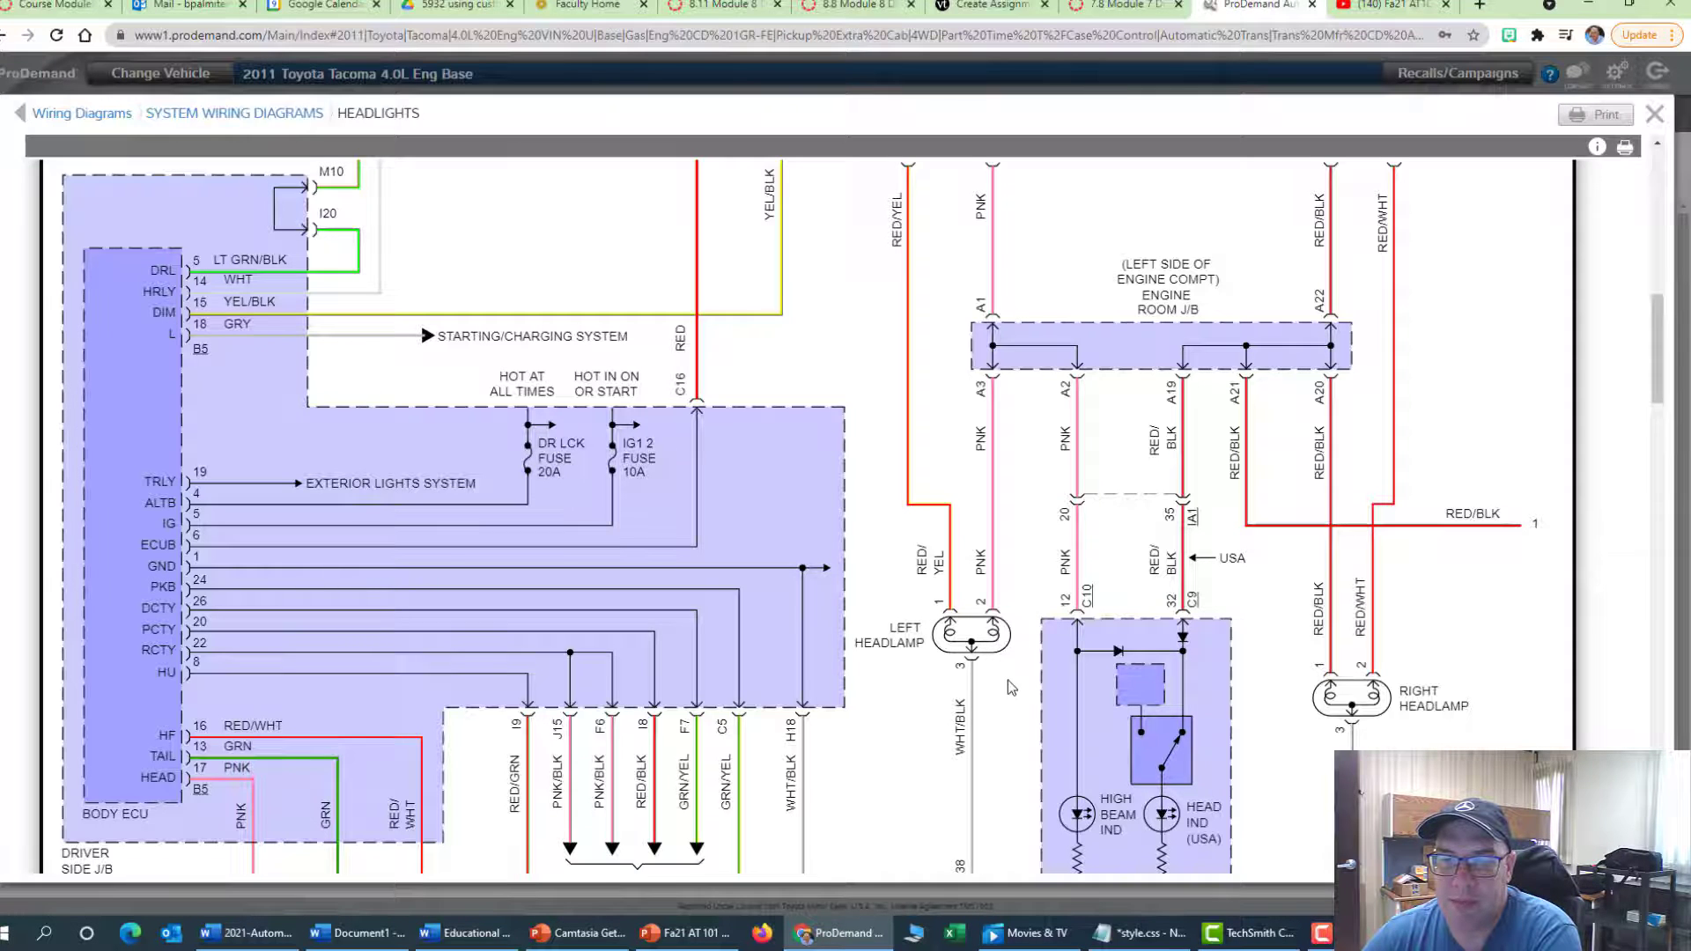
scroll("down", 3)
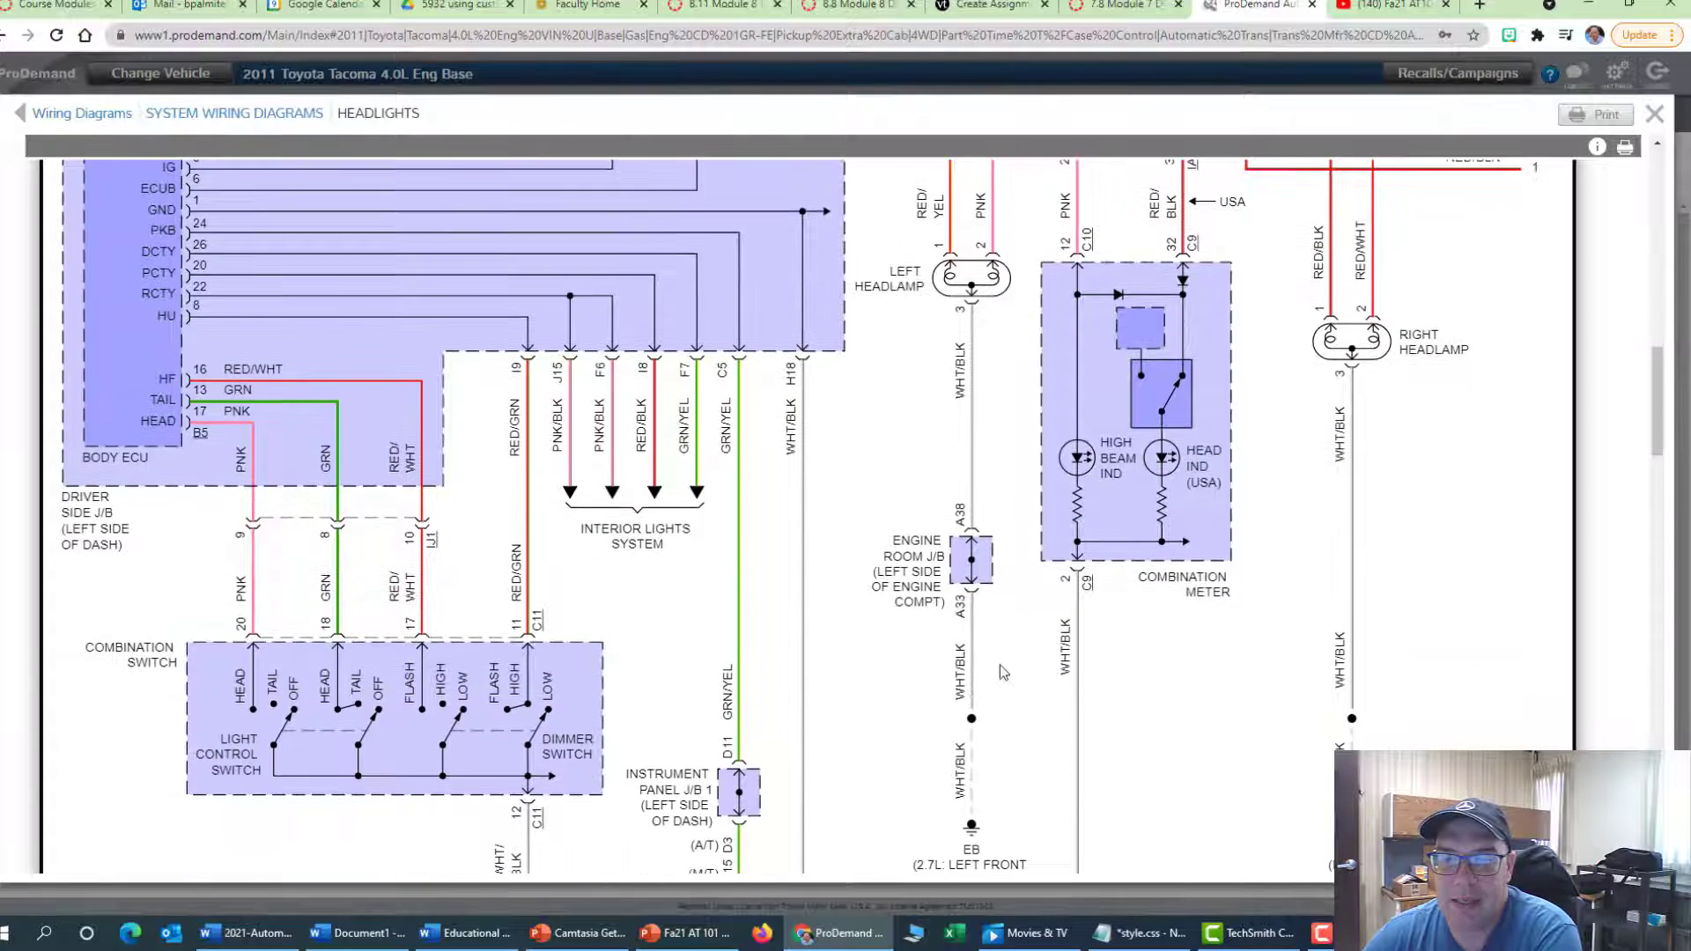
scroll("down", 3)
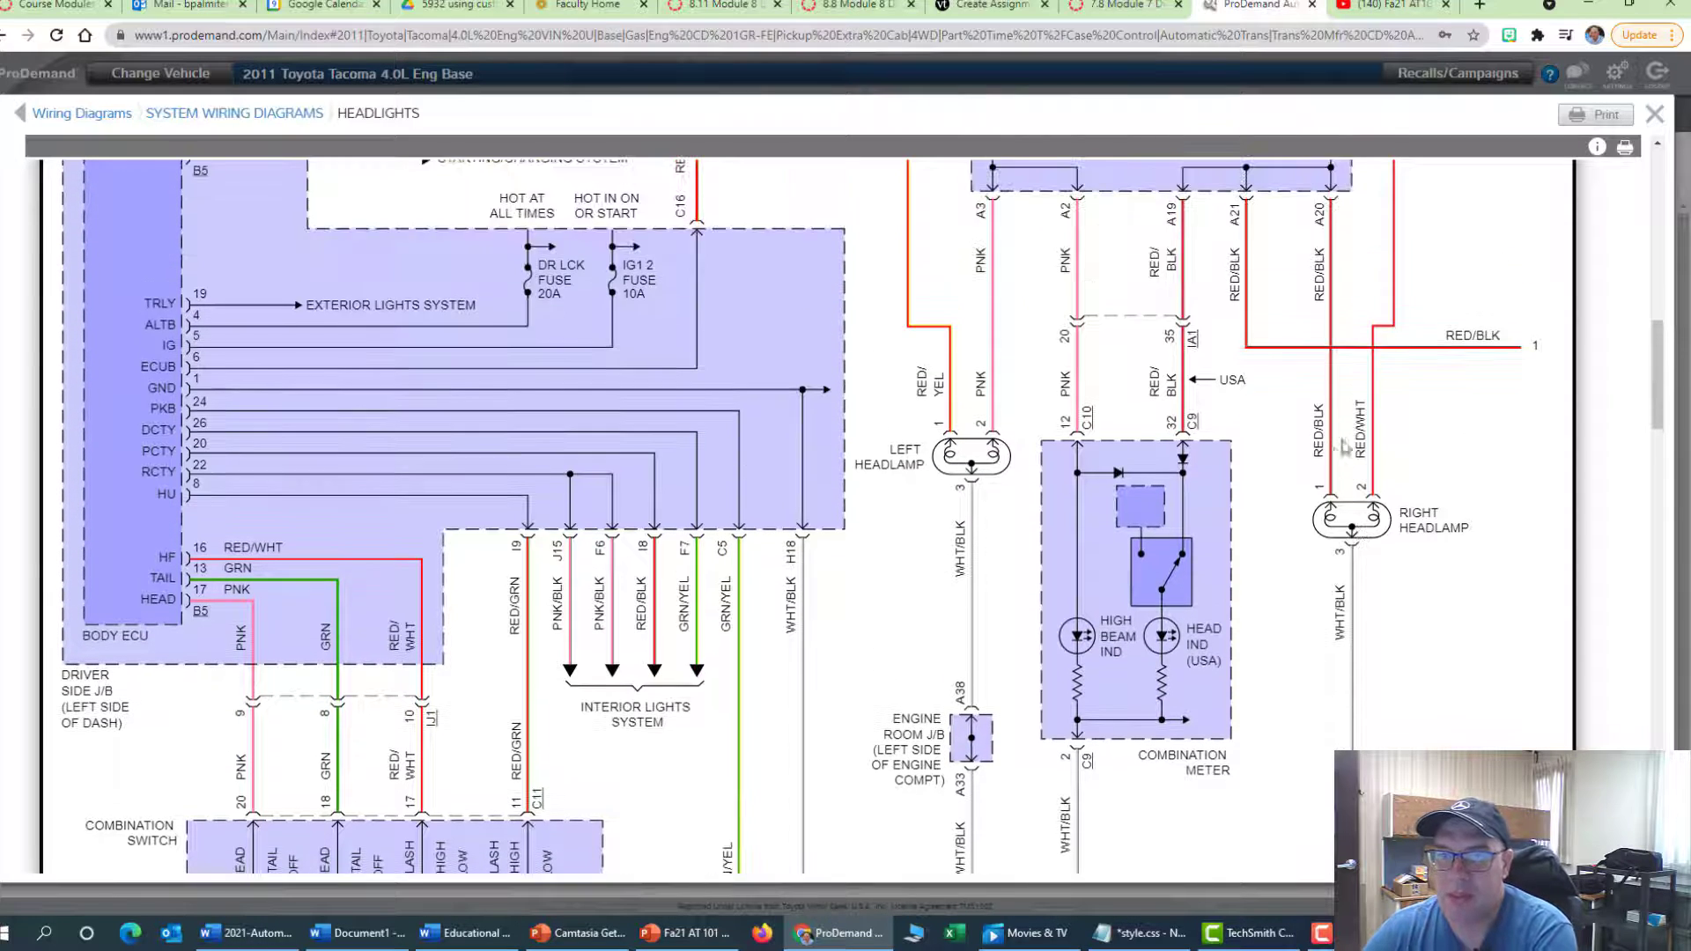
scroll("up", 3)
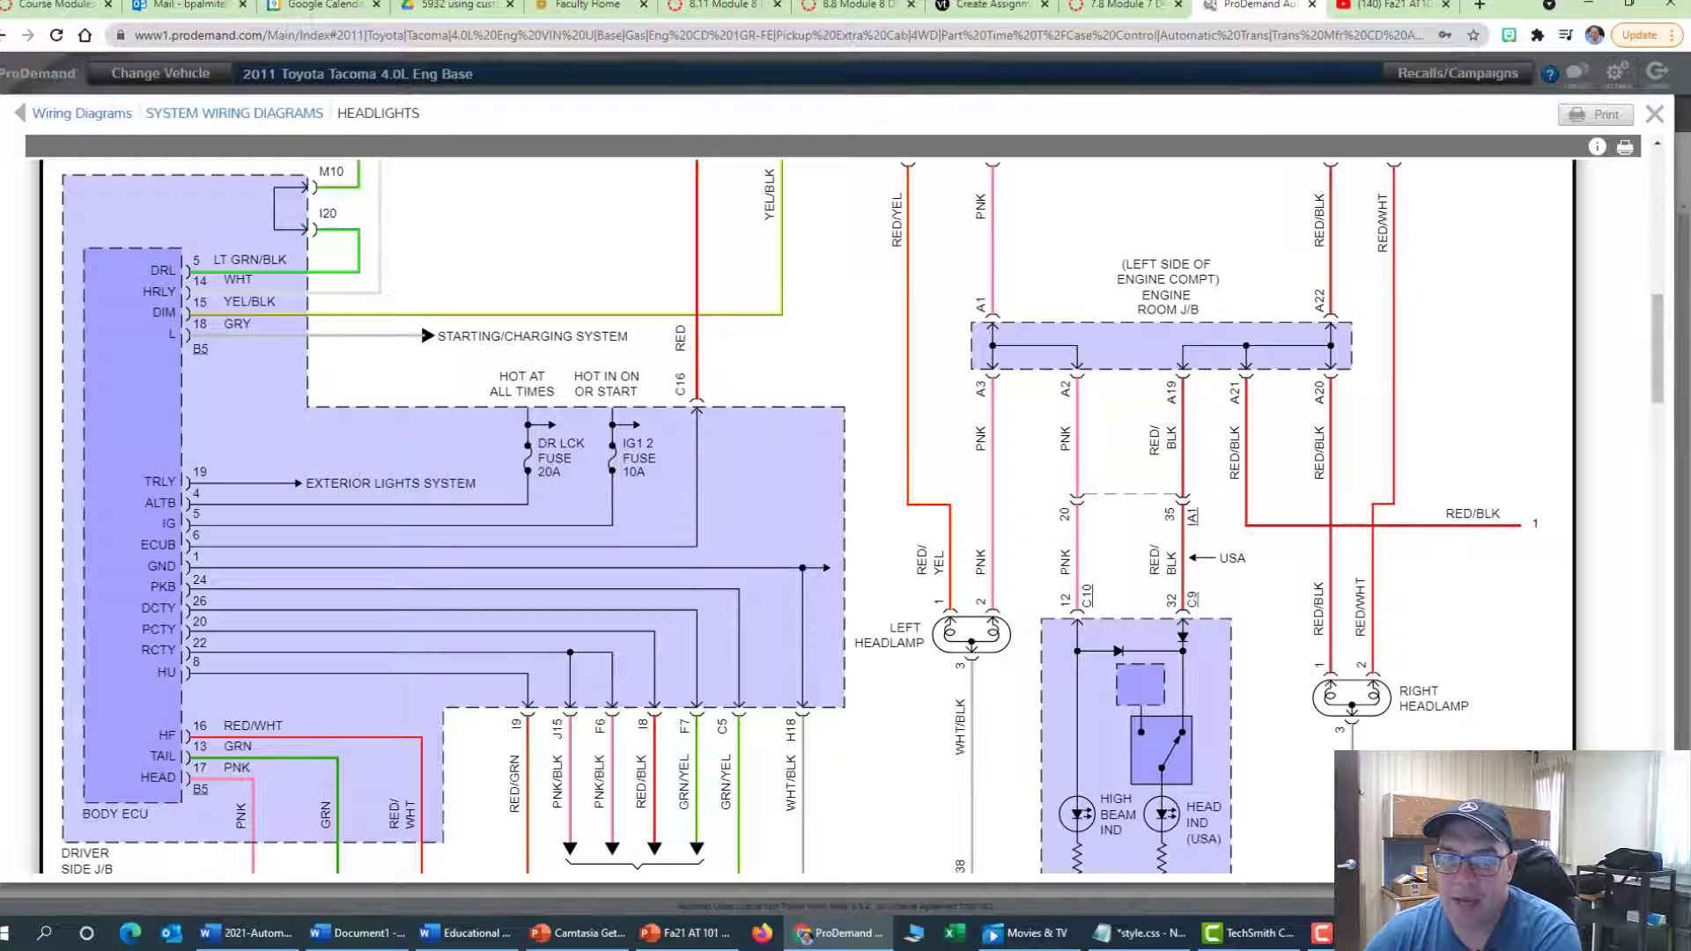
scroll("up", 3)
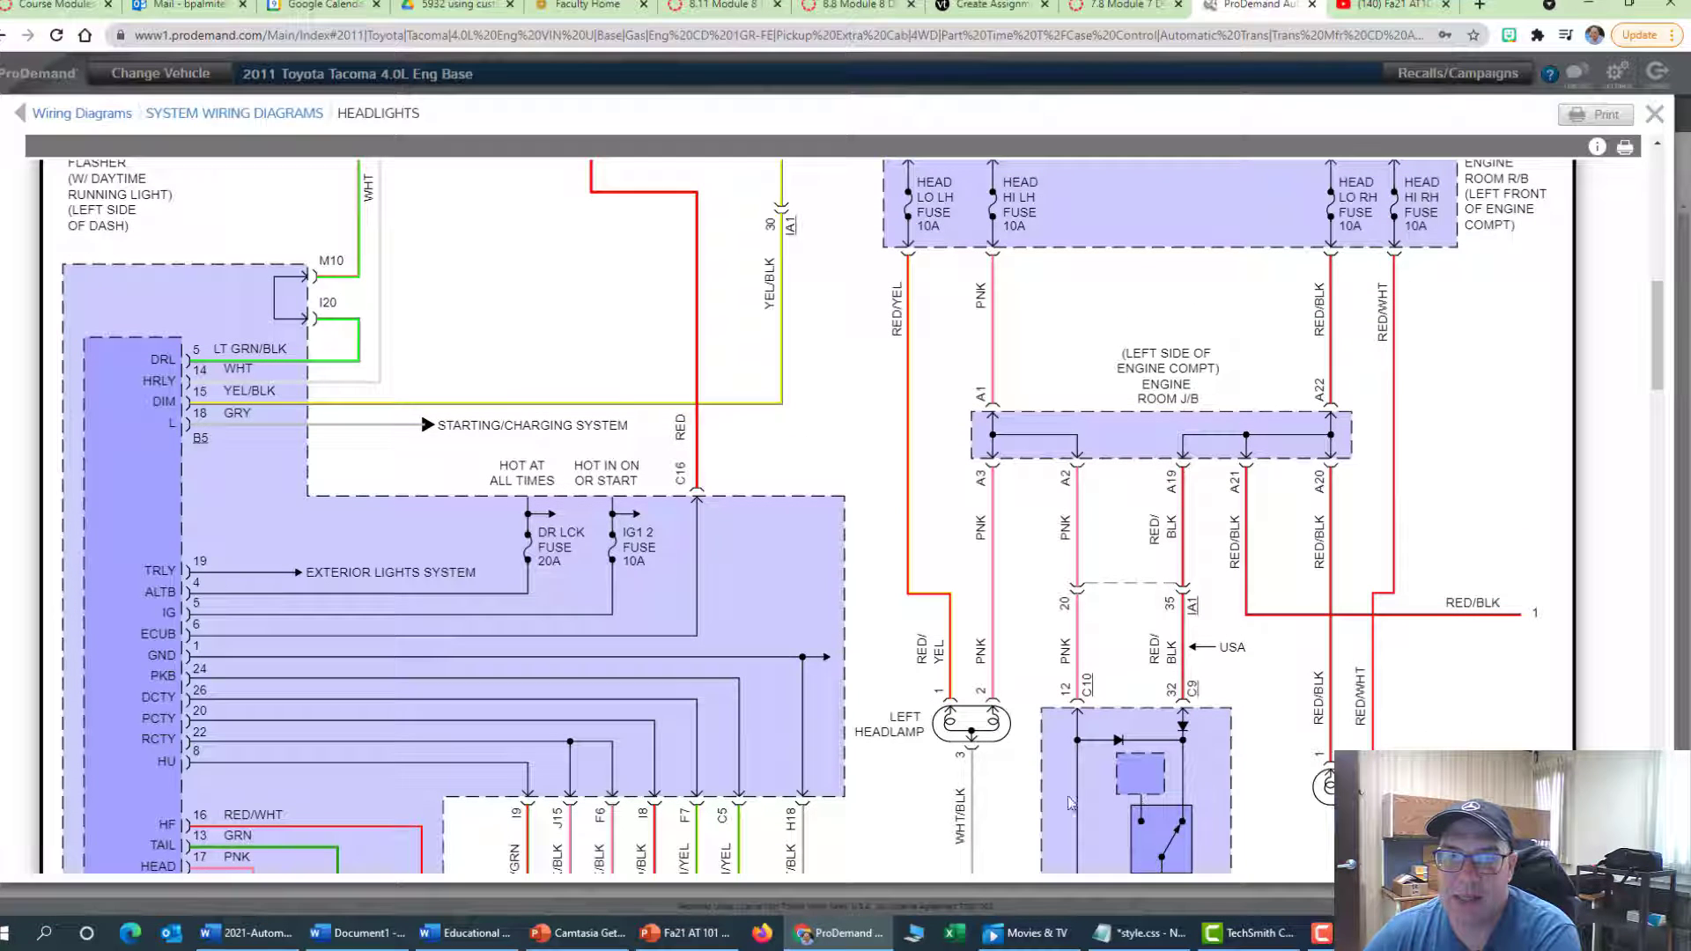
Scroll back up toward the head LO and HI fuses at the top of Fig 1
scroll("down", 3)
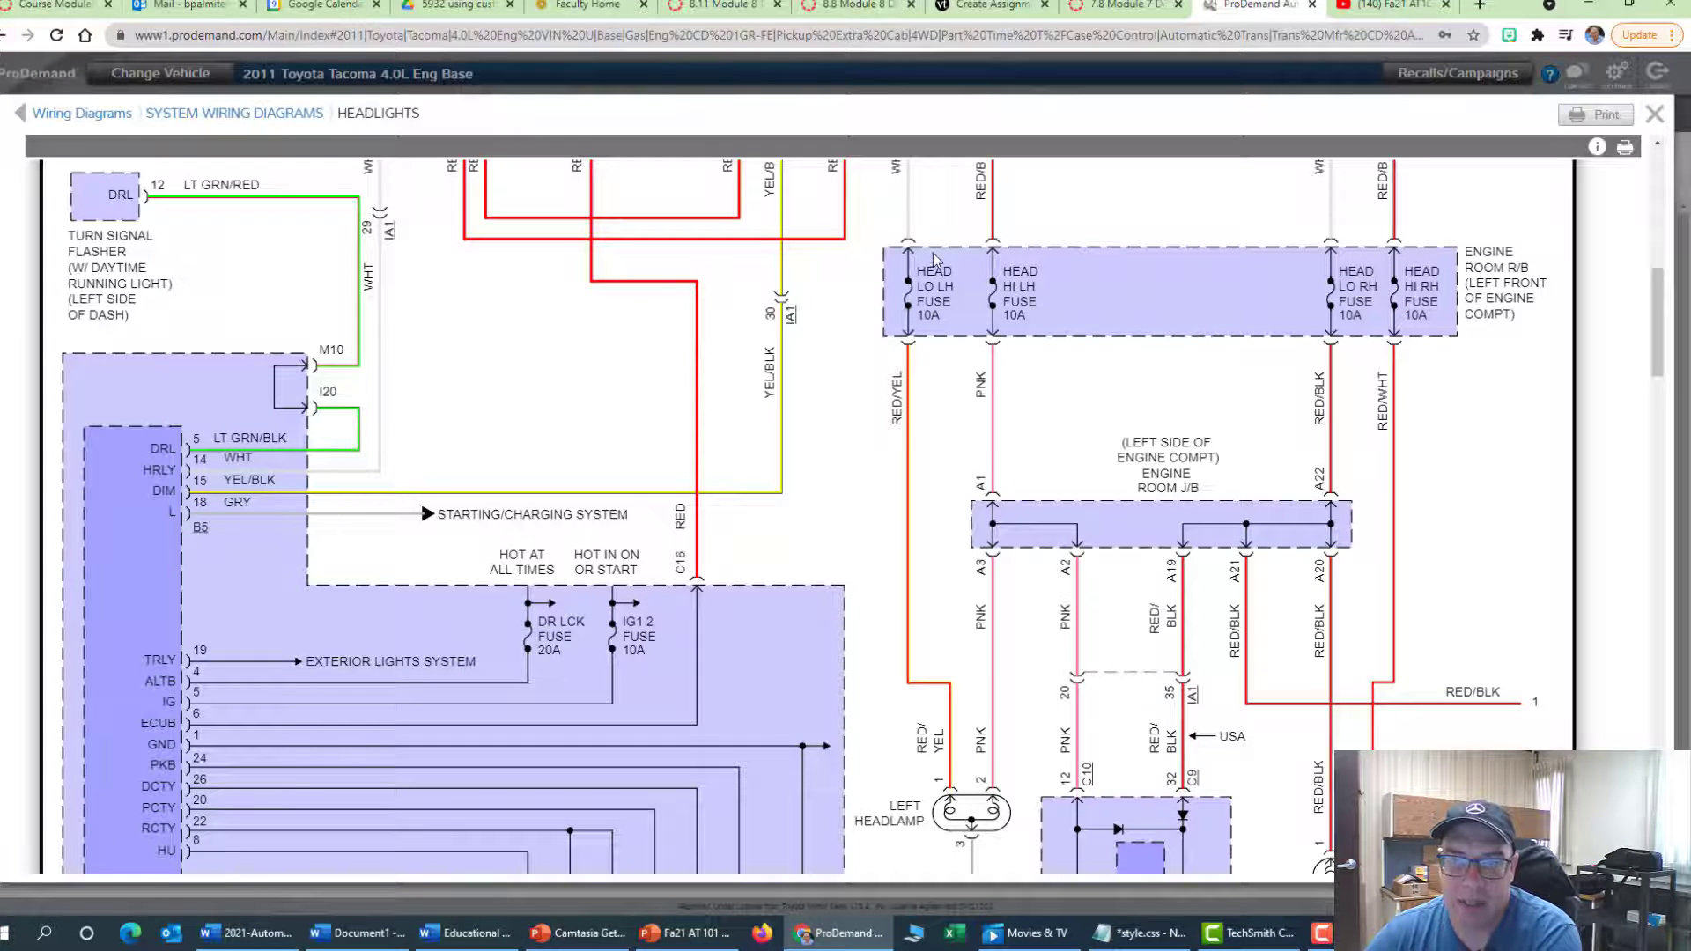
mouse_move(921, 371)
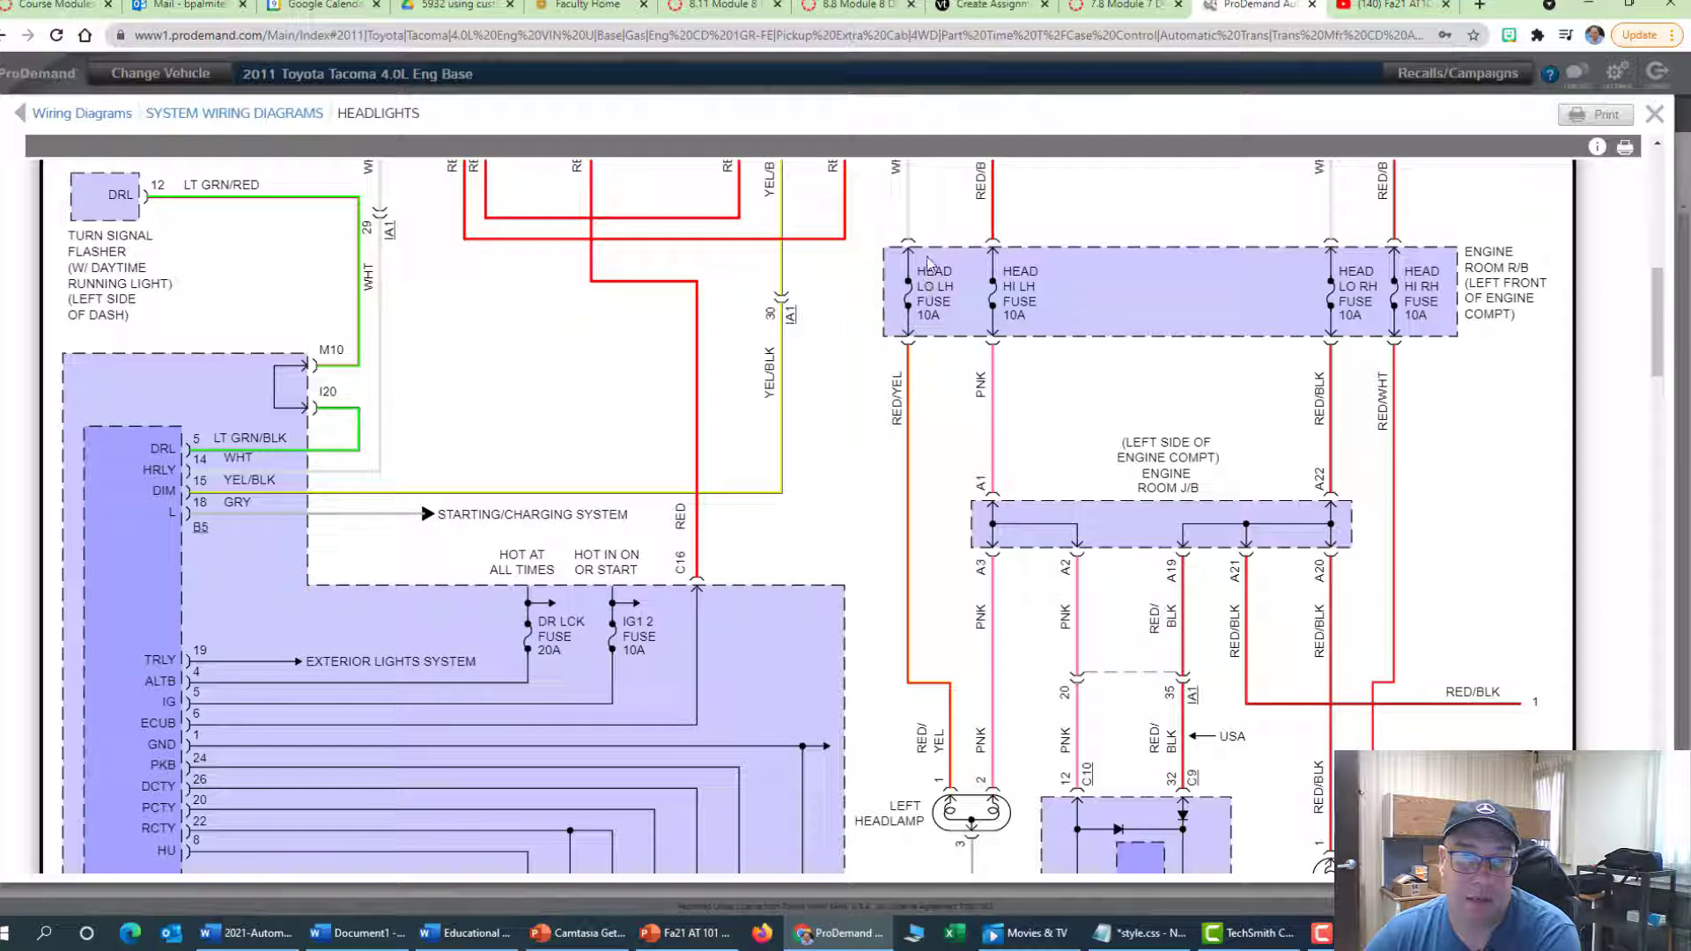
mouse_move(905, 319)
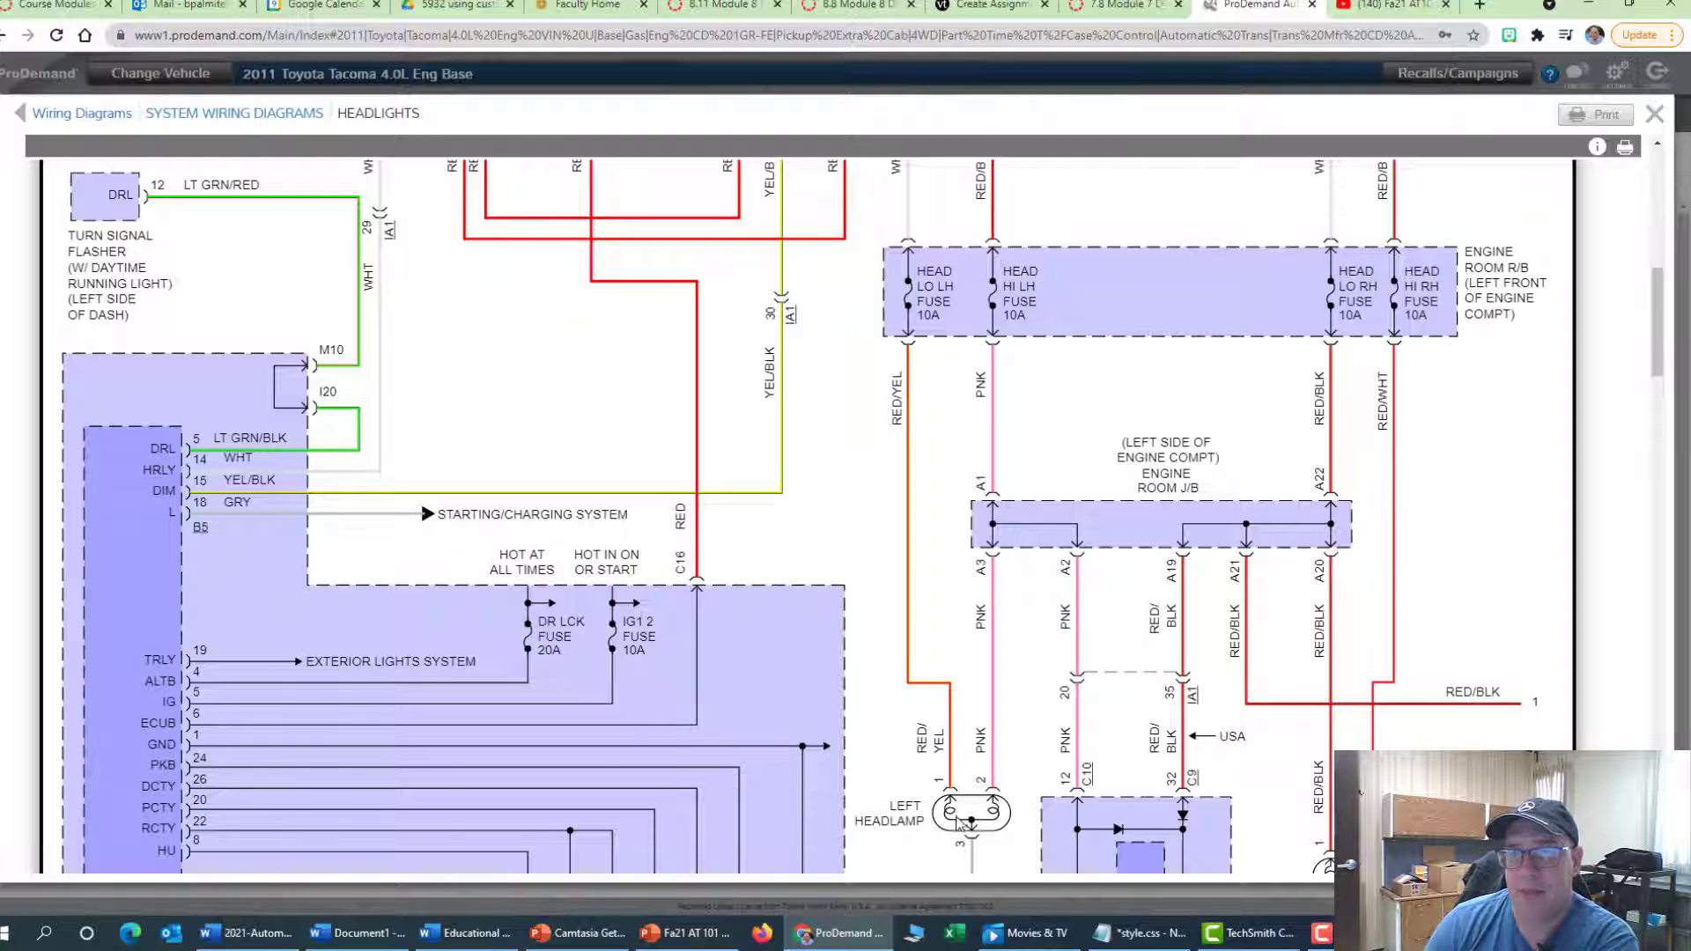
scroll("up", 3)
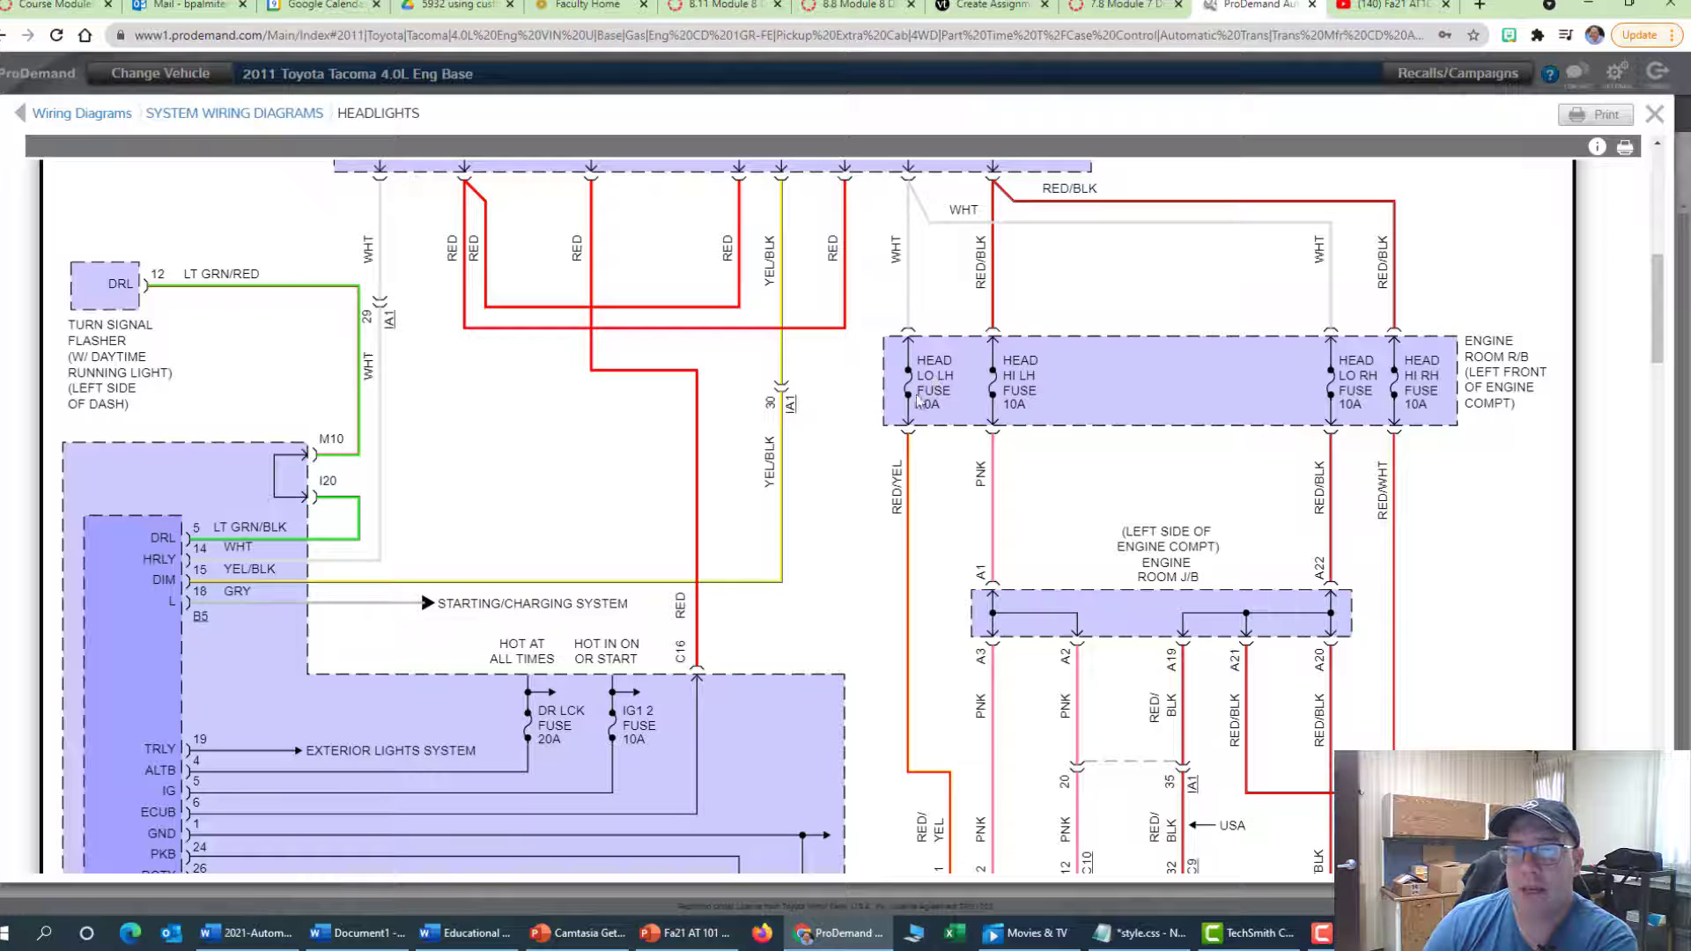
mouse_move(970, 843)
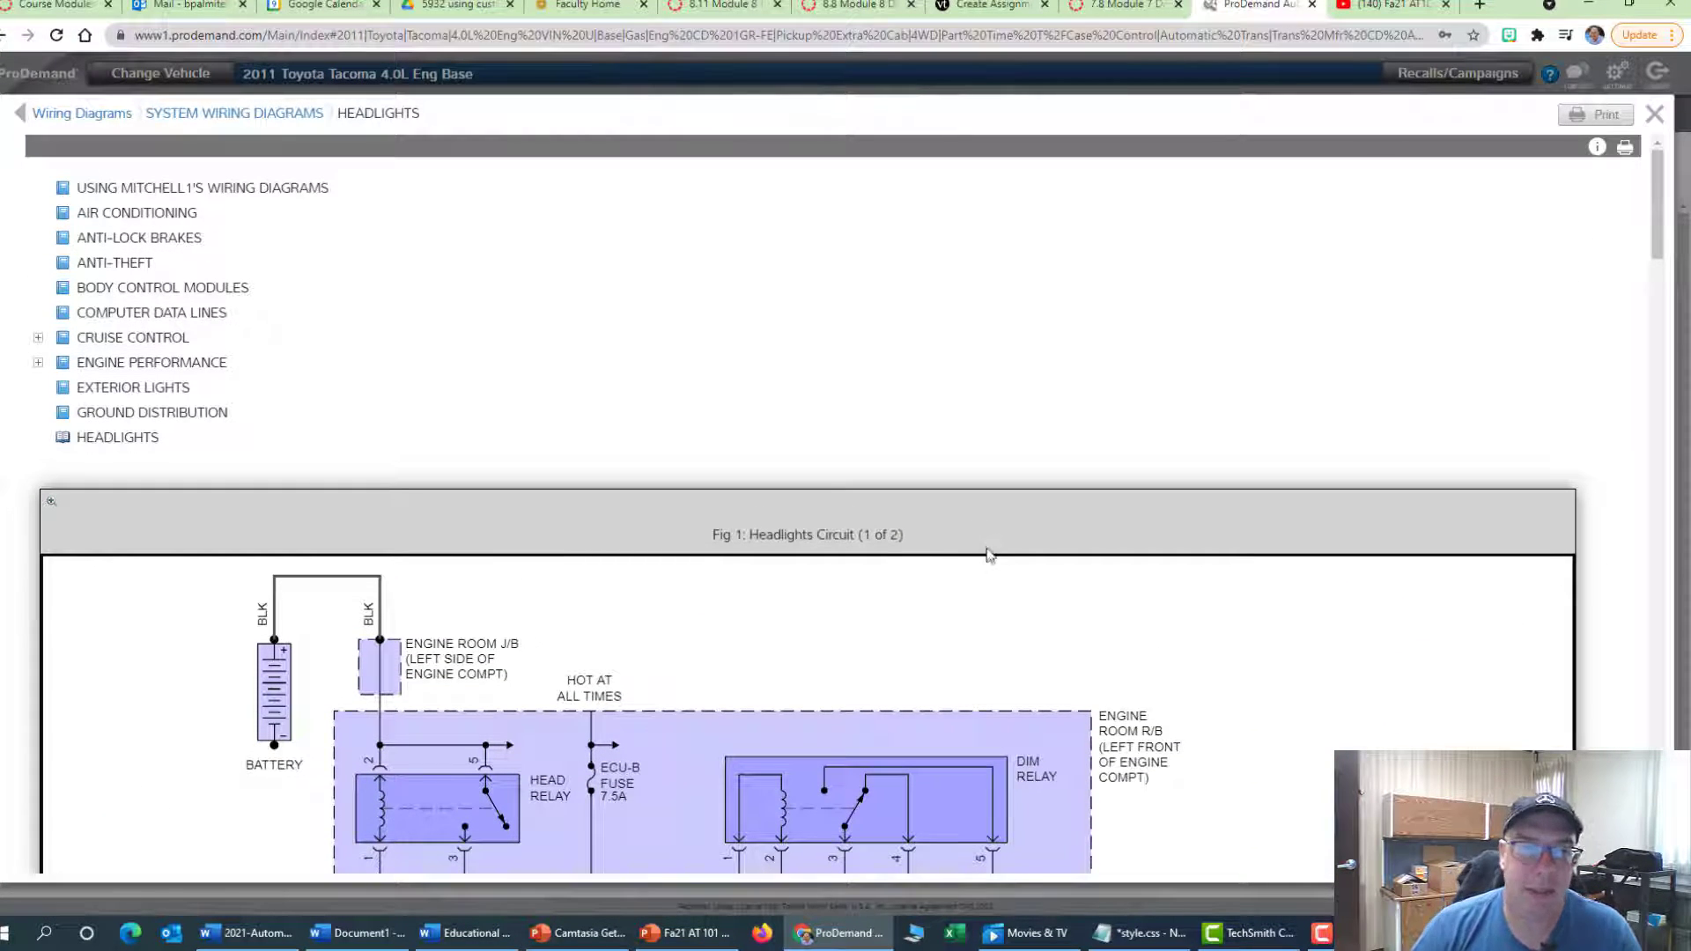
Scroll down past the category list until Fig 1 Headlights Circuit's battery, relays and fuses fill the window
scroll("down", 3)
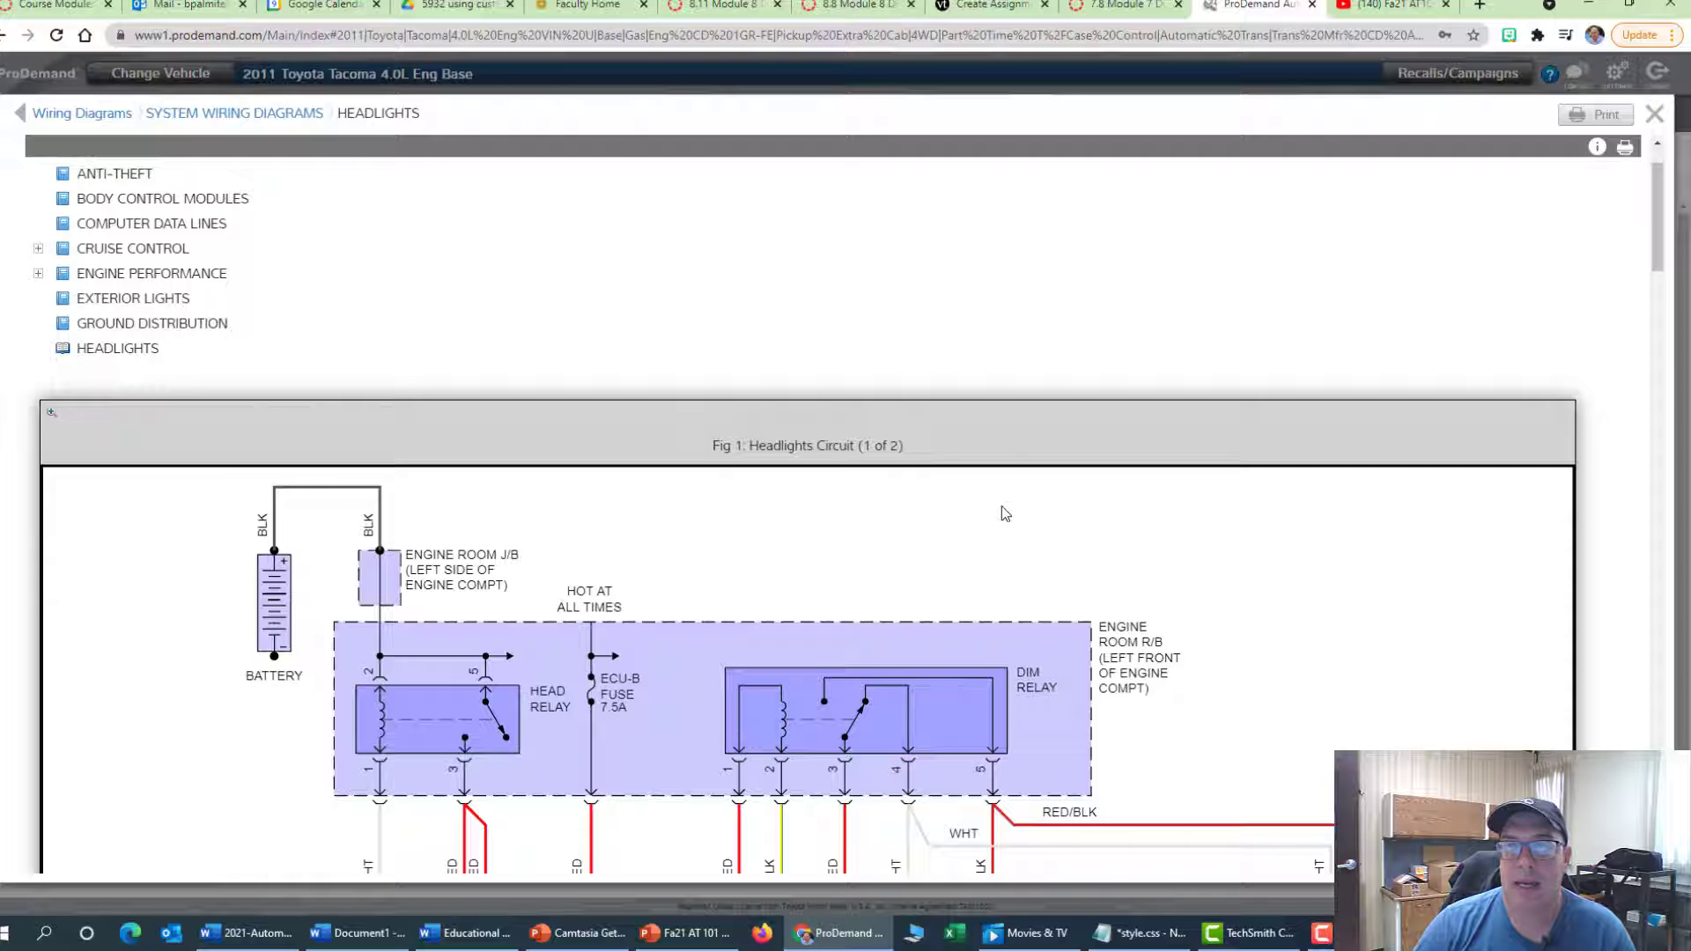
scroll("down", 3)
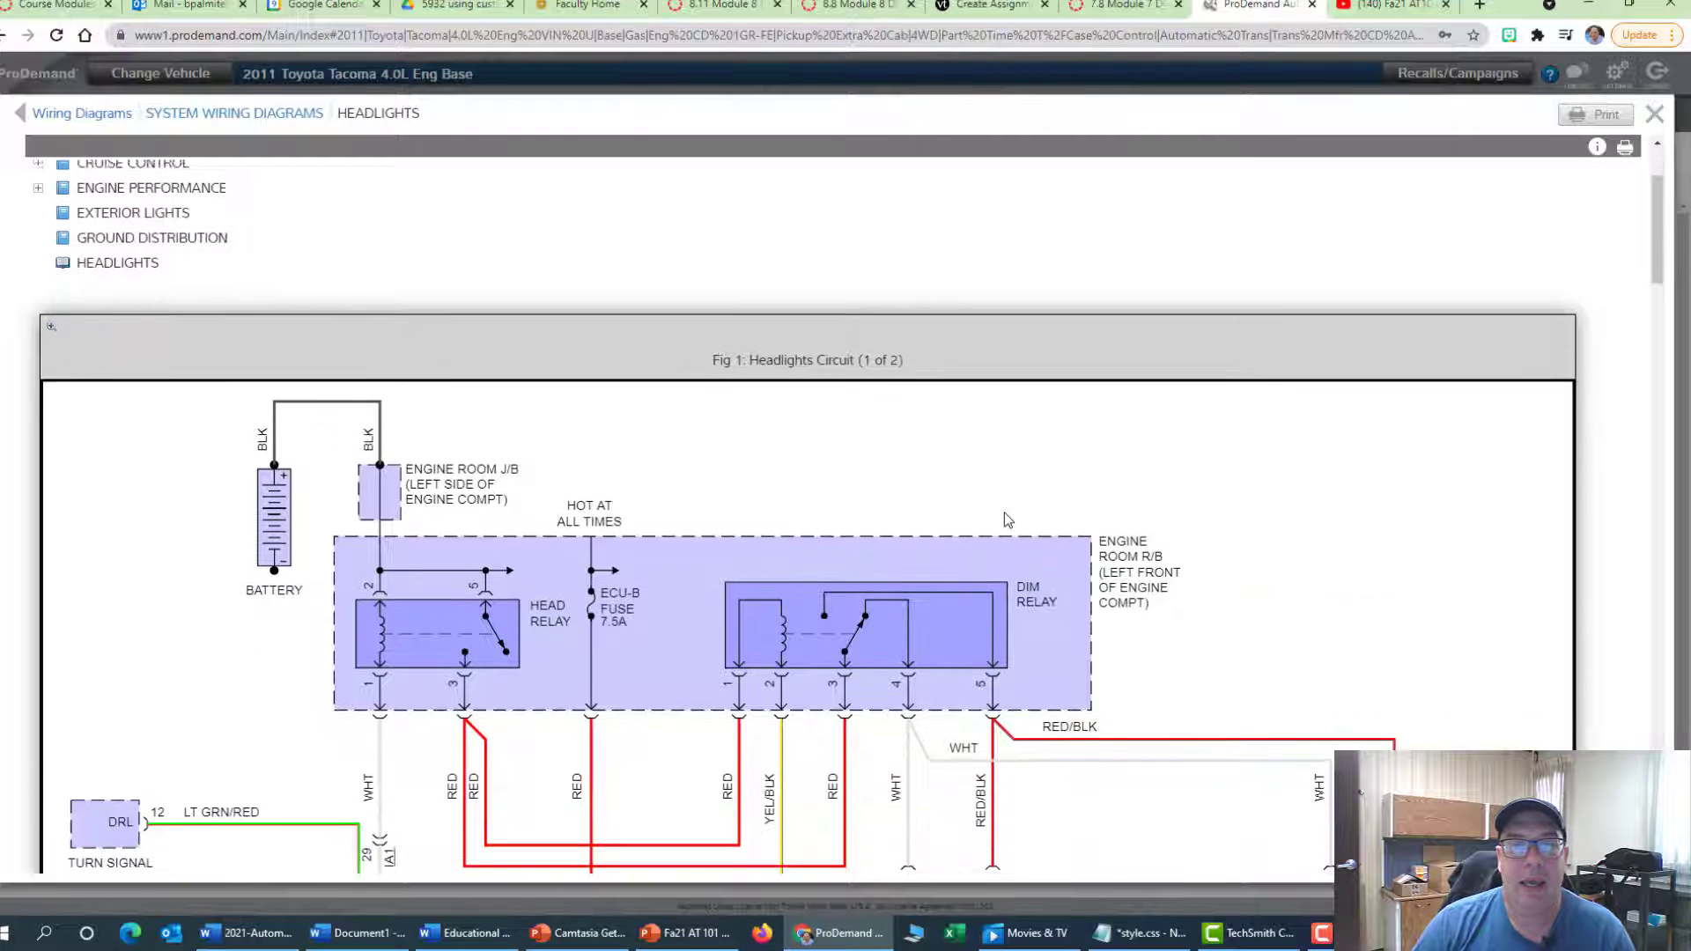
scroll("down", 3)
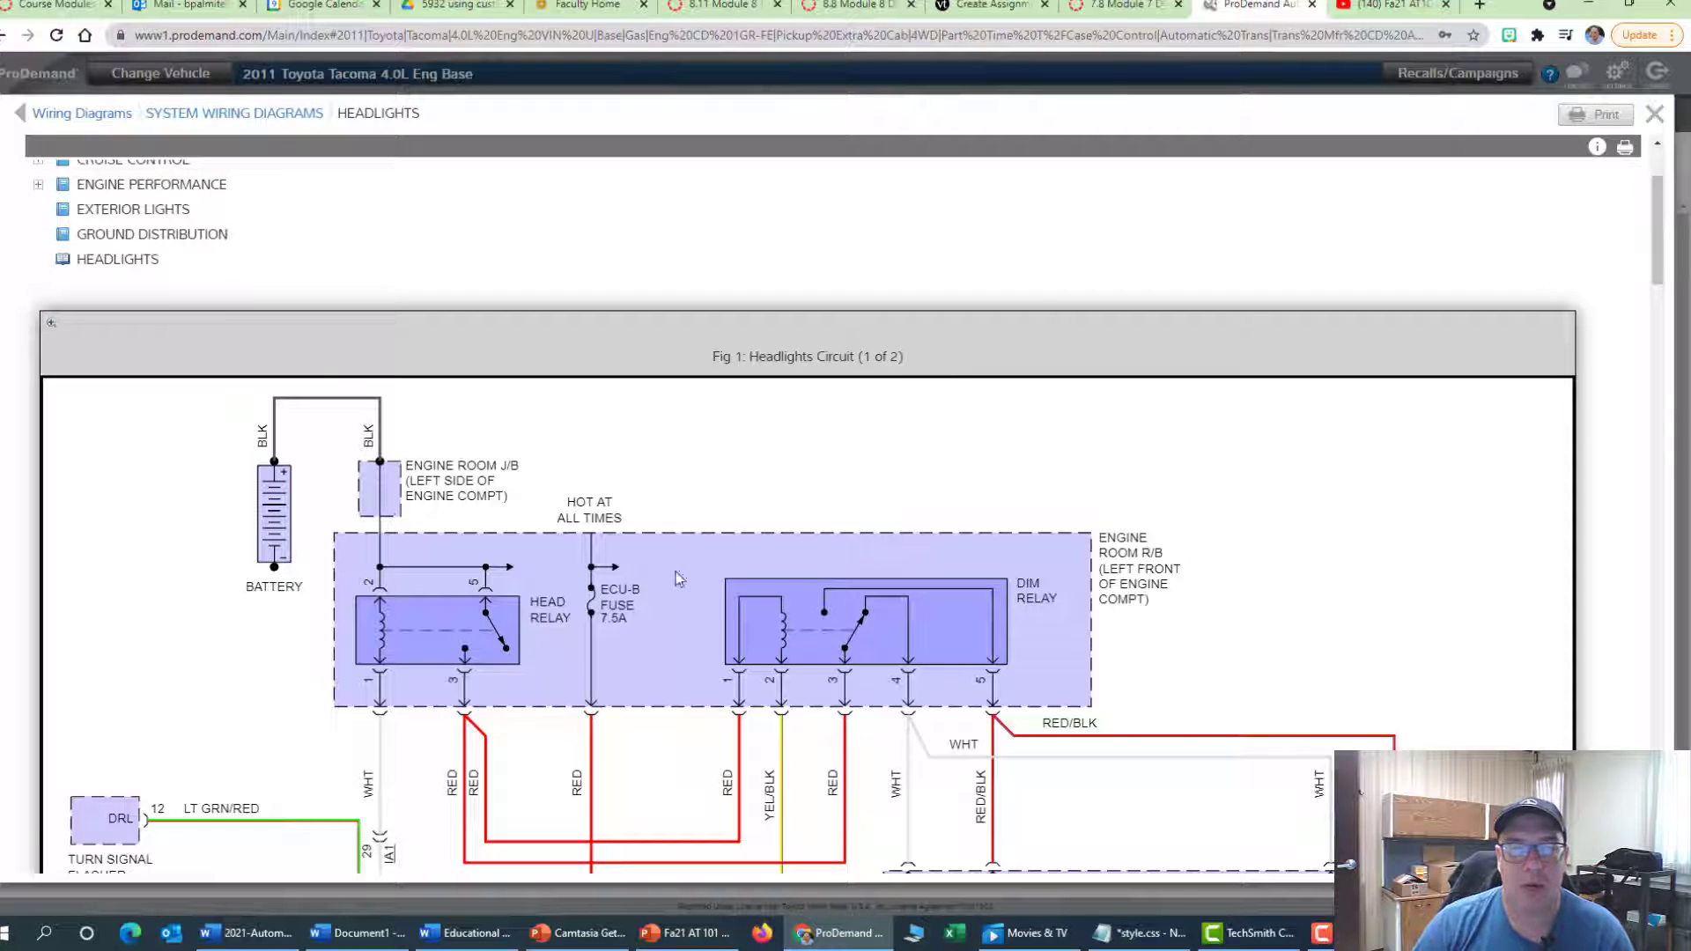
mouse_move(1044, 684)
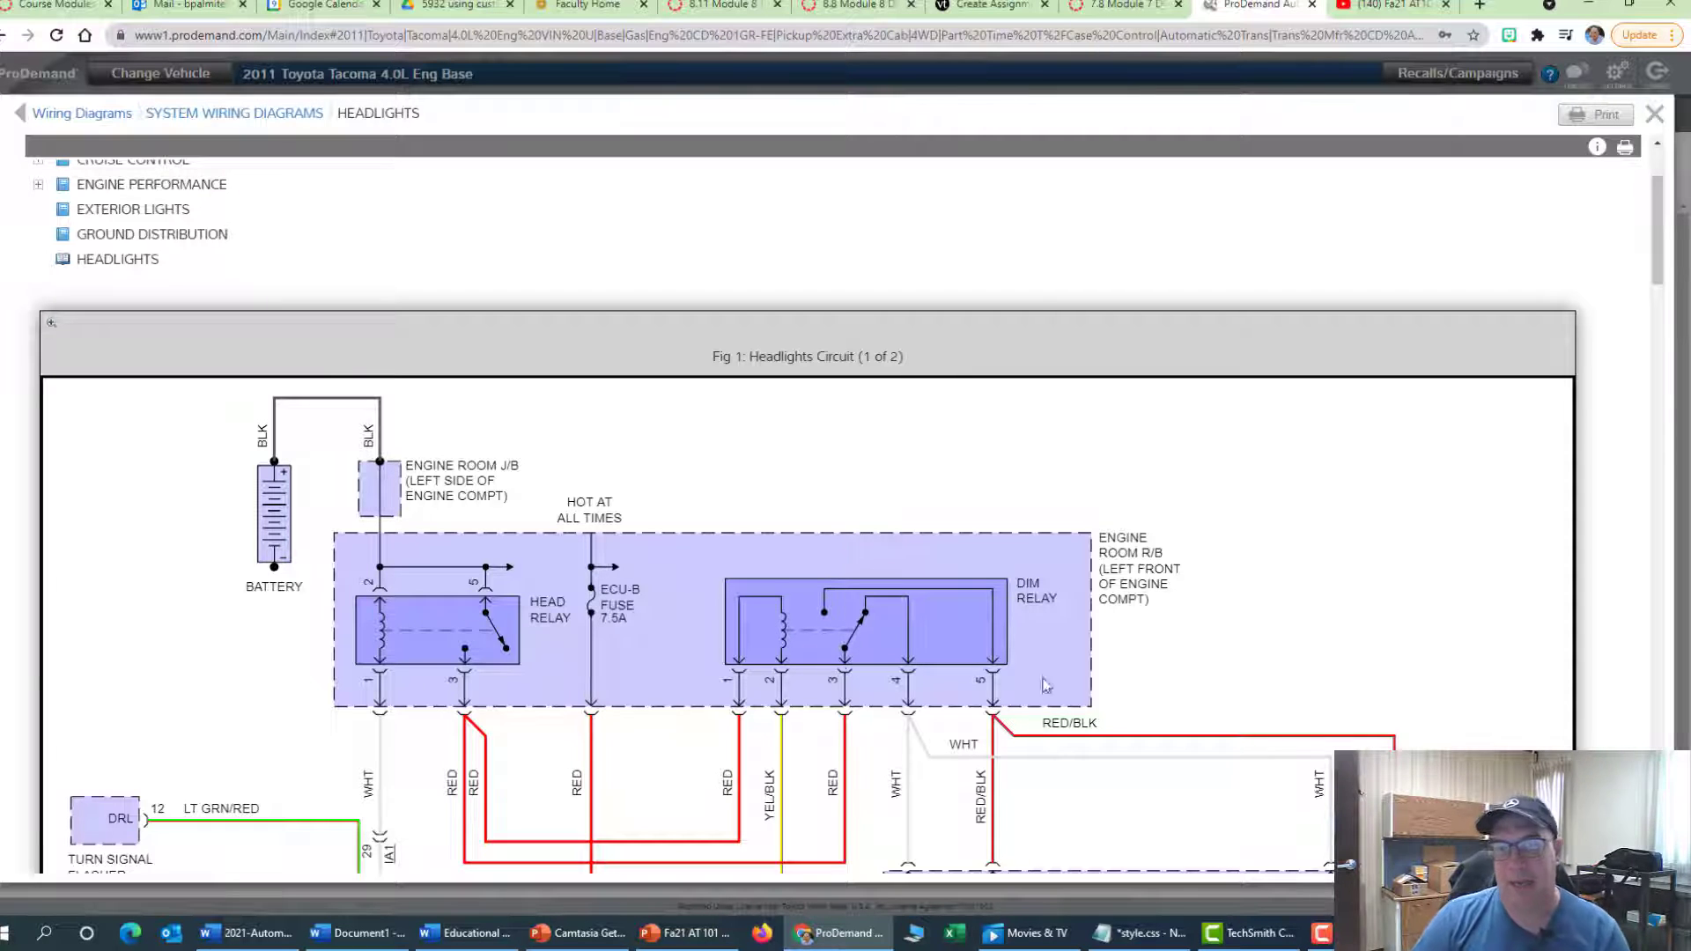
scroll("down", 3)
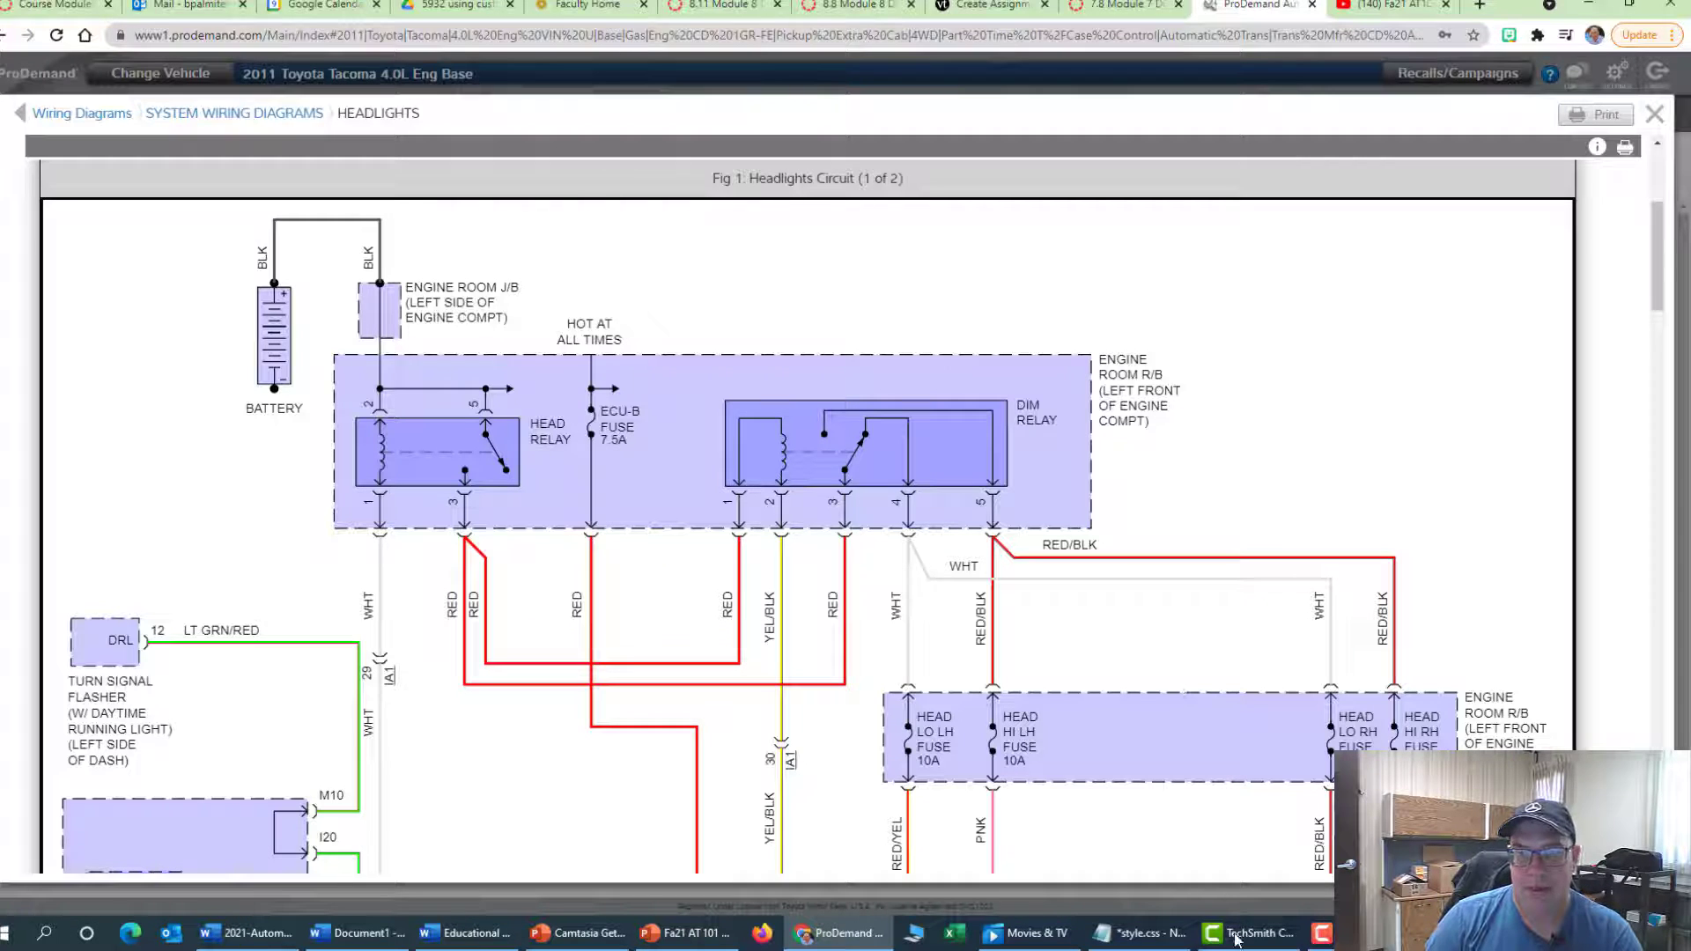
mouse_move(996, 771)
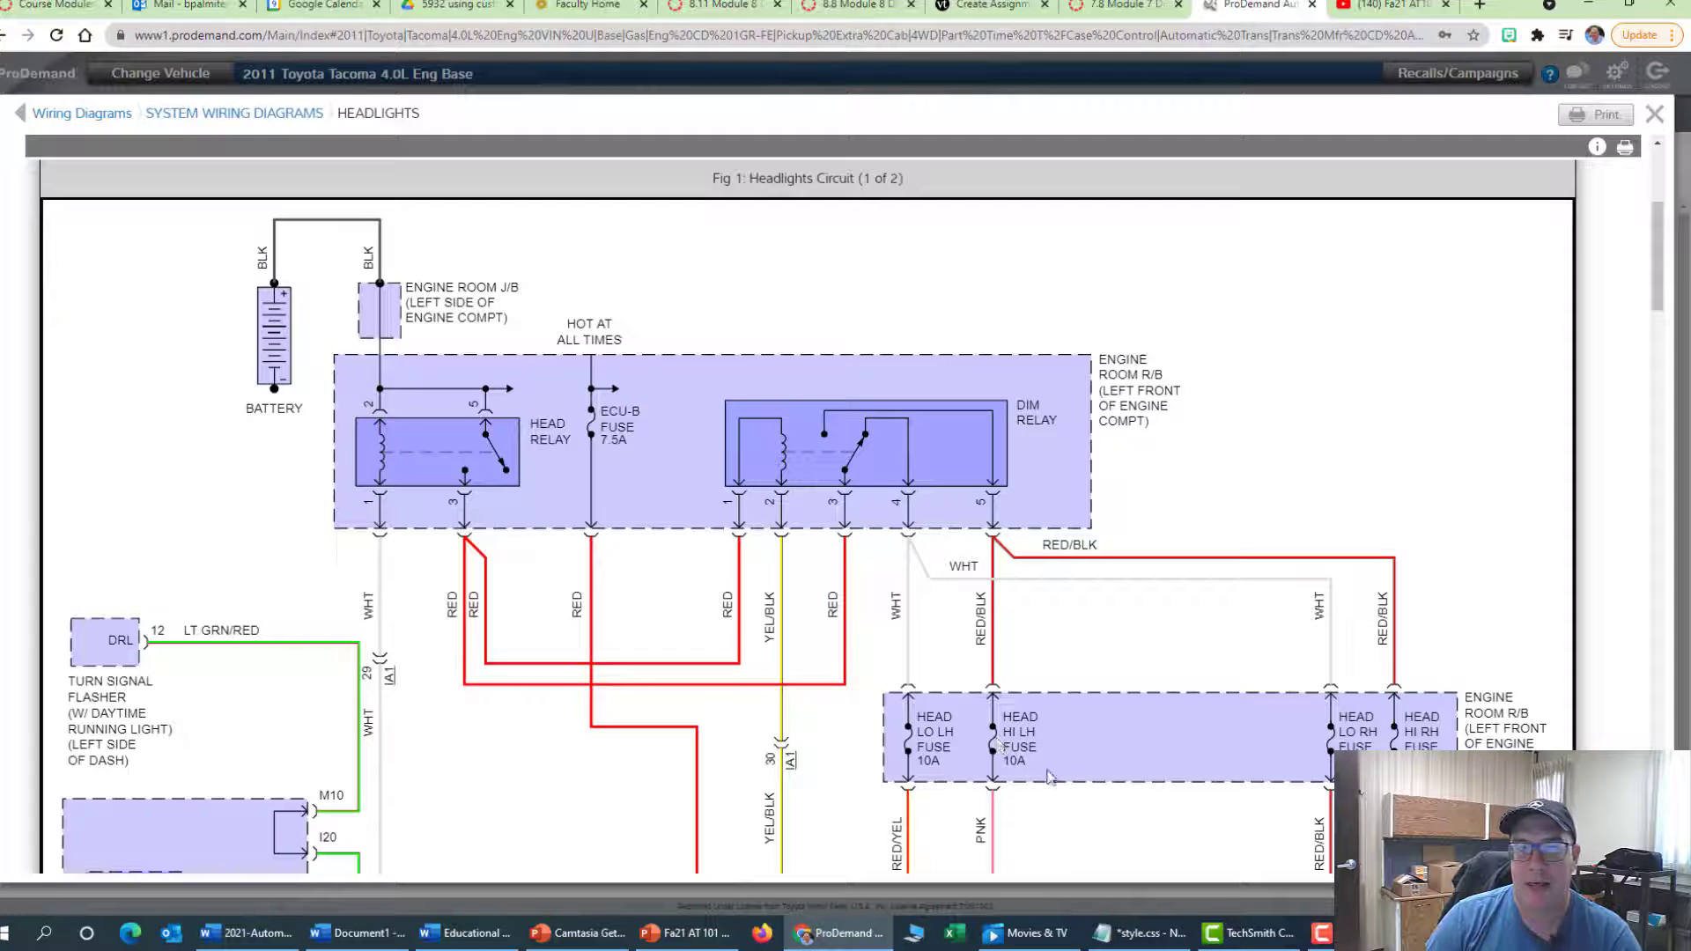
mouse_move(1020, 771)
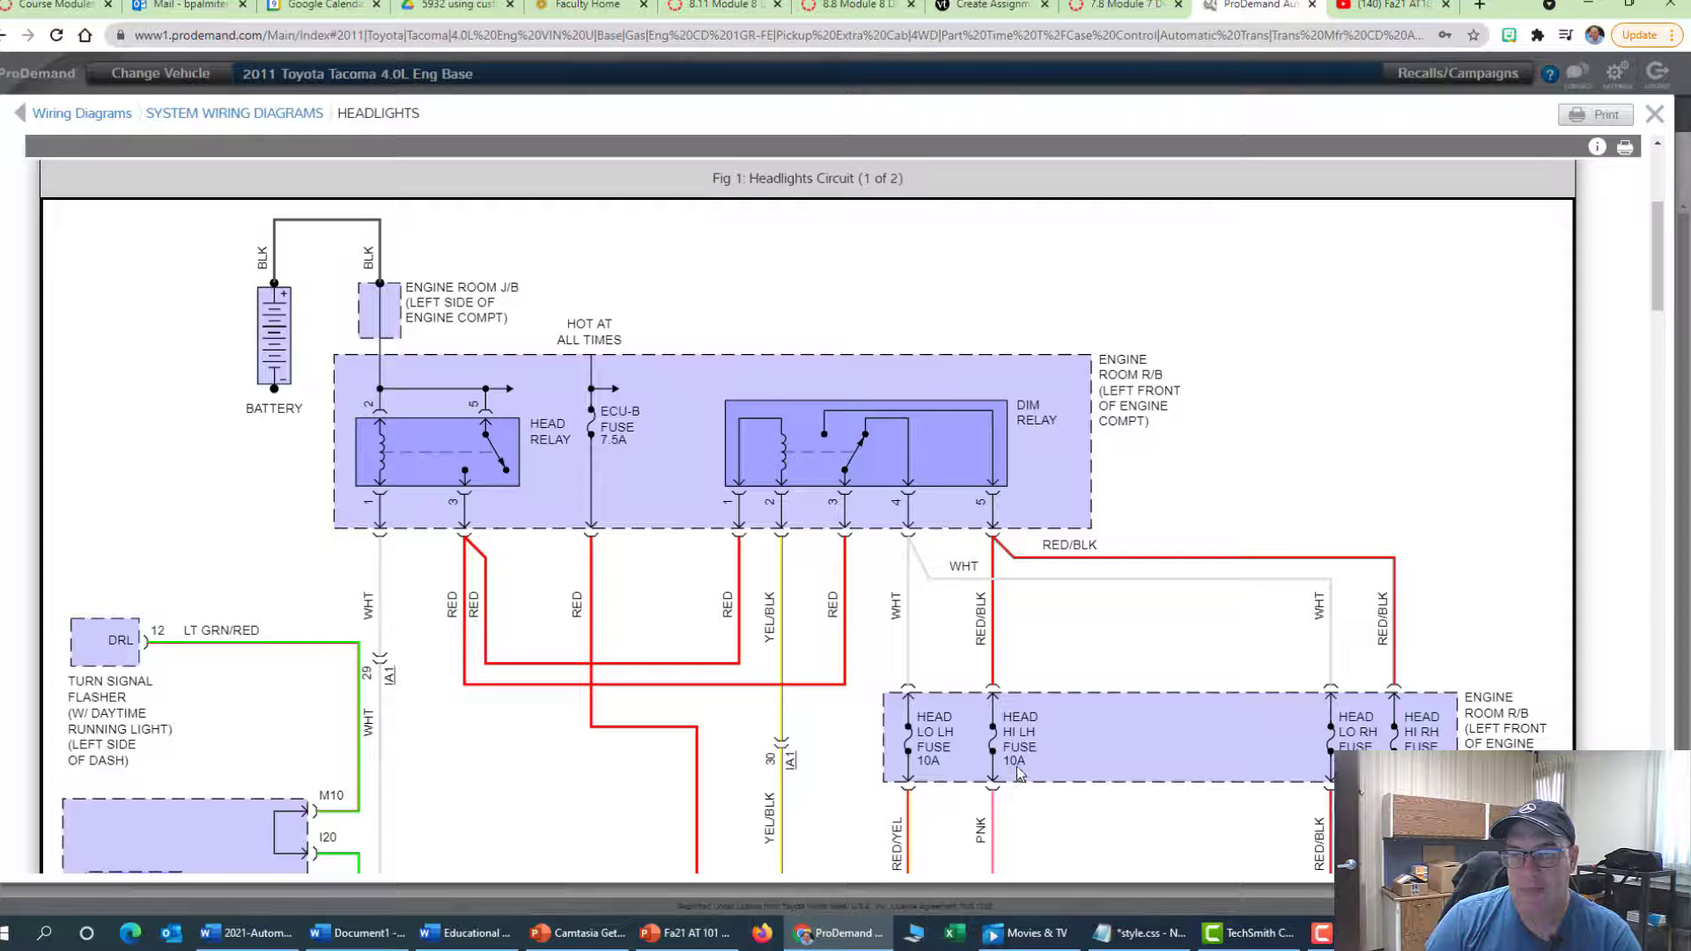
scroll("down", 3)
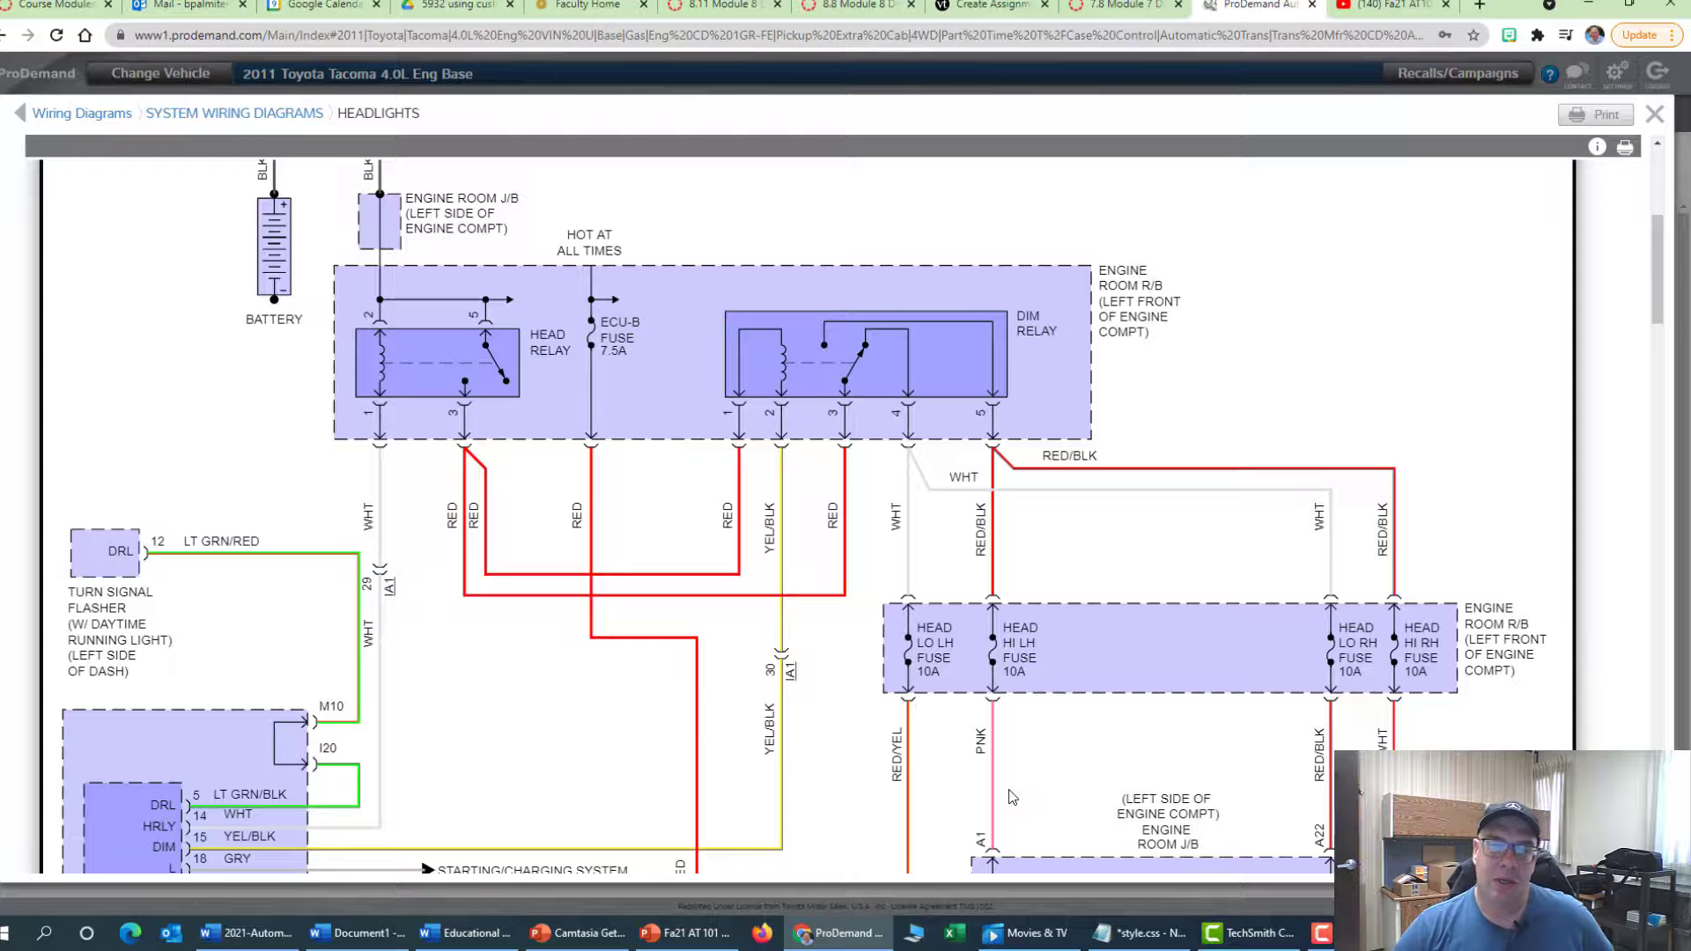
mouse_move(1199, 472)
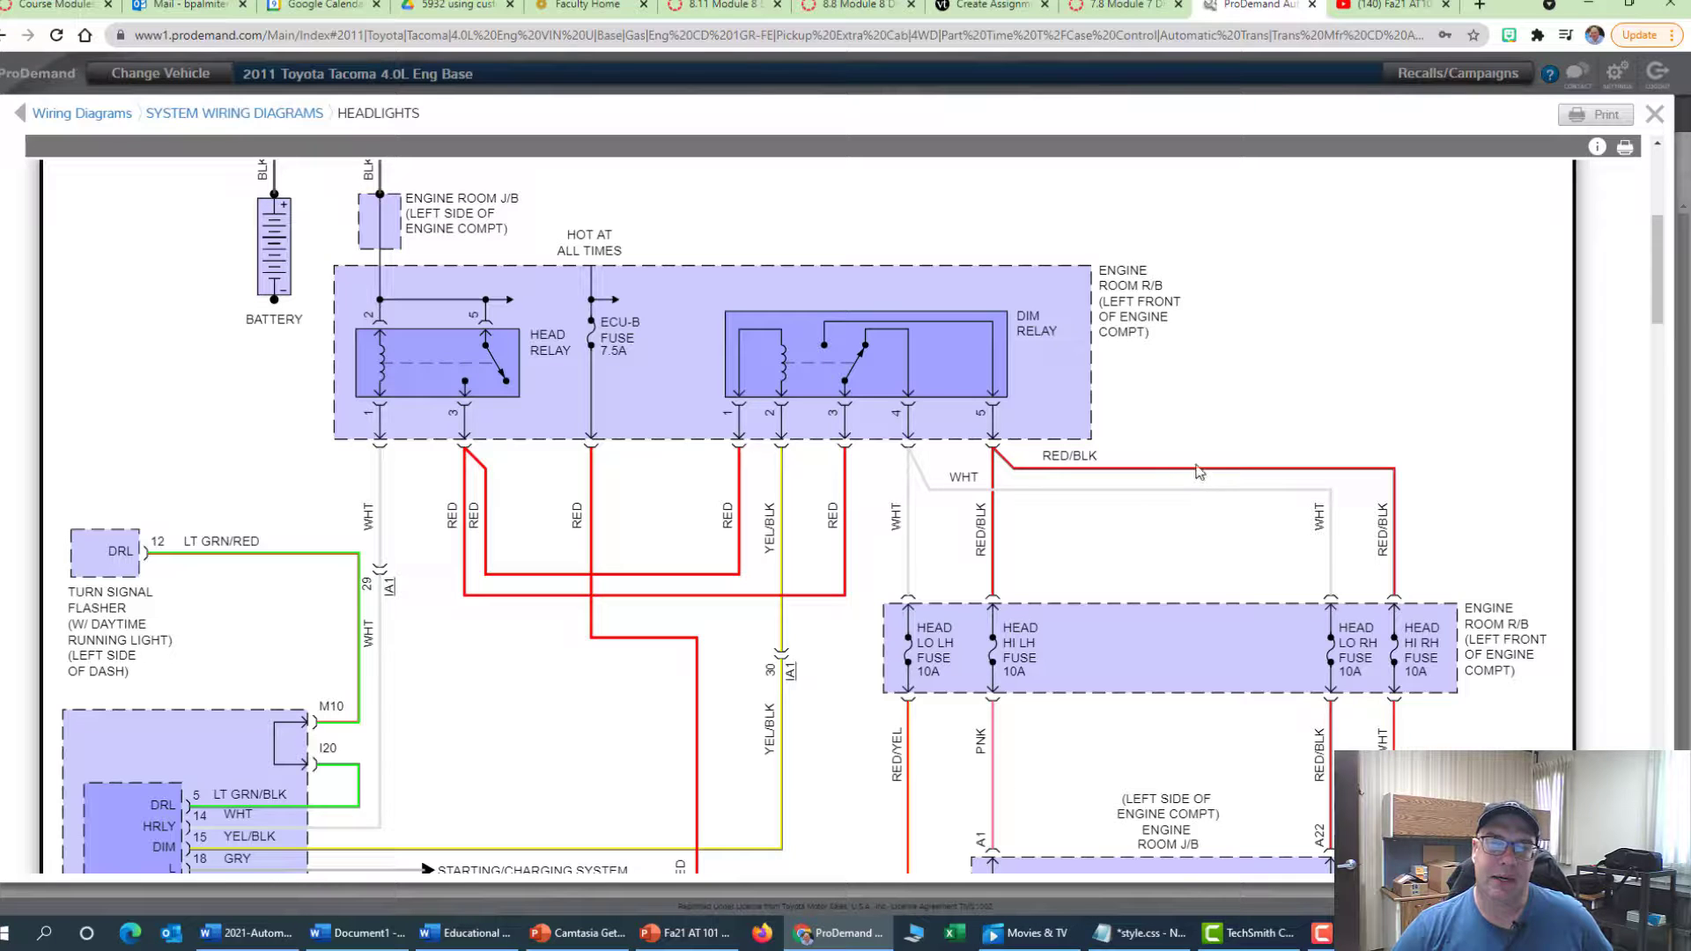
mouse_move(1586, 563)
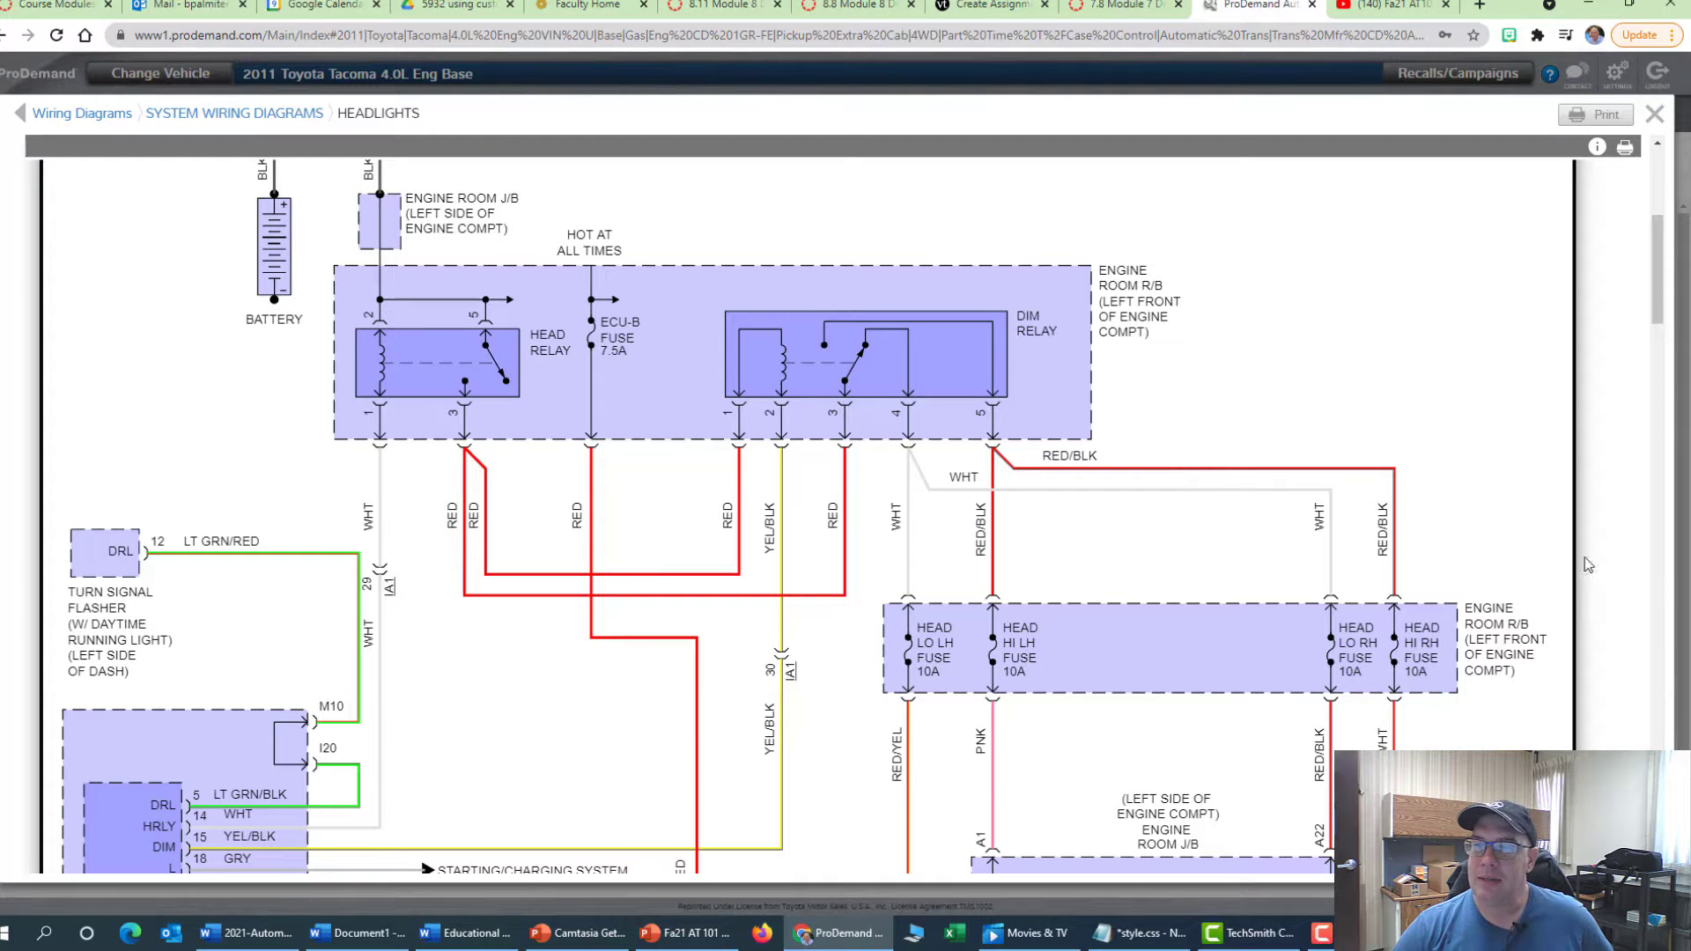